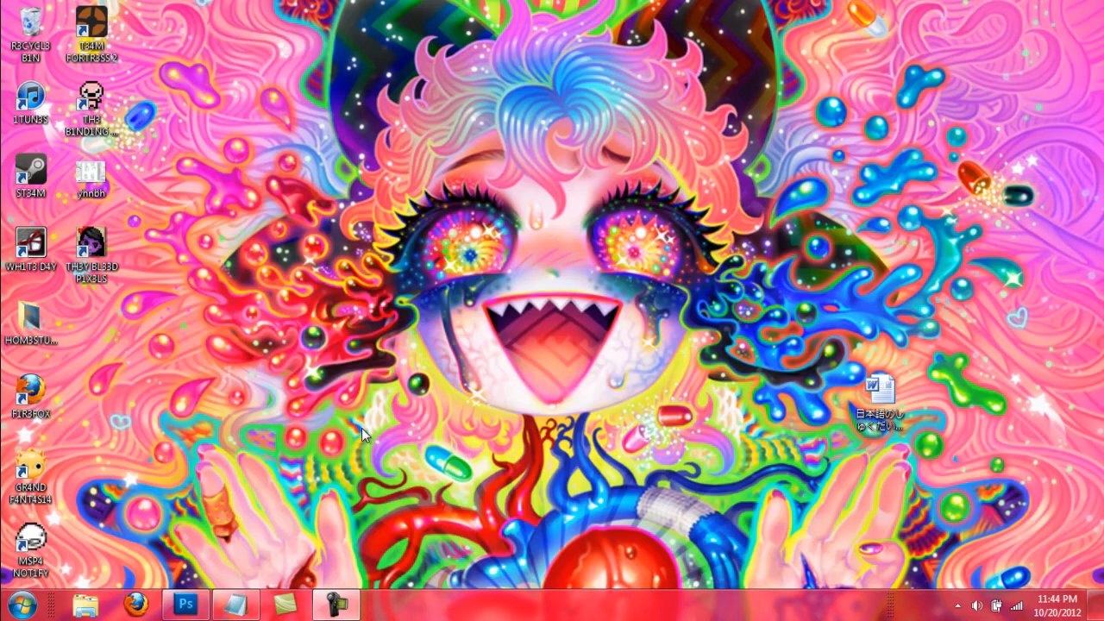
mouse_move(361, 426)
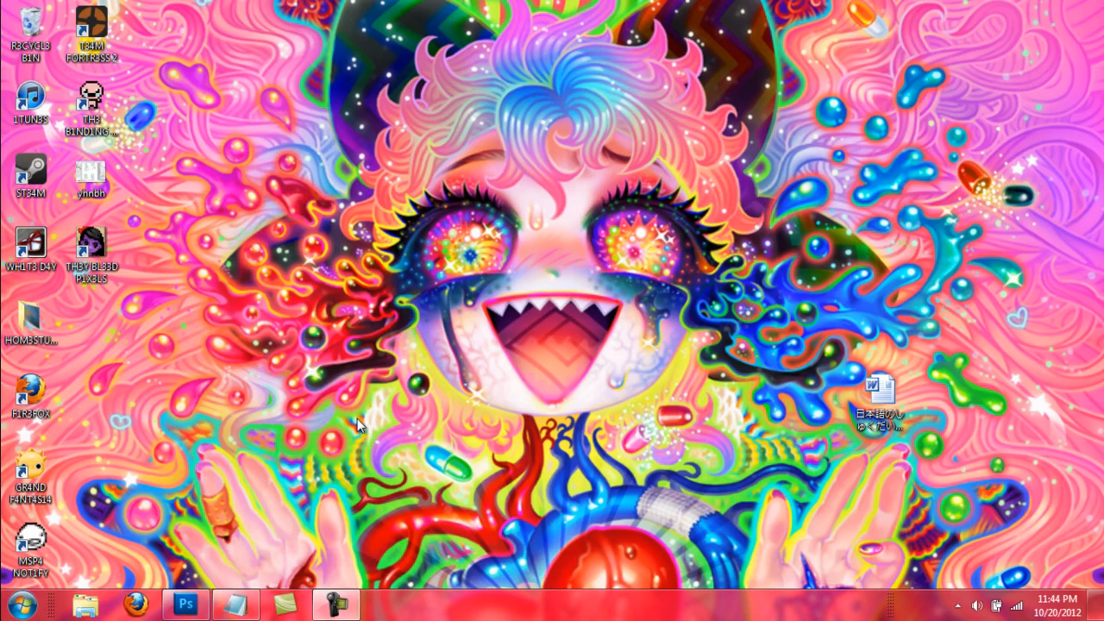
mouse_move(169, 503)
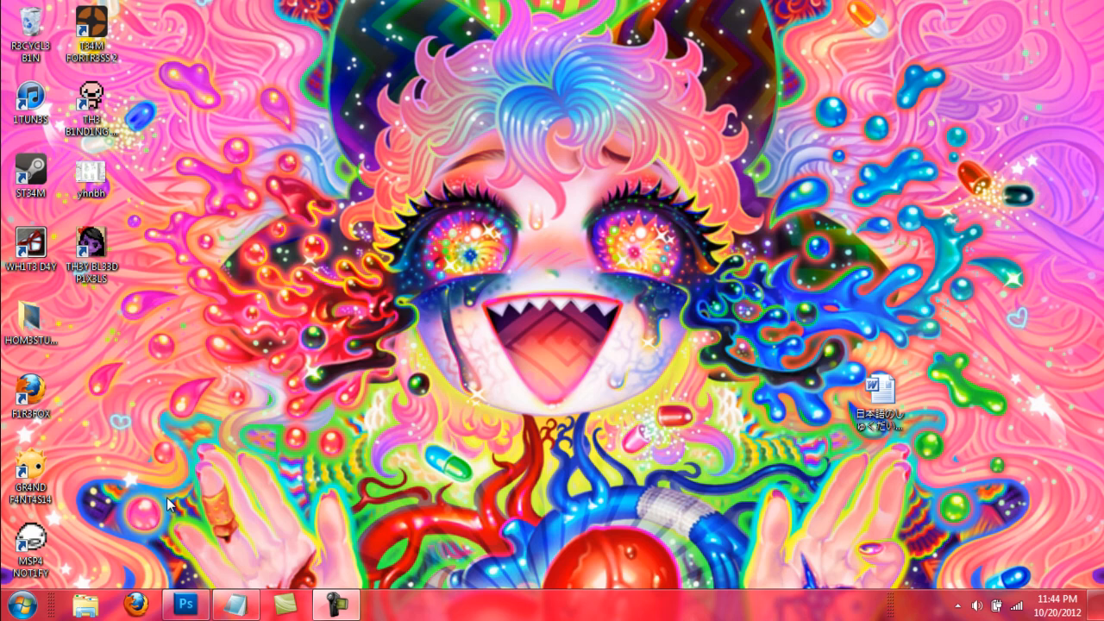
mouse_move(129, 536)
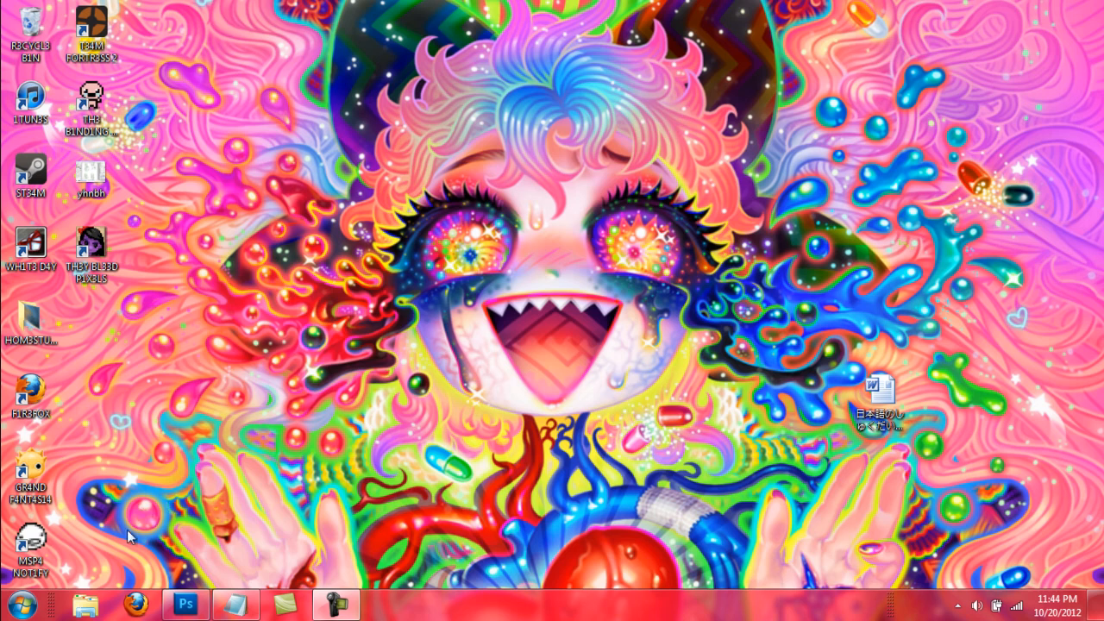
mouse_move(110, 593)
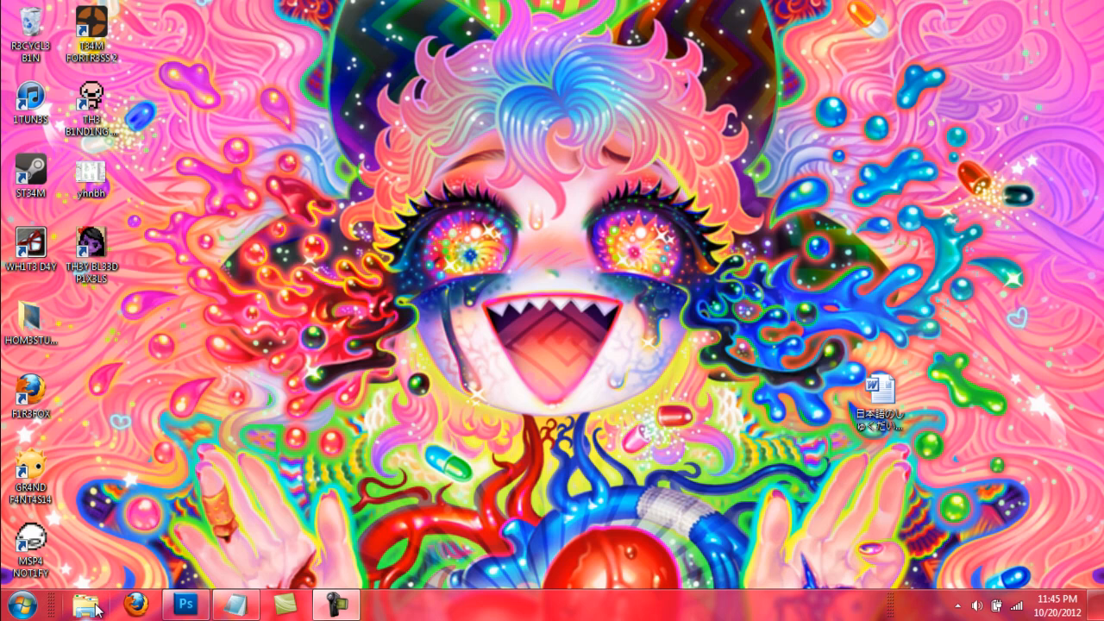
- Open Local Disk (C:) in a new Explorer window and select the rpg2003 folder
click(19, 603)
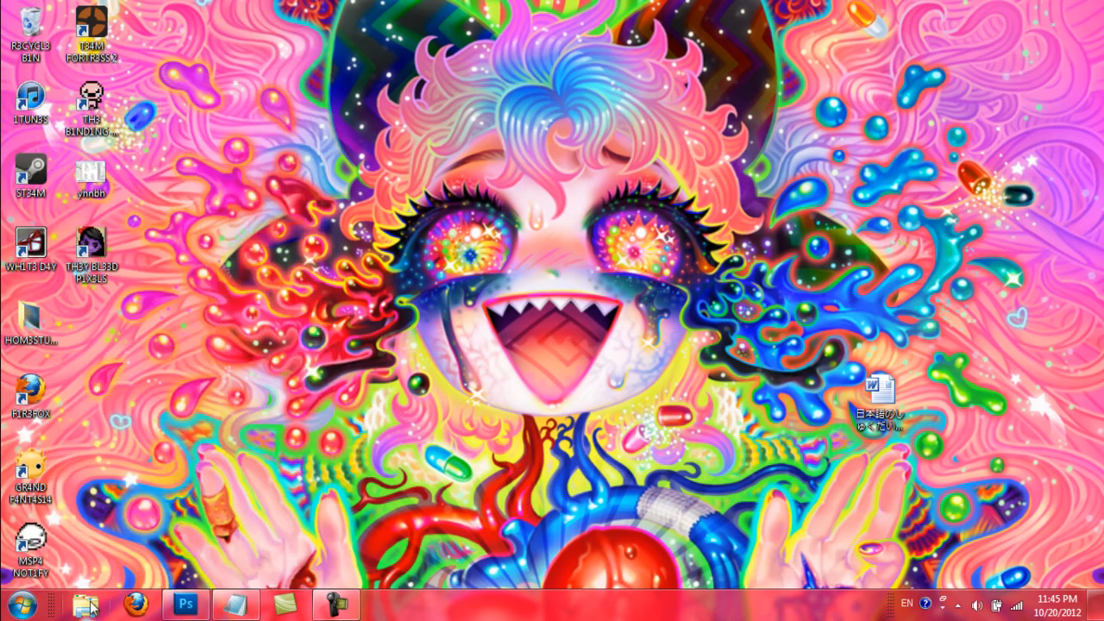
click(84, 604)
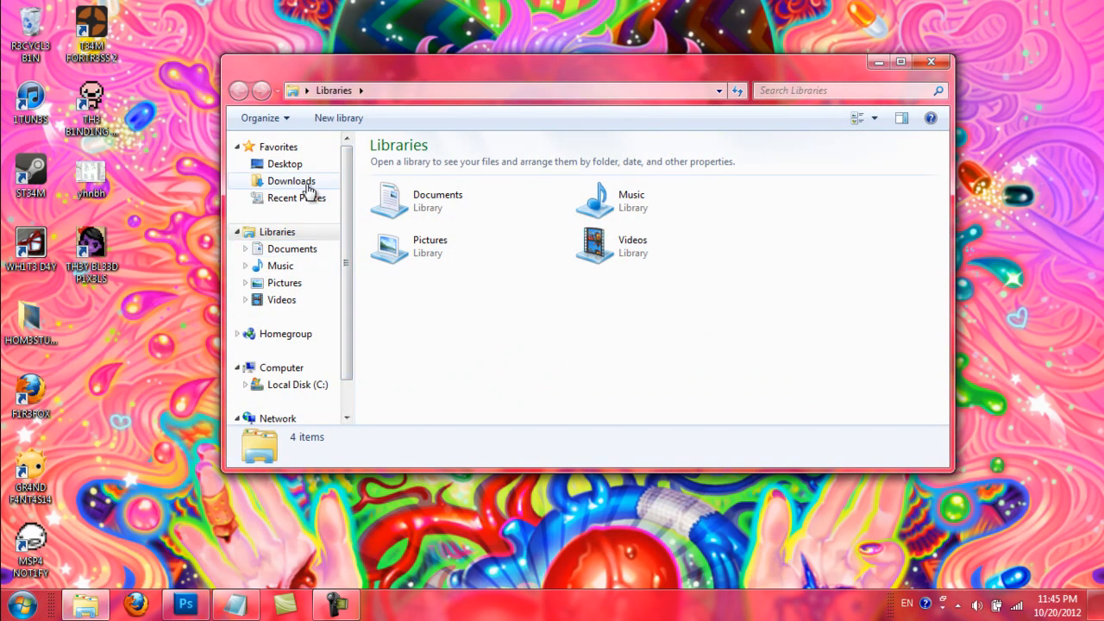
scroll(down, 3)
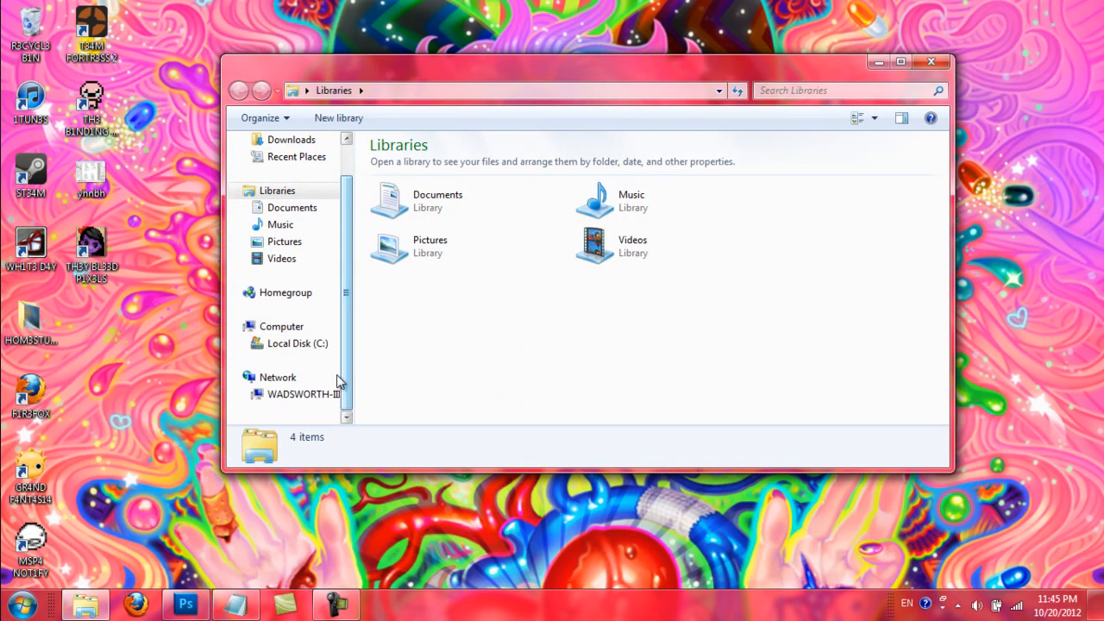
click(296, 343)
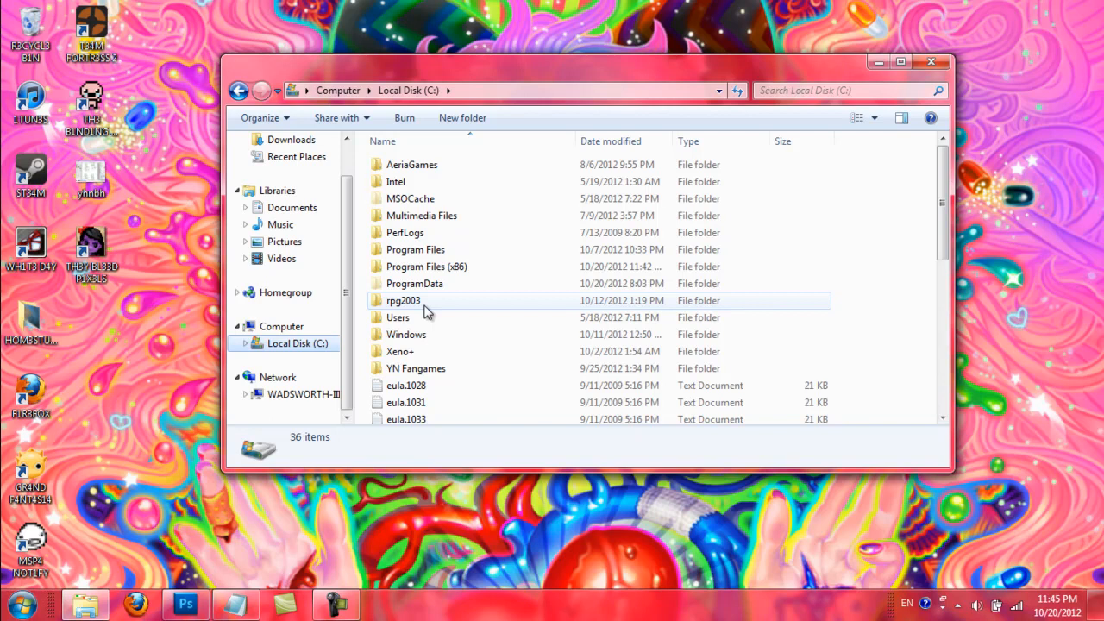
mouse_move(423, 307)
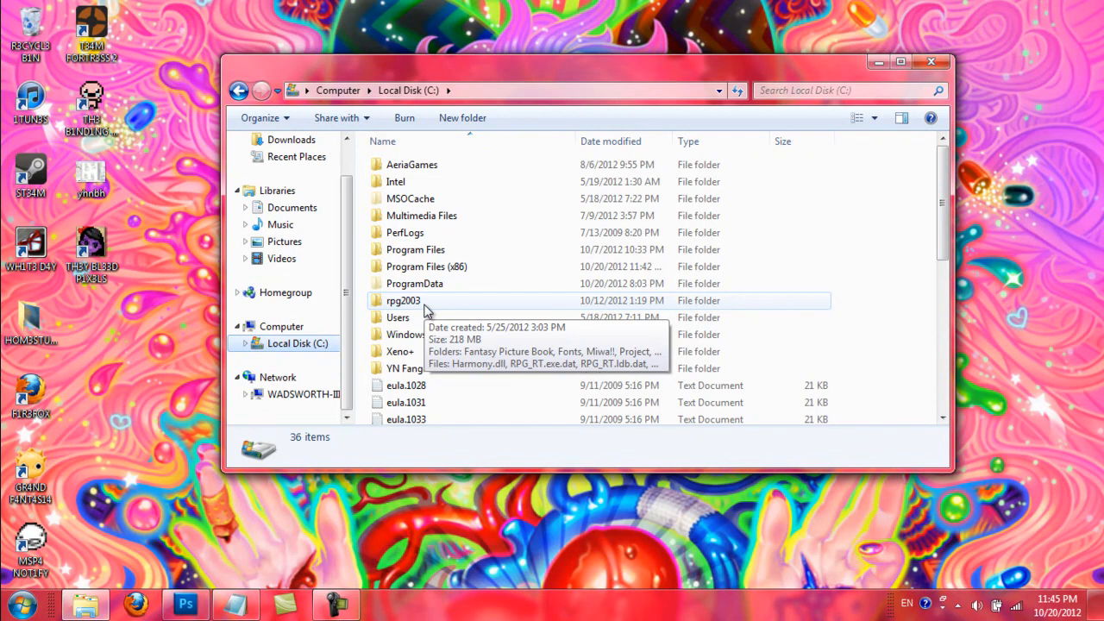
mouse_move(425, 309)
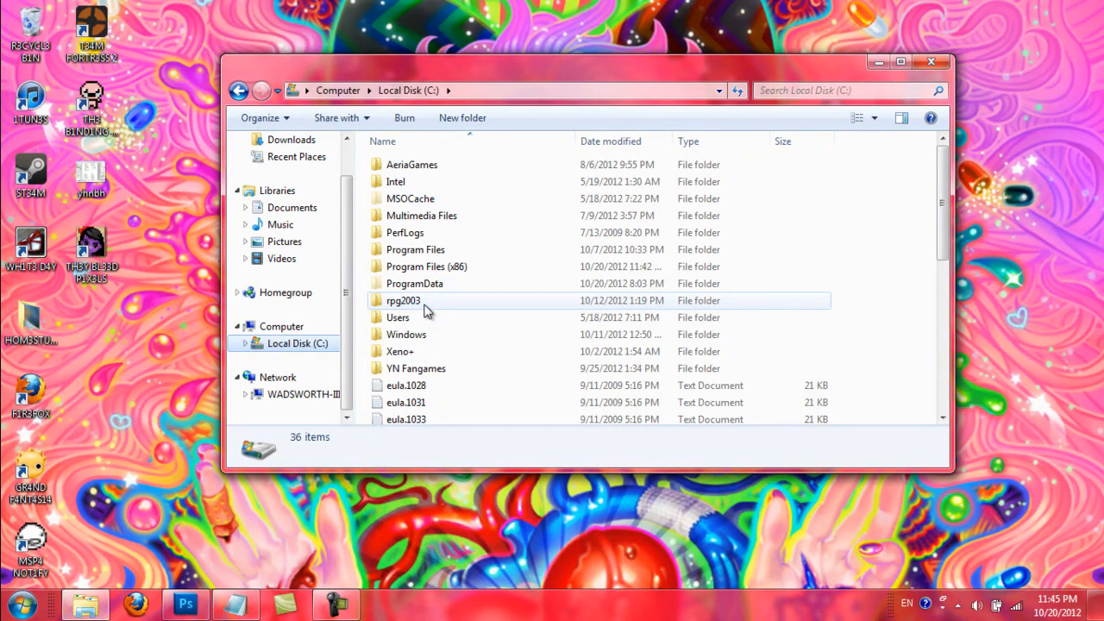
mouse_move(369, 324)
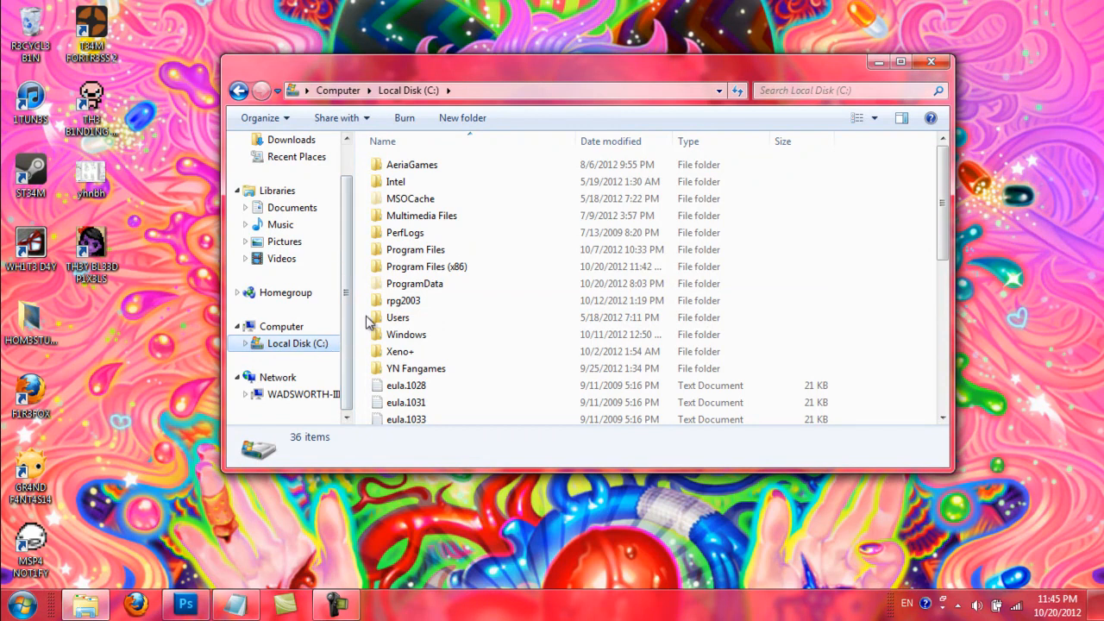
click(403, 300)
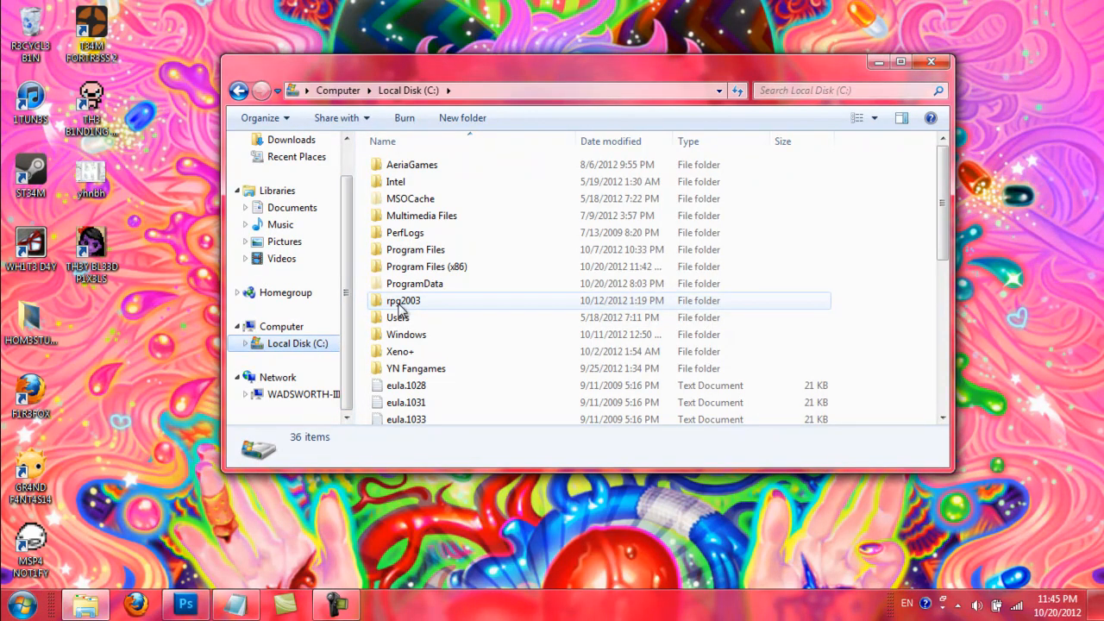
mouse_move(404, 300)
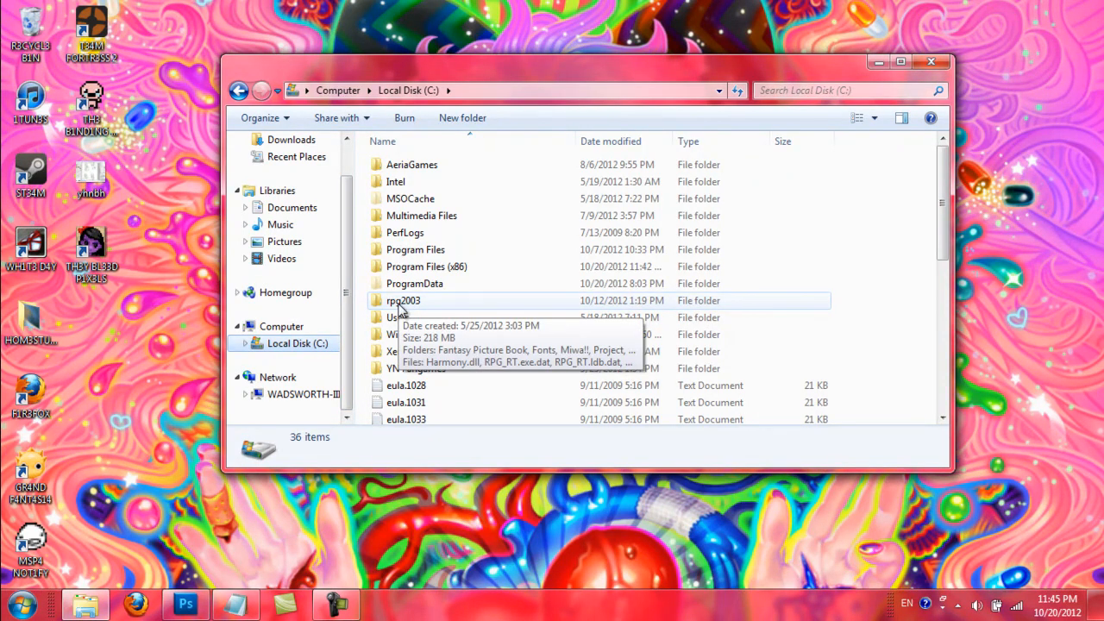
- Open rpg2003, look through its 25 items and select the RTP folder
double_click(403, 300)
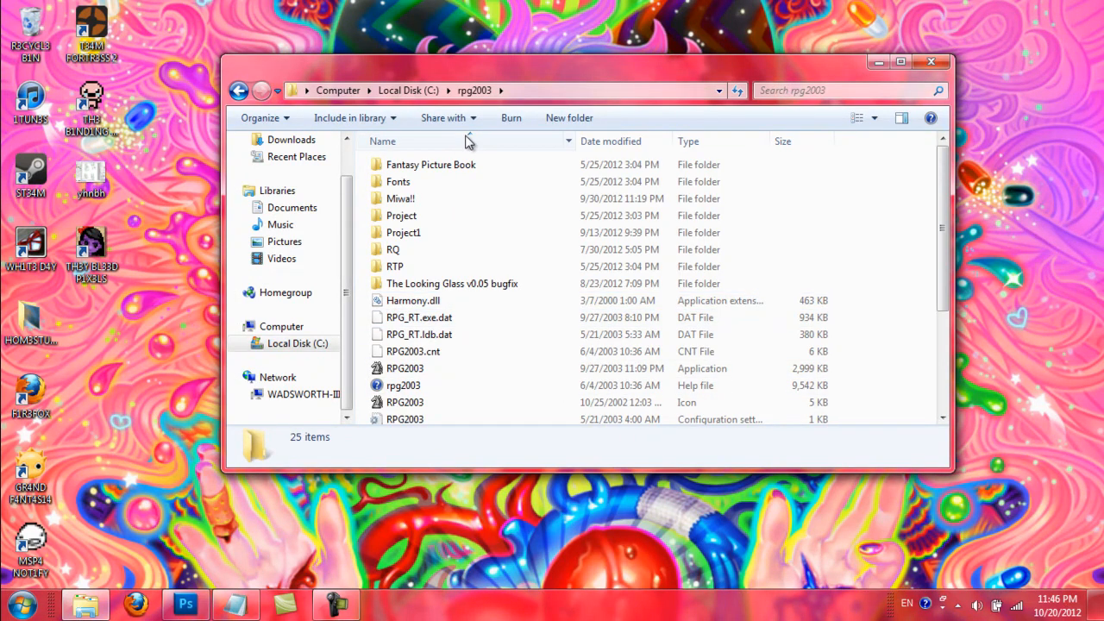
scroll(down, 3)
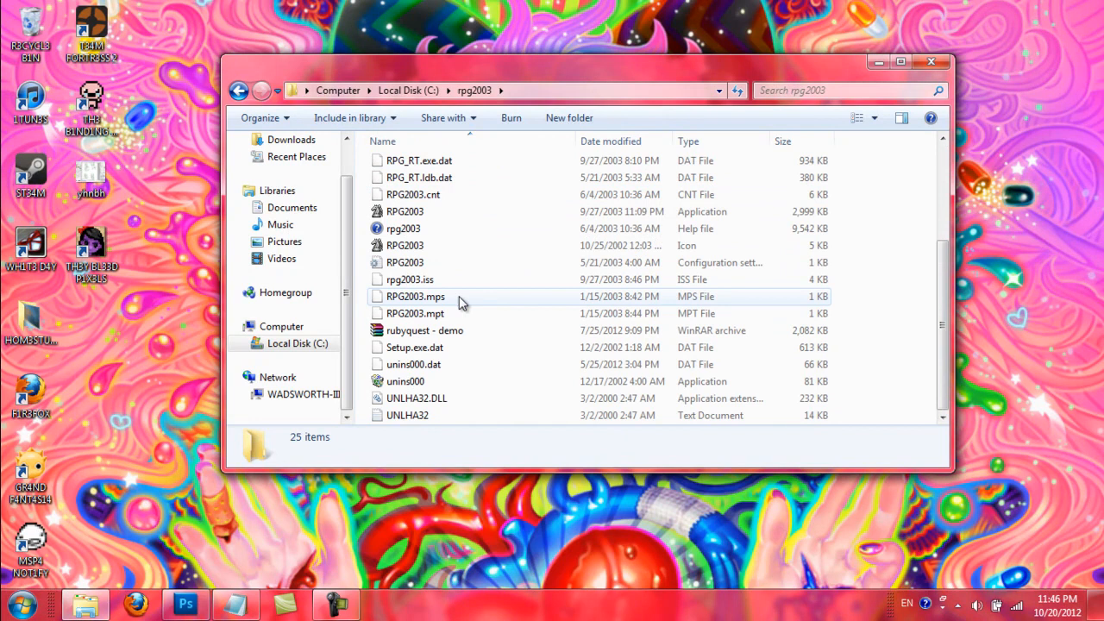
mouse_move(431, 412)
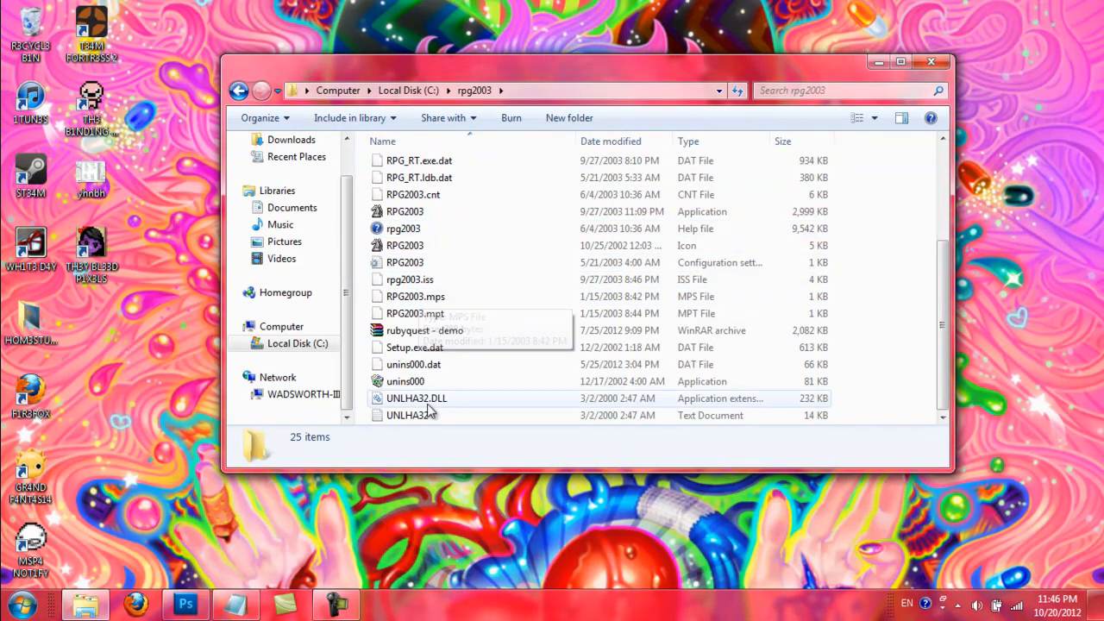
mouse_move(405, 244)
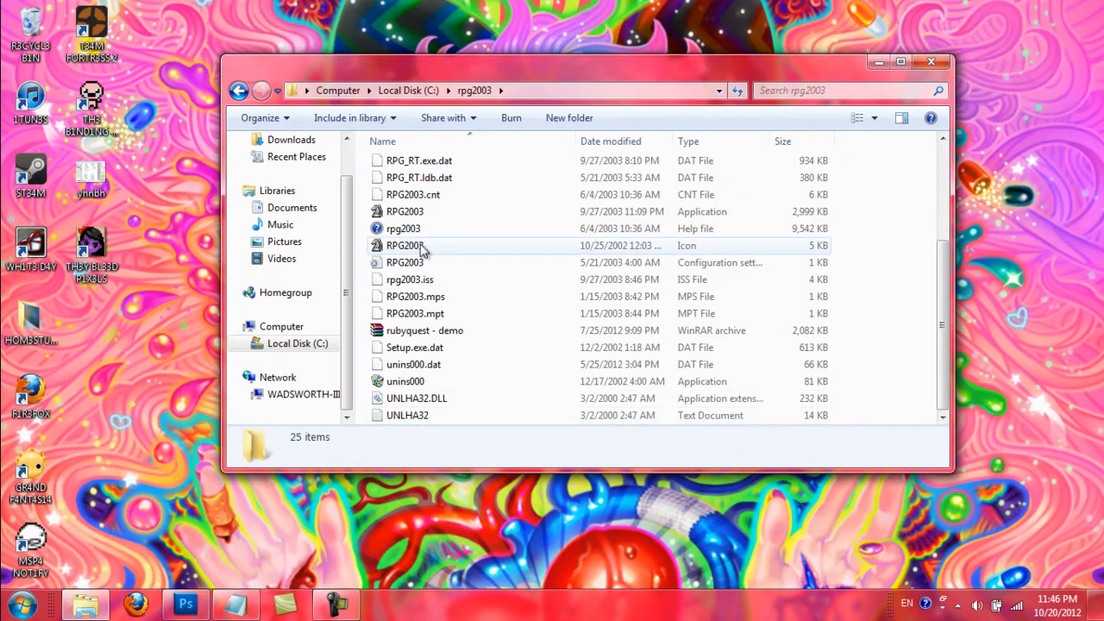
scroll(up, 3)
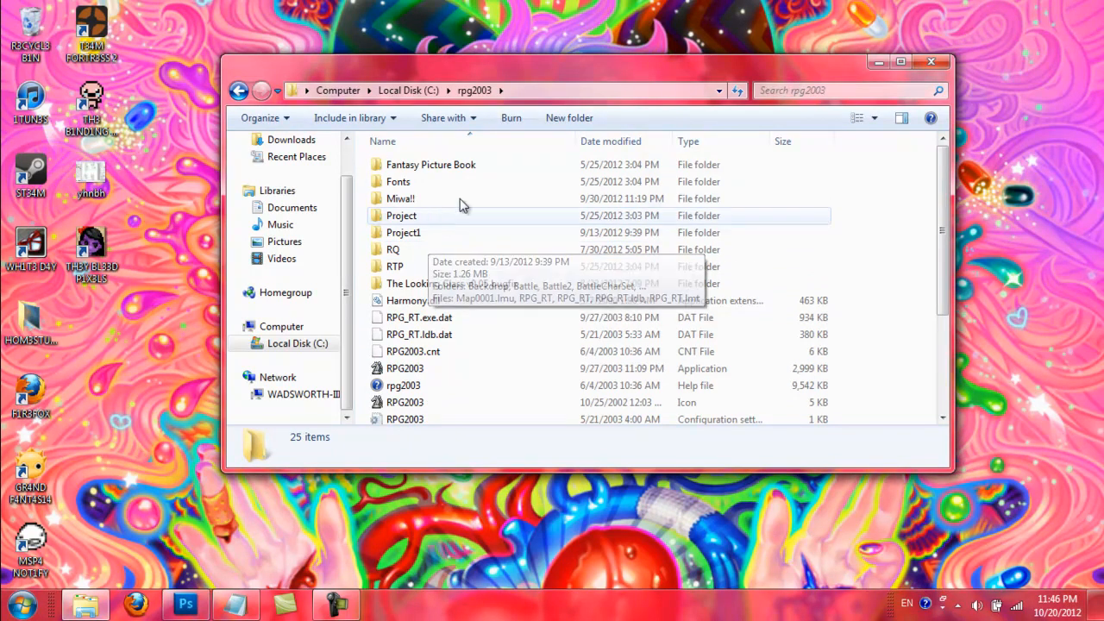
mouse_move(400, 215)
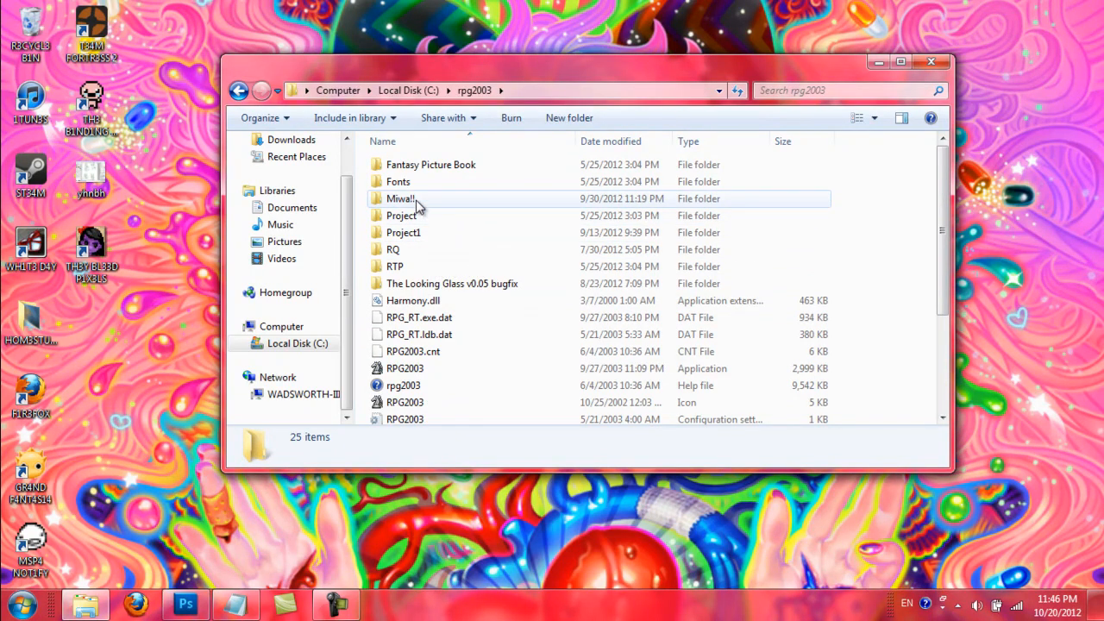
mouse_move(819, 177)
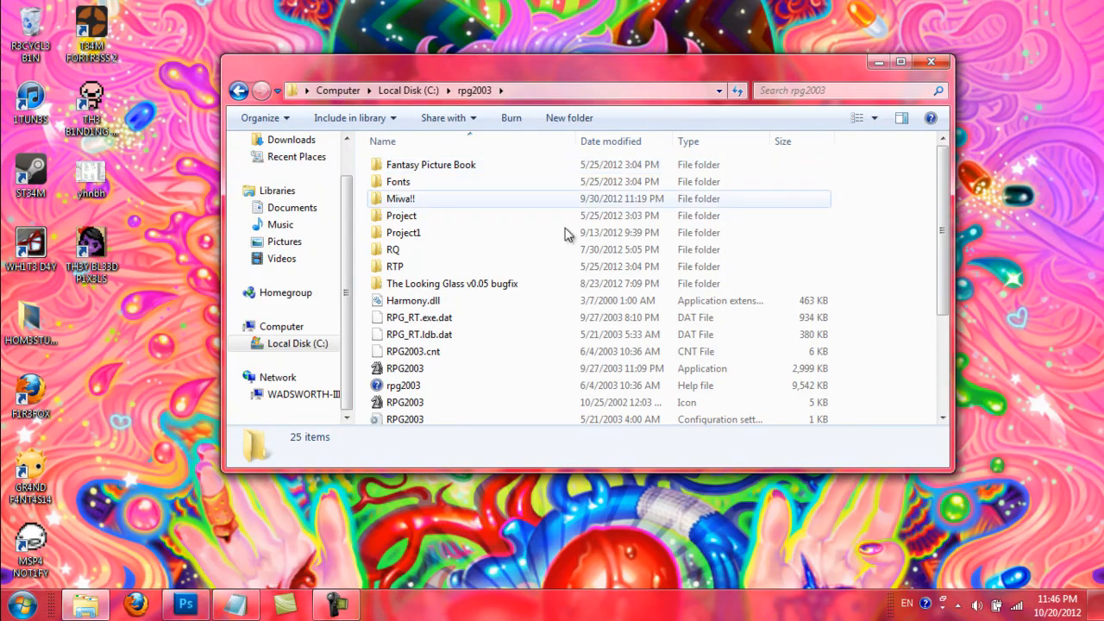
click(393, 265)
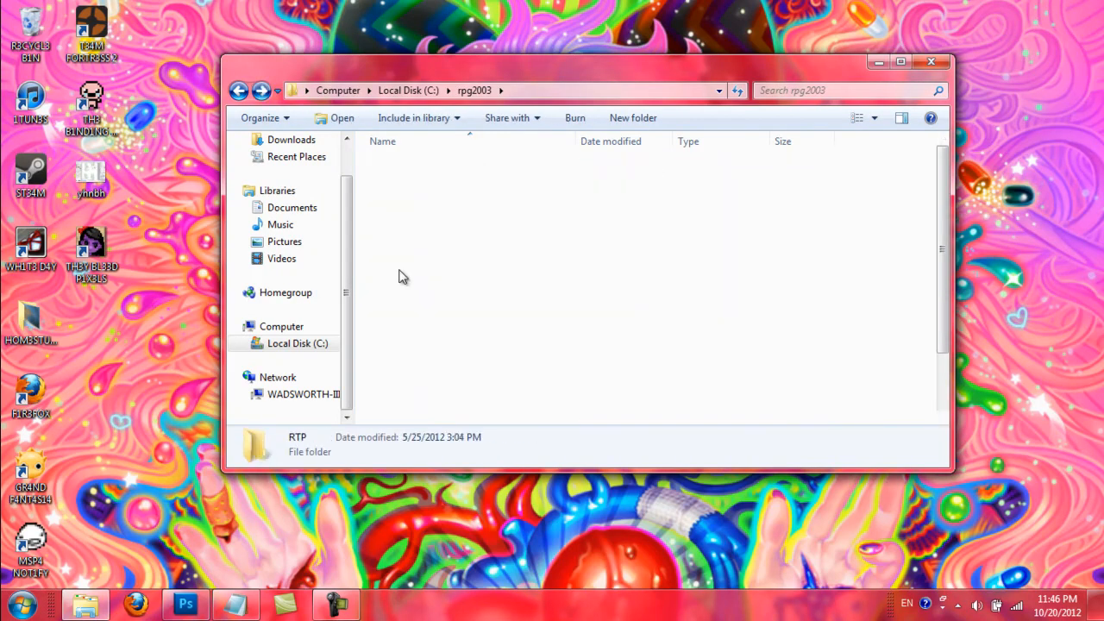
- Open RTP and peek into its Backdrop and Battle2 folders, returning to RTP each time
double_click(297, 445)
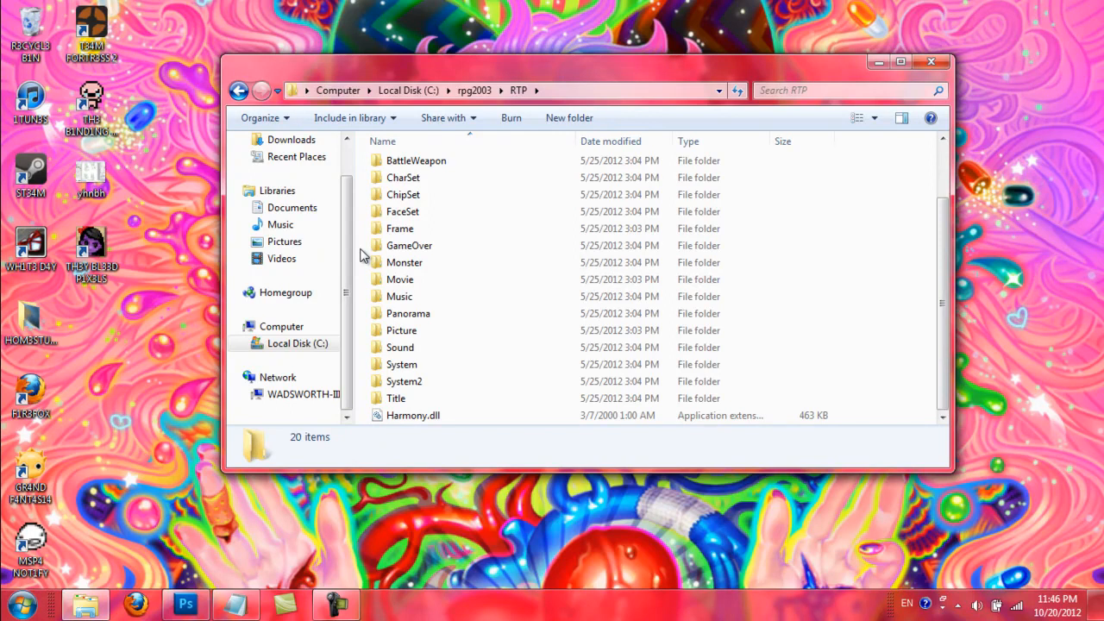
scroll(up, 3)
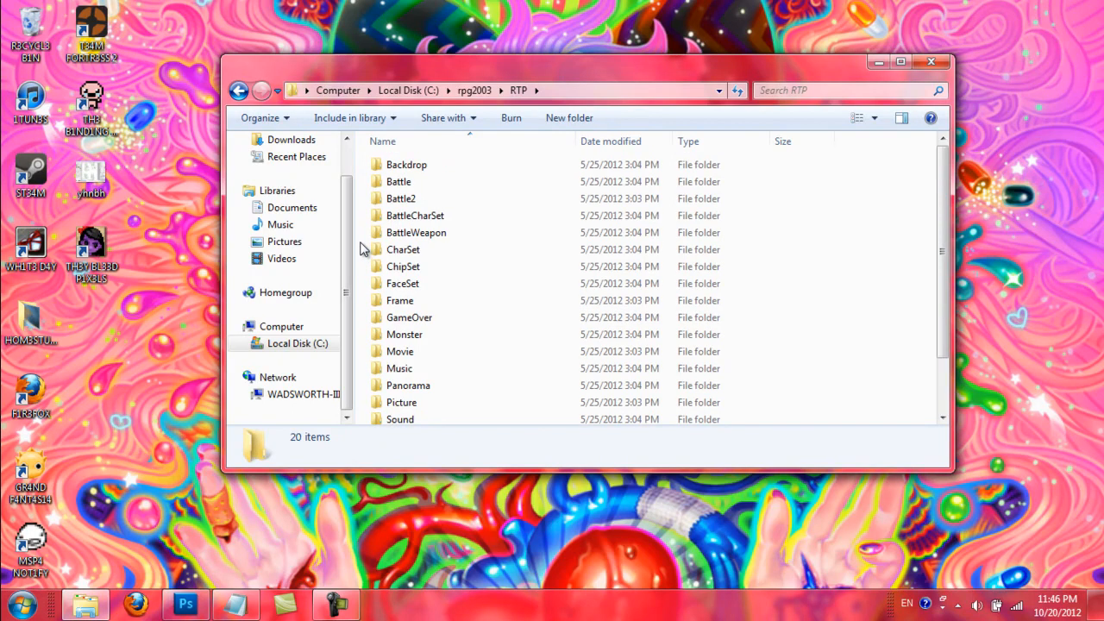
double_click(407, 163)
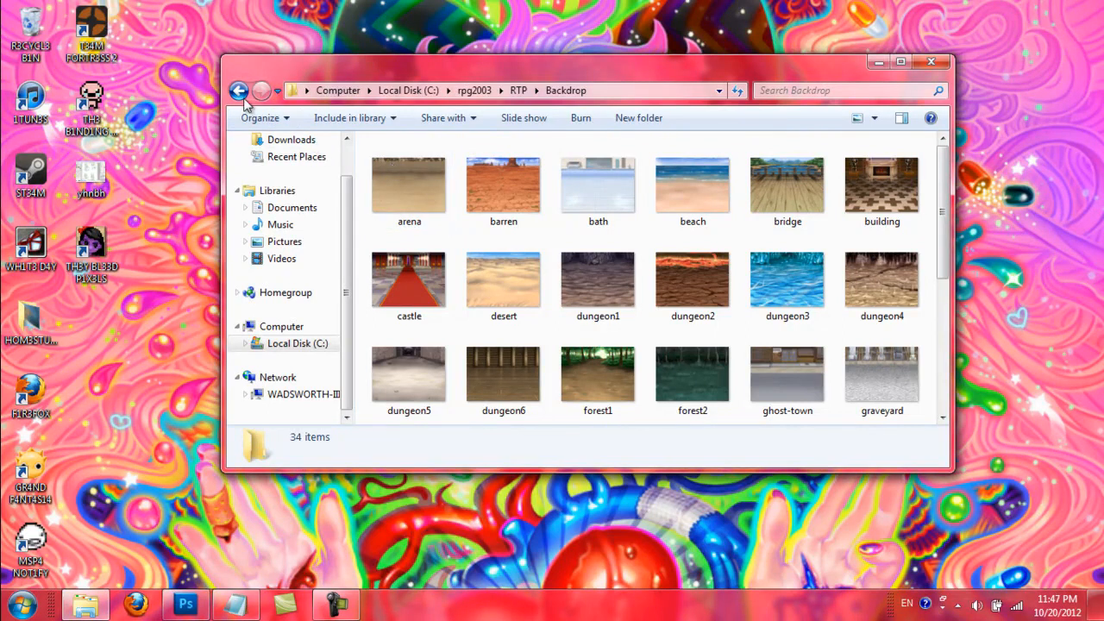
mouse_move(238, 90)
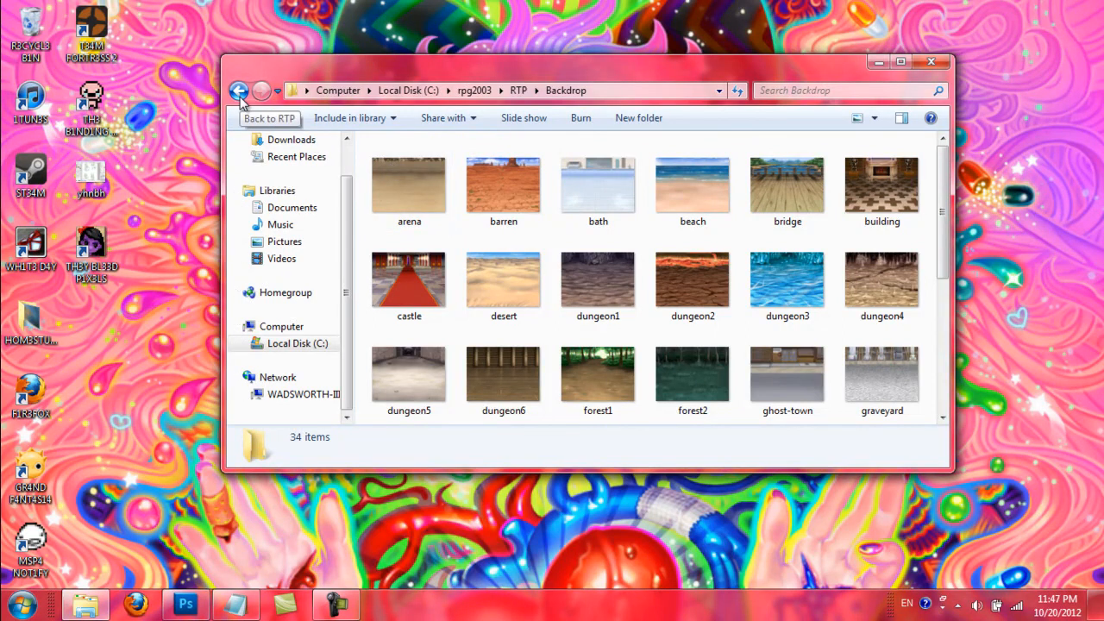
click(238, 90)
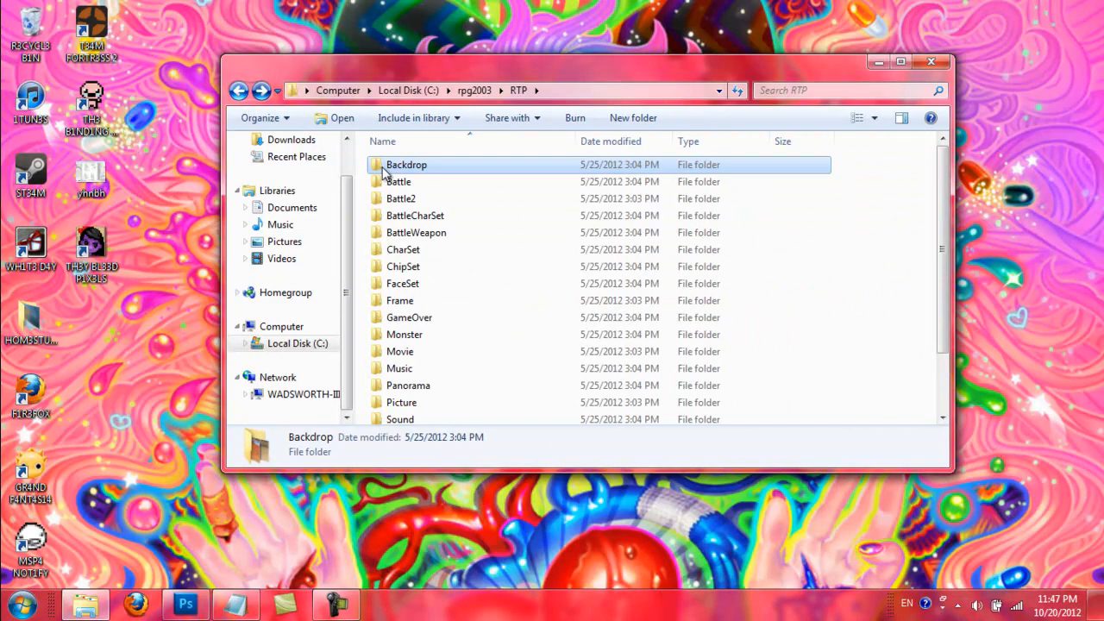
double_click(398, 181)
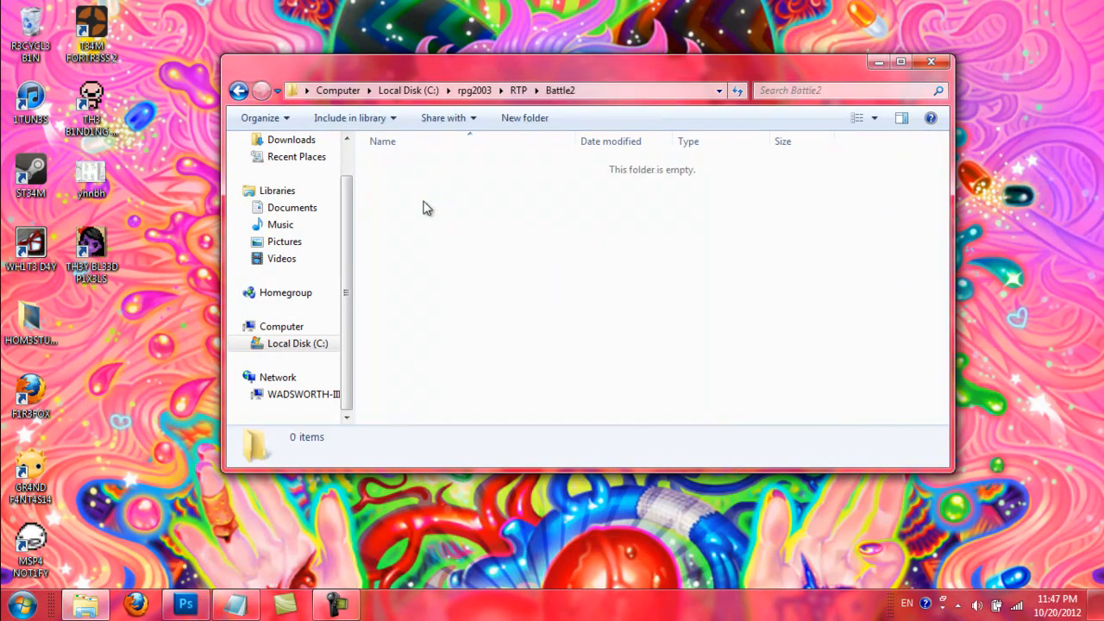
click(238, 90)
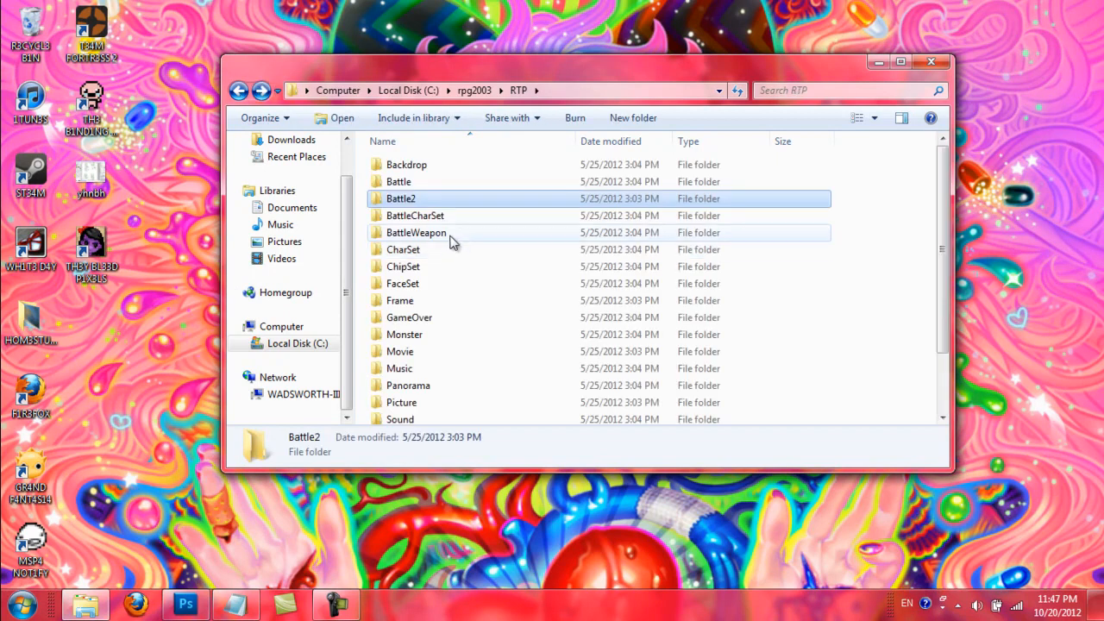
- Peek into BattleCharSet and BattleWeapon, return to RTP and move the window to the left
double_click(414, 213)
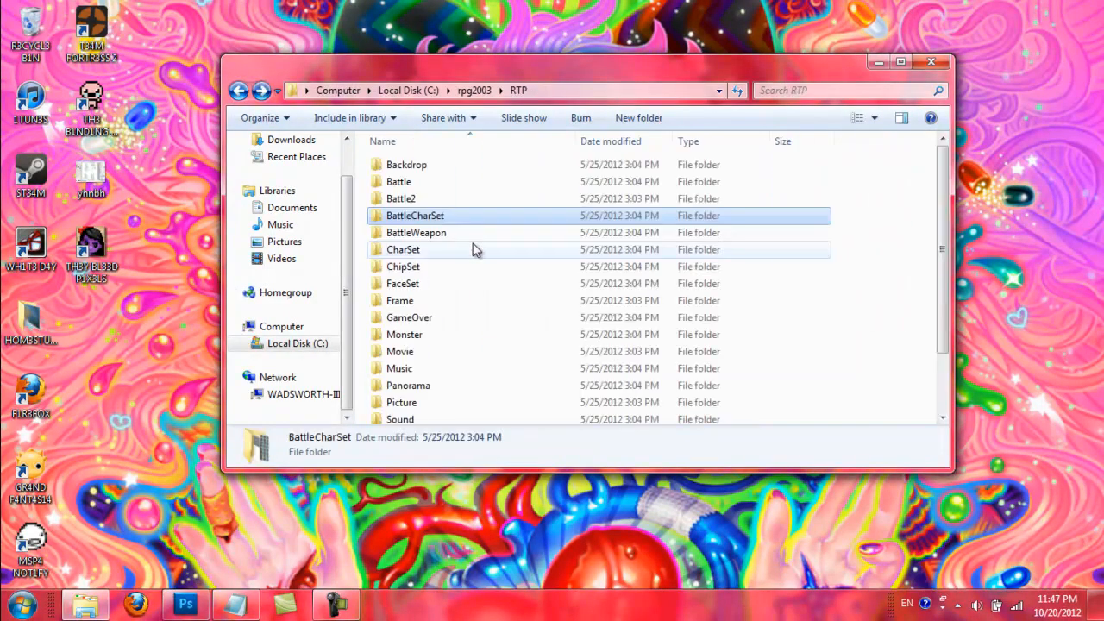
double_click(415, 231)
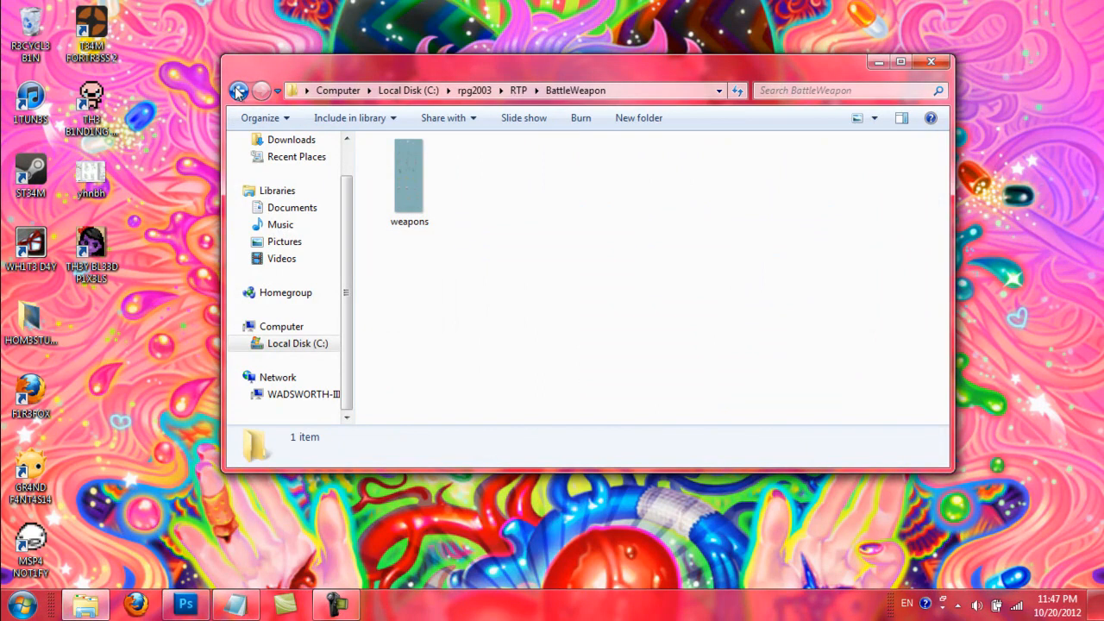
click(238, 90)
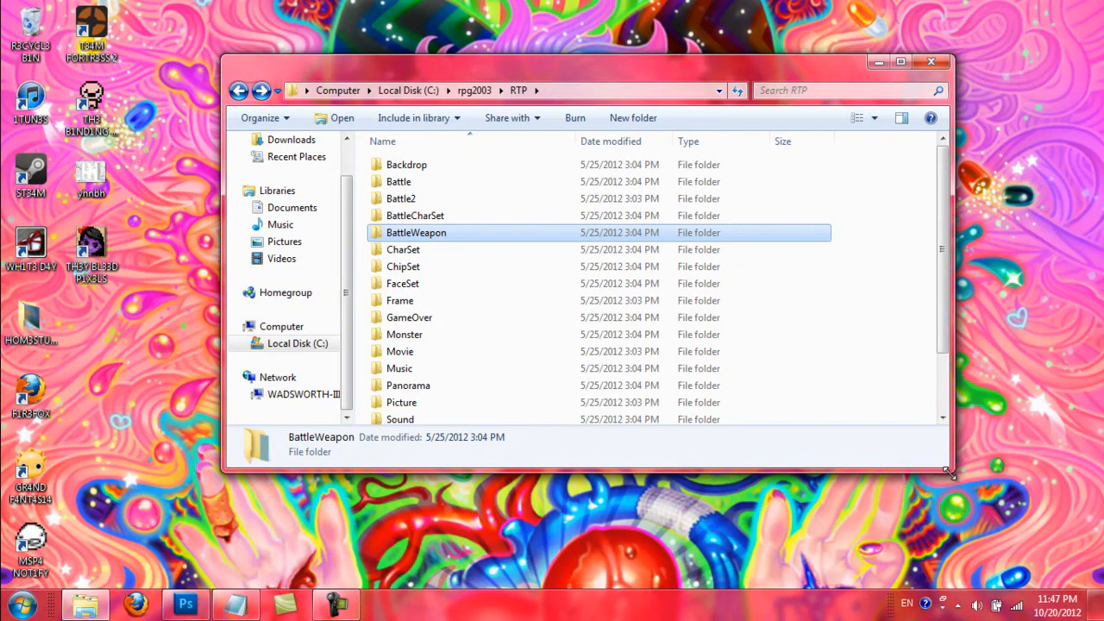
drag(949, 473, 859, 567)
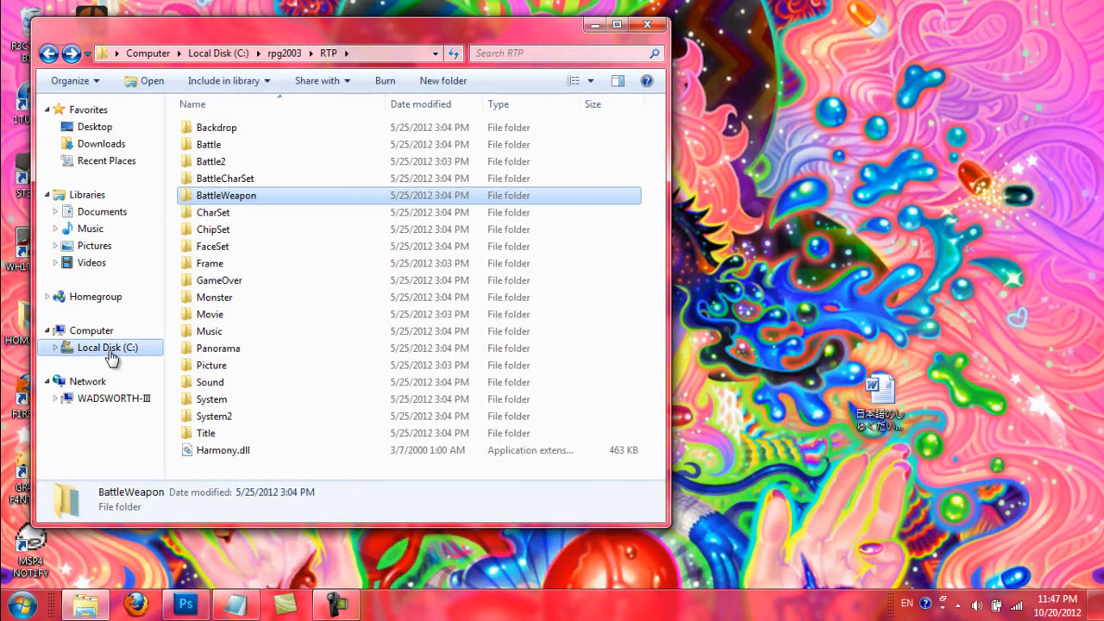
- Open C: in a second window and enter The Looking Glass v0.05 bugfix folder beside RTP
right_click(107, 347)
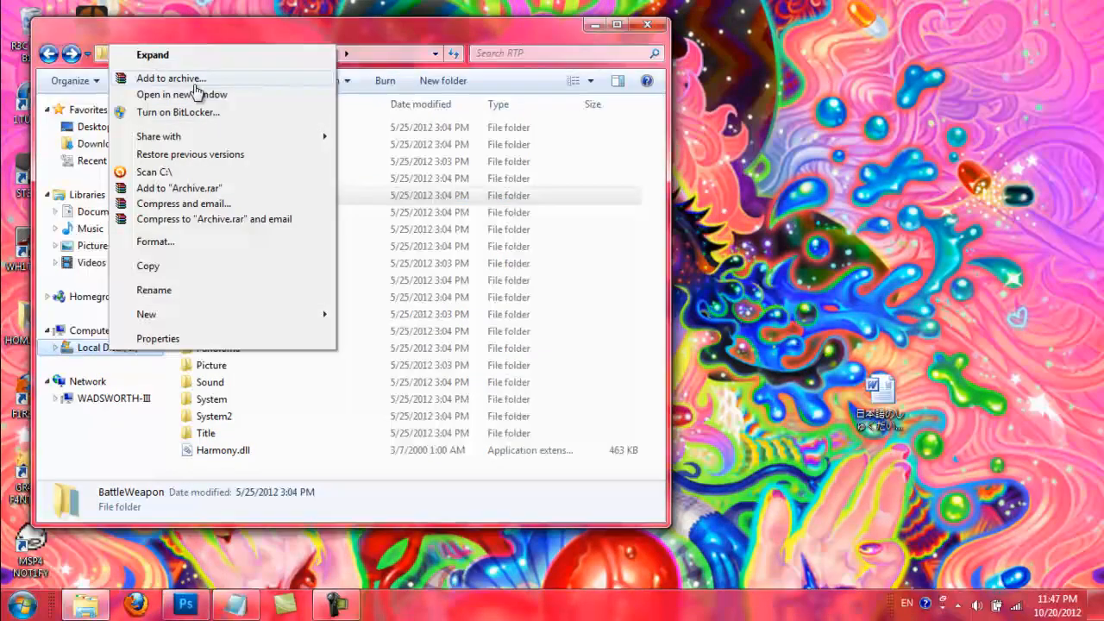
click(165, 93)
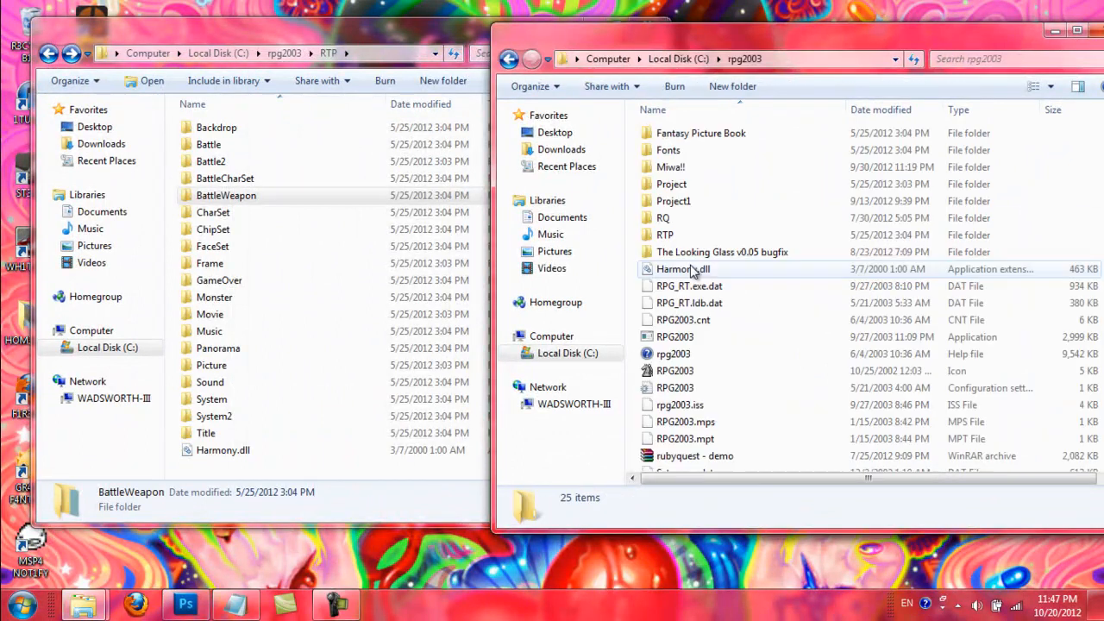
double_click(720, 251)
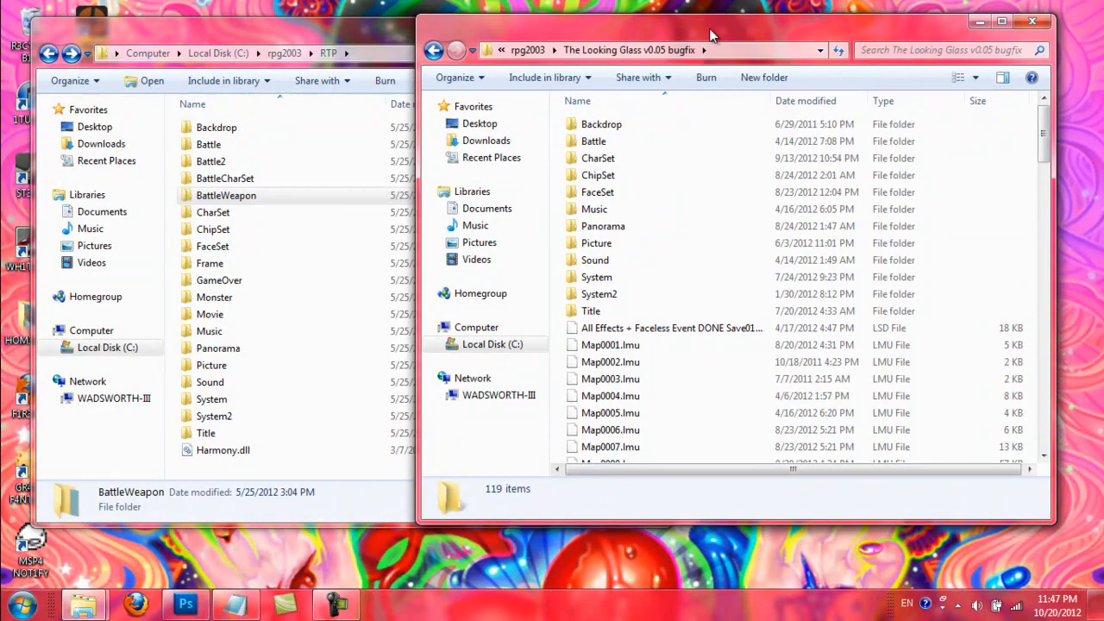
click(210, 162)
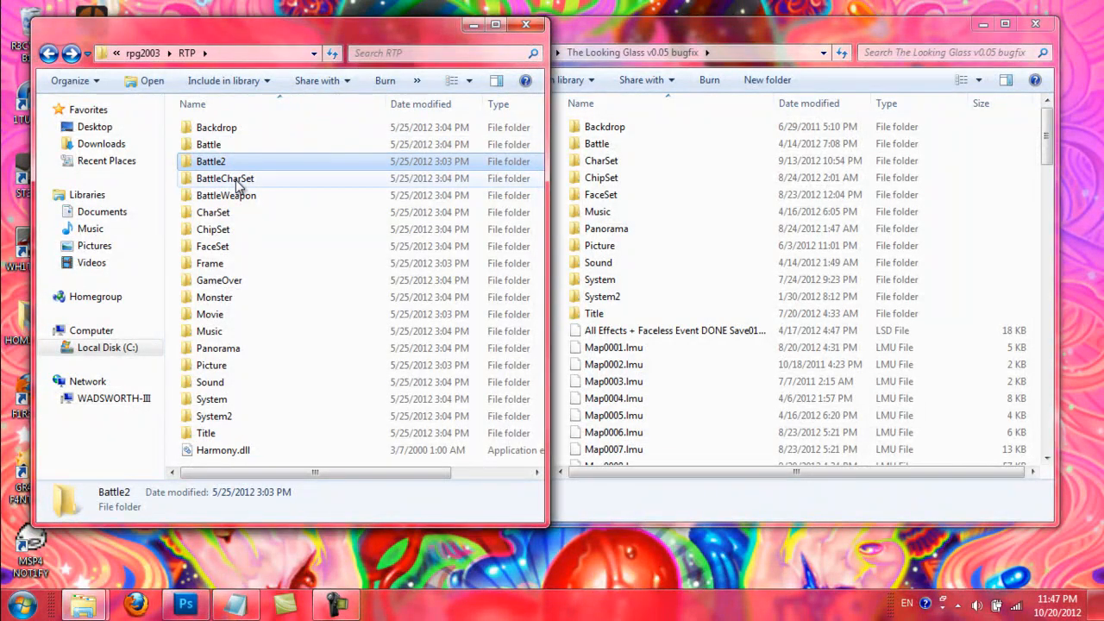
click(226, 194)
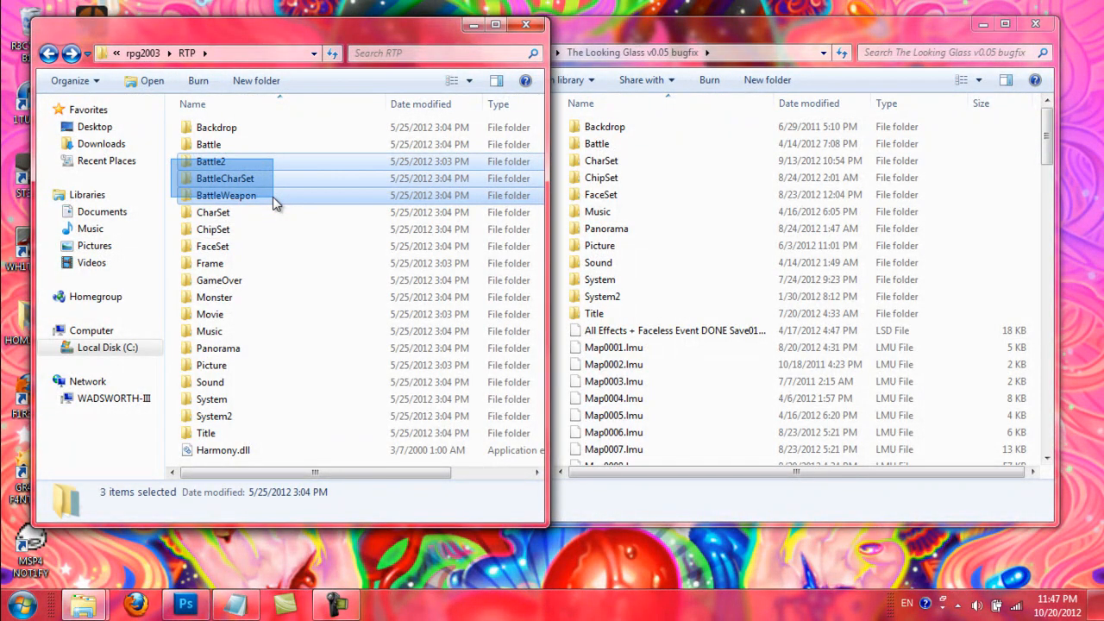
double_click(225, 194)
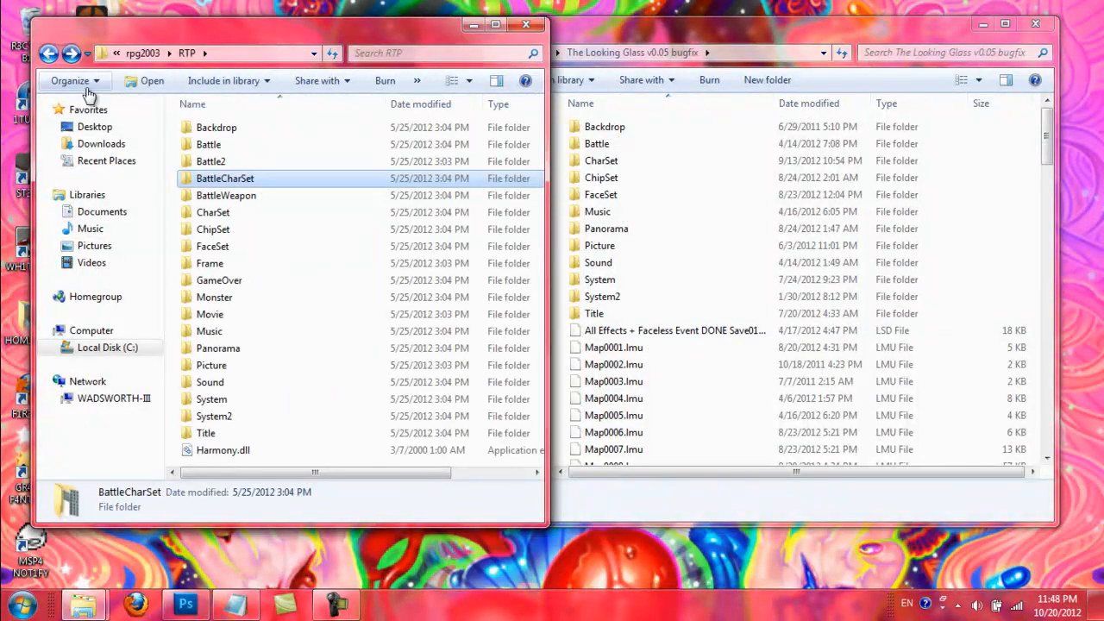
mouse_move(169, 259)
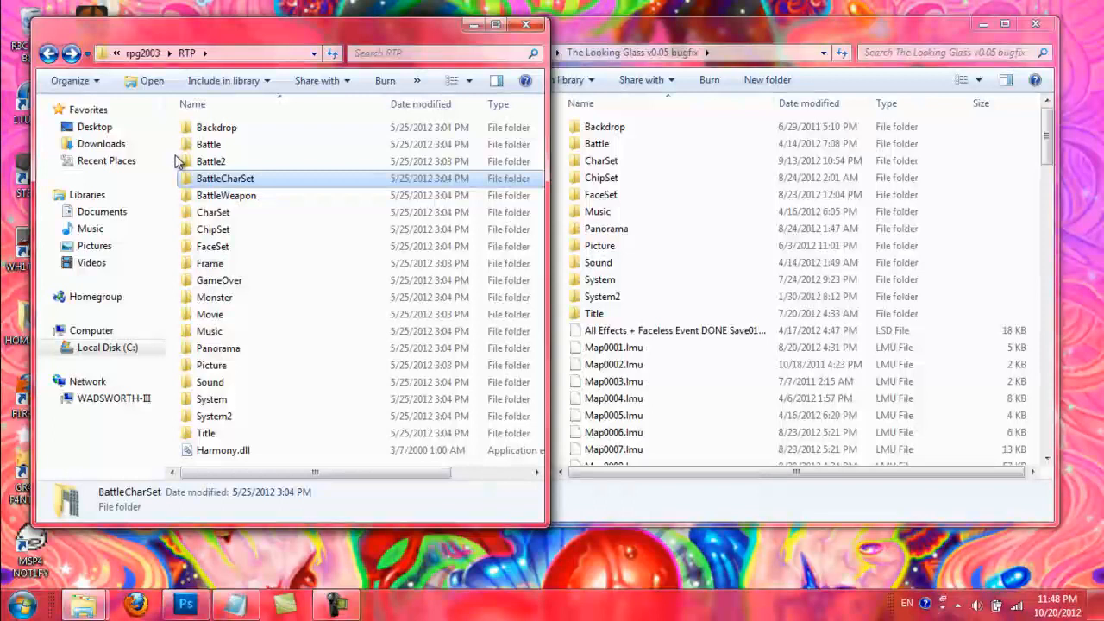
click(226, 195)
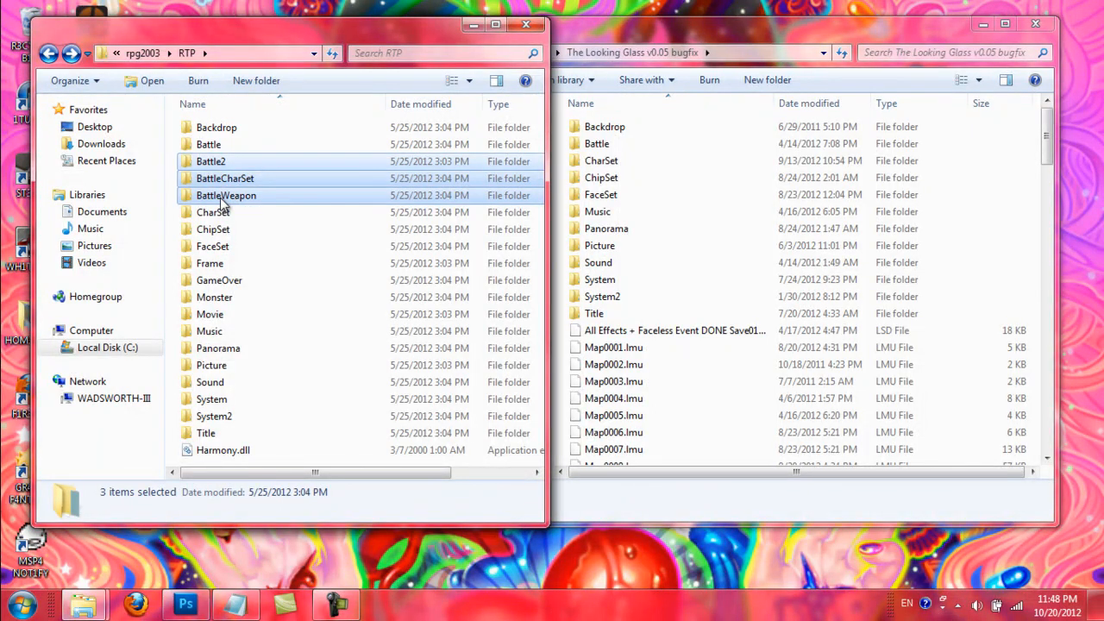
mouse_move(228, 216)
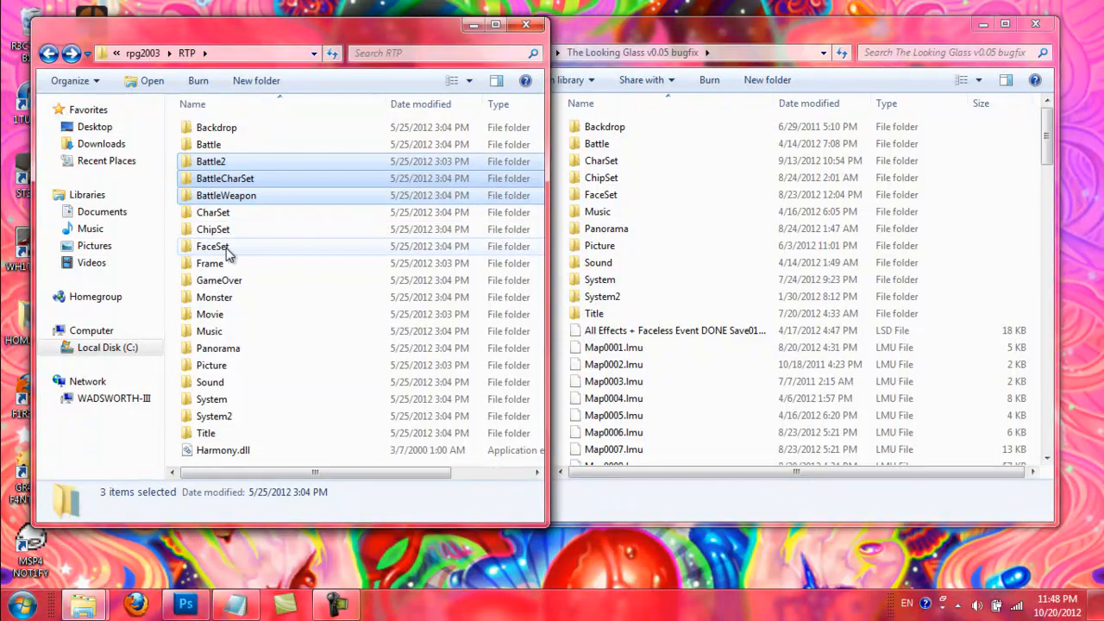
mouse_move(226, 274)
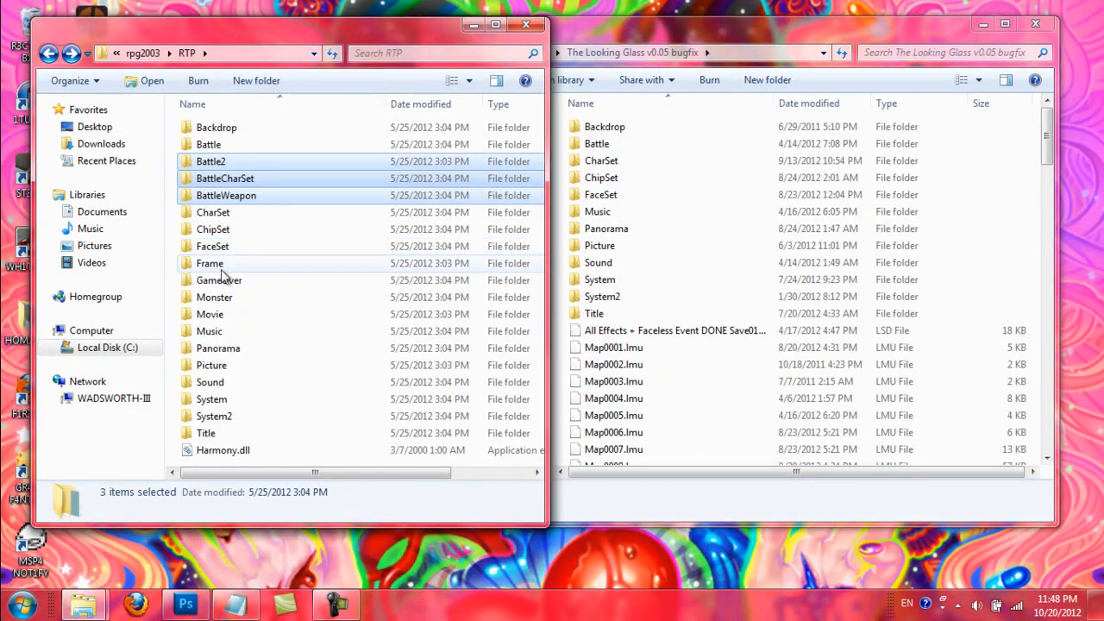
double_click(211, 262)
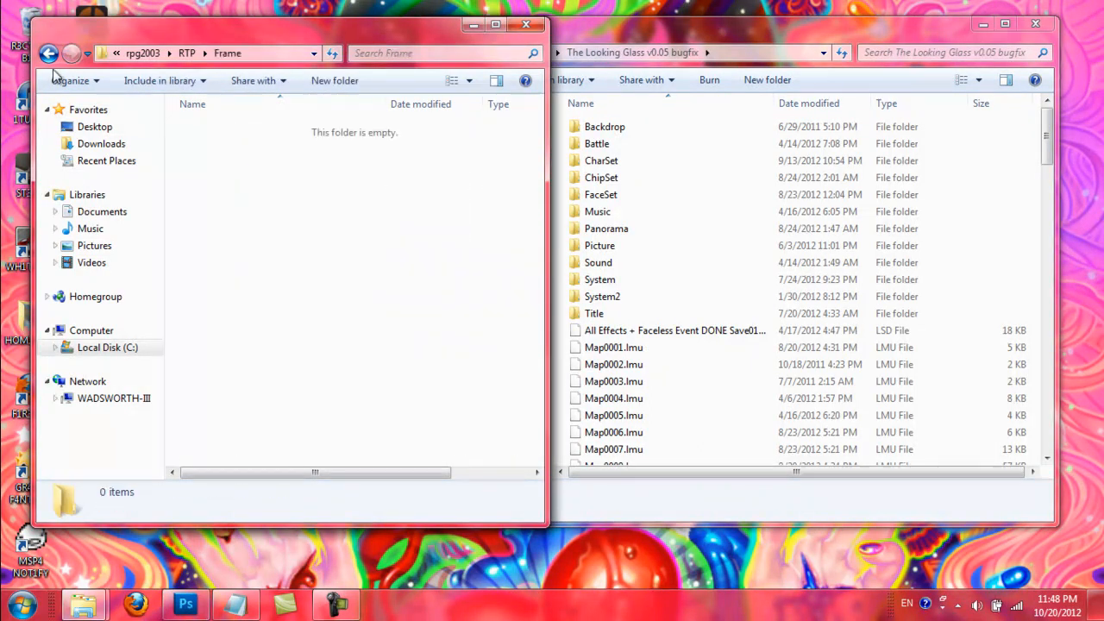
click(48, 52)
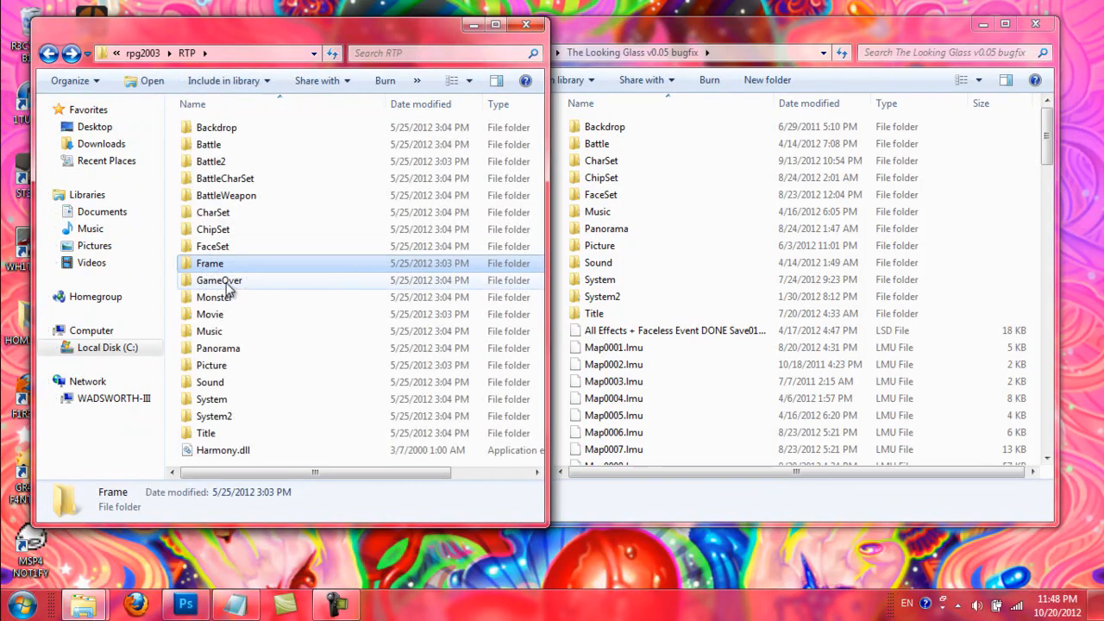
mouse_move(219, 279)
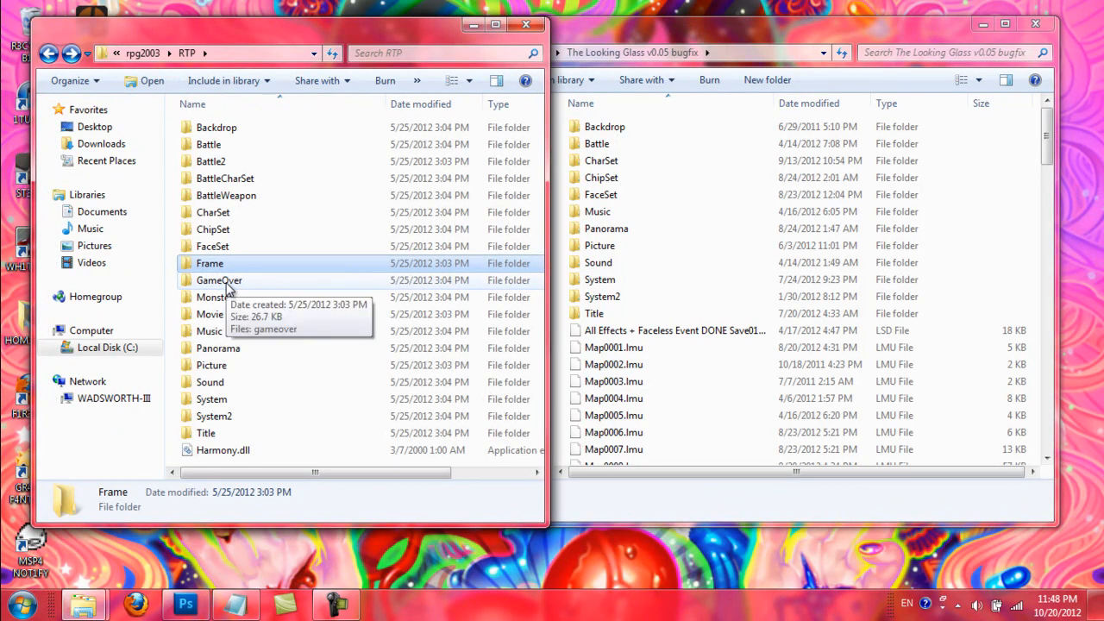
click(219, 279)
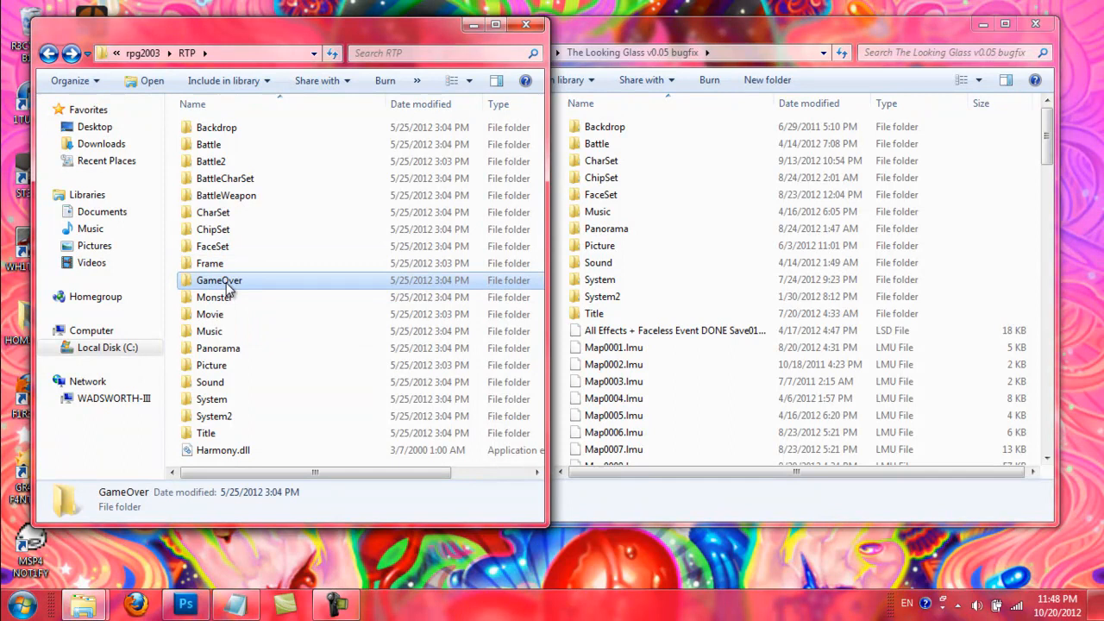
double_click(217, 280)
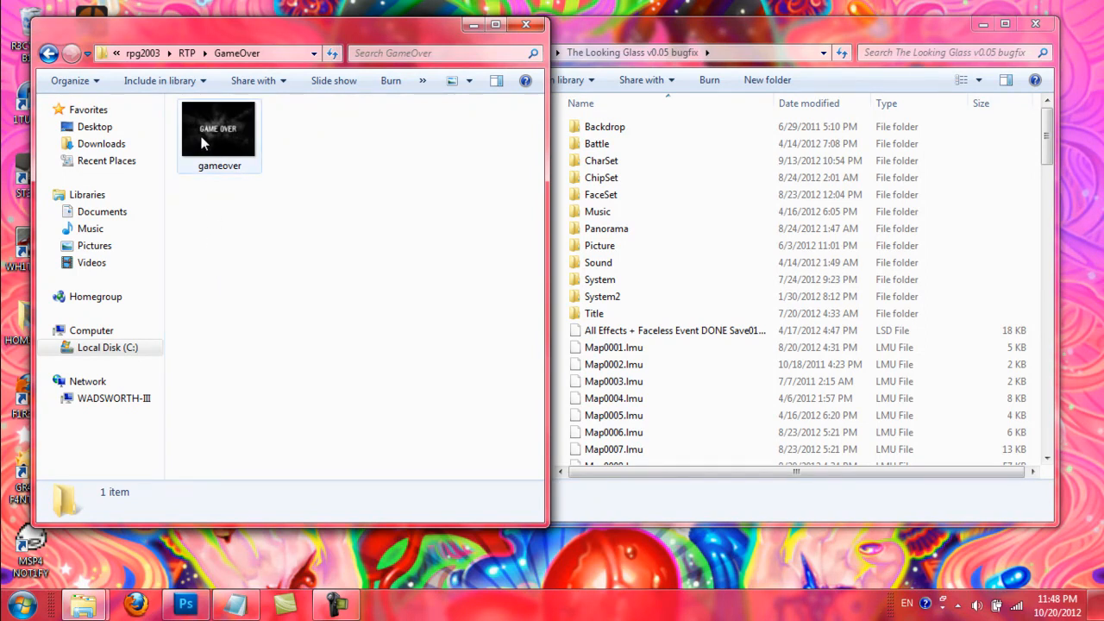
click(466, 81)
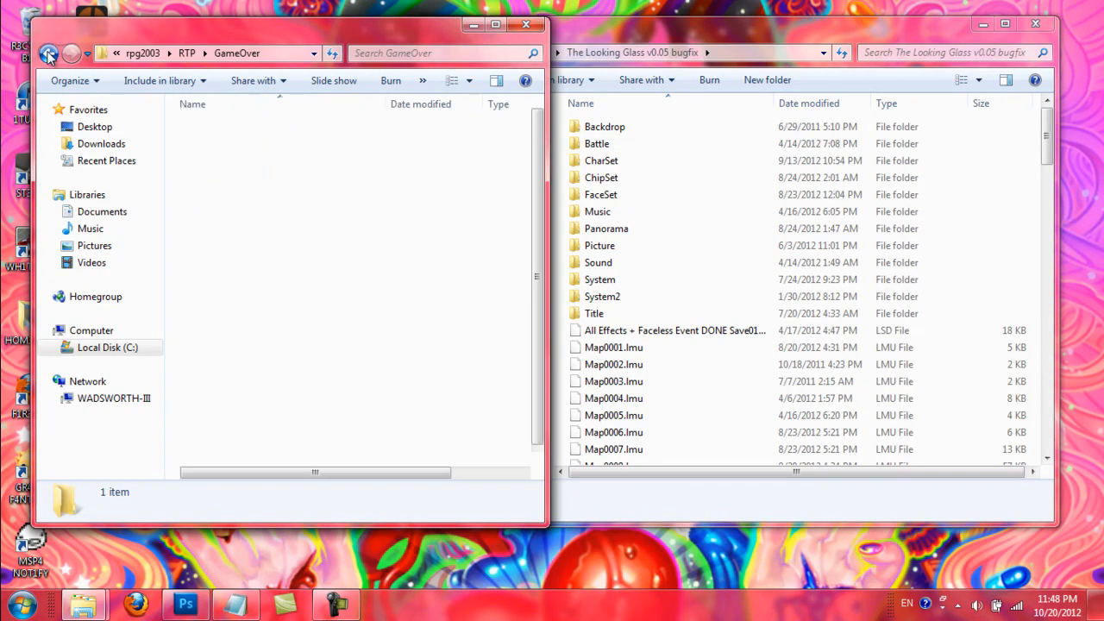
click(48, 52)
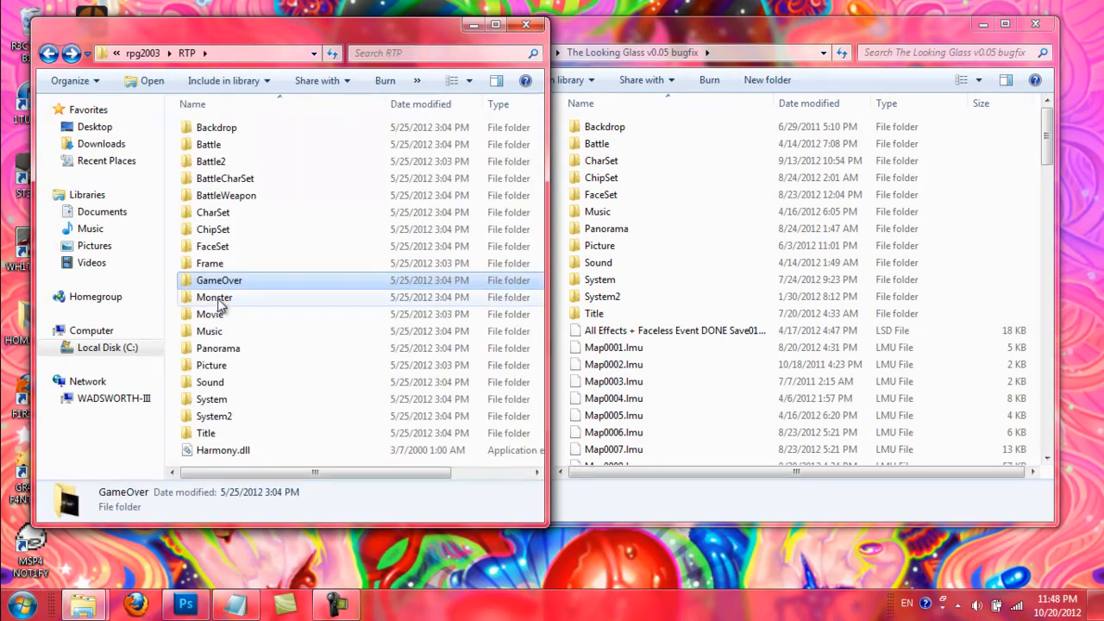
click(213, 297)
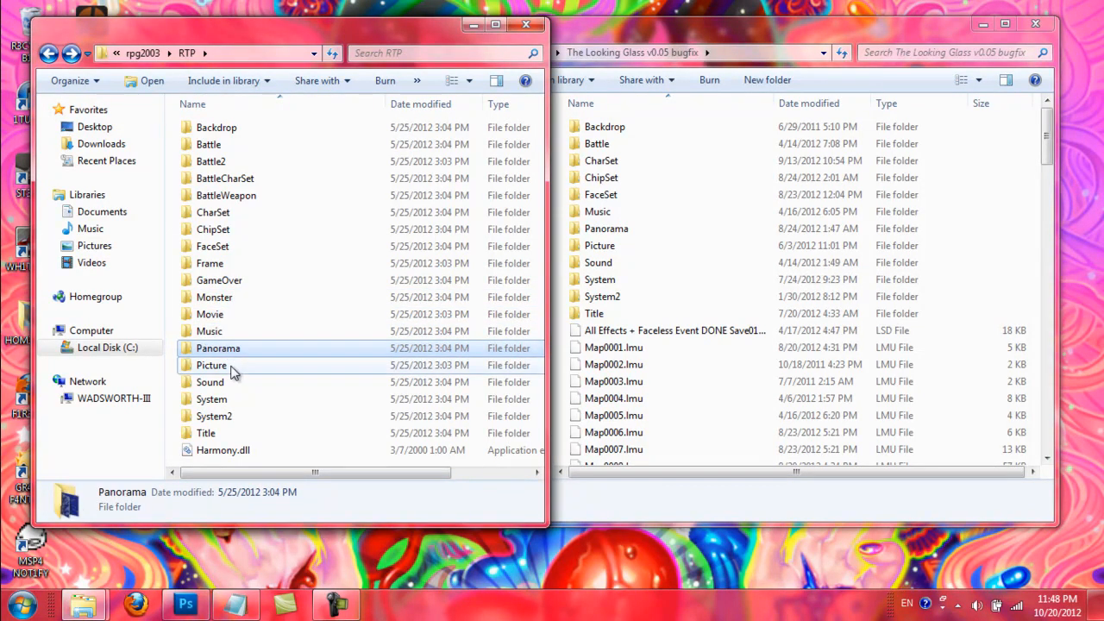
click(210, 382)
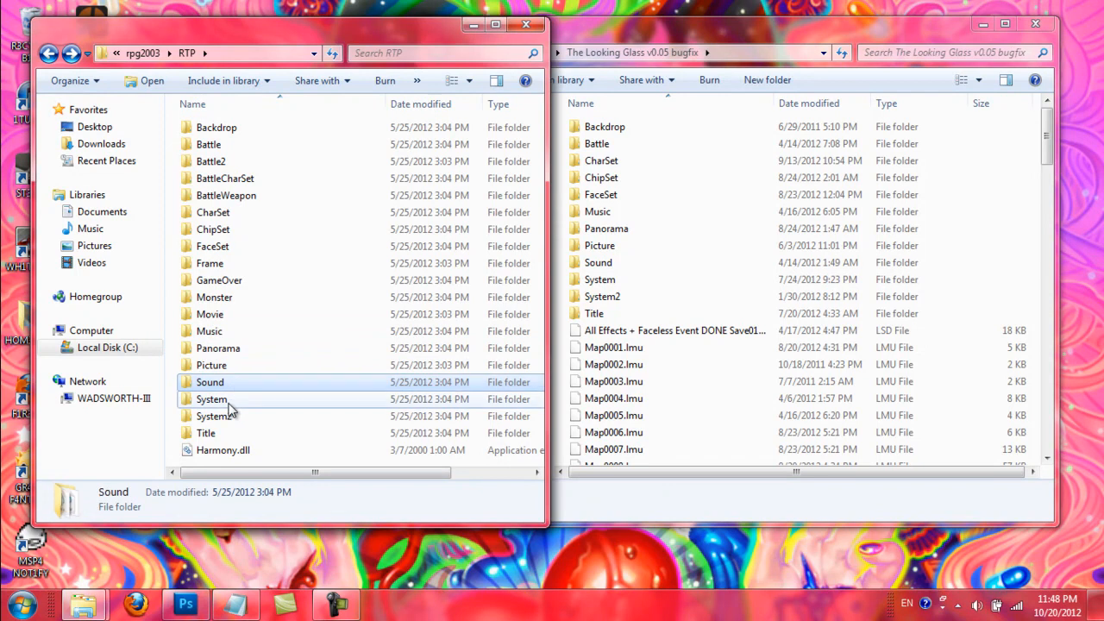
click(214, 415)
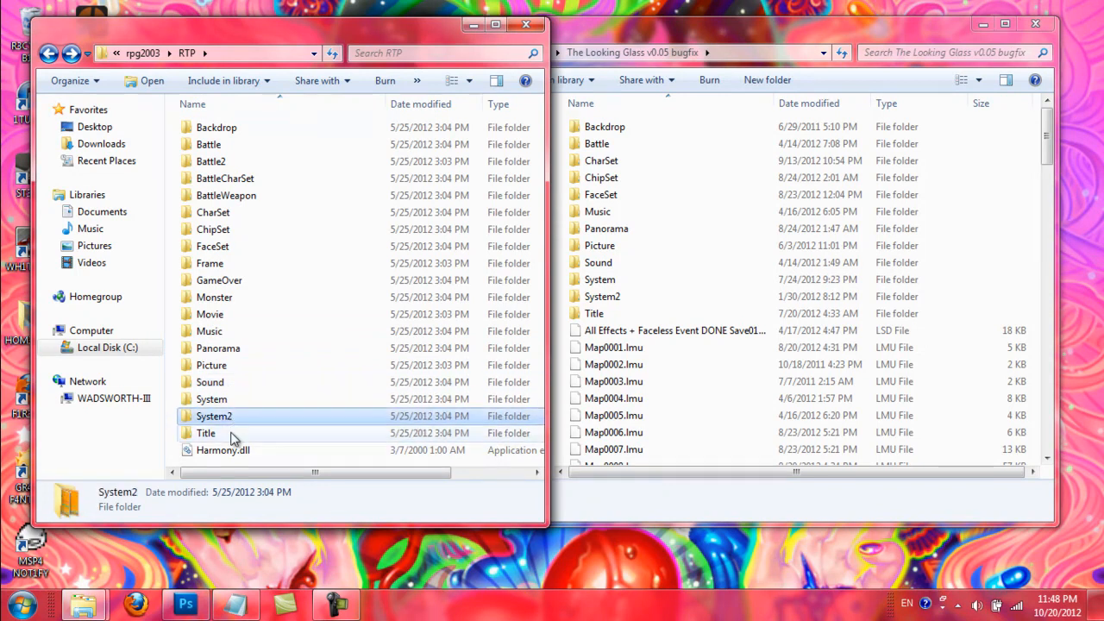
click(207, 433)
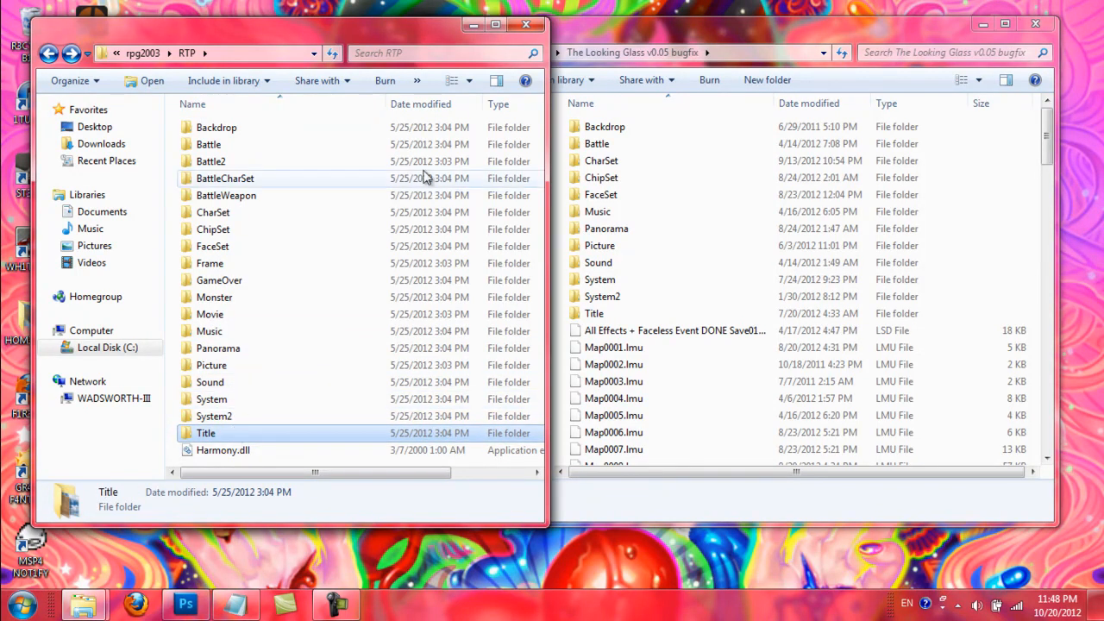
- After a look at the game's Backdrop, show both Battle folders and select the game's Animations1
double_click(604, 126)
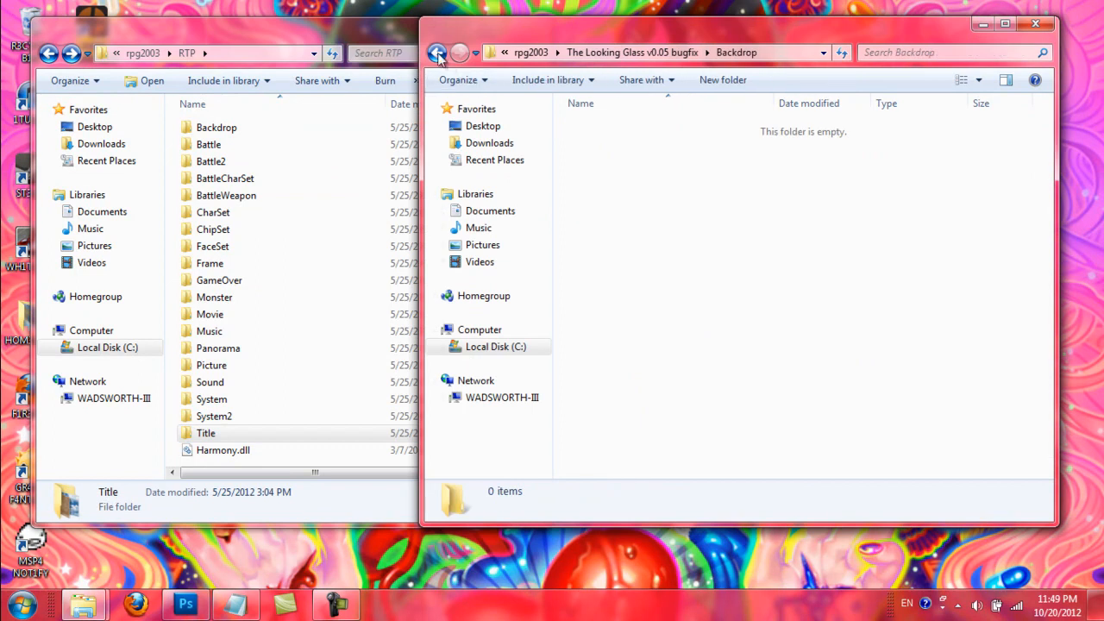
click(438, 52)
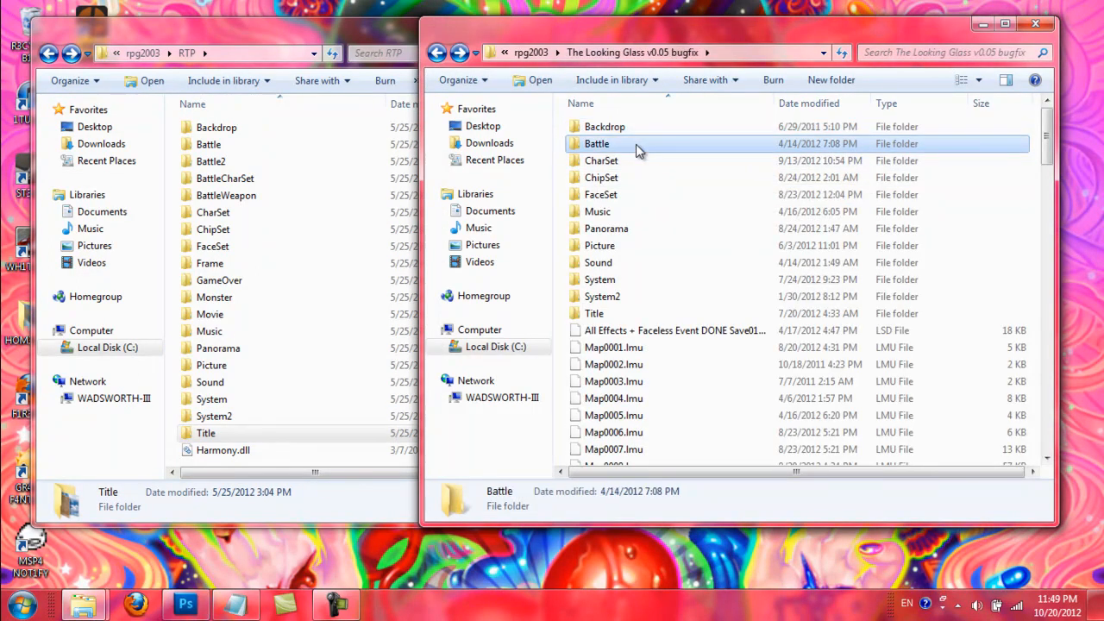
double_click(596, 143)
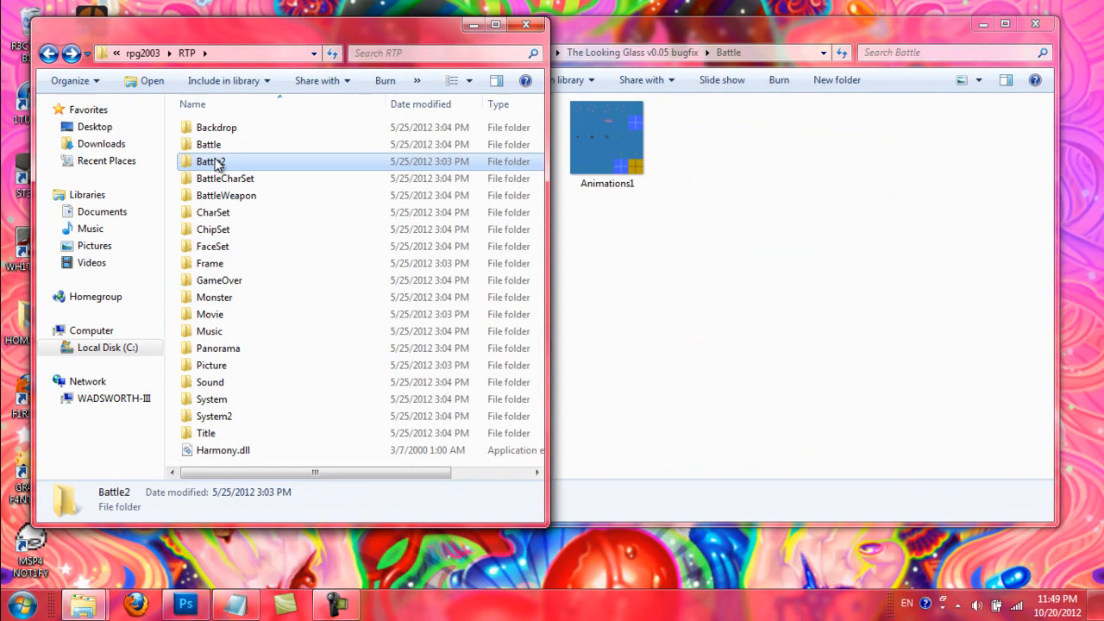
double_click(207, 145)
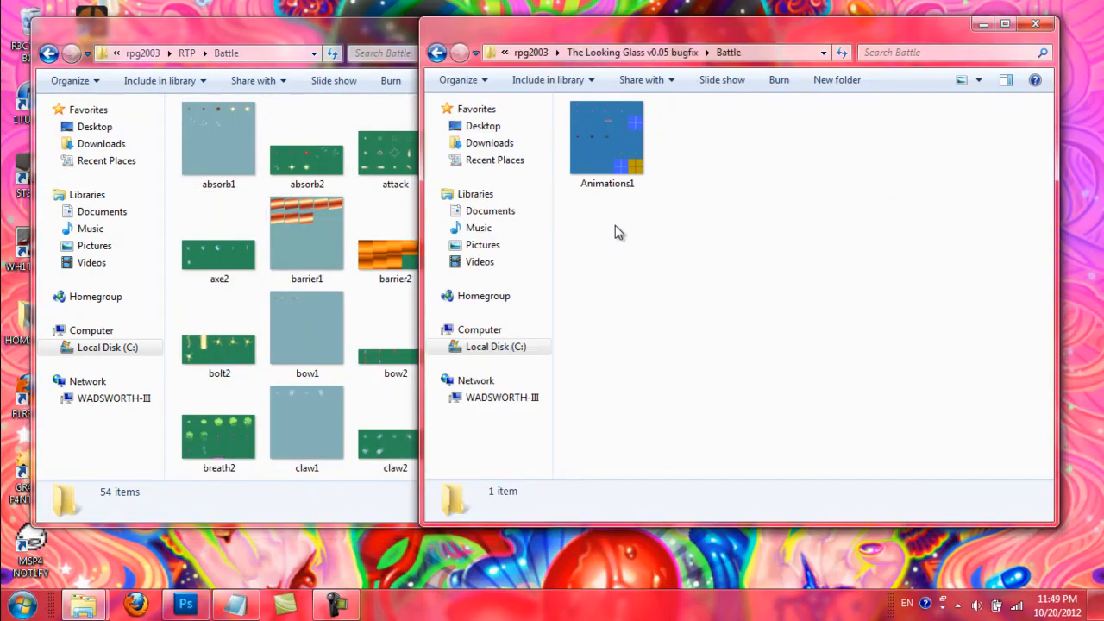
click(607, 138)
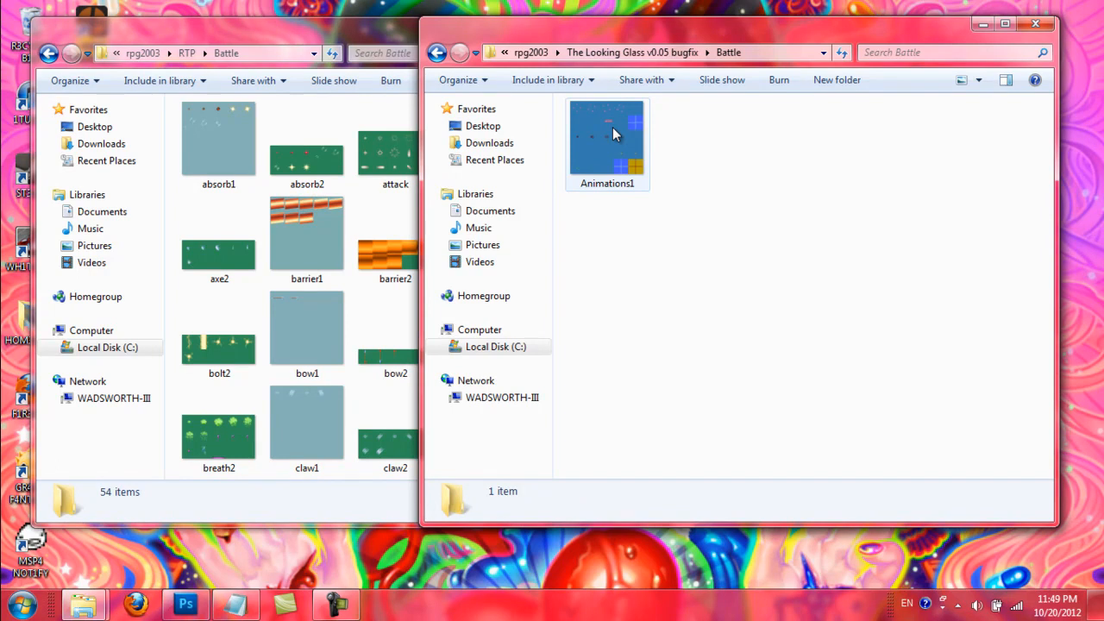
click(607, 141)
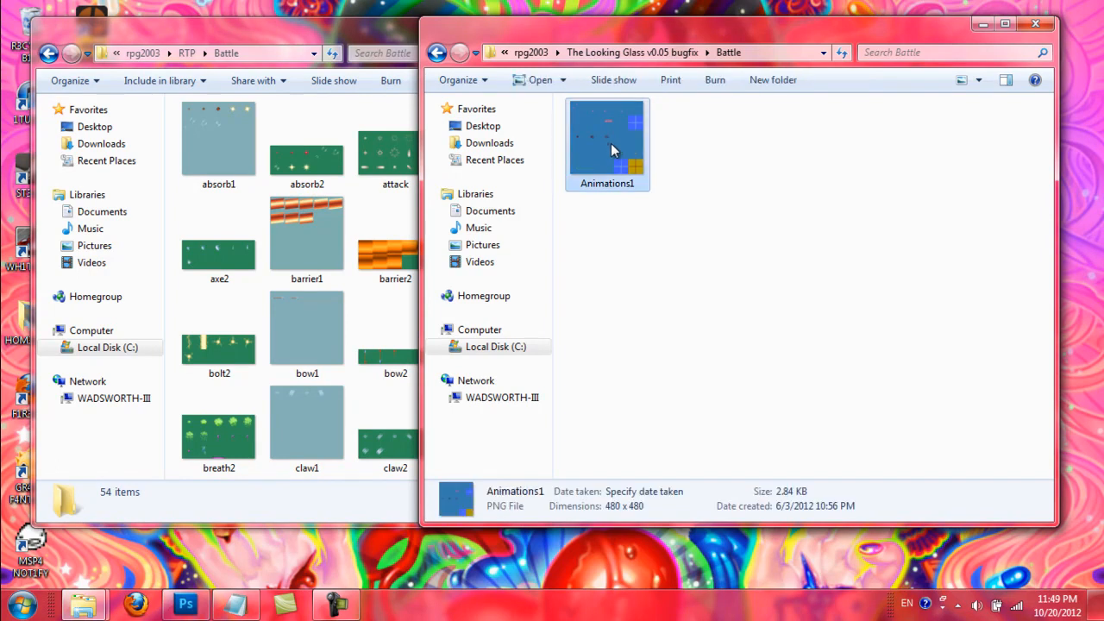
- Preview the game's Animations1 sheet in Photo Viewer and scroll the RTP Battle thumbnails
double_click(607, 141)
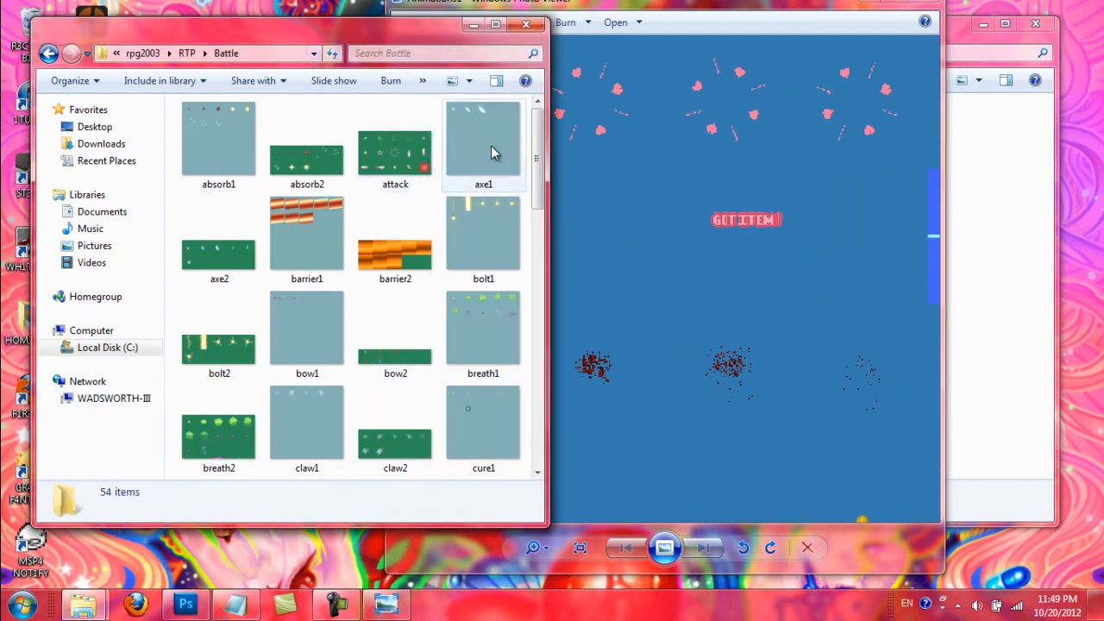
scroll(down, 3)
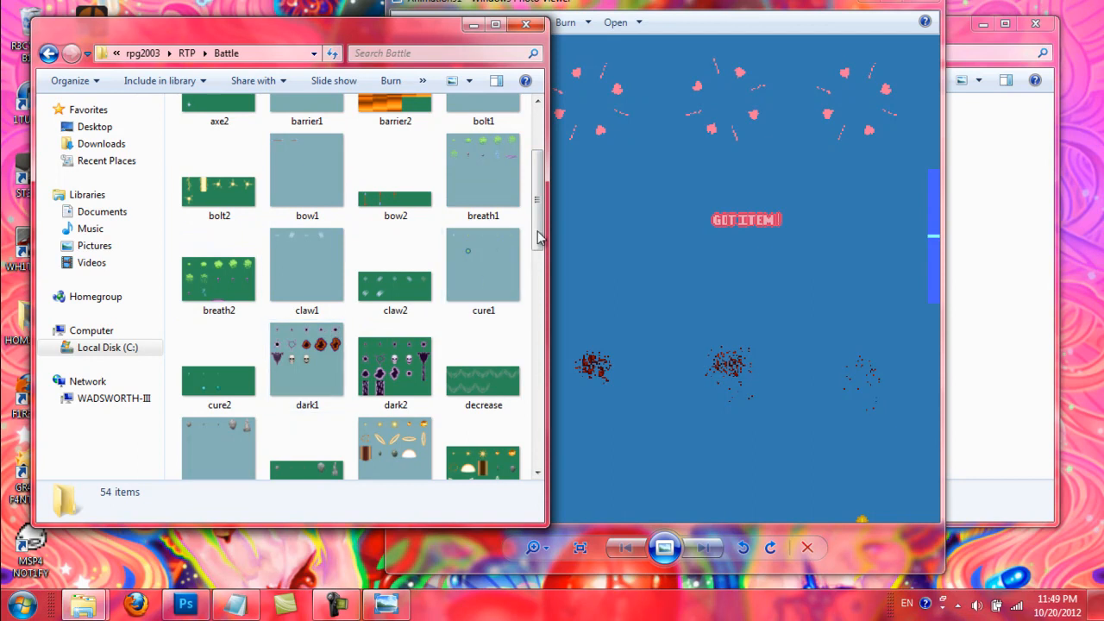
scroll(down, 3)
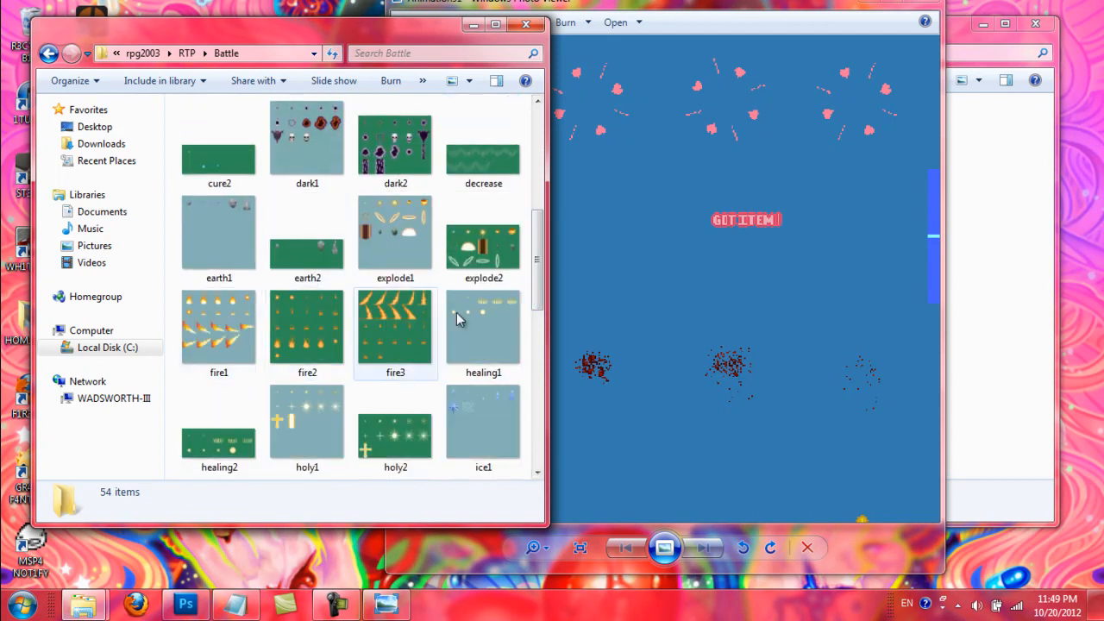
scroll(down, 3)
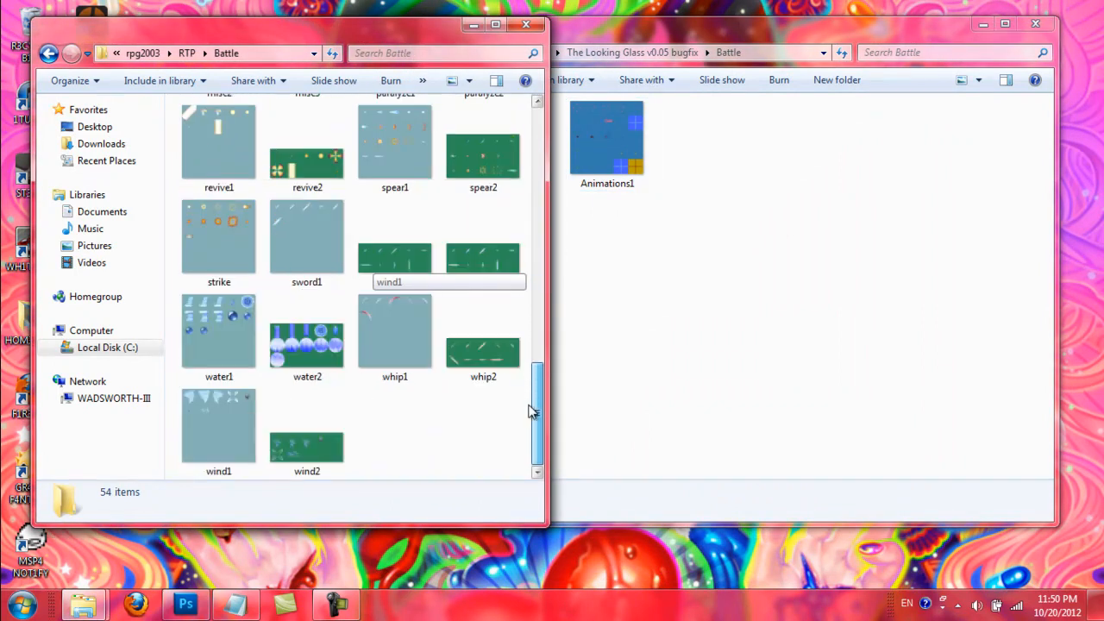
scroll(up, 3)
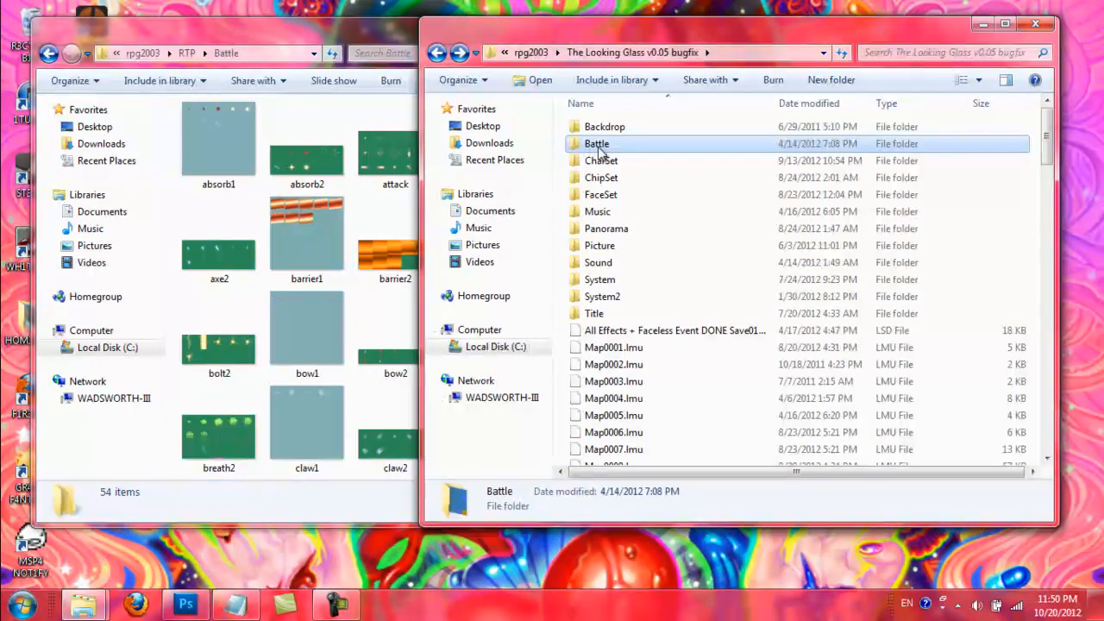
- Open CharSet in both windows and select the RTP vehicle sprite sheet
double_click(600, 160)
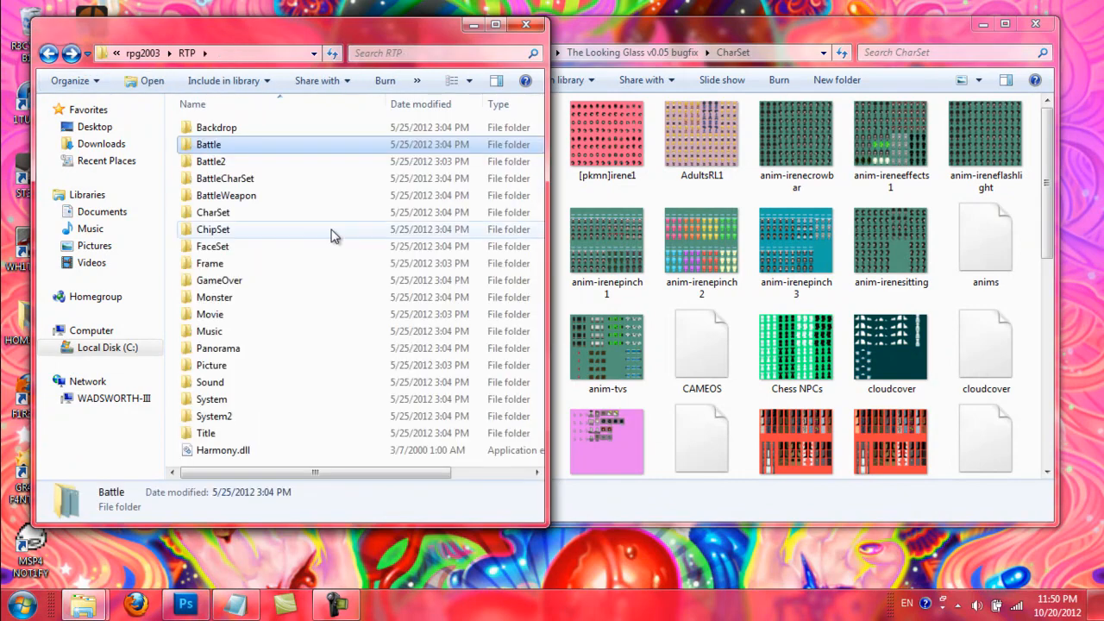
double_click(213, 213)
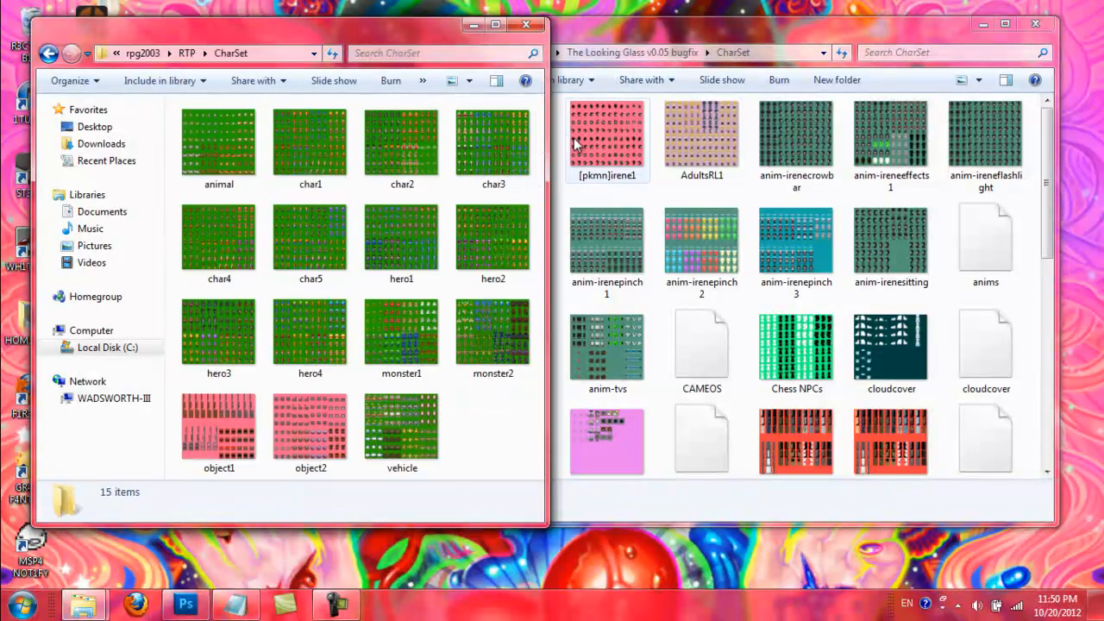
click(400, 428)
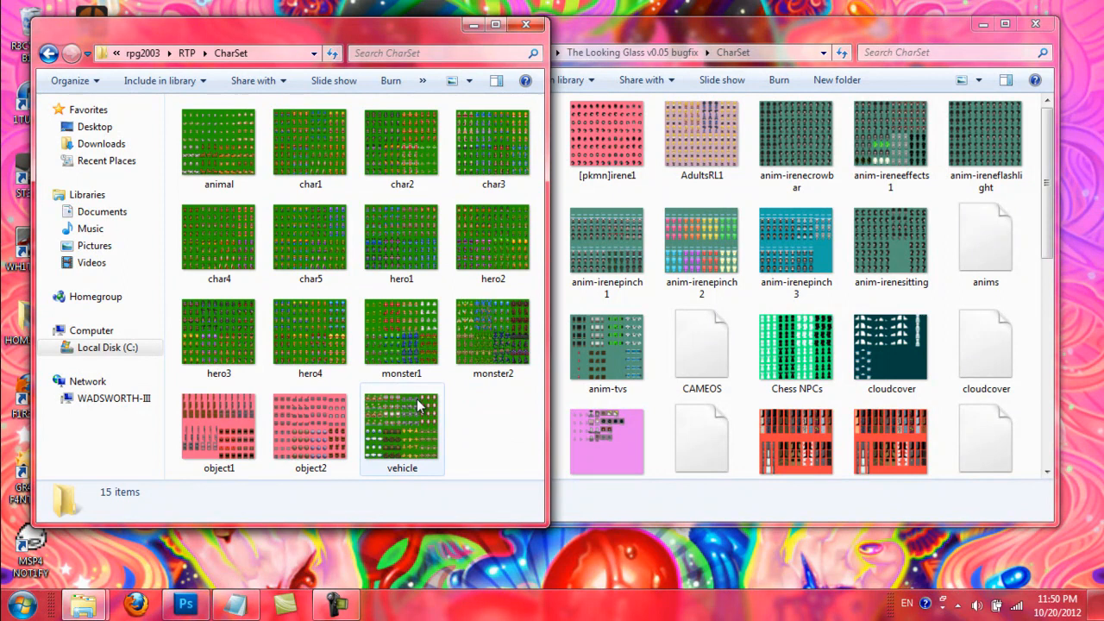
click(400, 331)
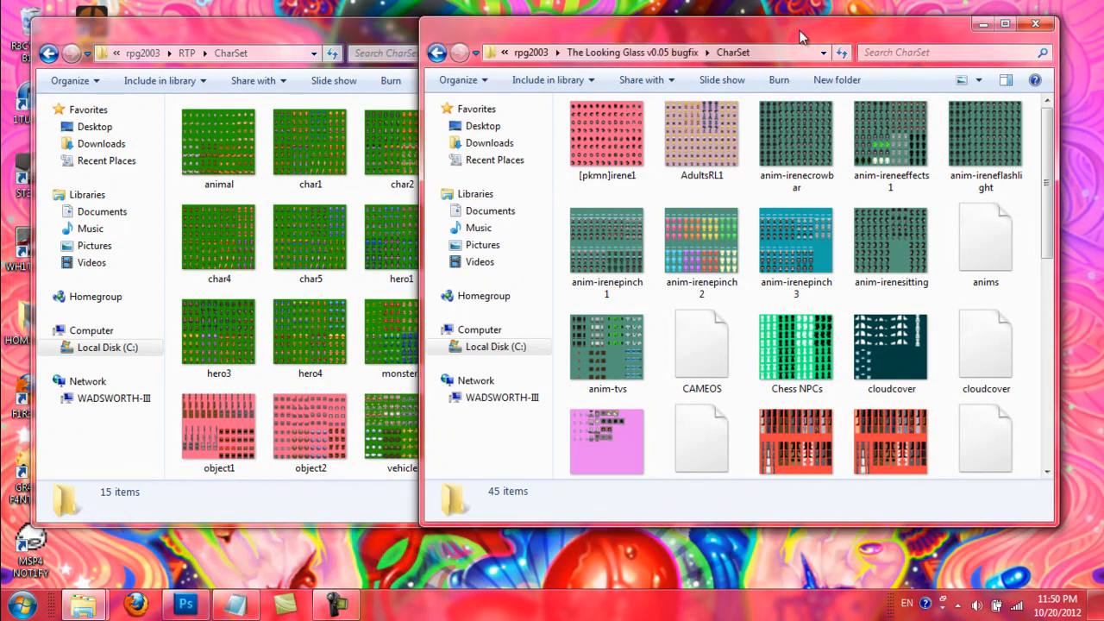
- Scroll the game's 45 CharSet items and select its vehicle sprite sheet
scroll(down, 3)
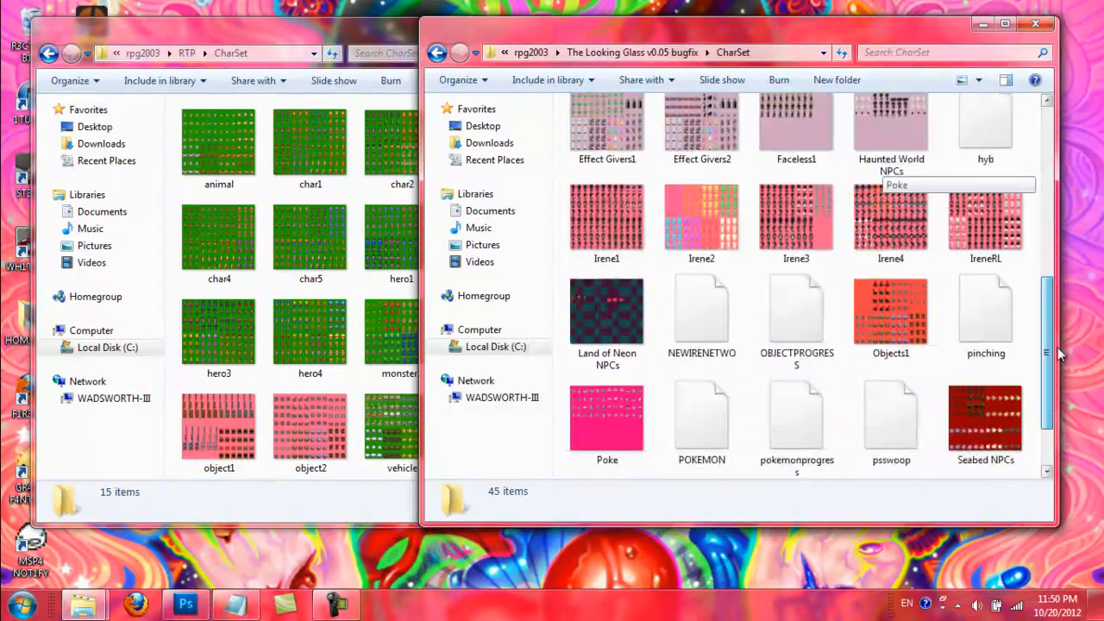
scroll(up, 3)
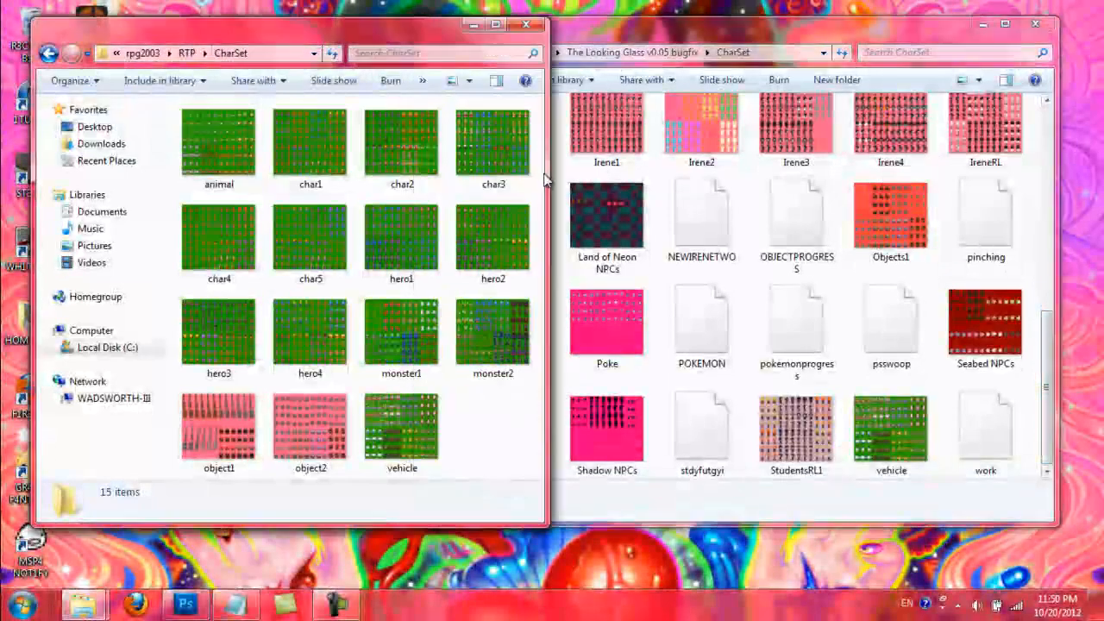
click(889, 428)
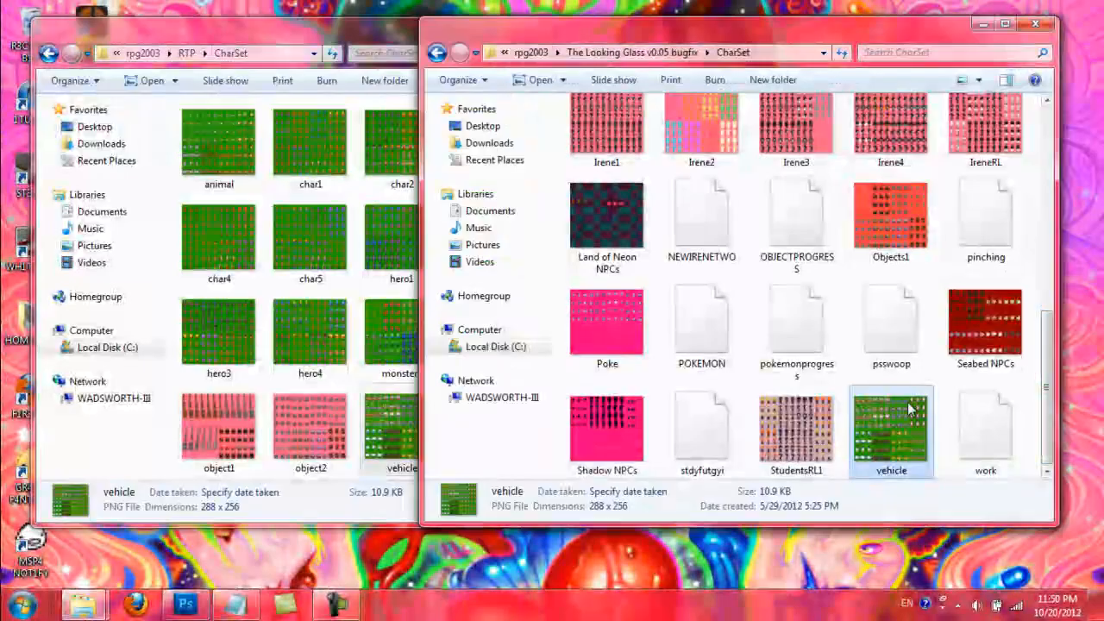
mouse_move(945, 480)
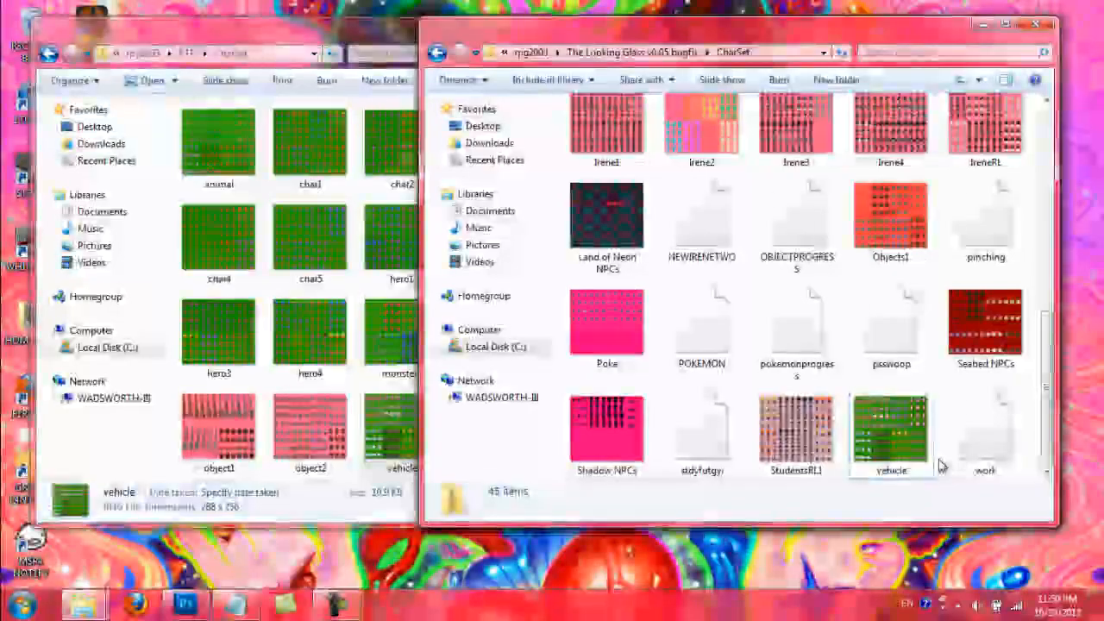
click(890, 428)
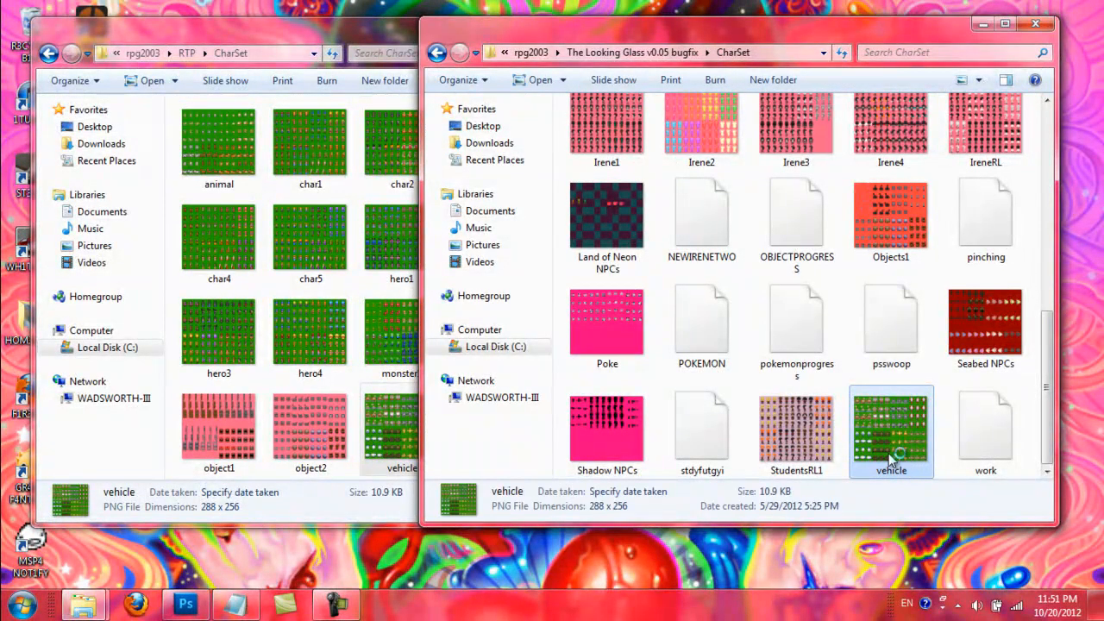
double_click(890, 430)
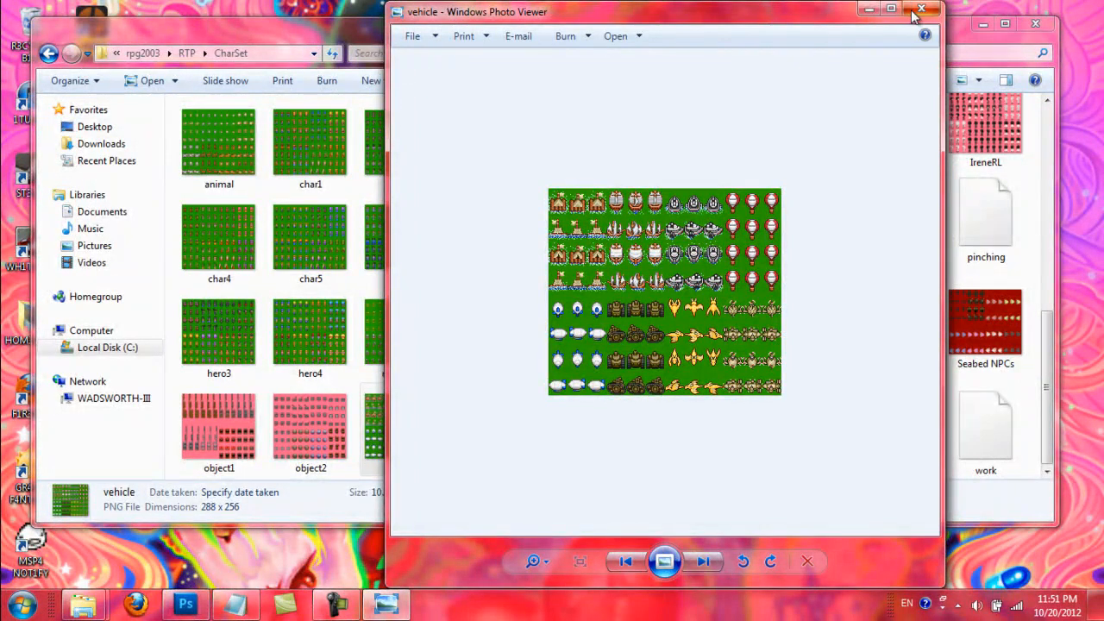
mouse_move(920, 9)
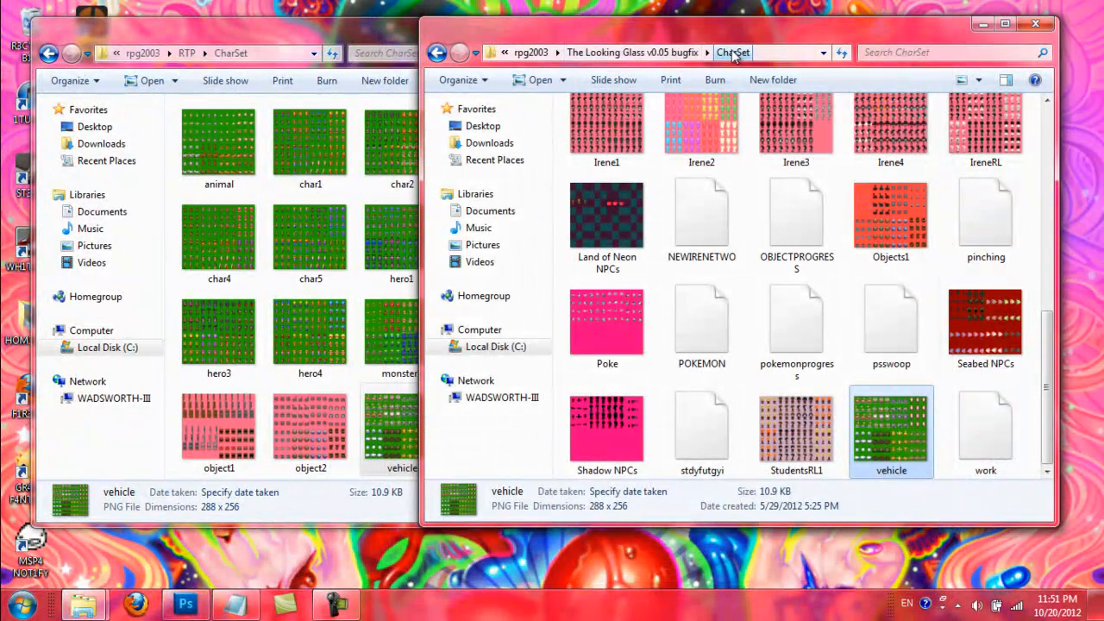
- Switch both windows to their ChipSet folders and select the game's 1Chipset Template
click(438, 51)
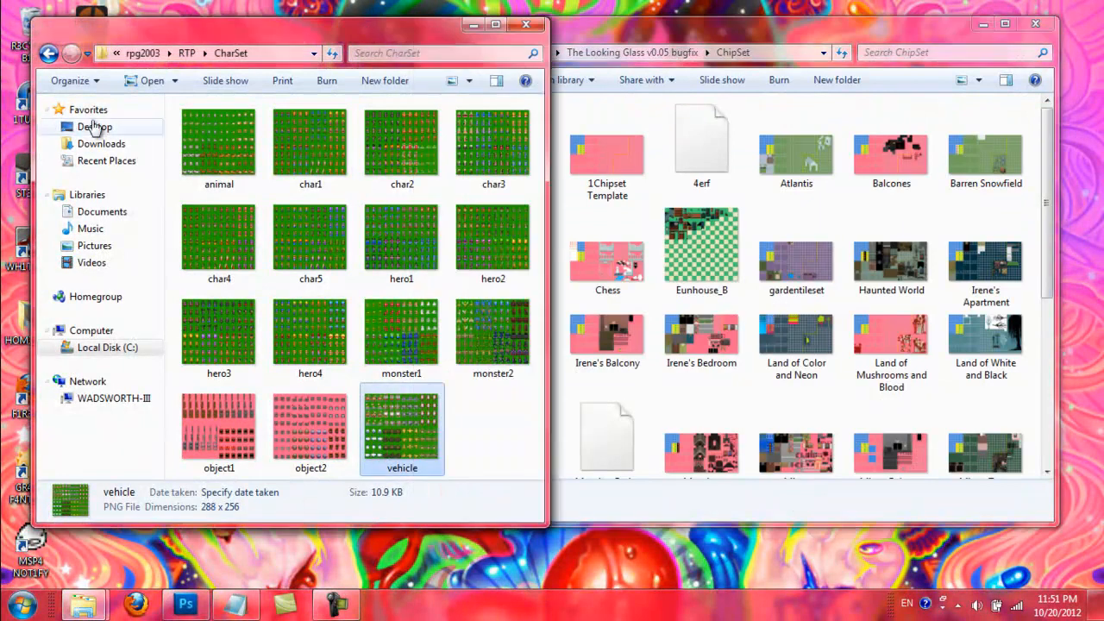
click(186, 52)
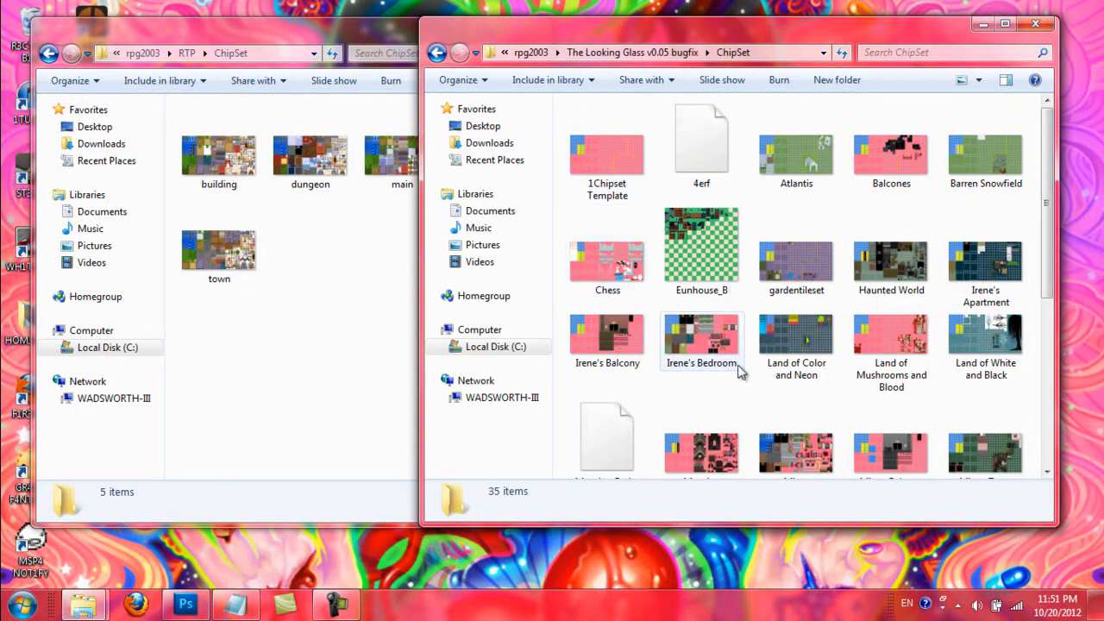
scroll(down, 3)
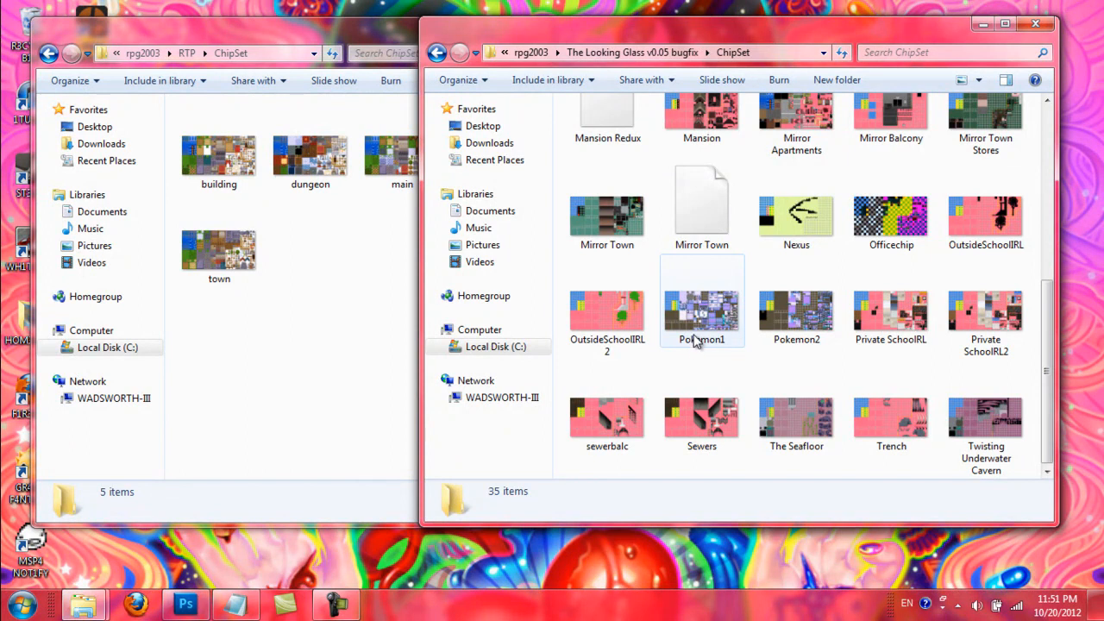
mouse_move(701, 324)
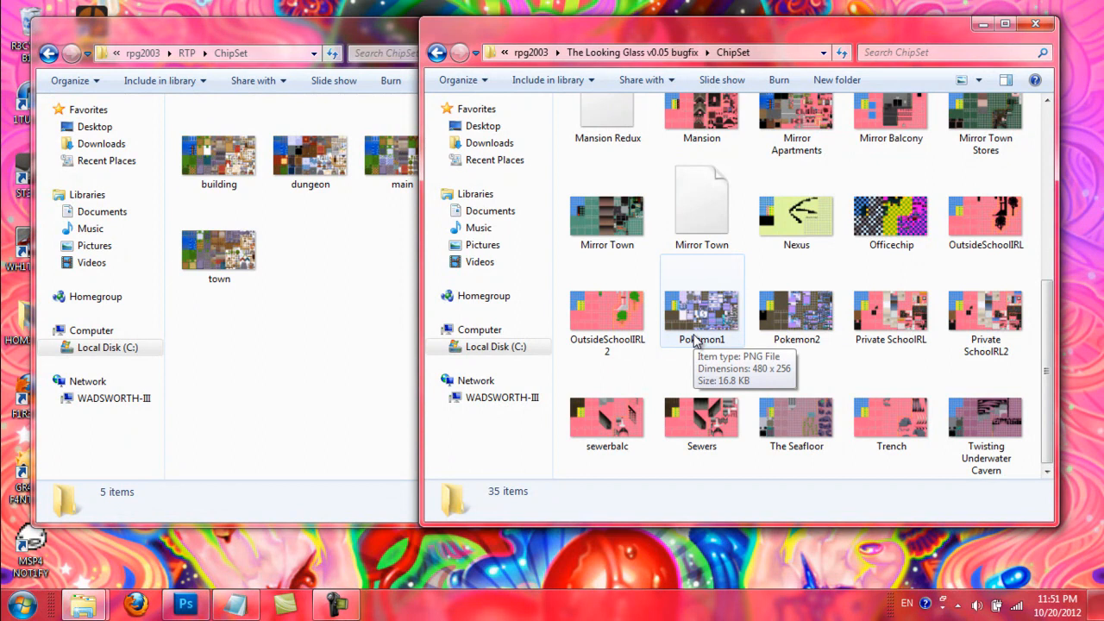
scroll(up, 3)
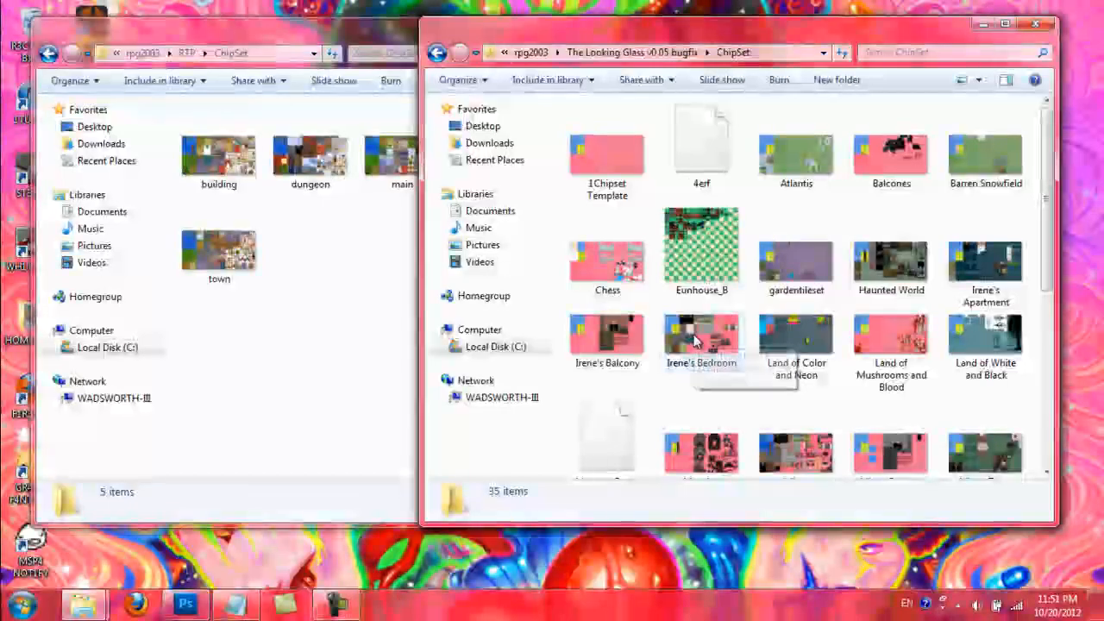
click(607, 152)
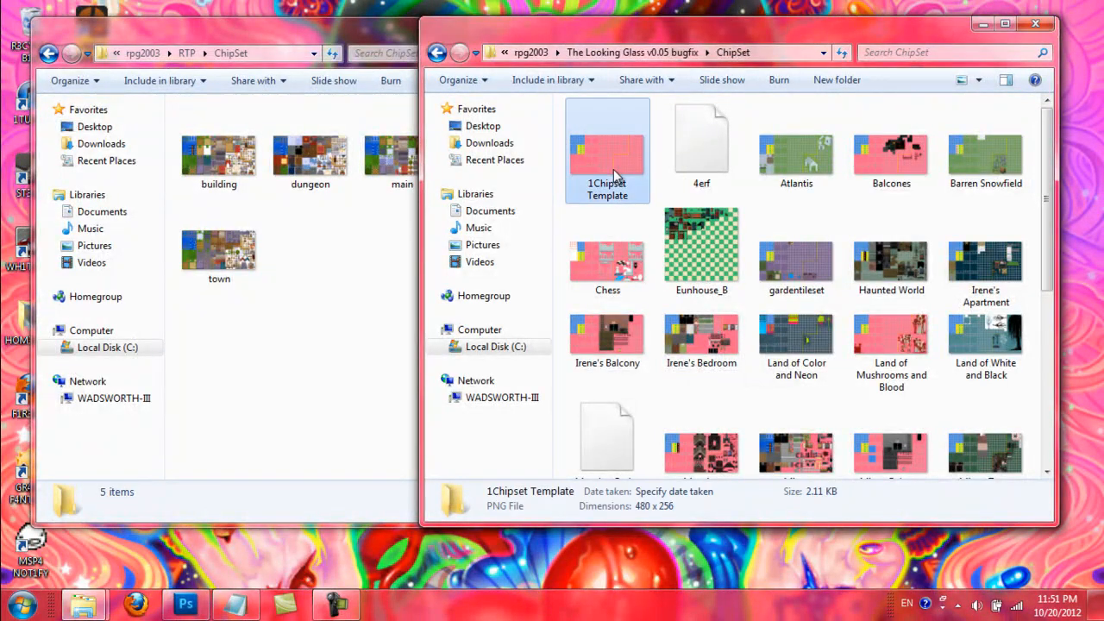
- Preview 1Chipset Template in Photo Viewer, close it and enter the game's FaceSet folder
double_click(607, 151)
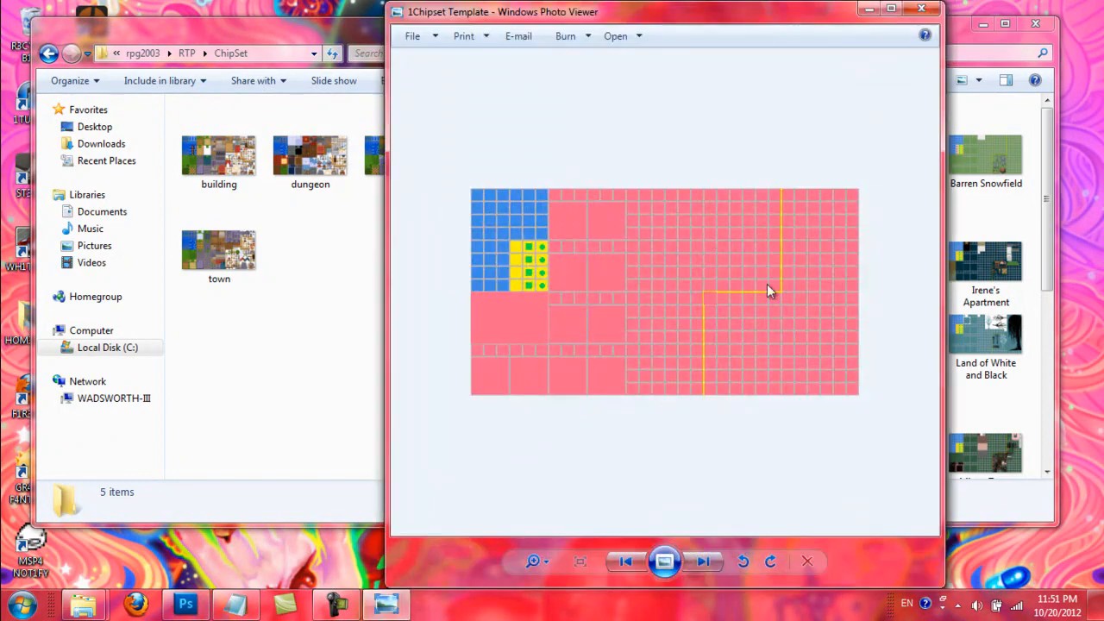
mouse_move(820, 303)
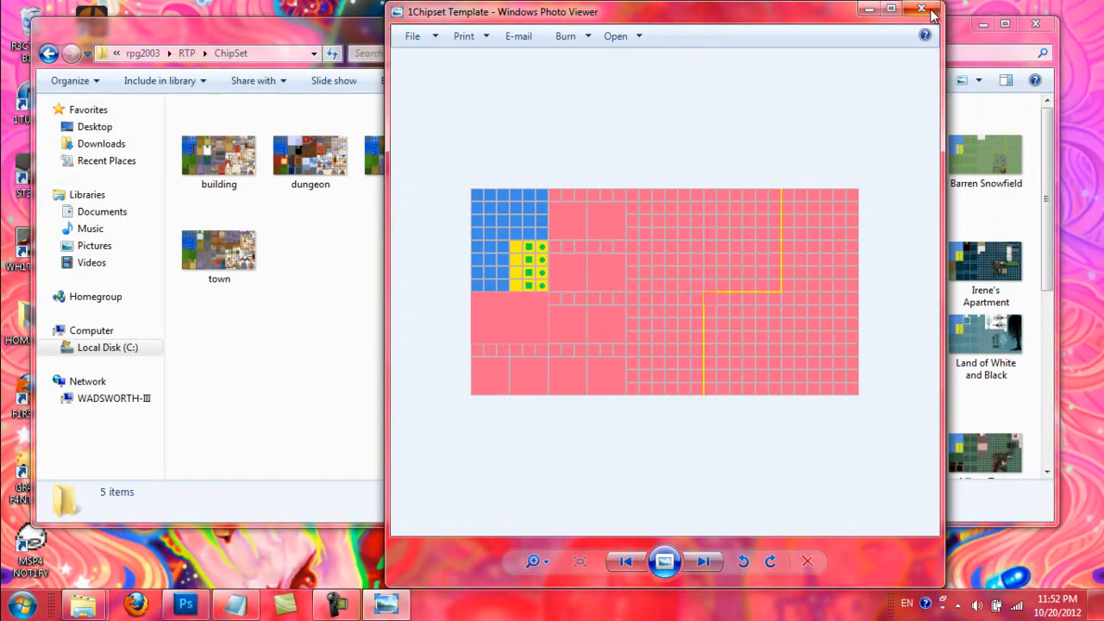
click(921, 11)
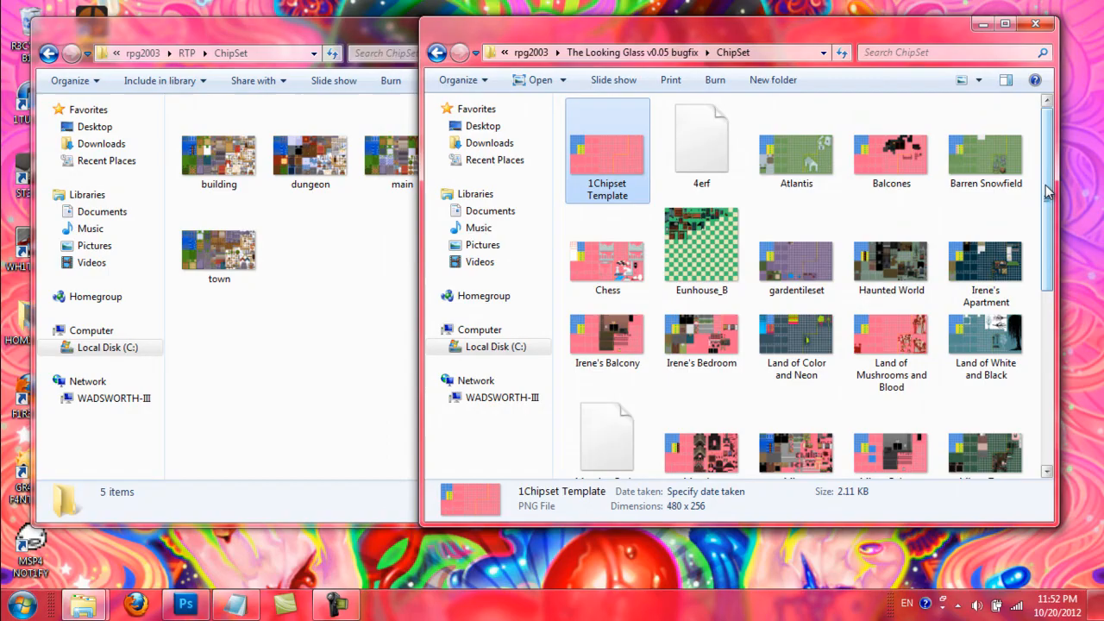
scroll(down, 3)
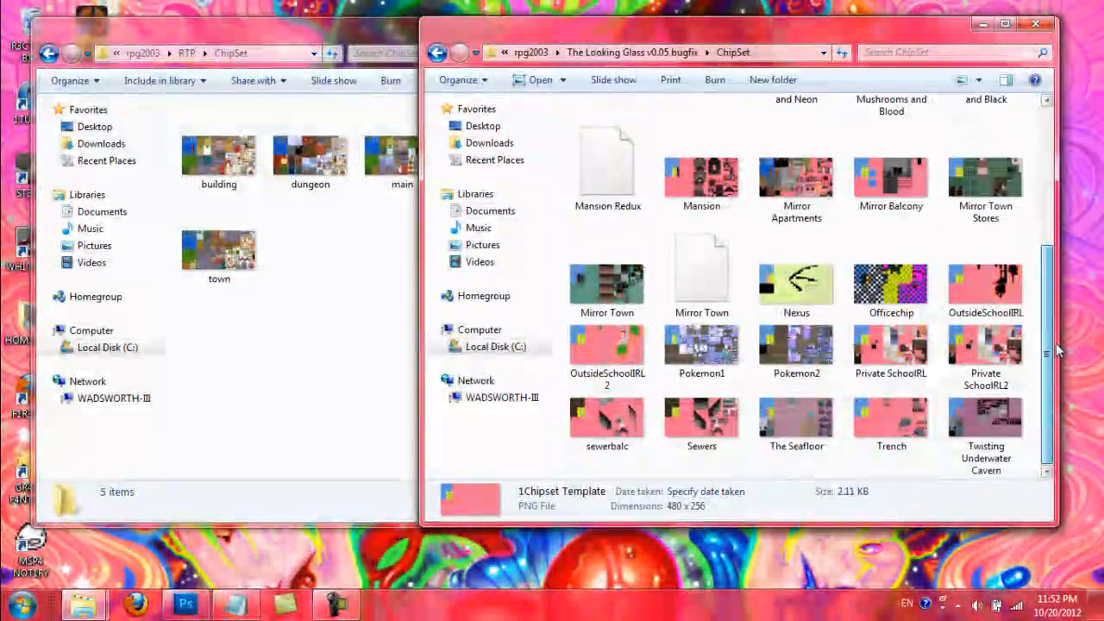
double_click(795, 181)
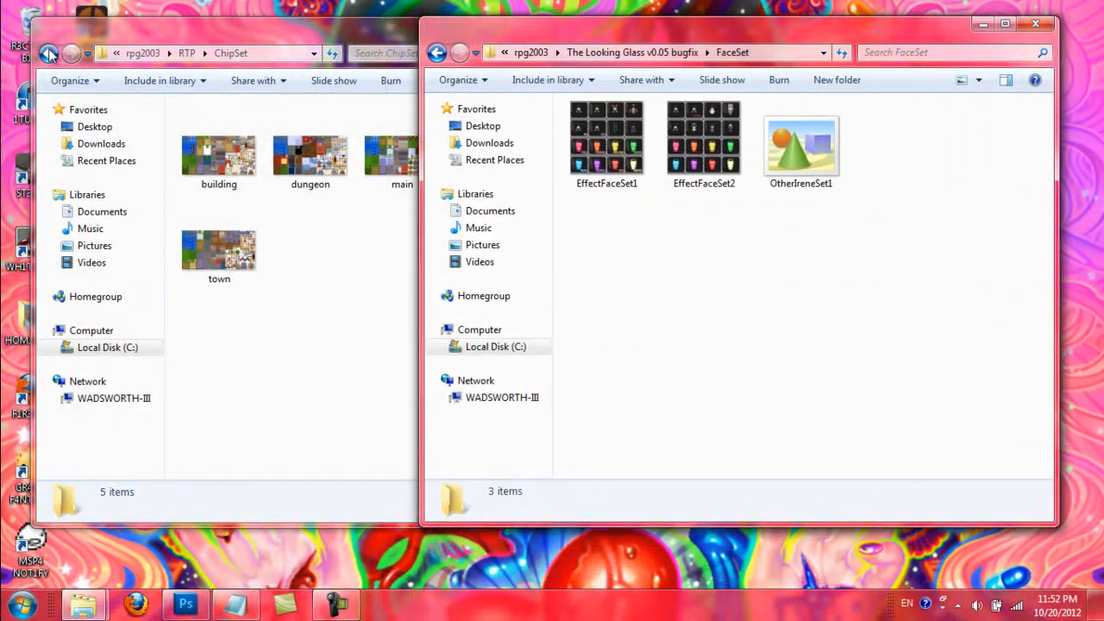
- Switch the RTP window to FaceSet and preview its faces1 portrait sheet
click(48, 51)
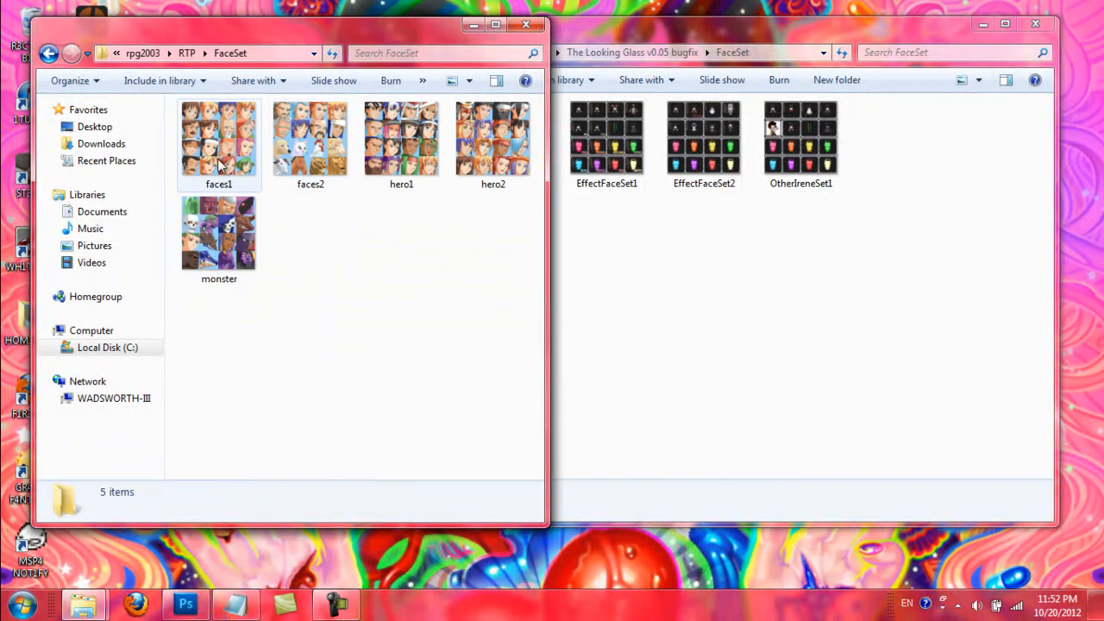
click(217, 141)
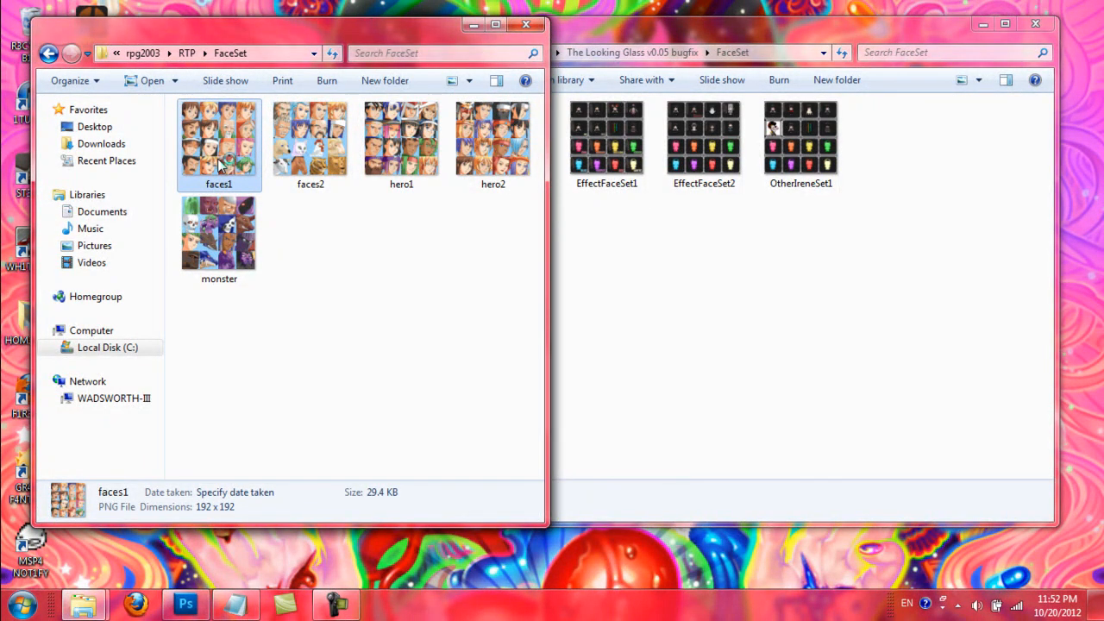
double_click(217, 138)
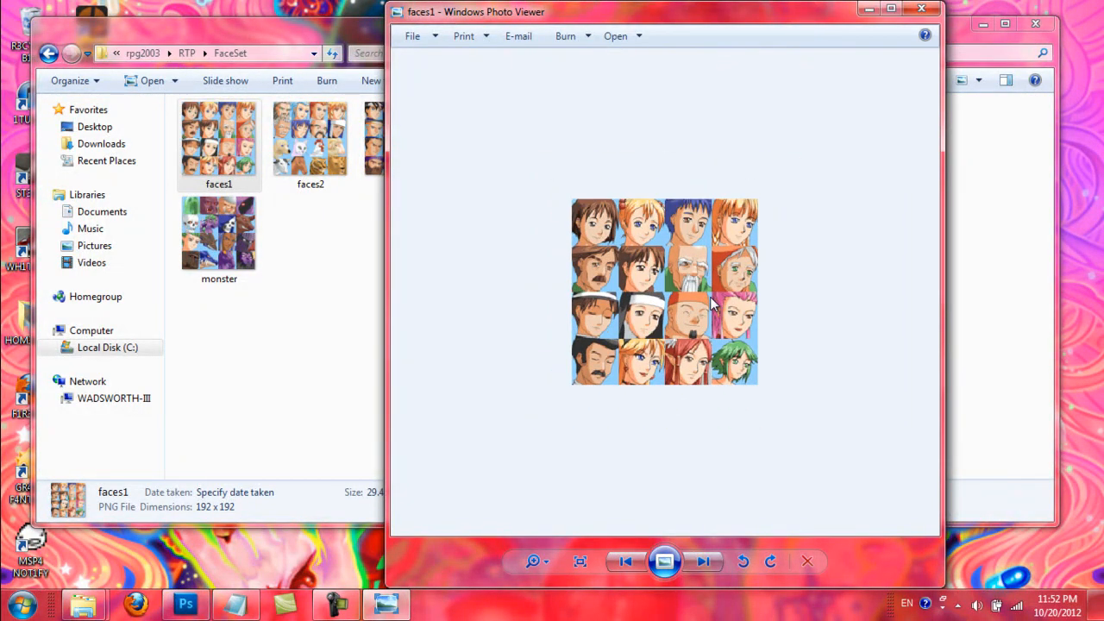
click(921, 9)
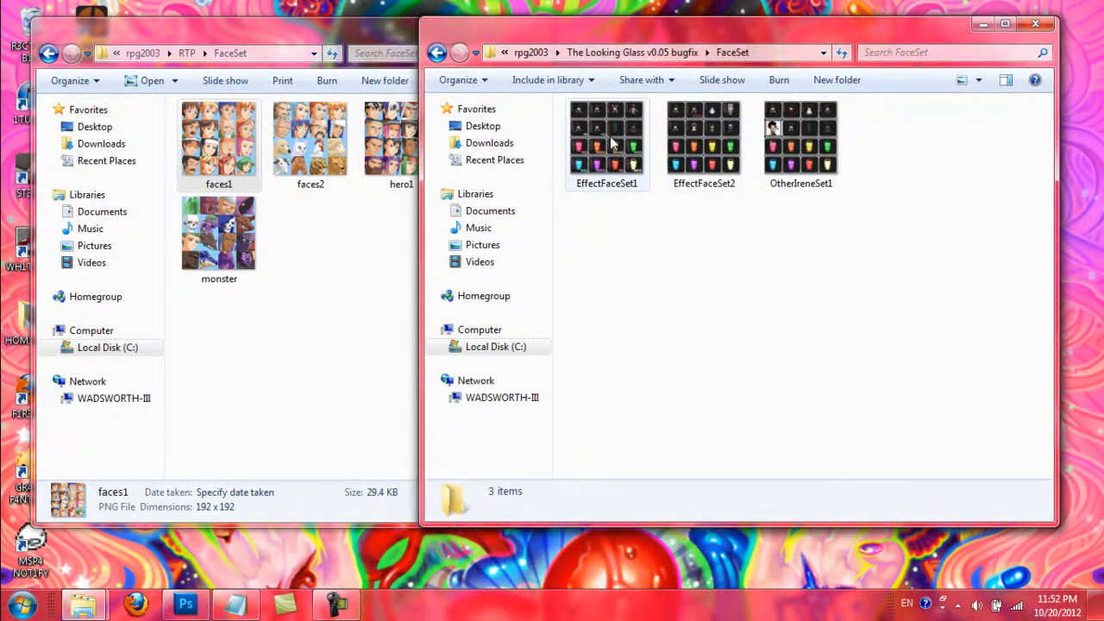
- Flip through the game's three face sets from EffectFaceSet1 to OtherIreneSet1, then close the viewer
double_click(607, 138)
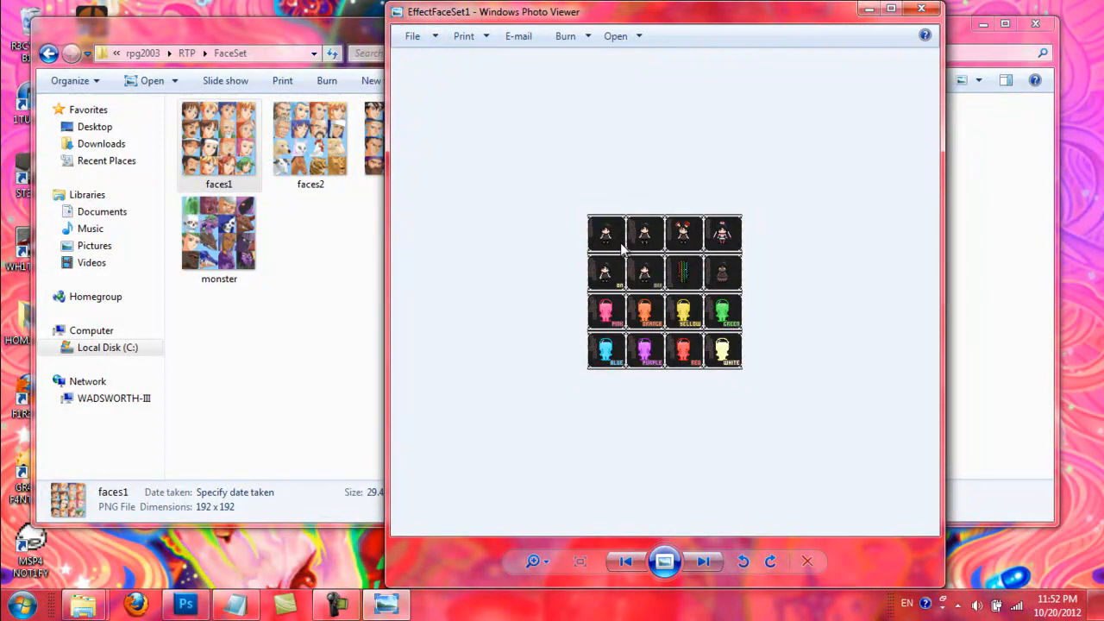
mouse_move(705, 305)
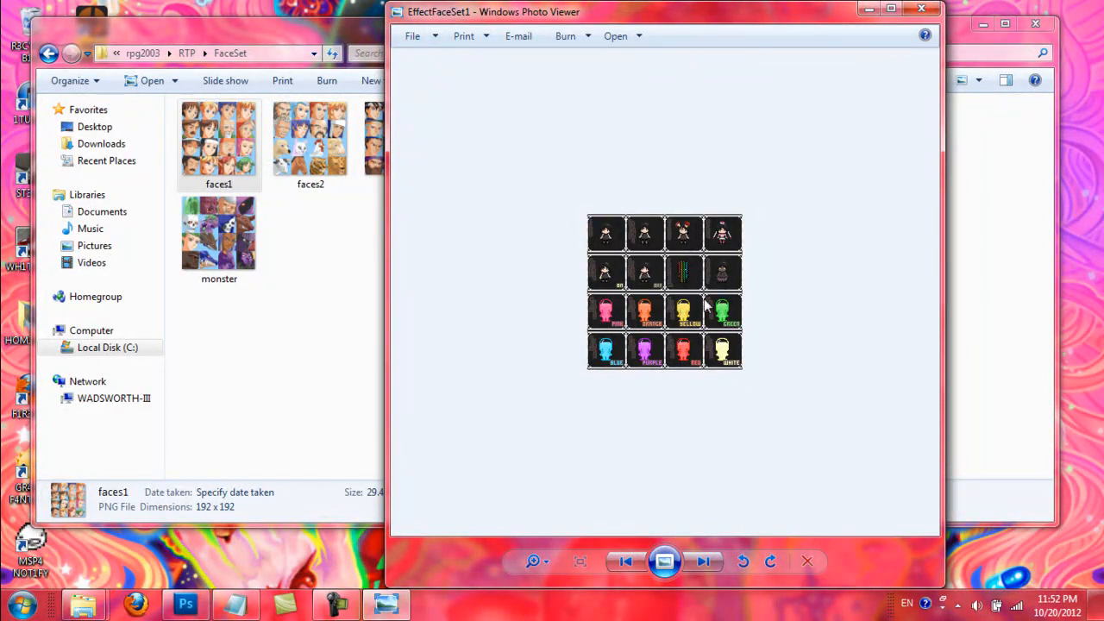
click(702, 562)
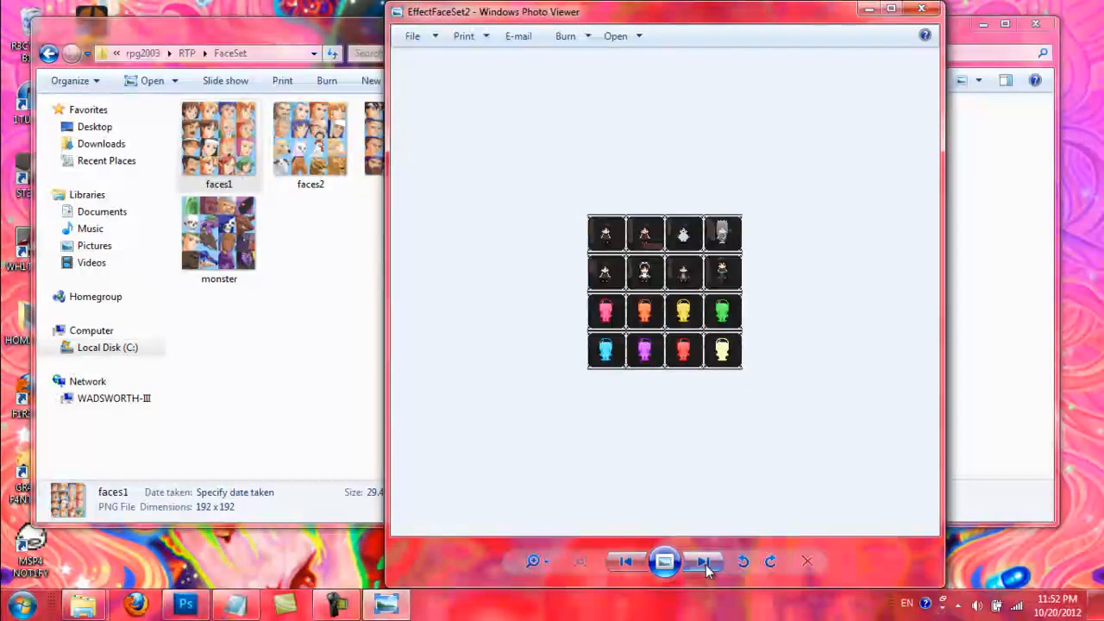
click(702, 560)
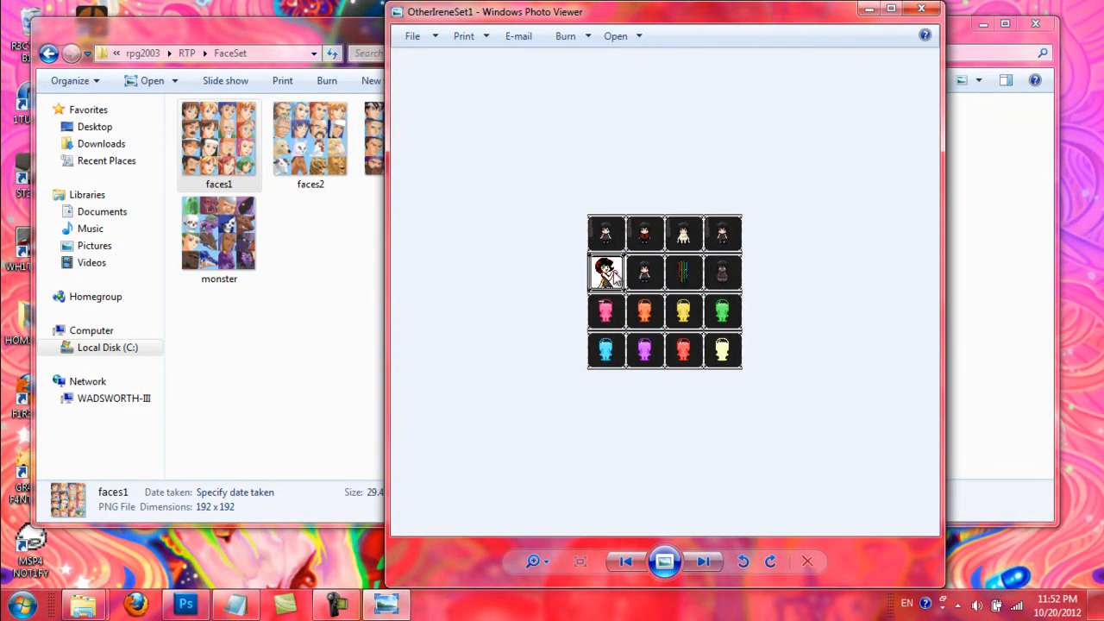
mouse_move(928, 27)
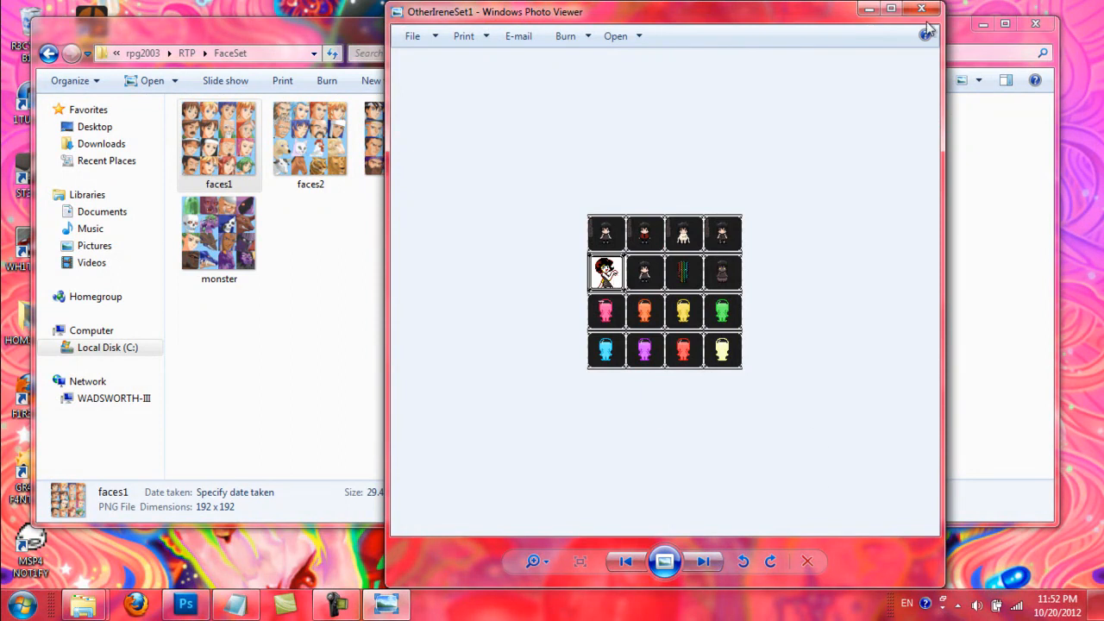
click(921, 9)
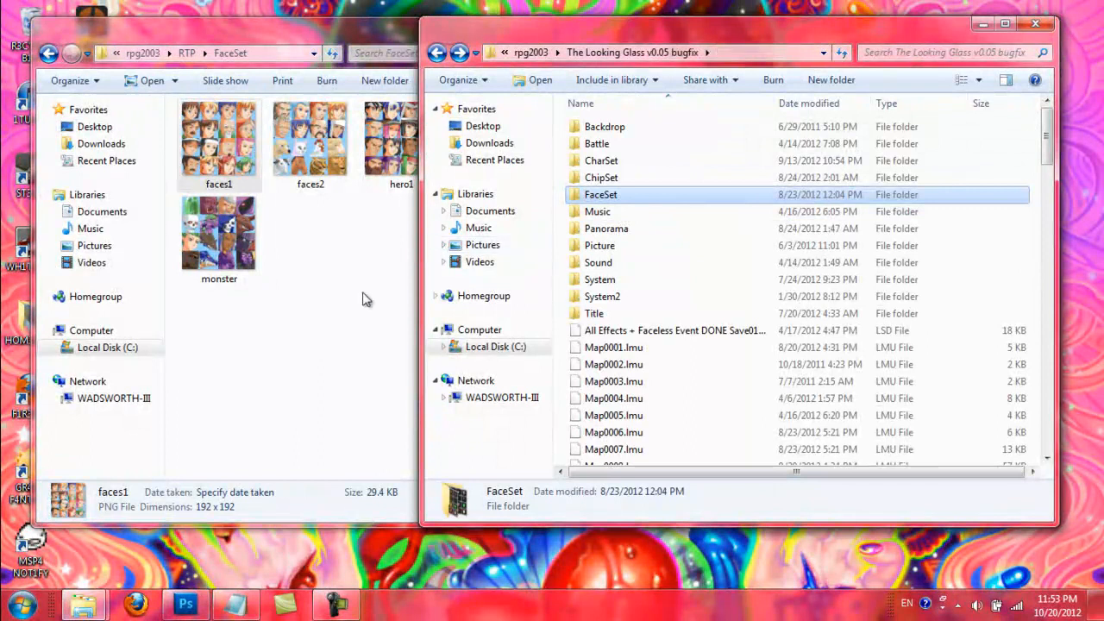
mouse_move(359, 326)
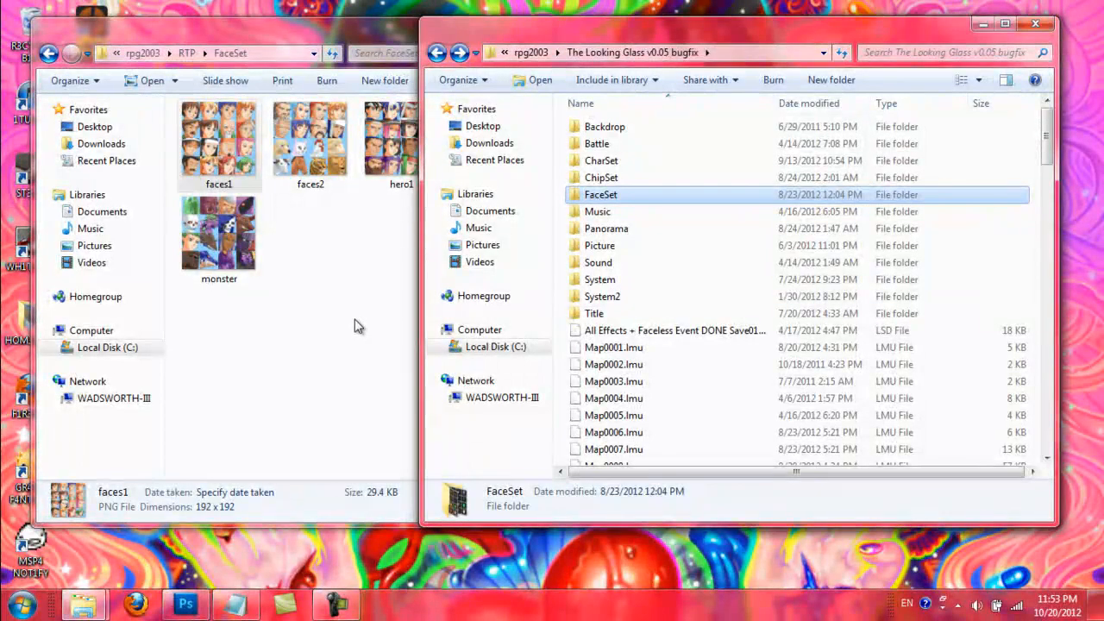
mouse_move(366, 319)
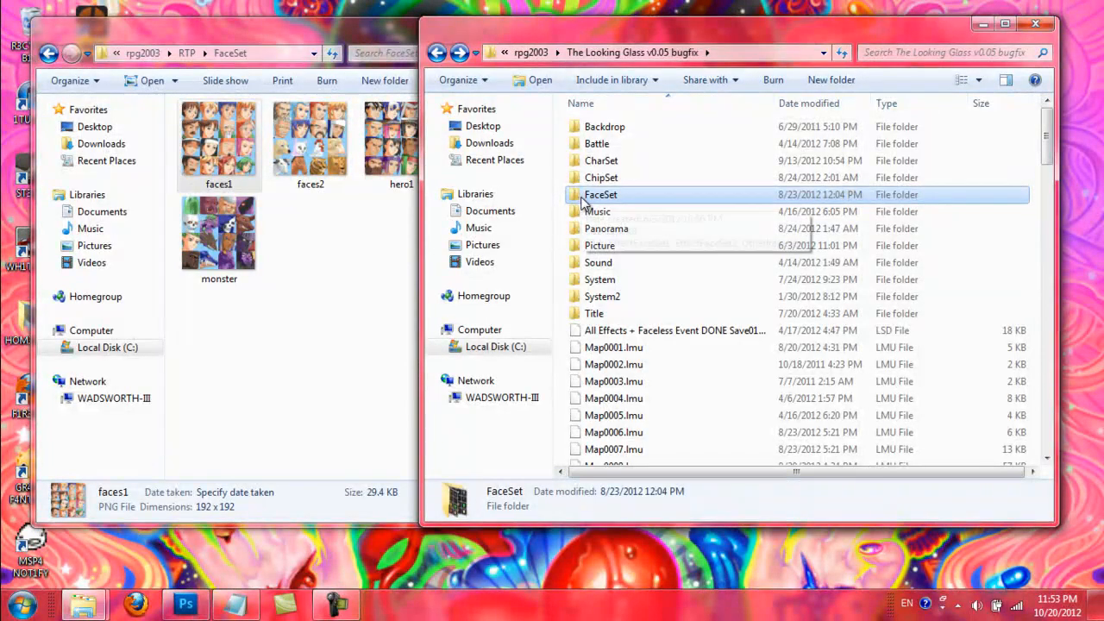
double_click(600, 193)
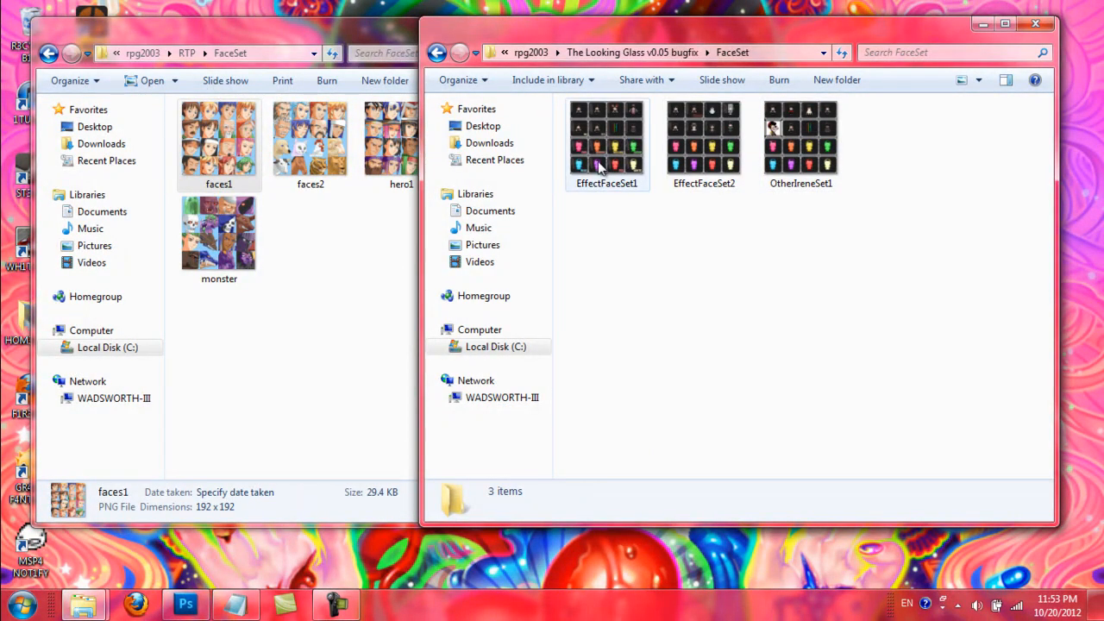
double_click(607, 138)
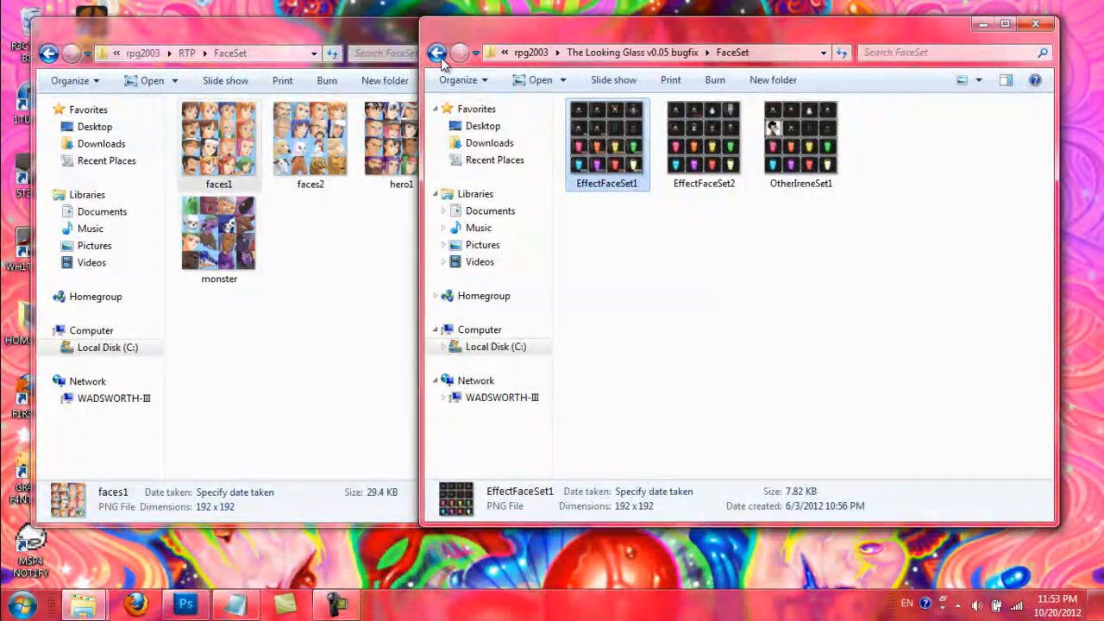
click(438, 52)
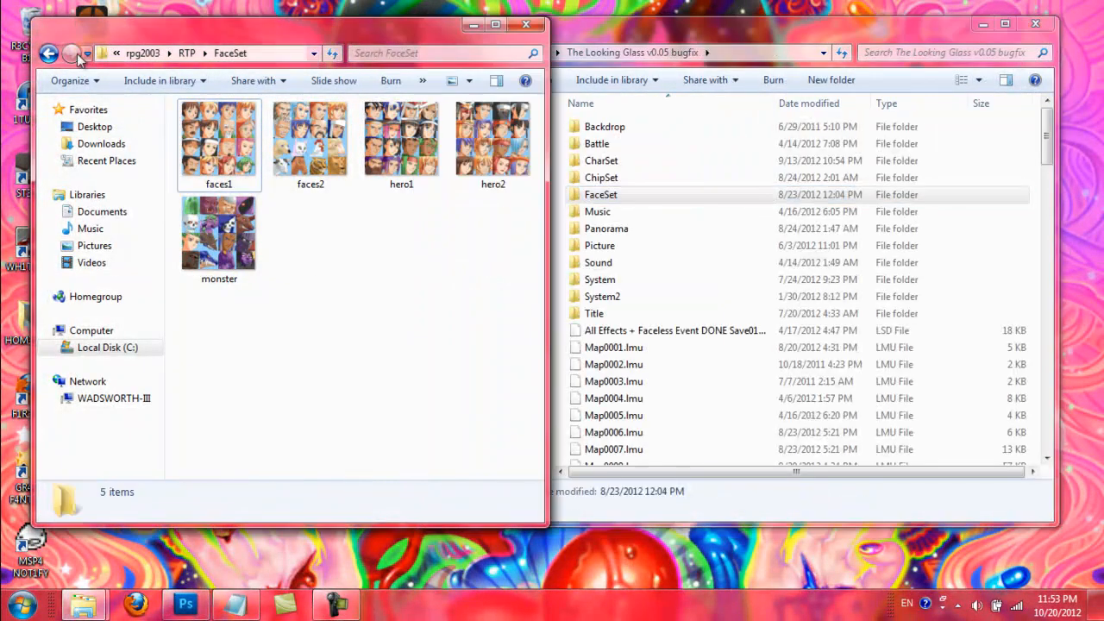
- Browse the RTP Music folder's 151 tracks against the game's 27 Music tracks
click(48, 52)
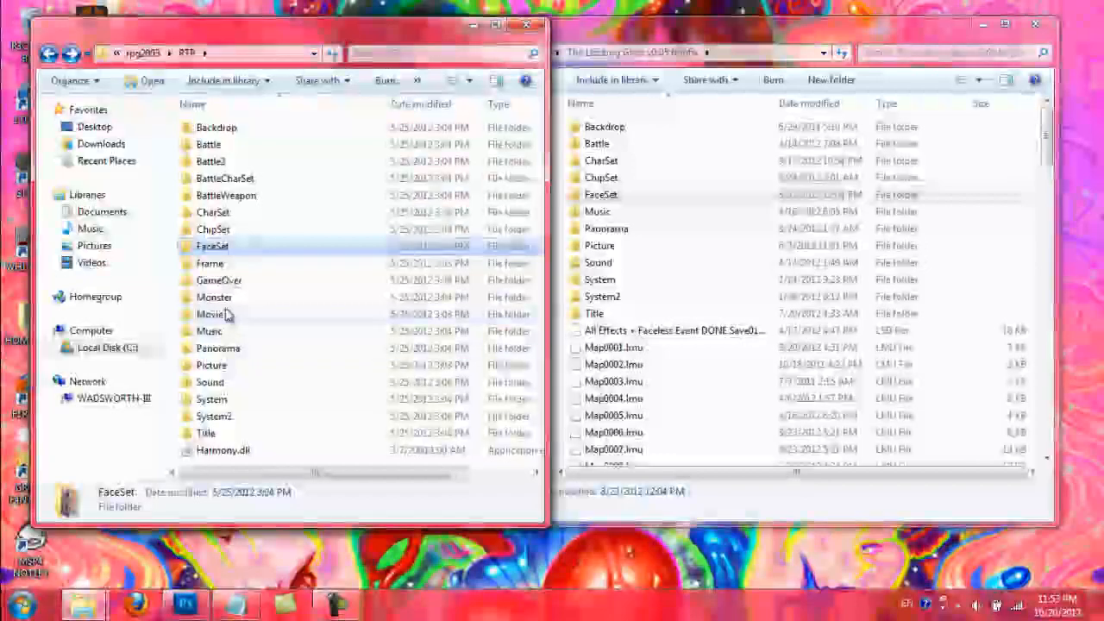
double_click(208, 331)
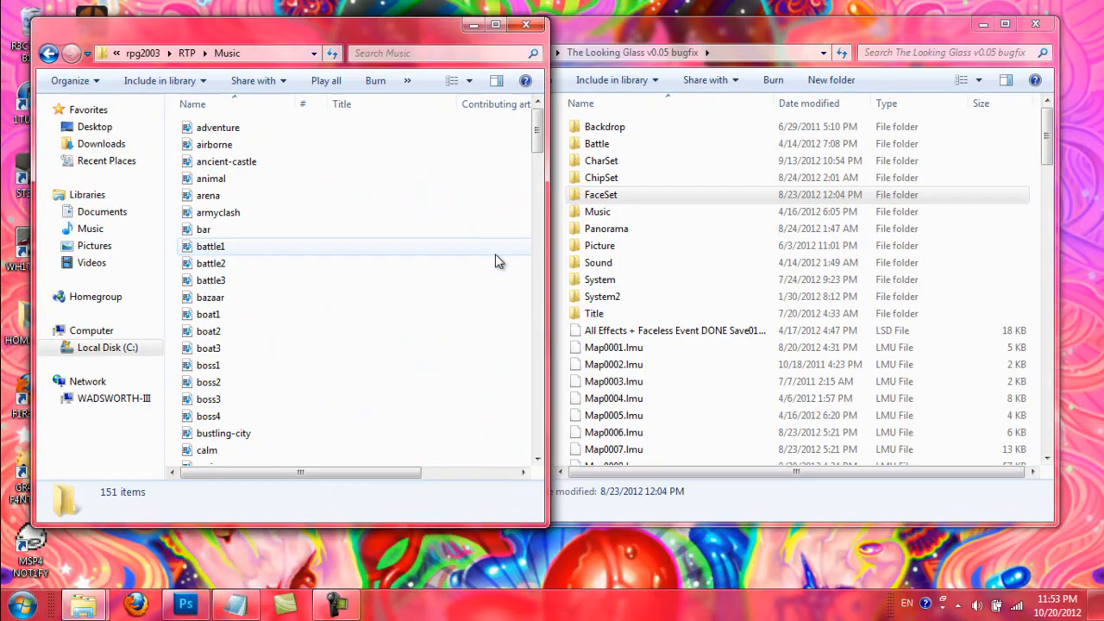
scroll(down, 3)
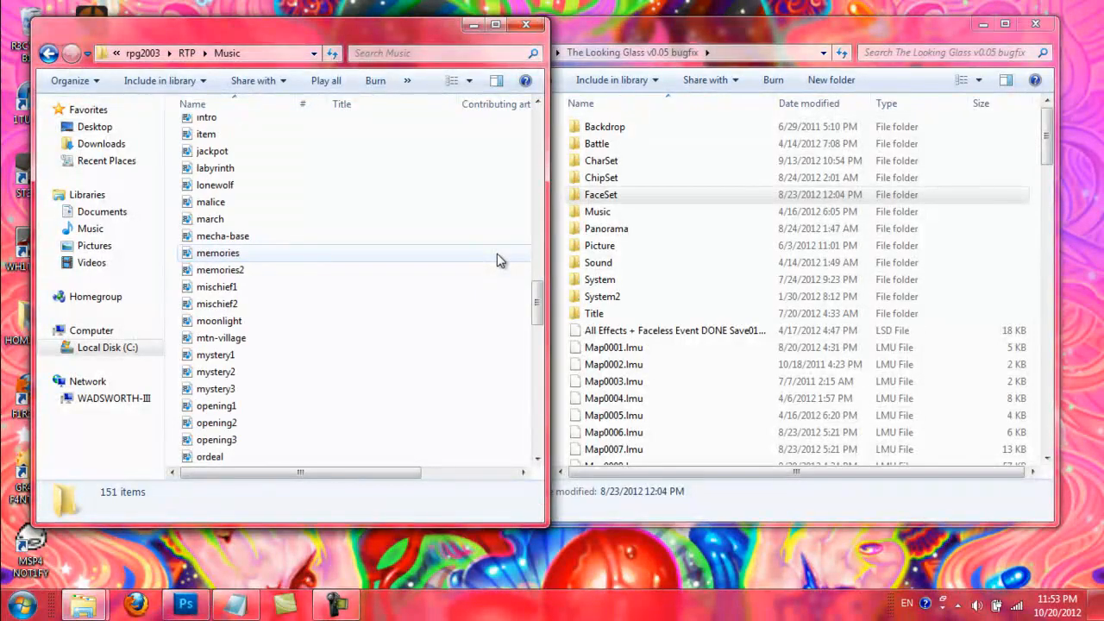
scroll(down, 3)
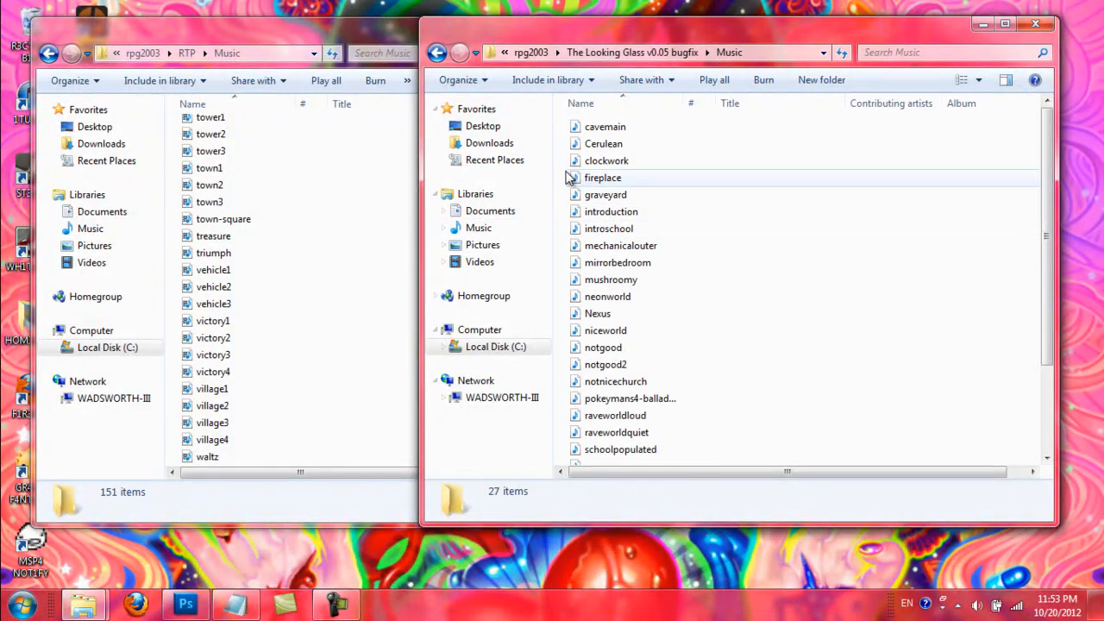
scroll(down, 3)
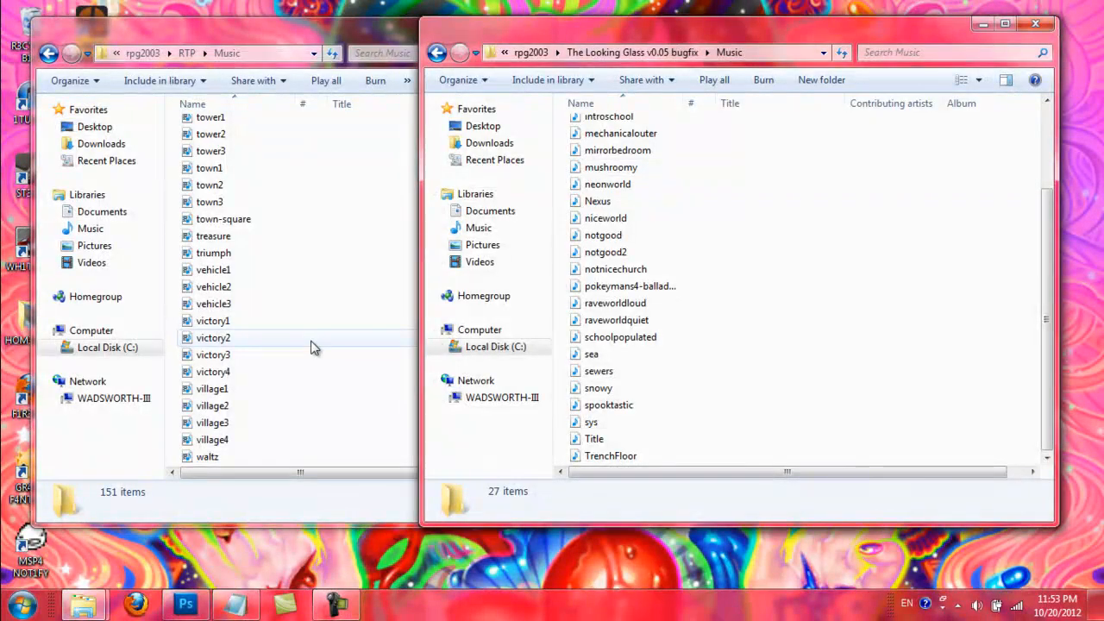
mouse_move(560, 191)
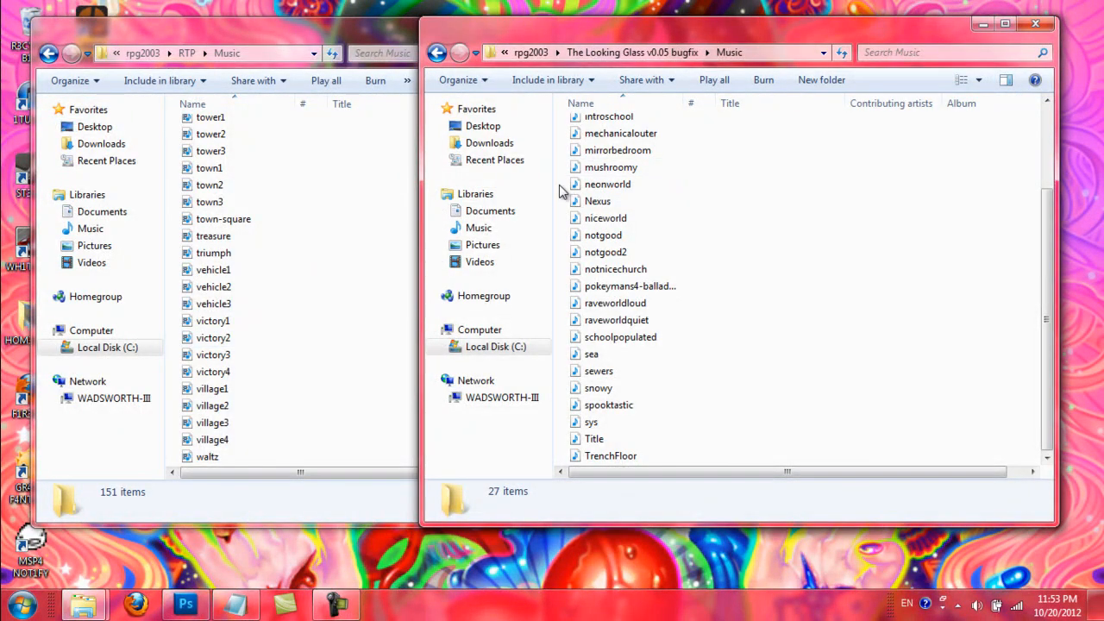
scroll(up, 3)
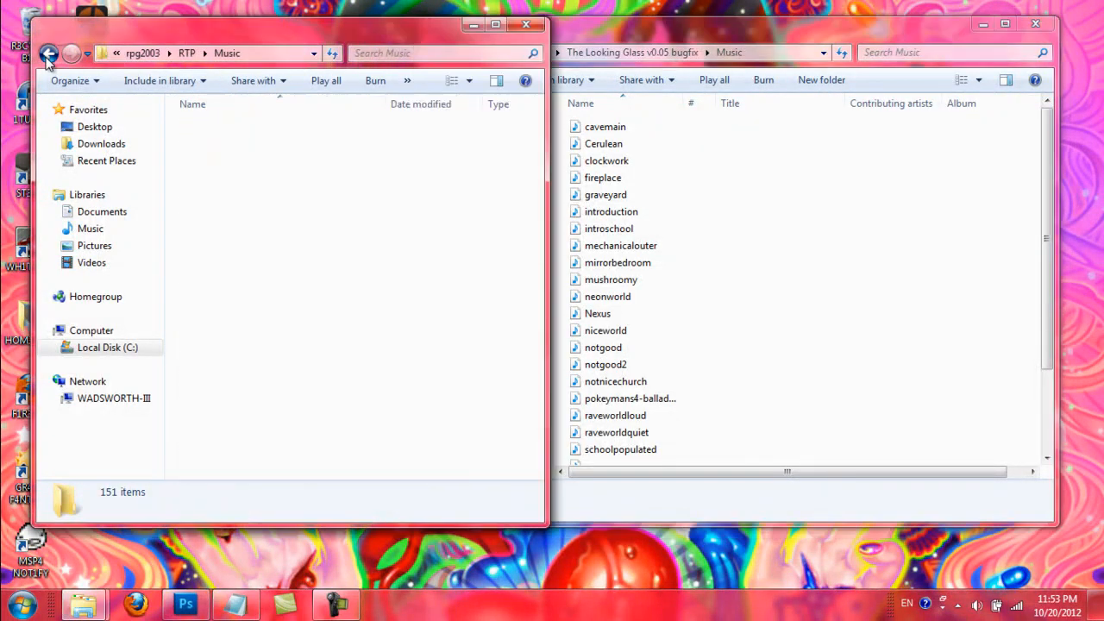
- Return both windows to their top-level RTP and The Looking Glass folders
click(48, 51)
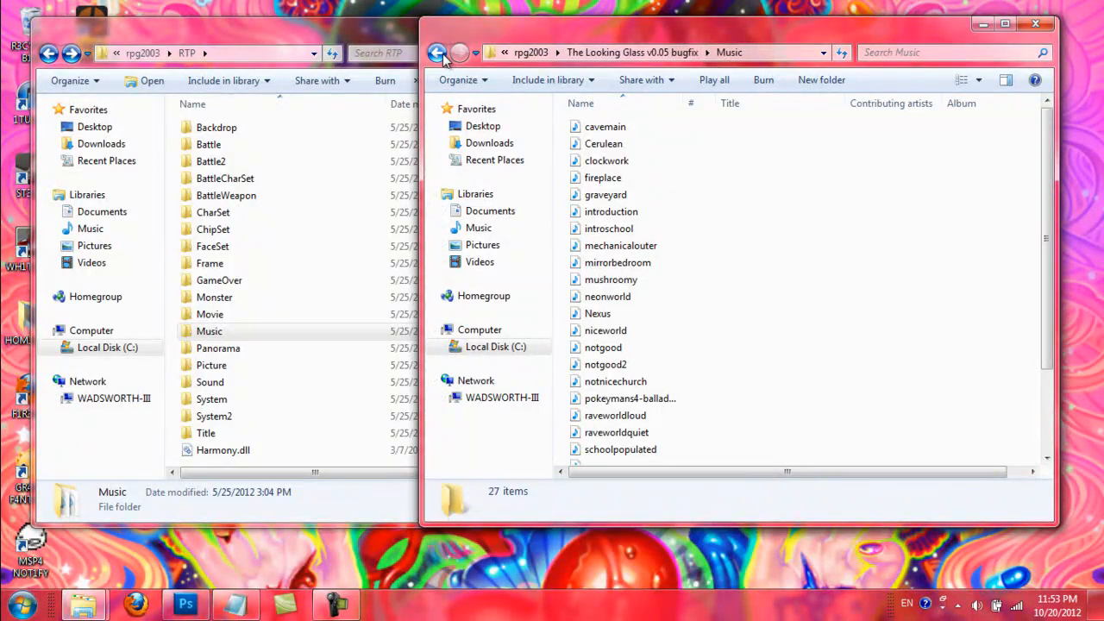
mouse_move(438, 52)
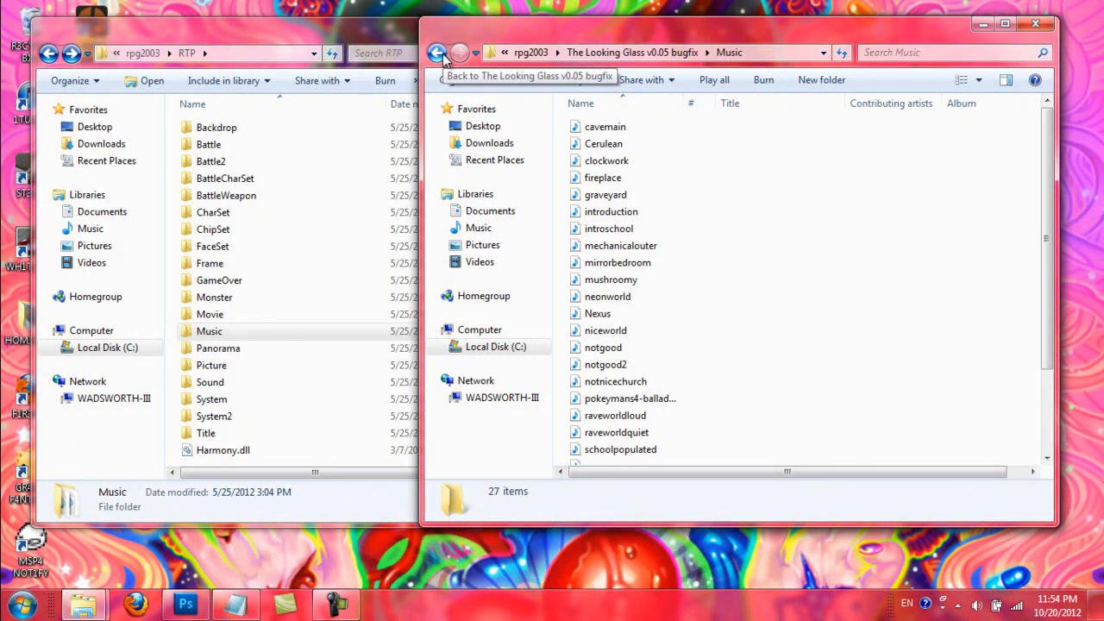
click(438, 52)
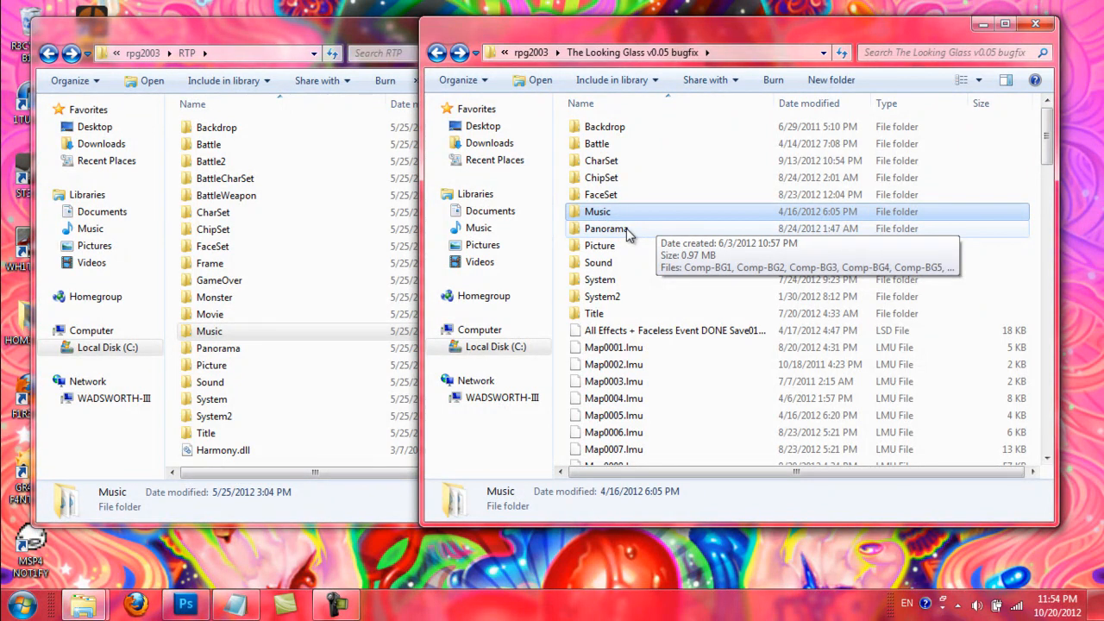
mouse_move(290, 383)
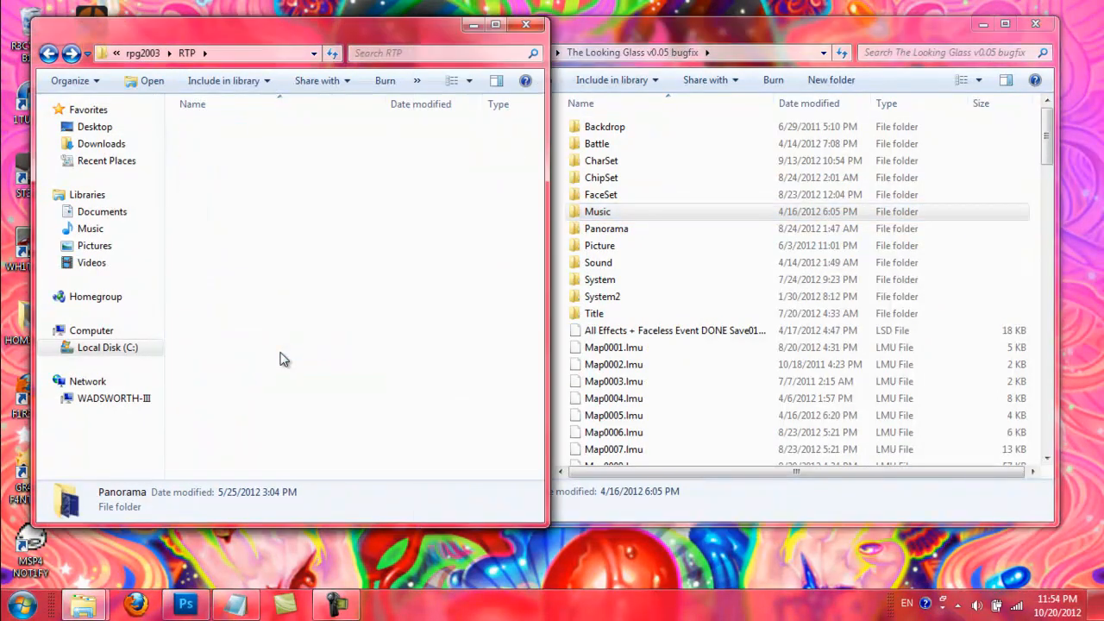
- Show The Looking Glass Panorama folder's 30 images beside RTP's 13 backgrounds
double_click(607, 227)
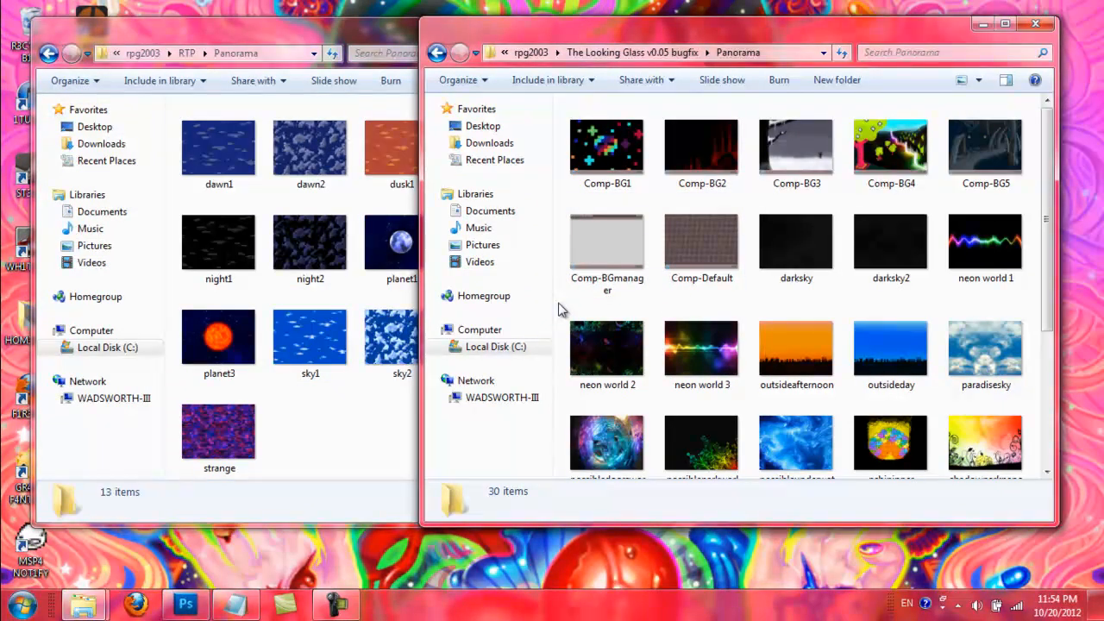
scroll(down, 3)
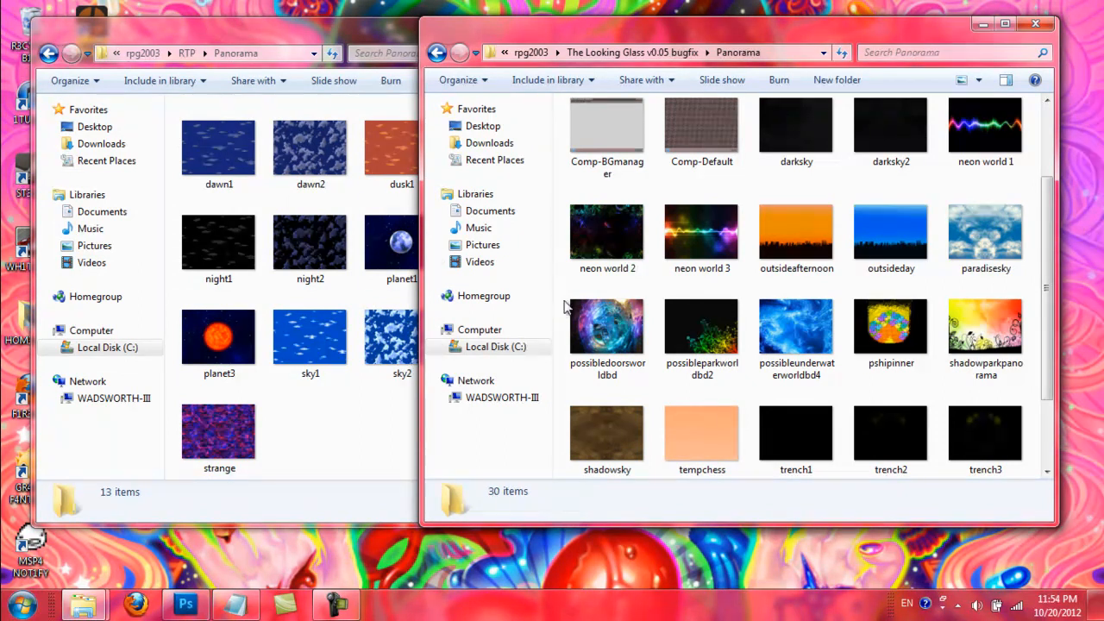
mouse_move(358, 459)
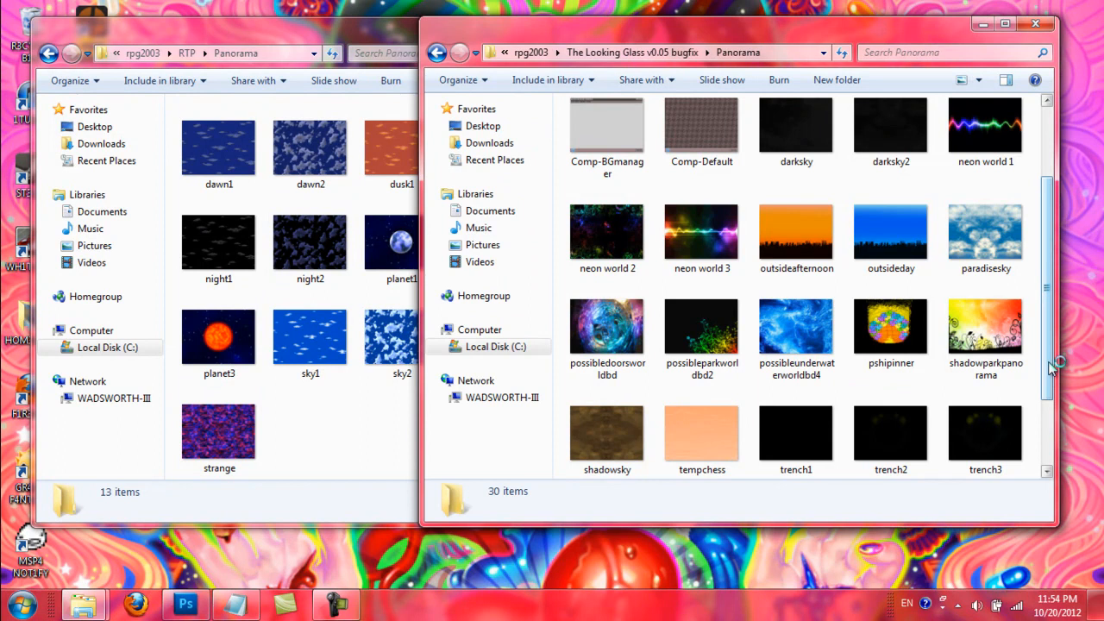
scroll(down, 3)
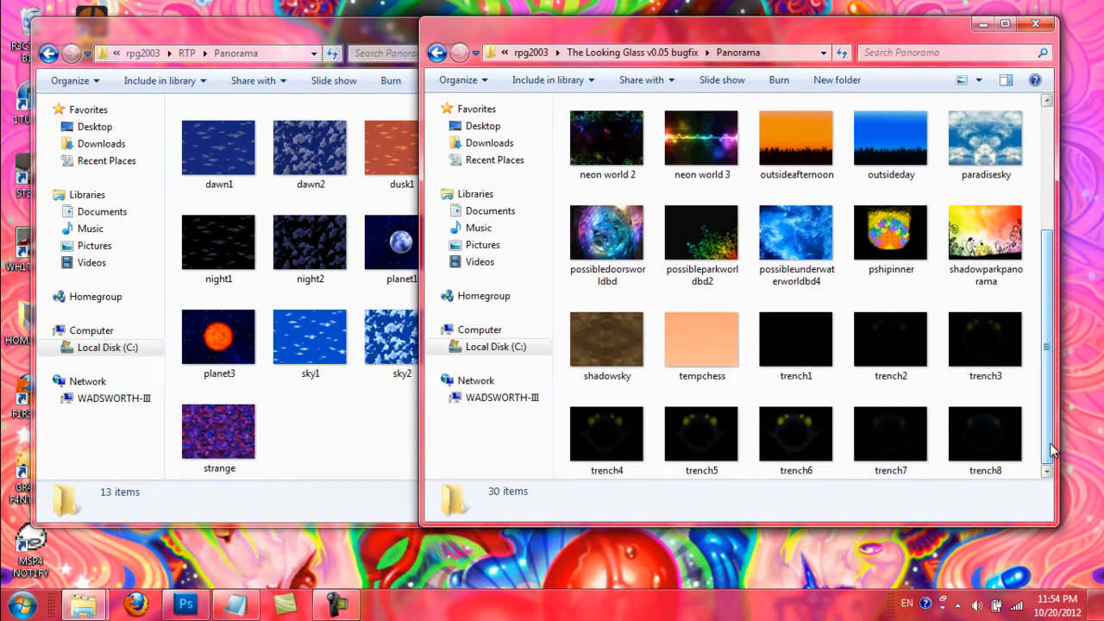
scroll(up, 3)
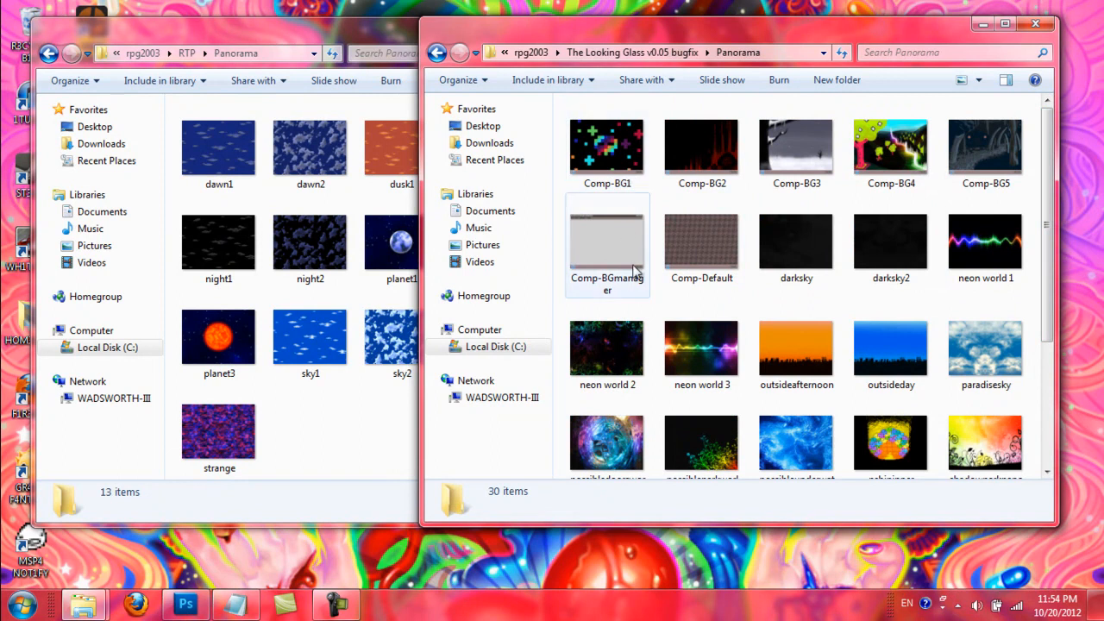
- Inspect the Comp-Default and outsideafternoon panorama thumbnails further down the list
double_click(700, 241)
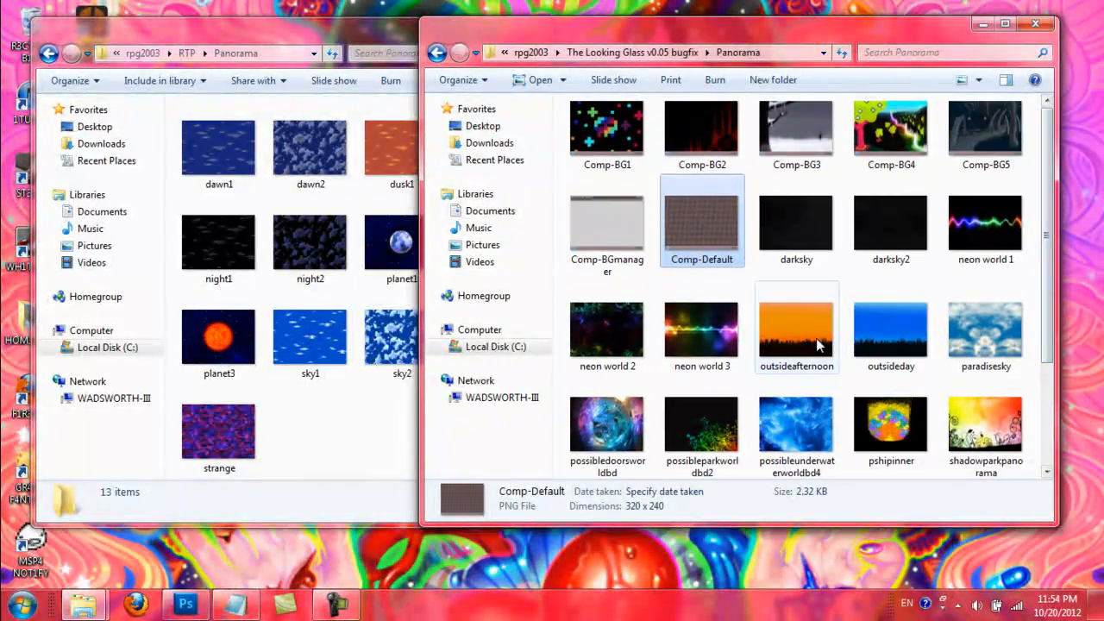
mouse_move(607, 134)
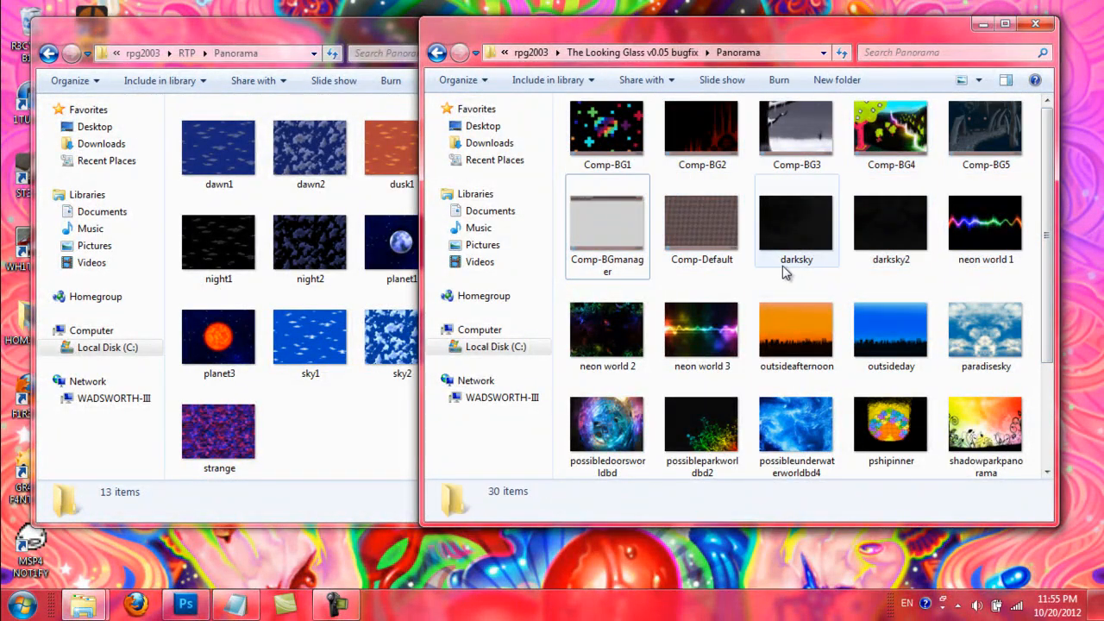
click(985, 221)
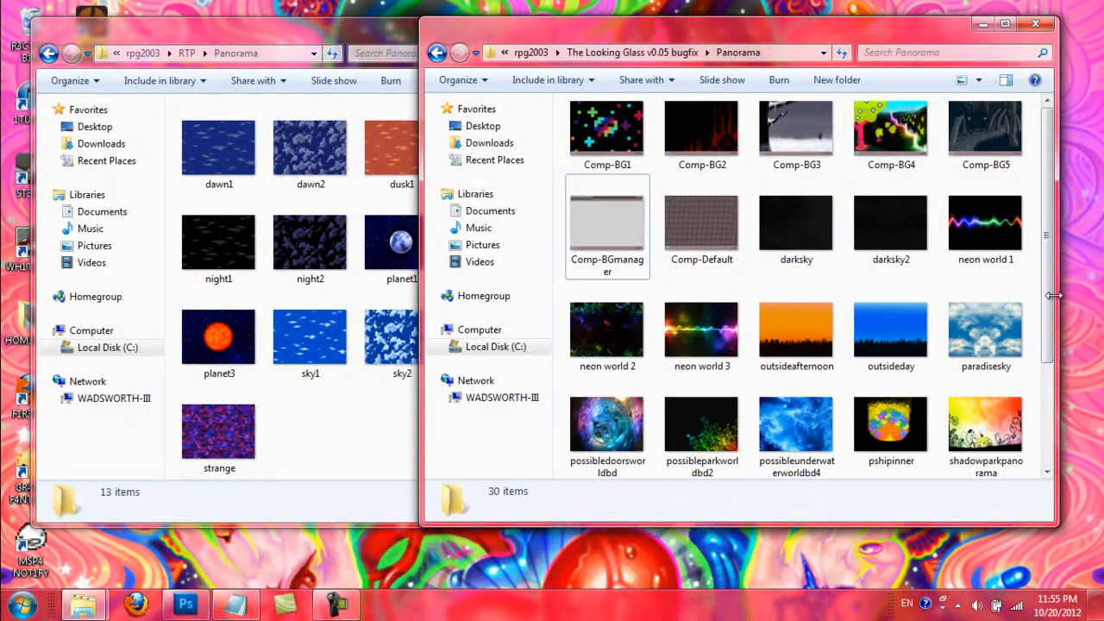
scroll(down, 3)
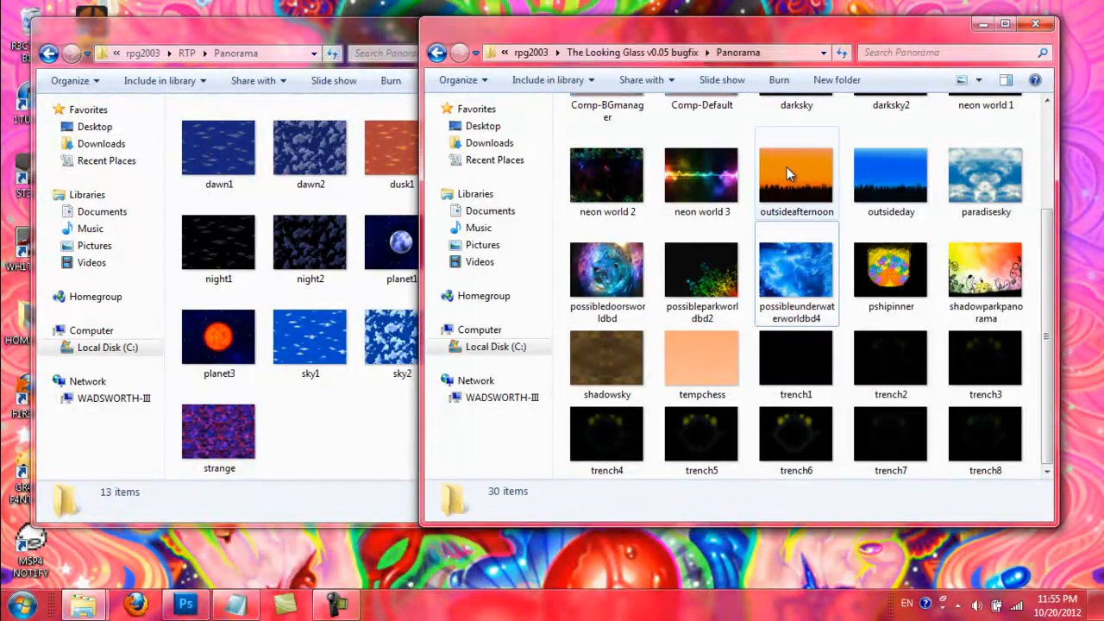
click(796, 172)
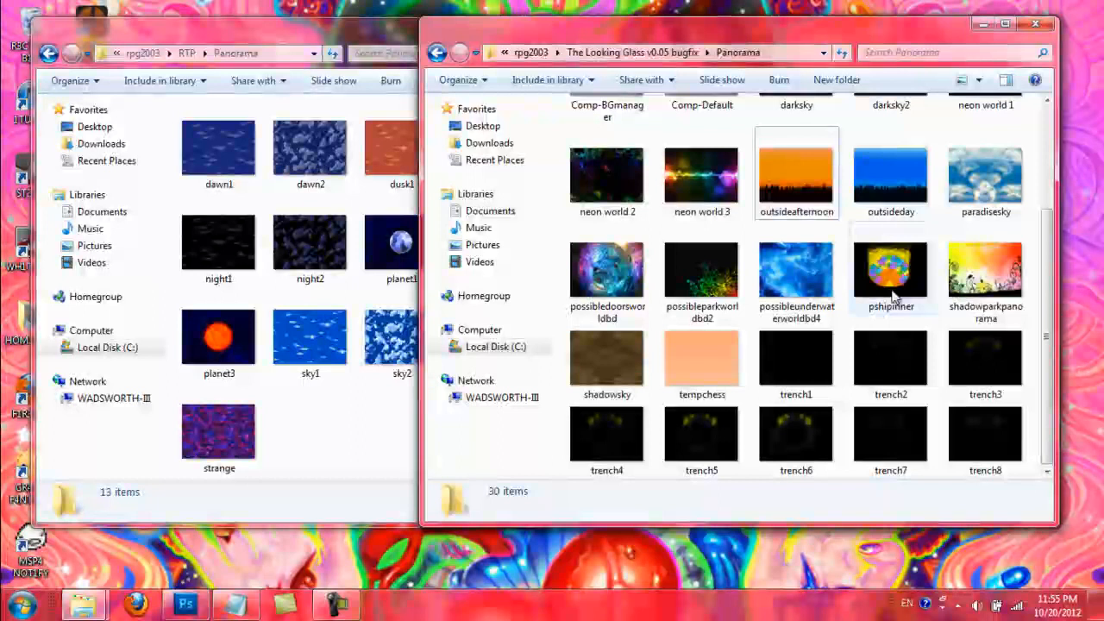
mouse_move(890, 272)
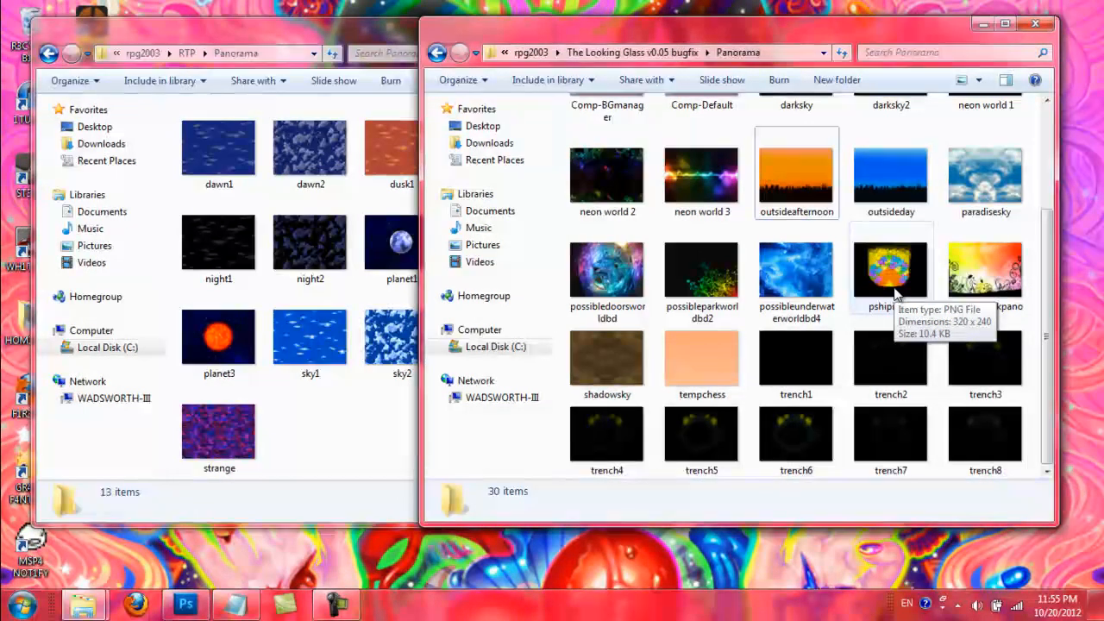
- View the pshipinner panorama full size in Photo Viewer and close it
double_click(890, 273)
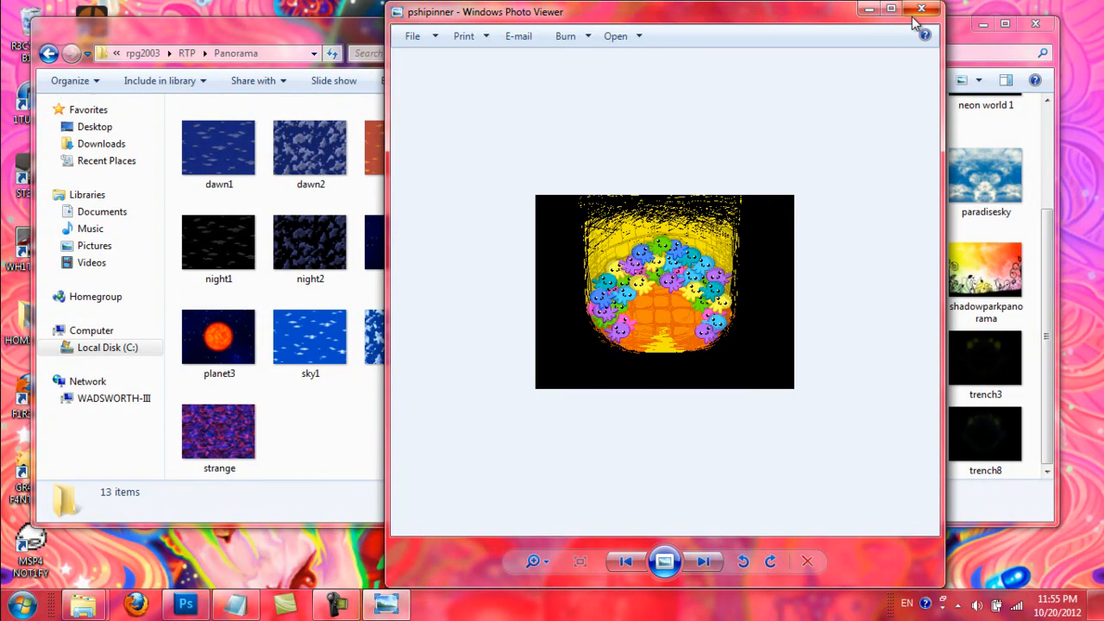
click(921, 9)
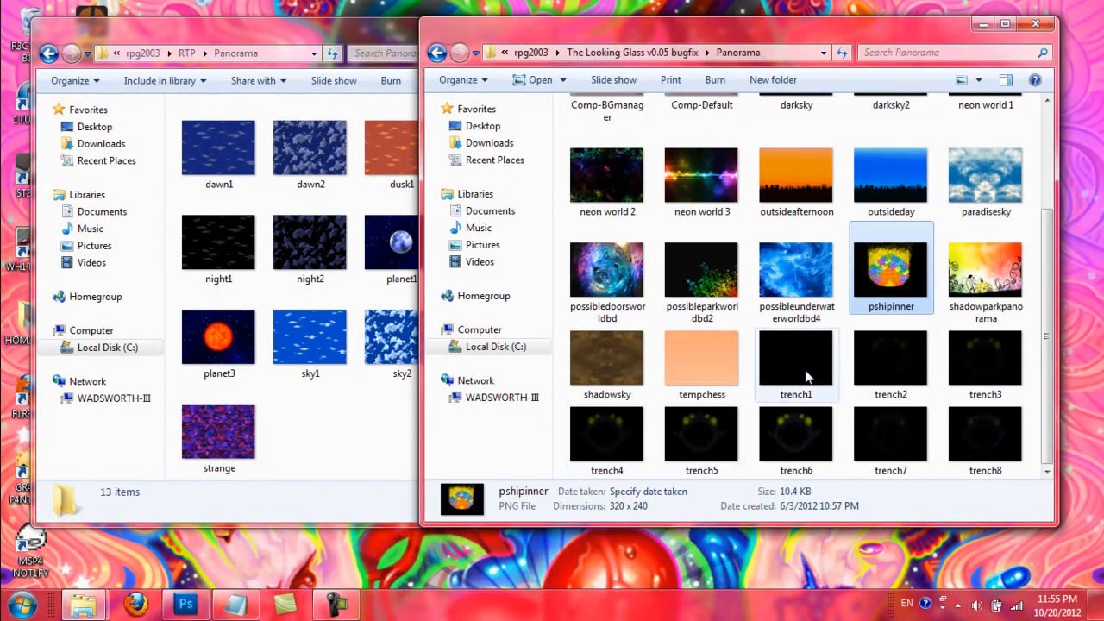
- Select the trench panoramas in turn, including trench4, then scroll back up
click(700, 434)
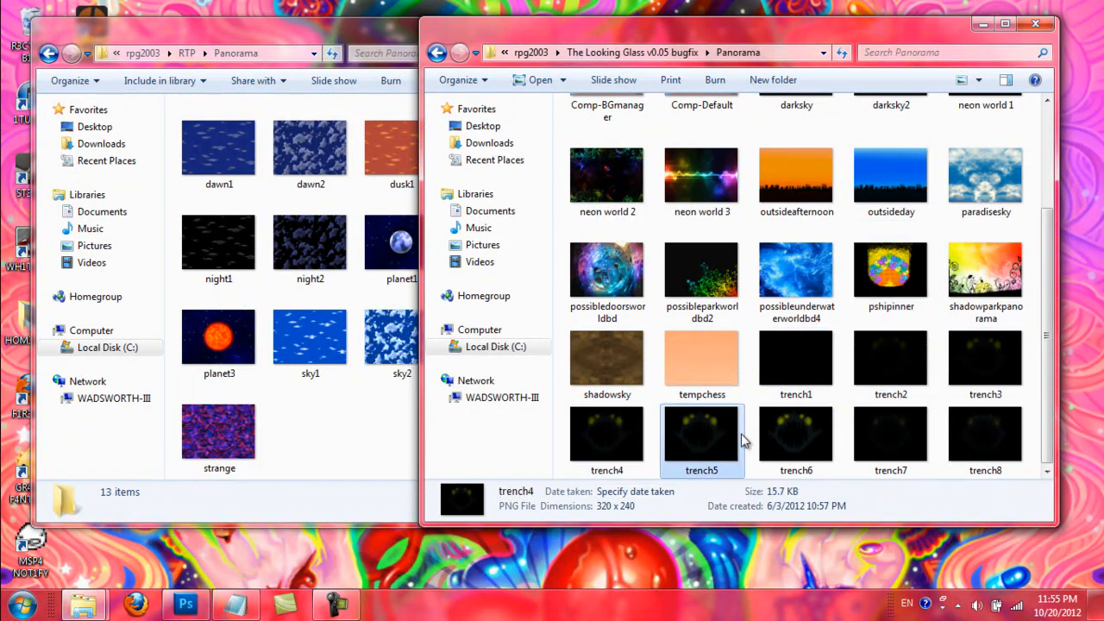
click(890, 435)
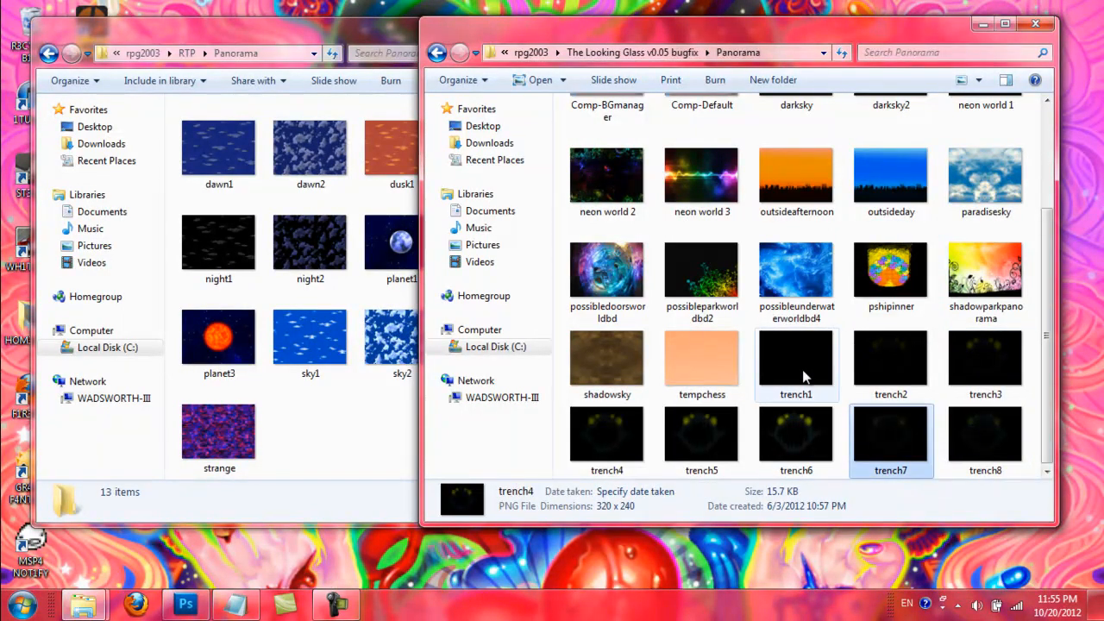
click(607, 434)
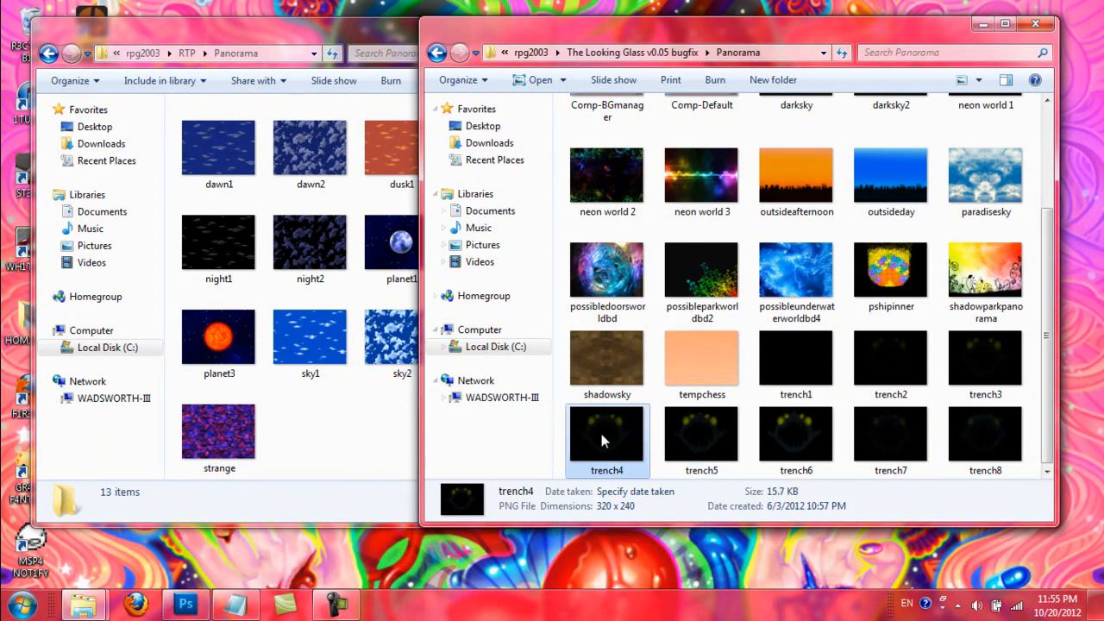
scroll(up, 3)
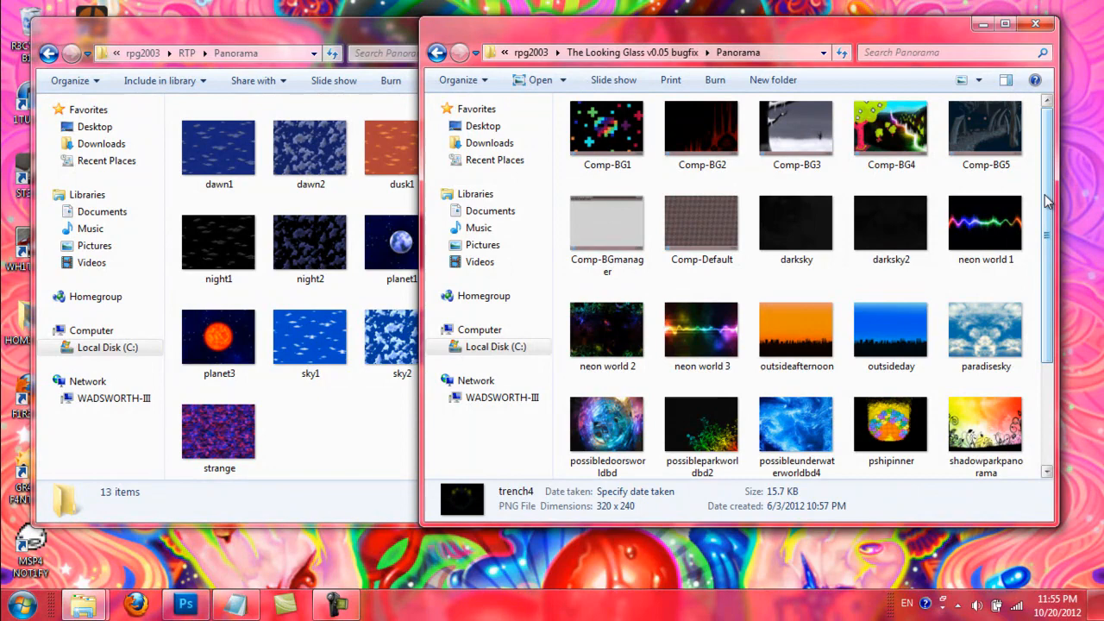
mouse_move(1035, 232)
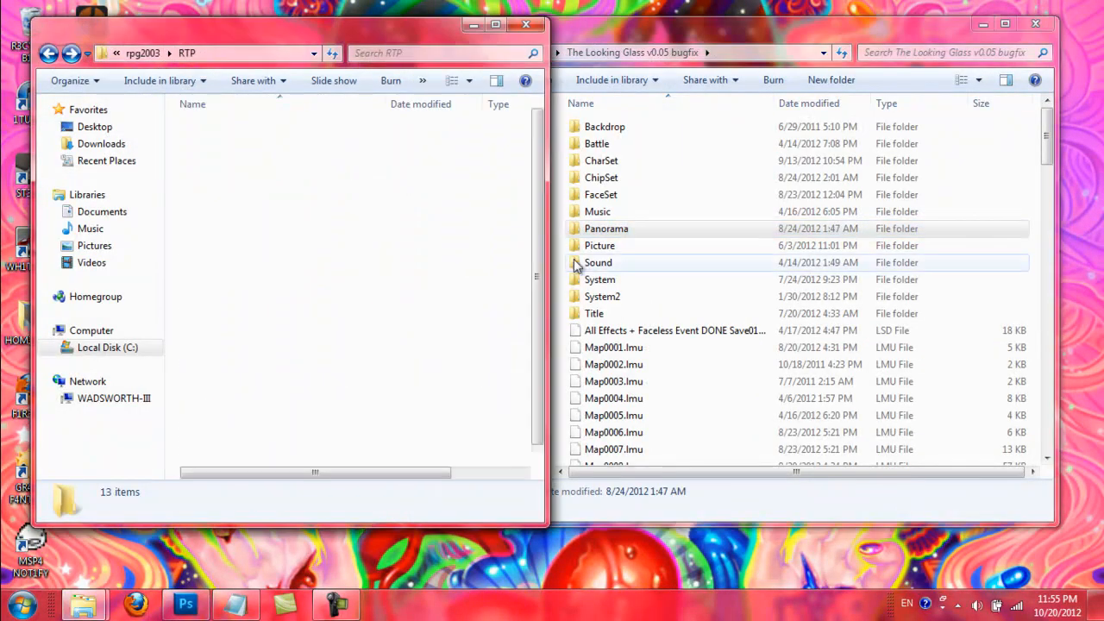
- Show the Picture folder in both windows: RTP's empty, the game's holding 154 images
double_click(600, 245)
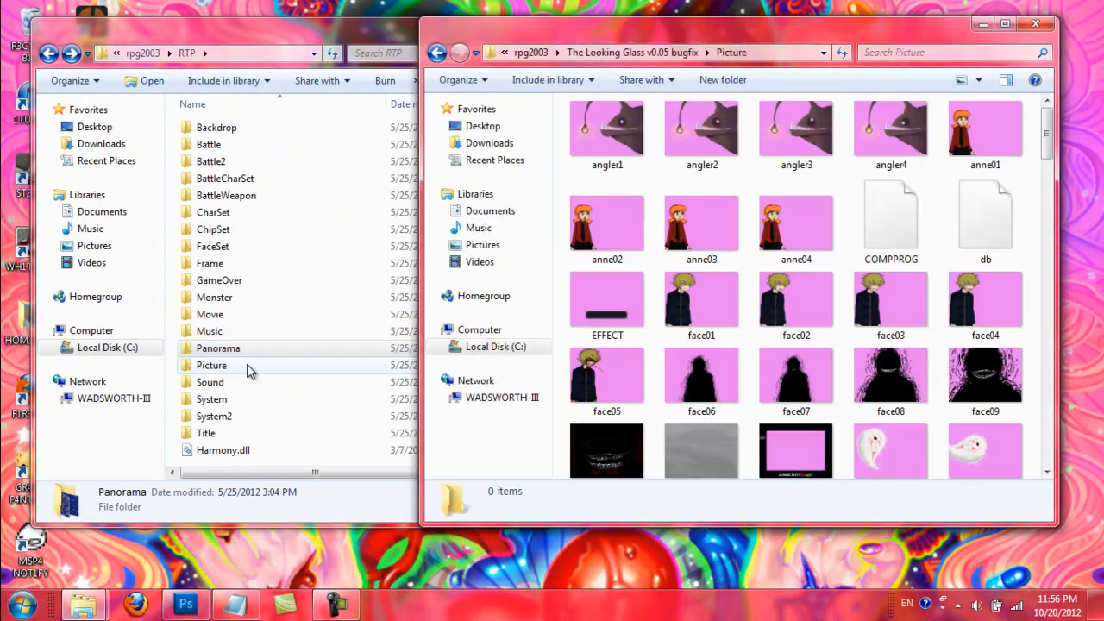
double_click(211, 366)
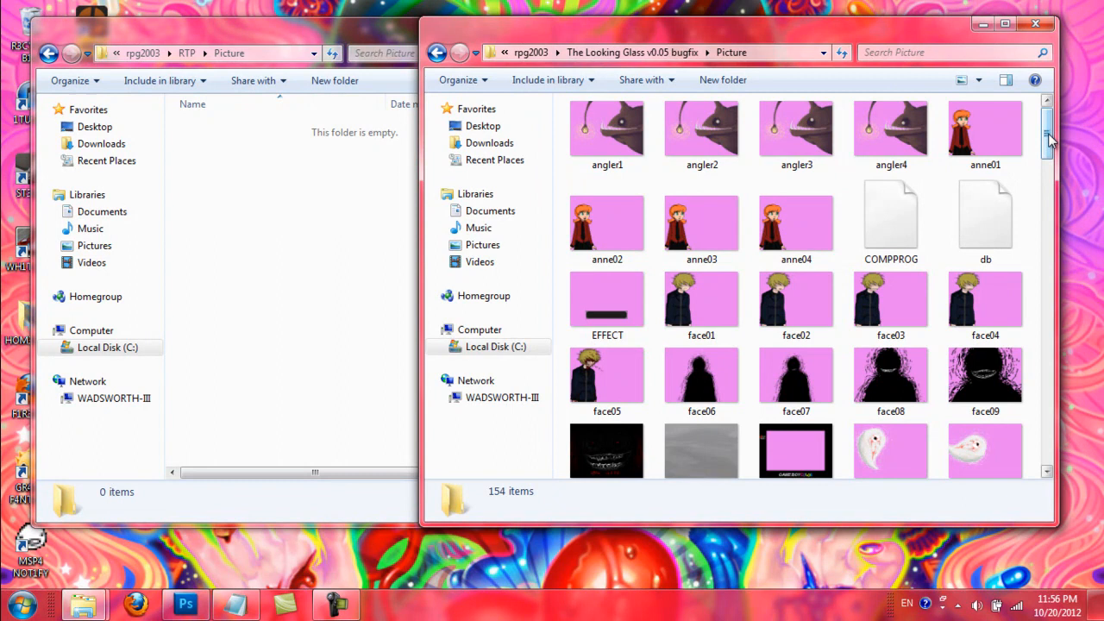
- Scroll through The Looking Glass's 154 character and scene pictures and back to the top
scroll(down, 3)
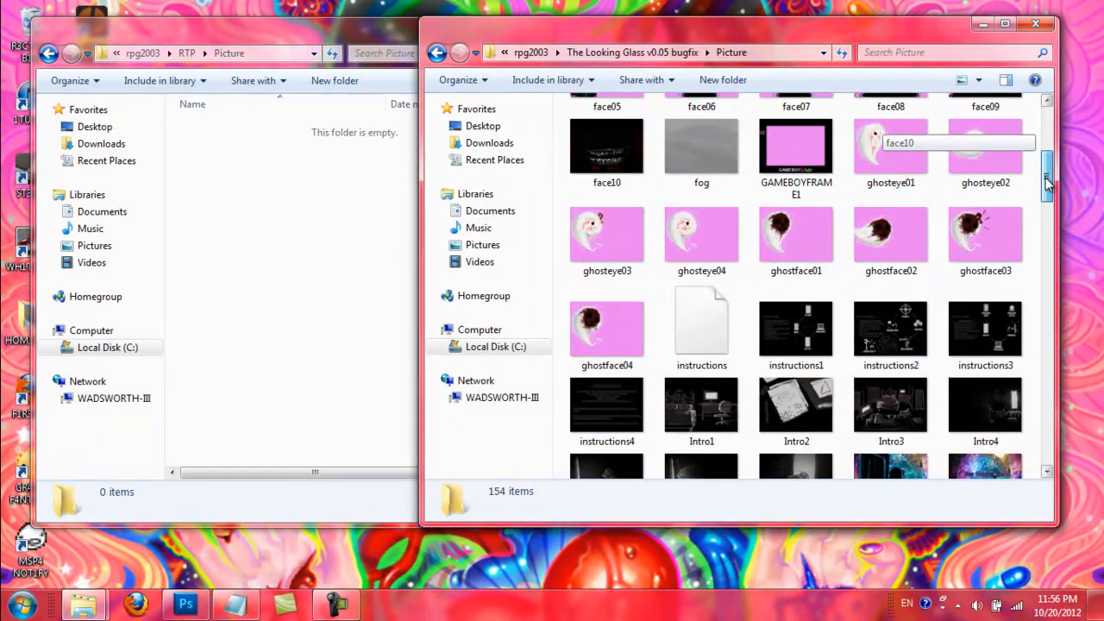
scroll(down, 3)
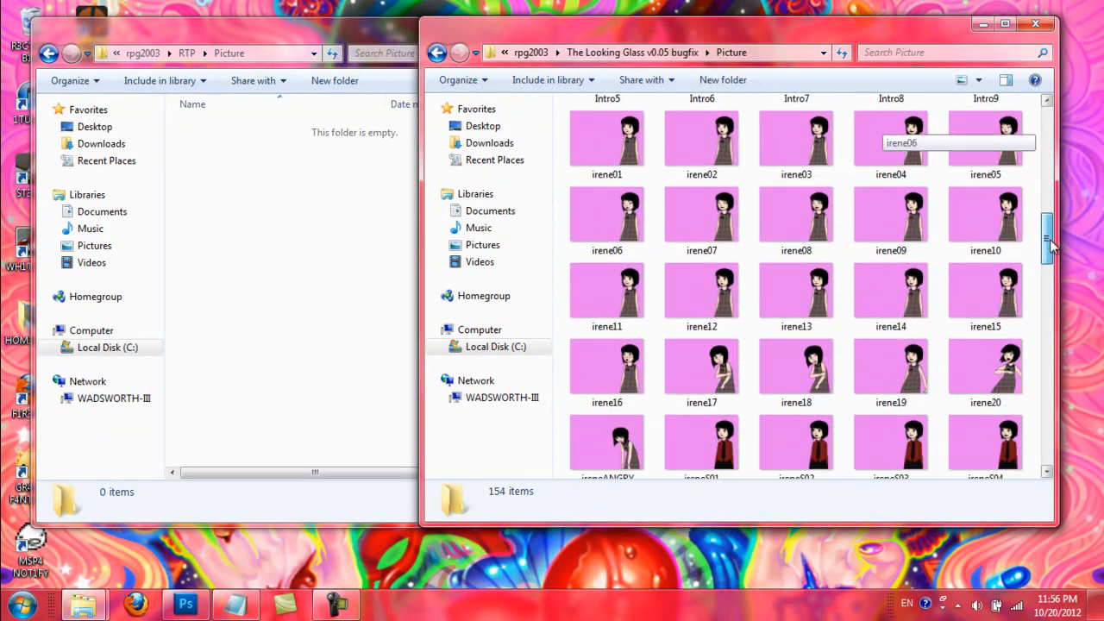
scroll(down, 3)
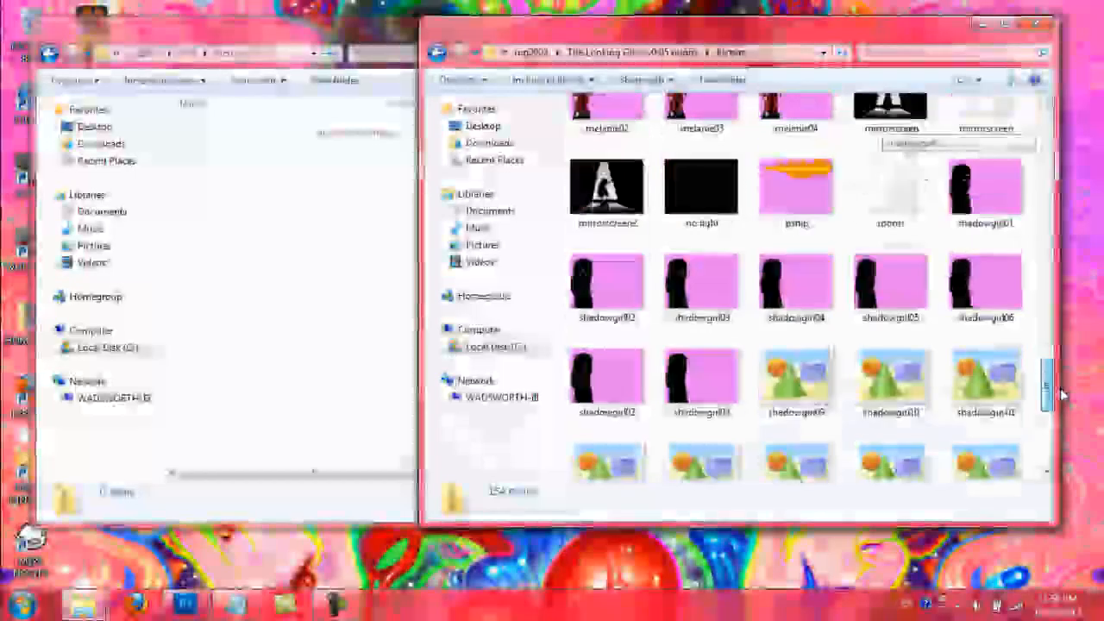
scroll(down, 3)
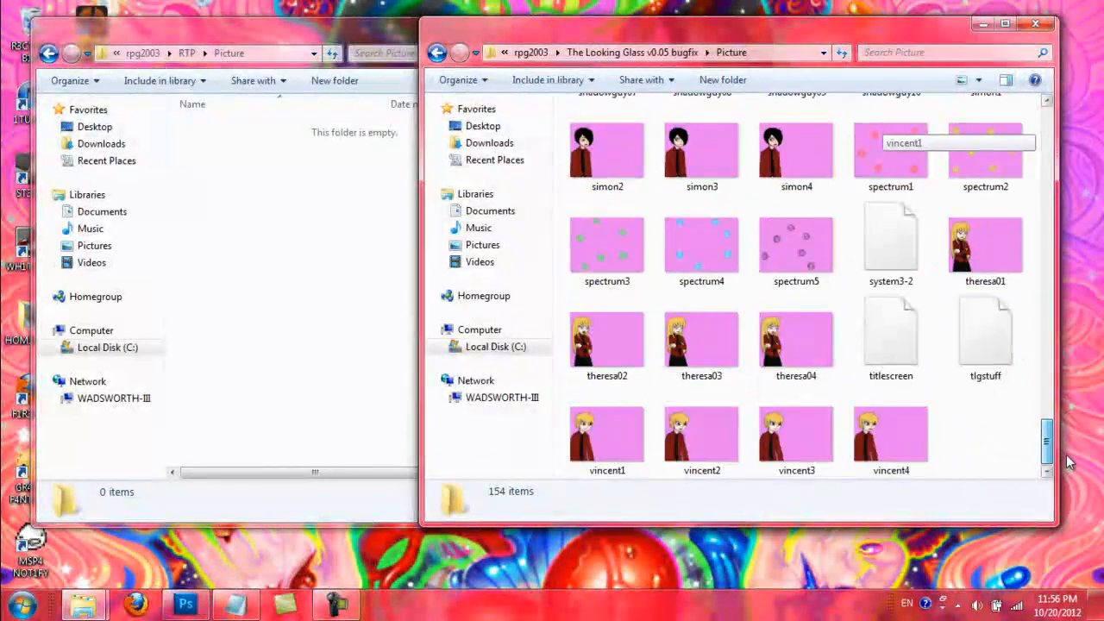
scroll(up, 3)
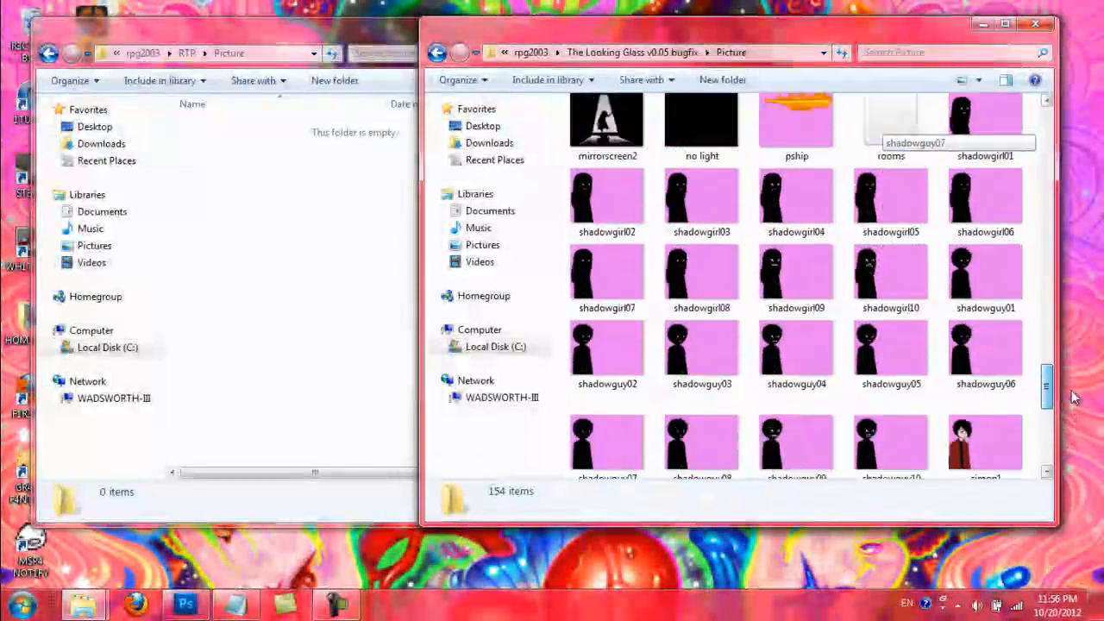
scroll(down, 3)
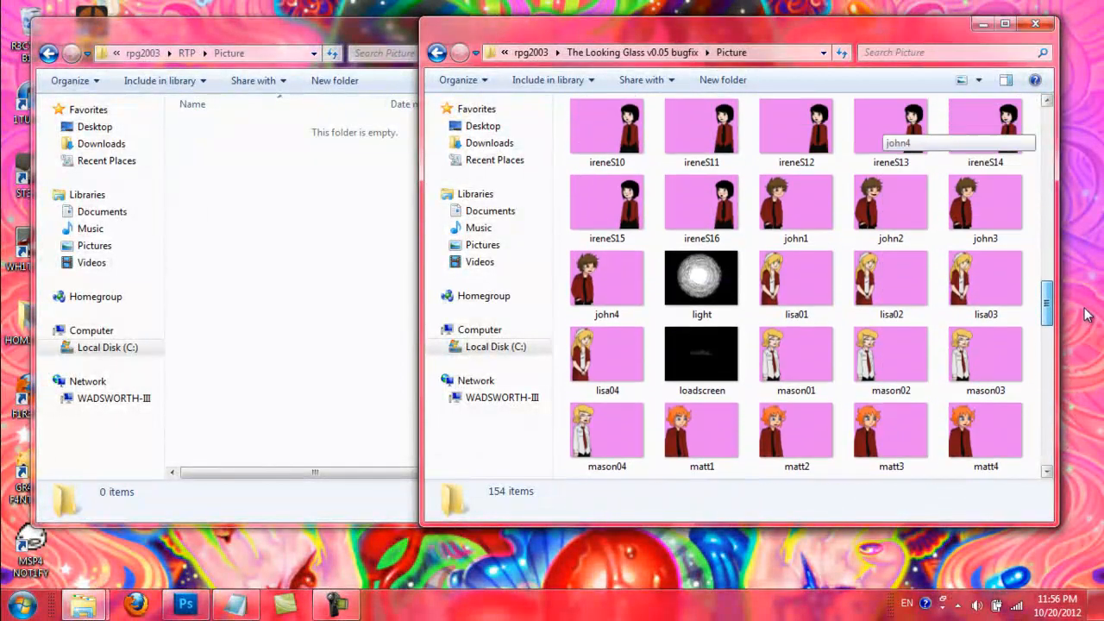
scroll(up, 3)
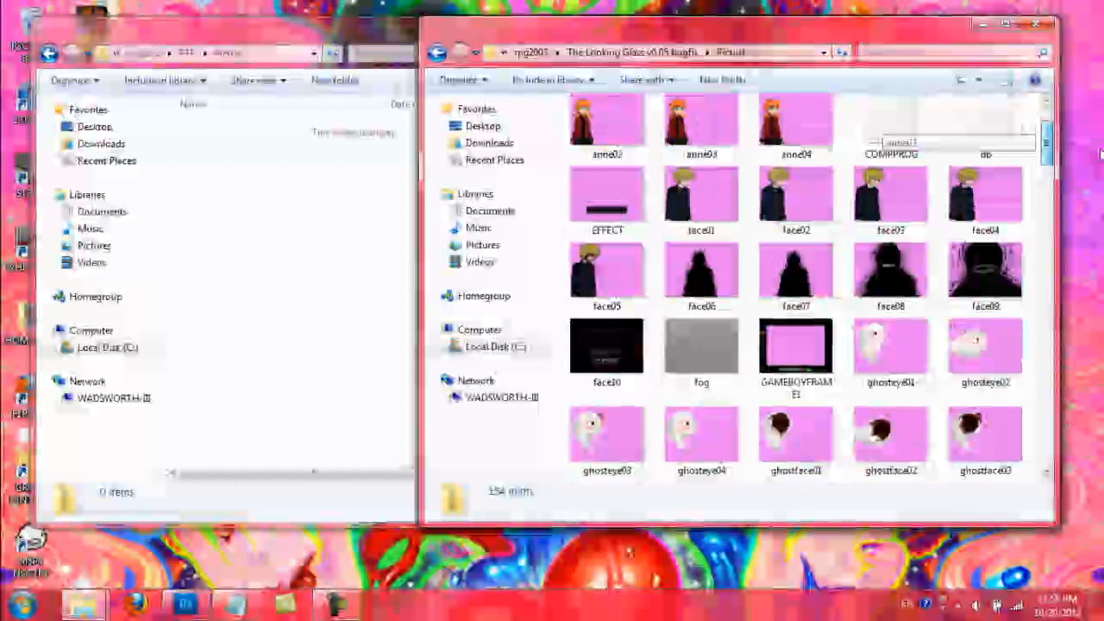
scroll(up, 3)
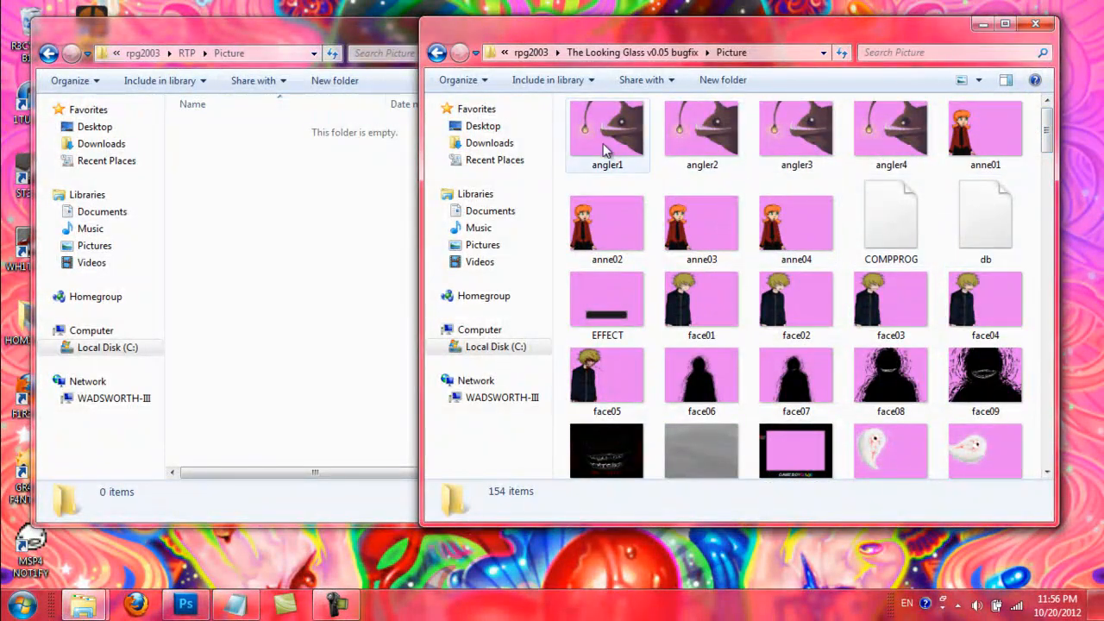
- Preview the EFFECT picture full size in Photo Viewer after selecting angler1
double_click(607, 129)
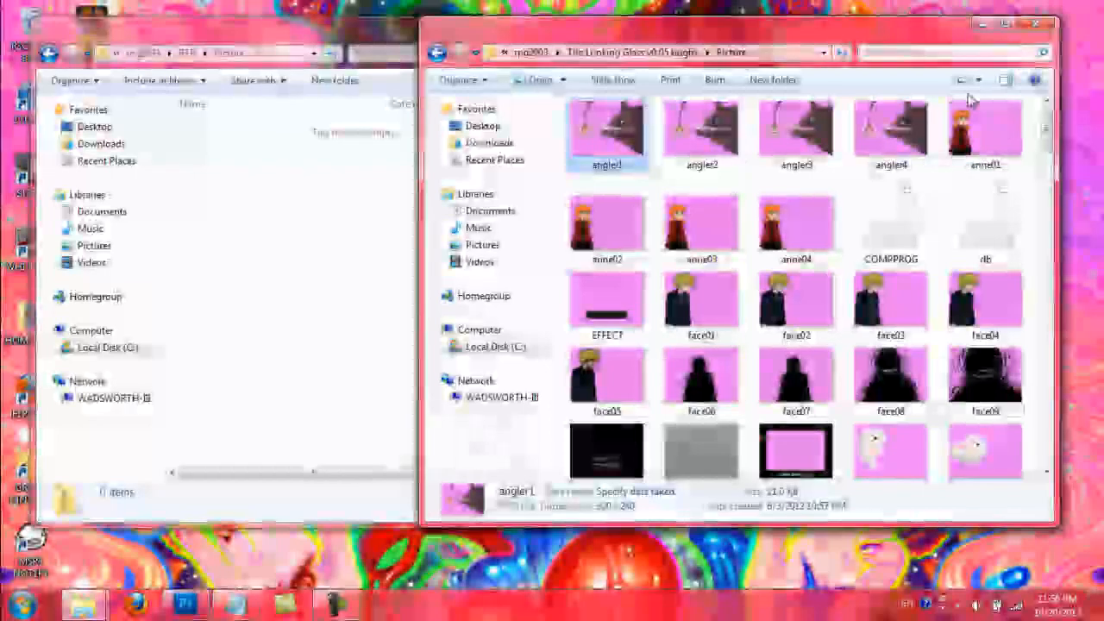
scroll(down, 3)
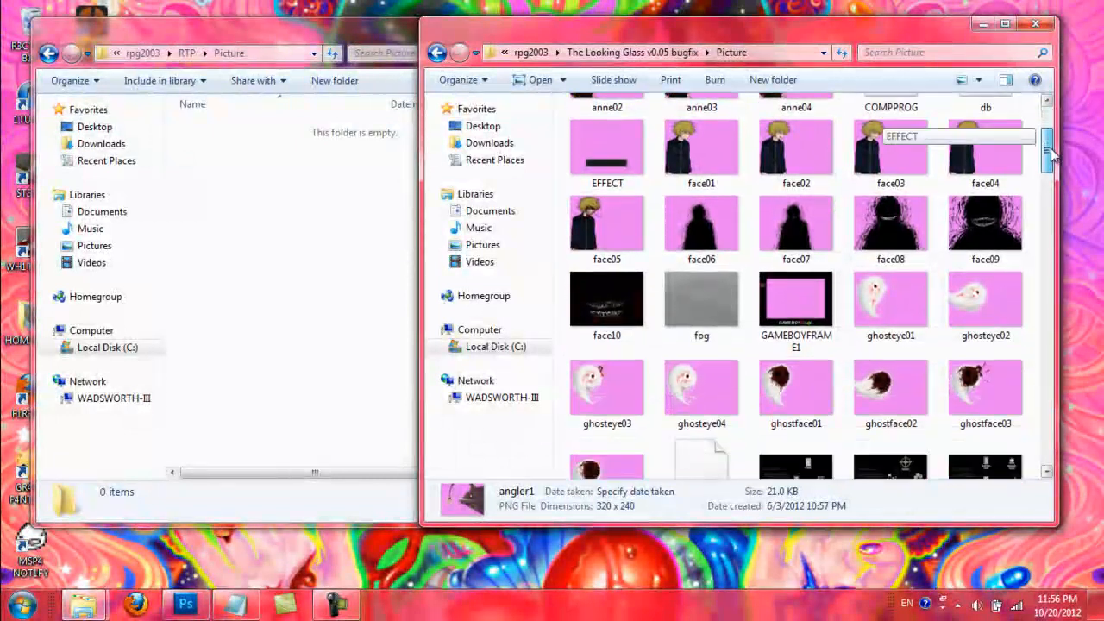
double_click(607, 147)
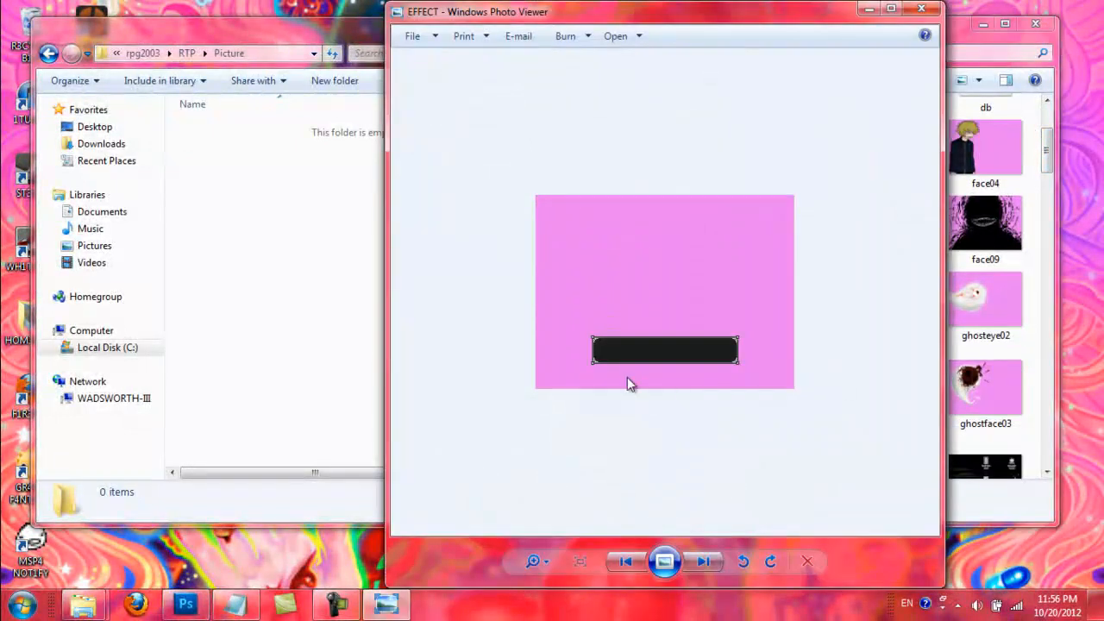
mouse_move(605, 354)
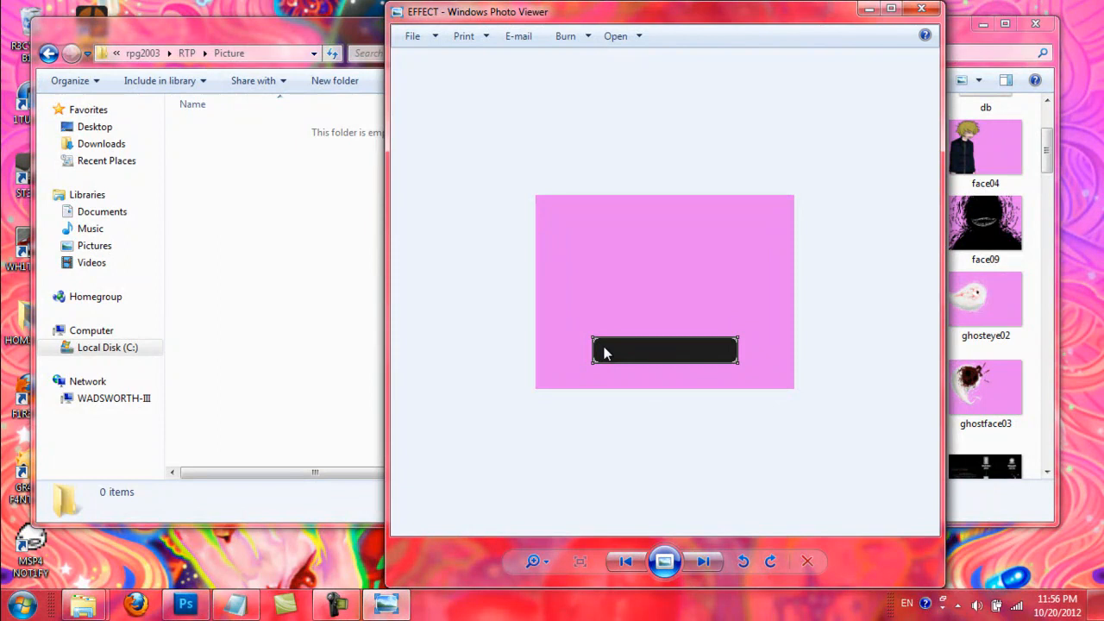
mouse_move(750, 348)
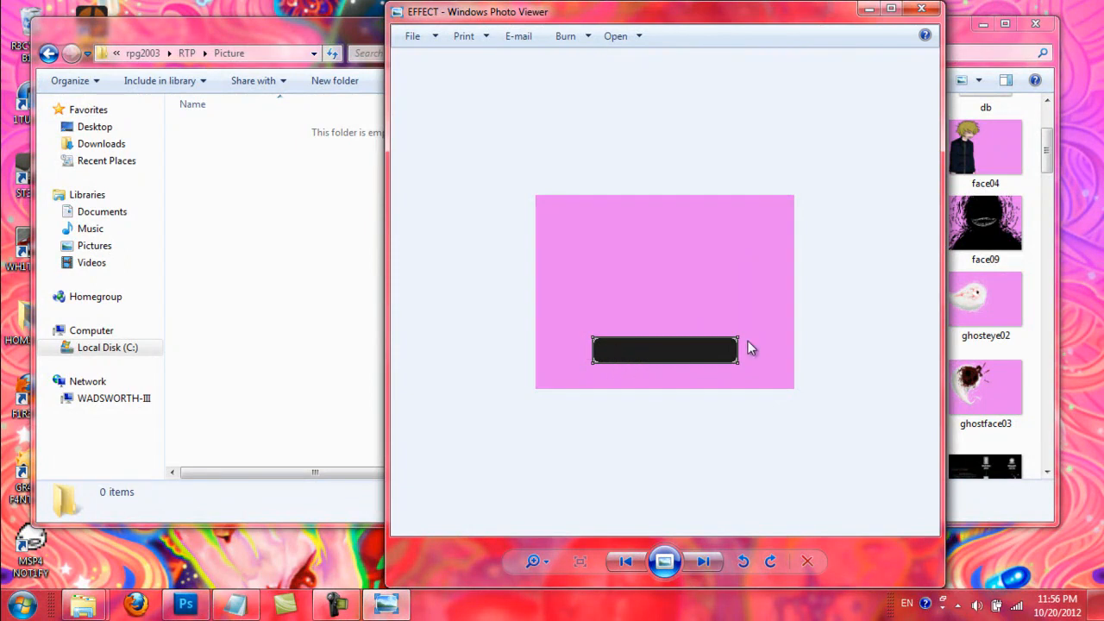
mouse_move(697, 393)
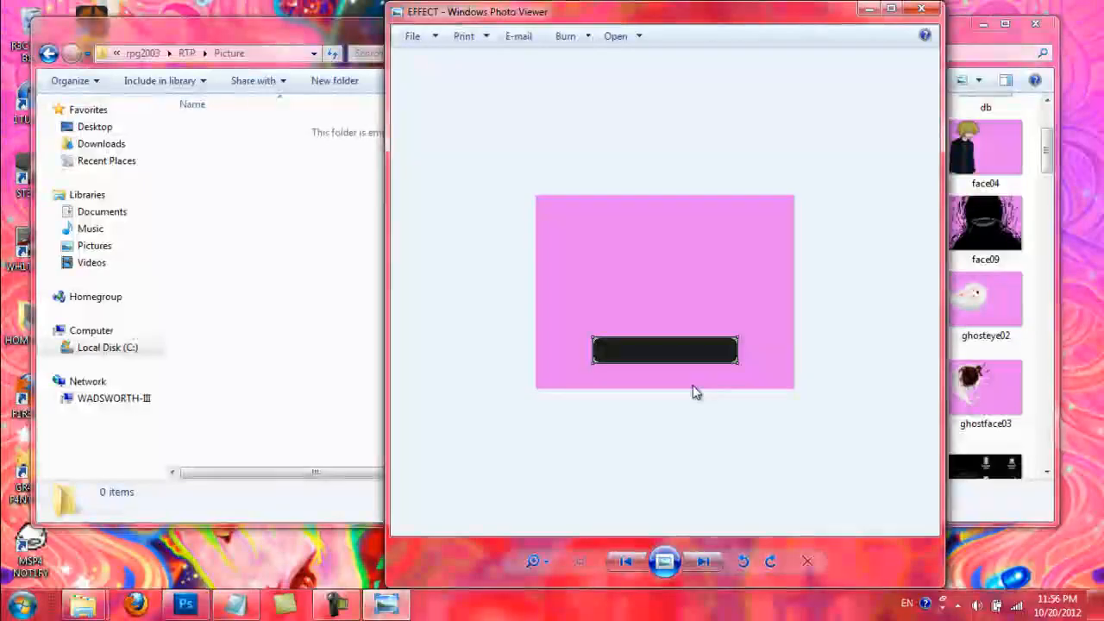
mouse_move(617, 355)
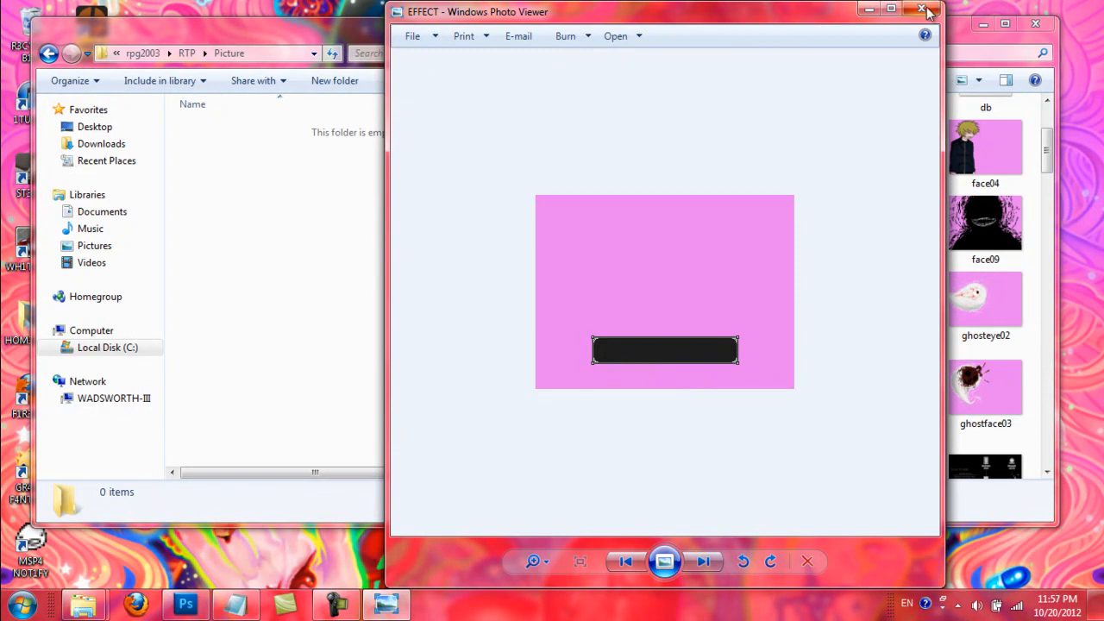
click(920, 10)
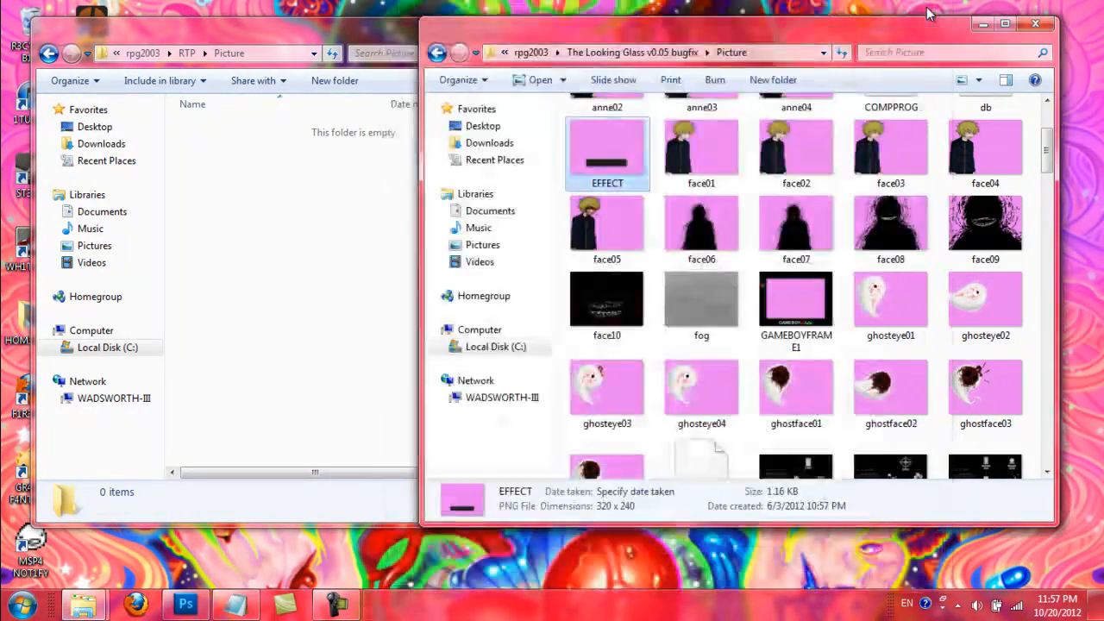
mouse_move(795, 300)
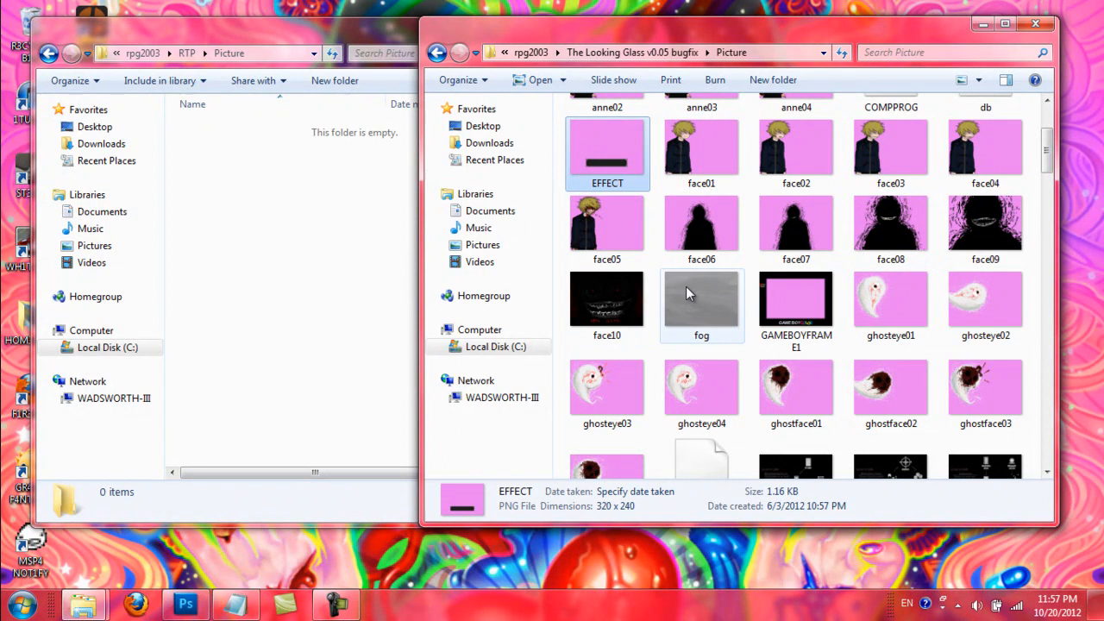
- Preview the fog and GAMEBOYFRAME1 pictures in Photo Viewer, closing each
double_click(700, 300)
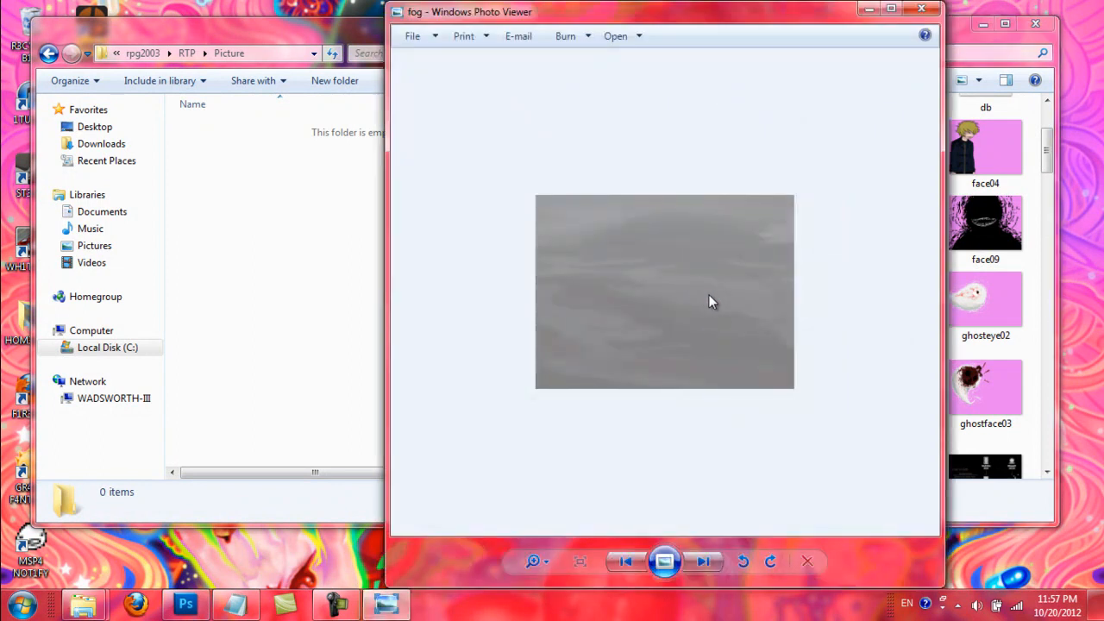
mouse_move(920, 11)
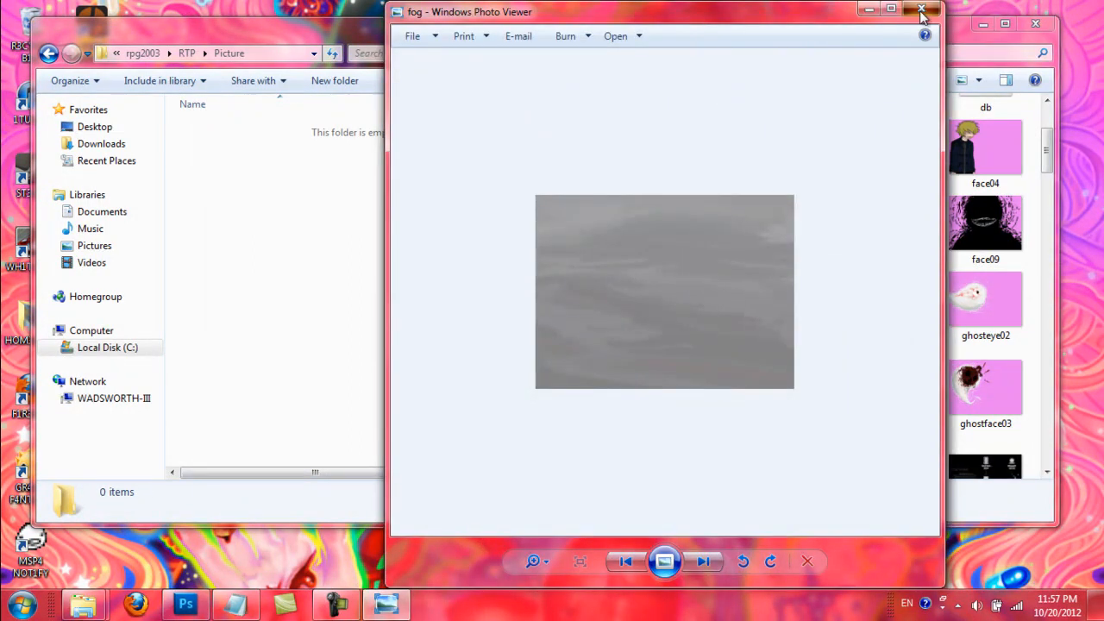
click(921, 11)
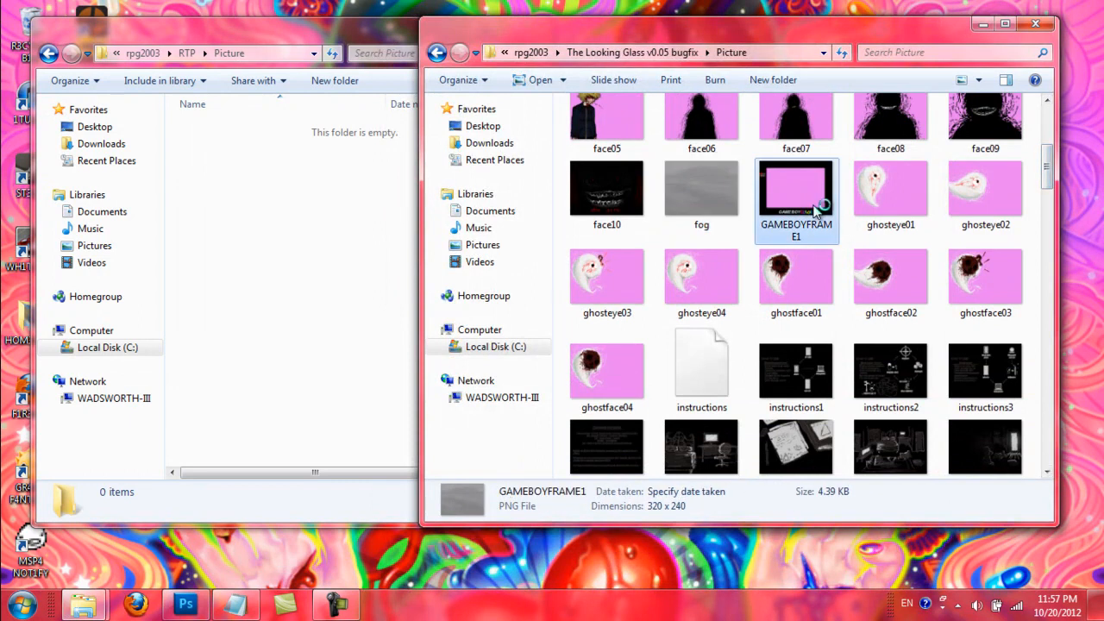
double_click(795, 188)
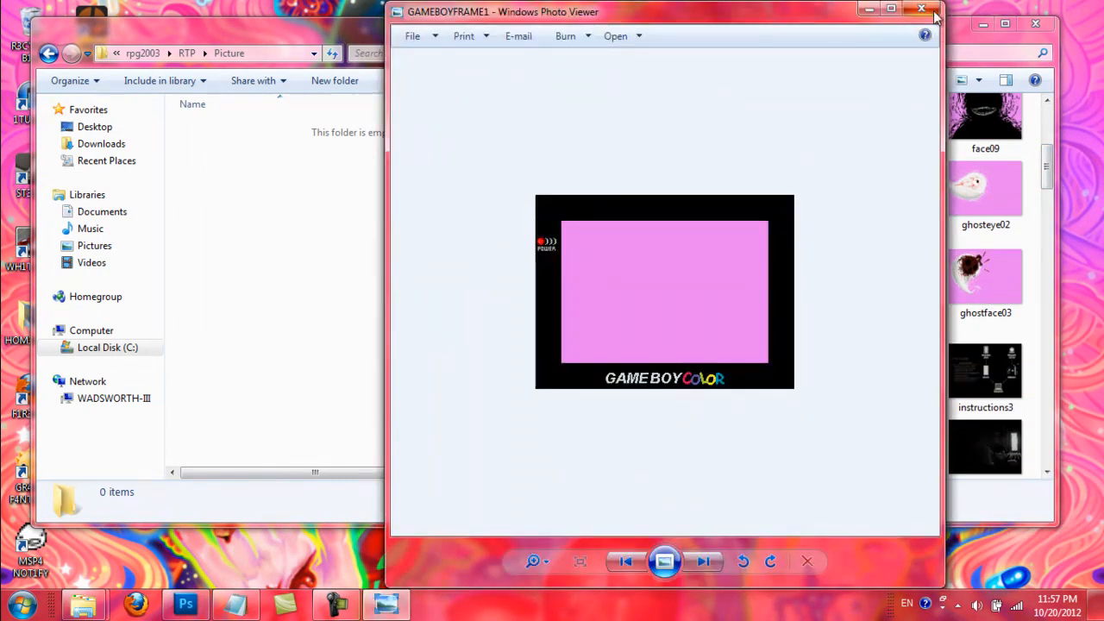
click(920, 10)
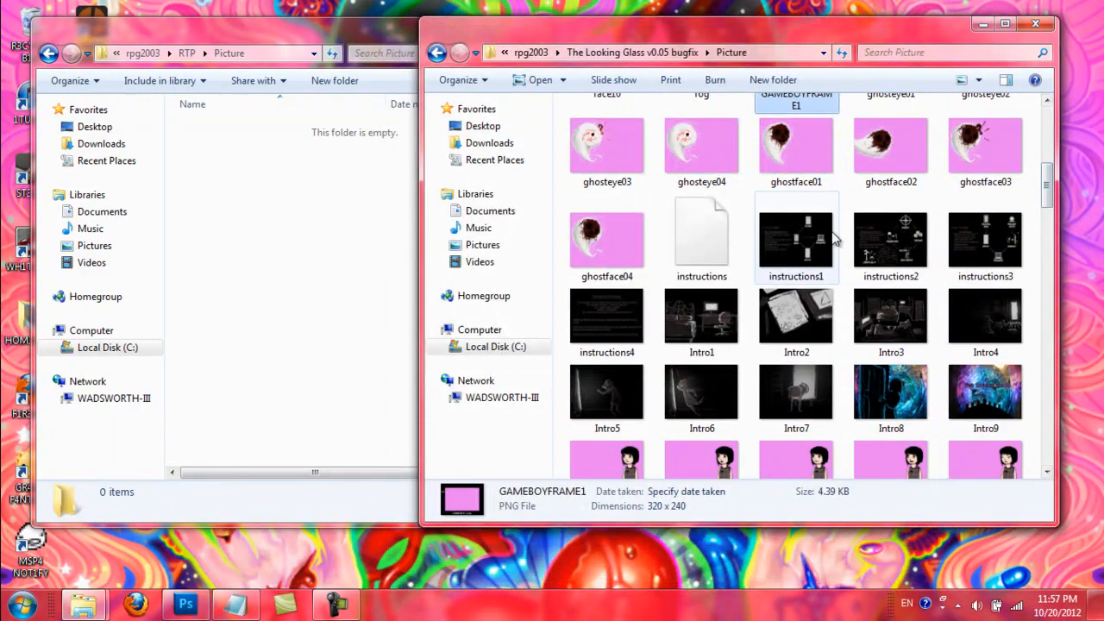
- Look through the remaining Picture folder thumbnails down to the end of the list
double_click(795, 238)
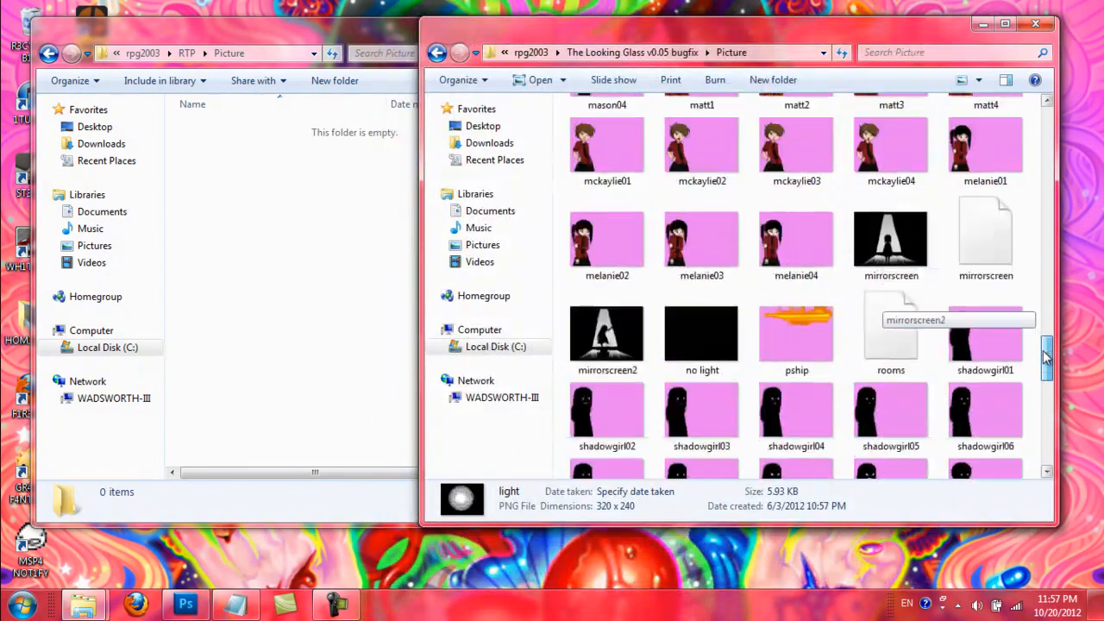
scroll(down, 3)
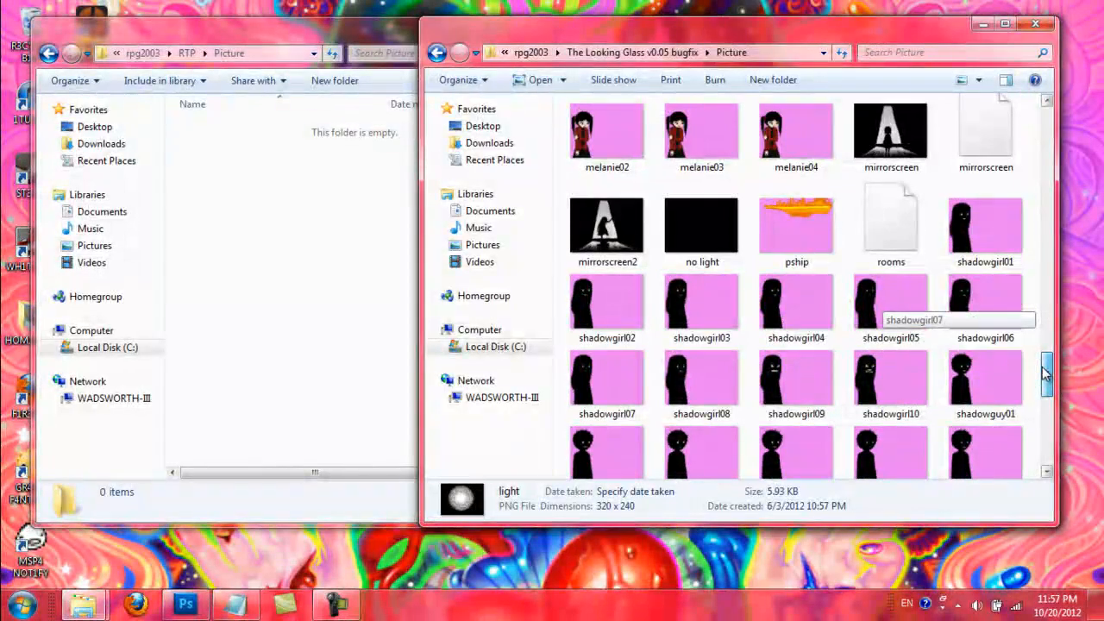
scroll(down, 3)
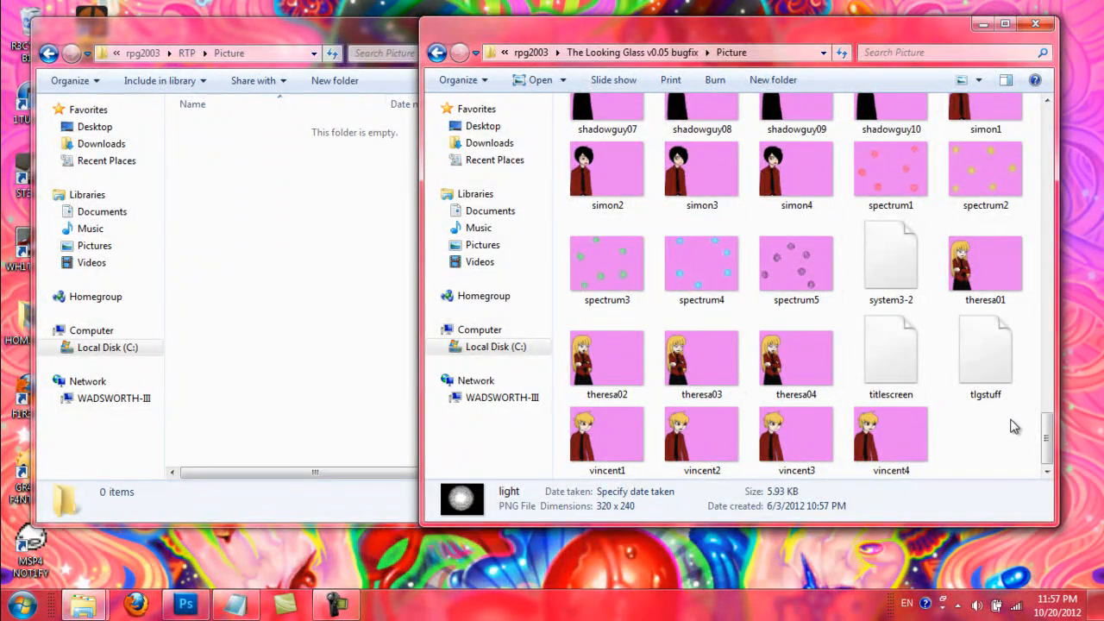
mouse_move(1025, 438)
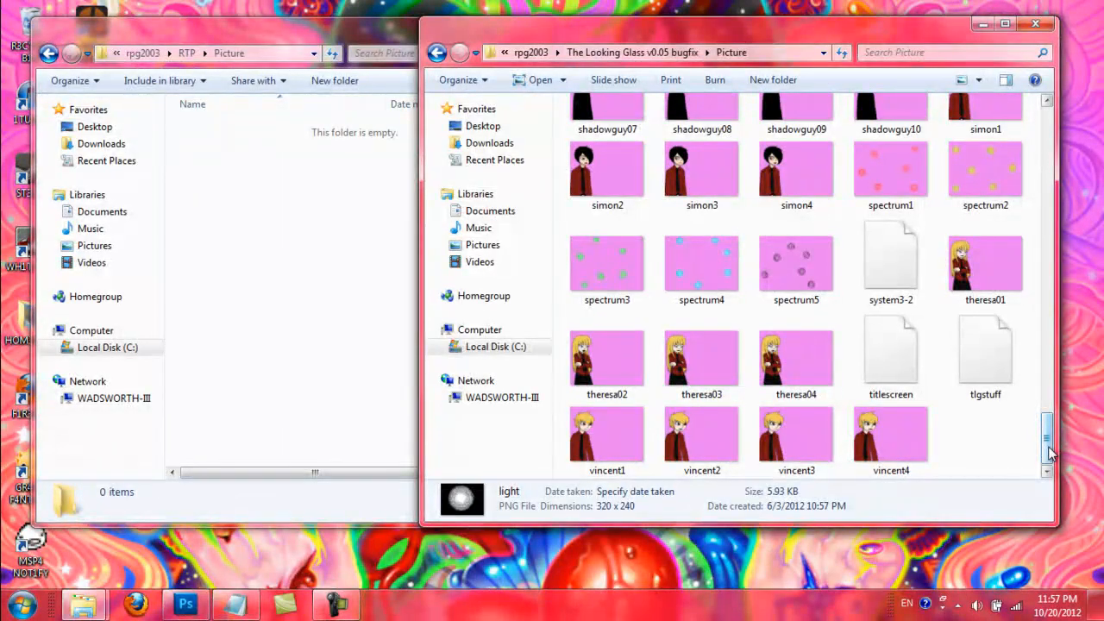
scroll(up, 3)
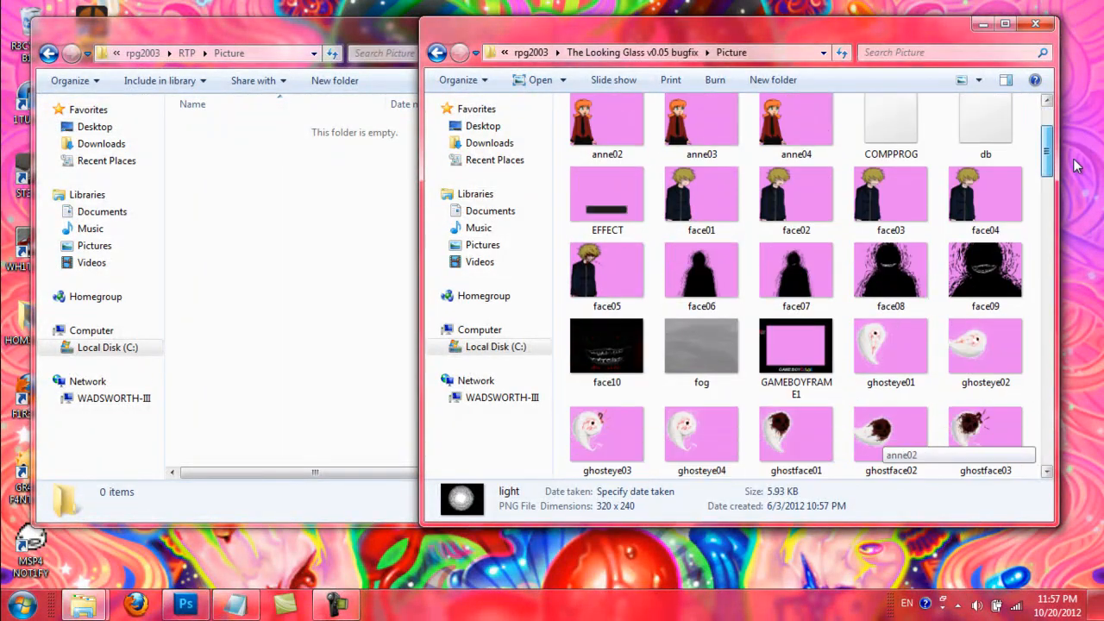
scroll(down, 3)
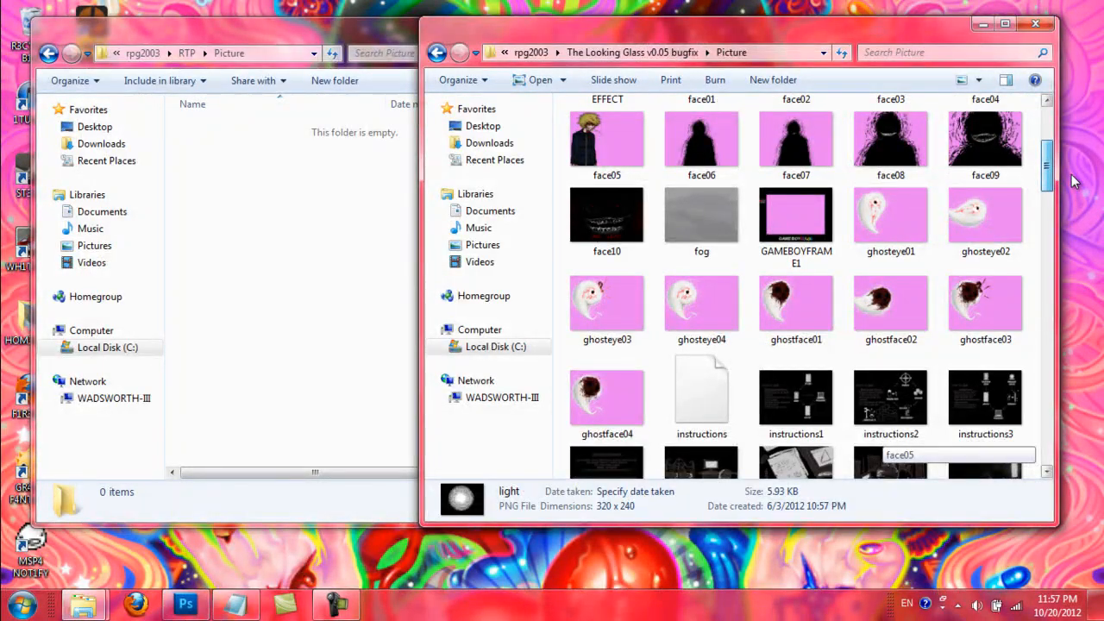
scroll(down, 3)
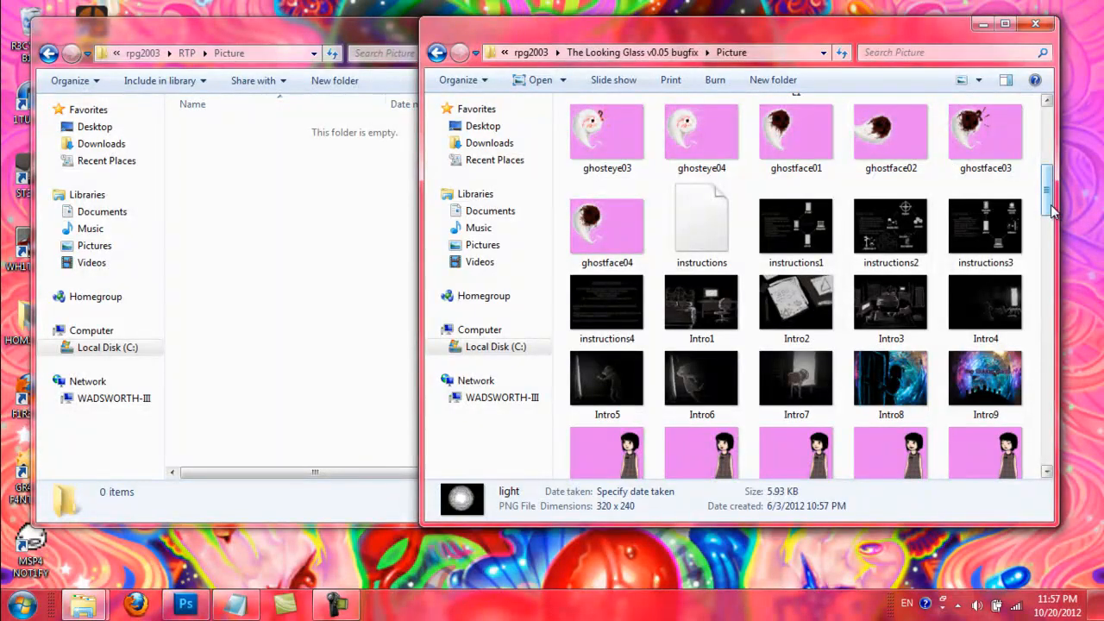
scroll(down, 3)
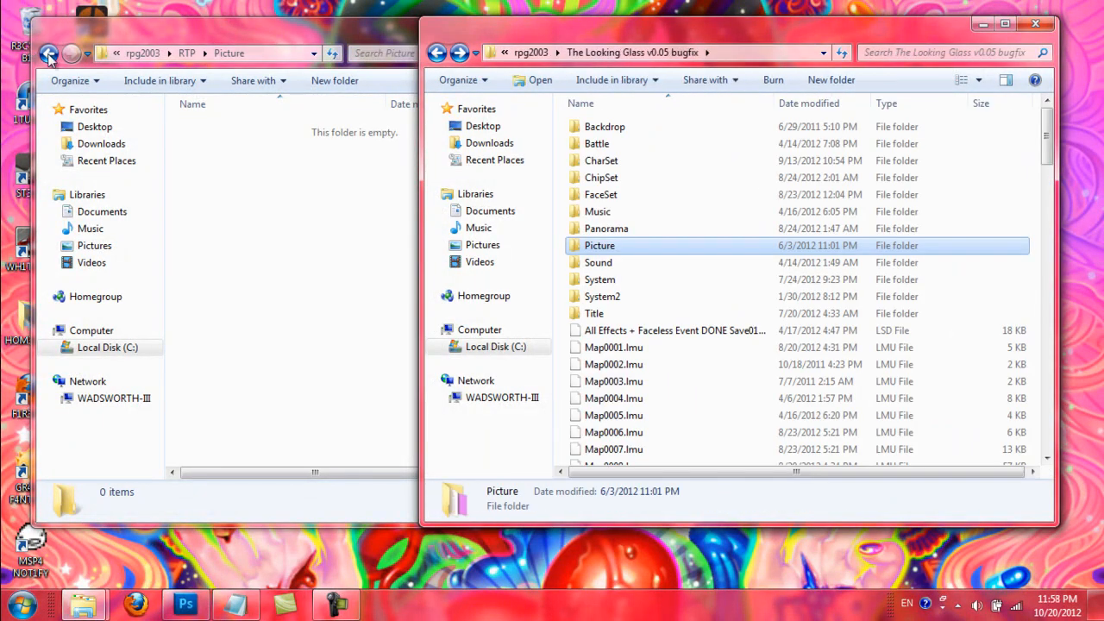
- Browse the game's 43 Sound effects against RTP's 206, then return to the root listings
click(48, 52)
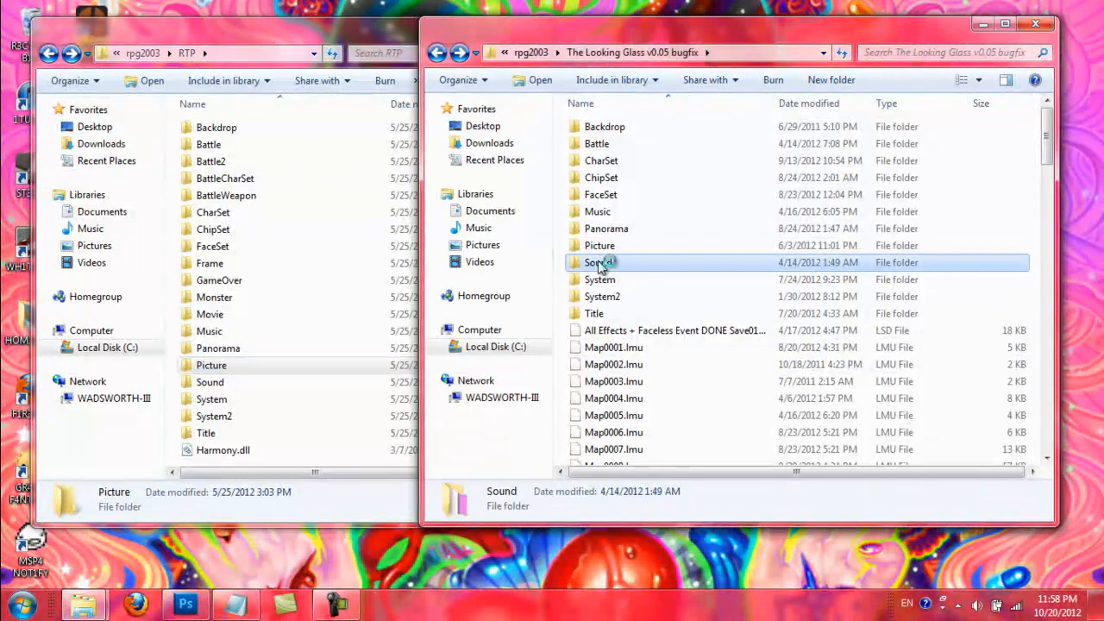
double_click(600, 263)
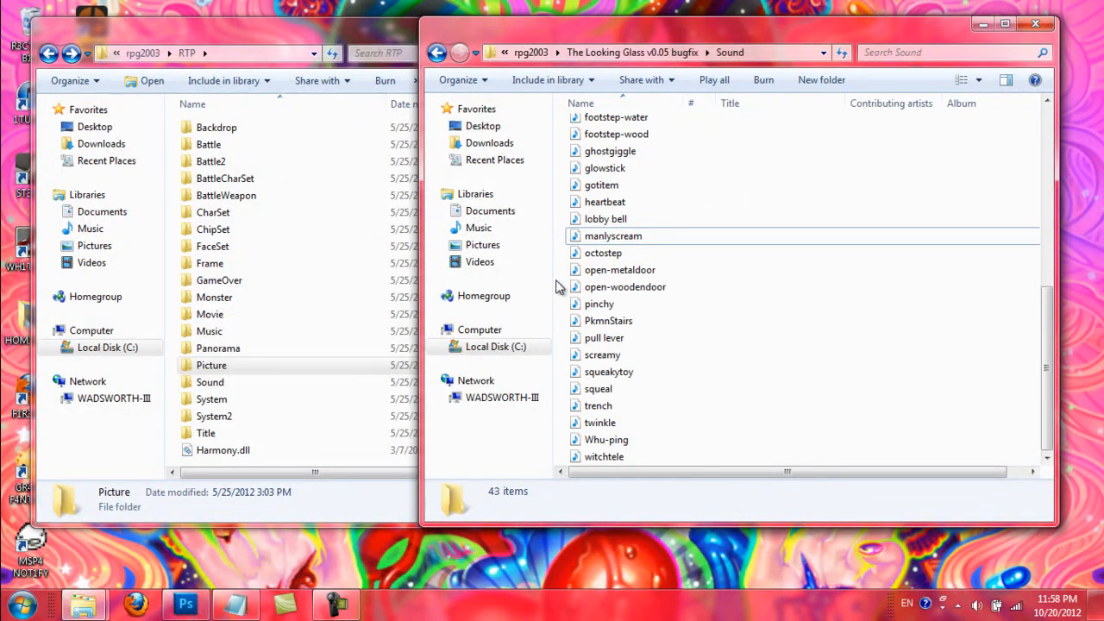
scroll(up, 3)
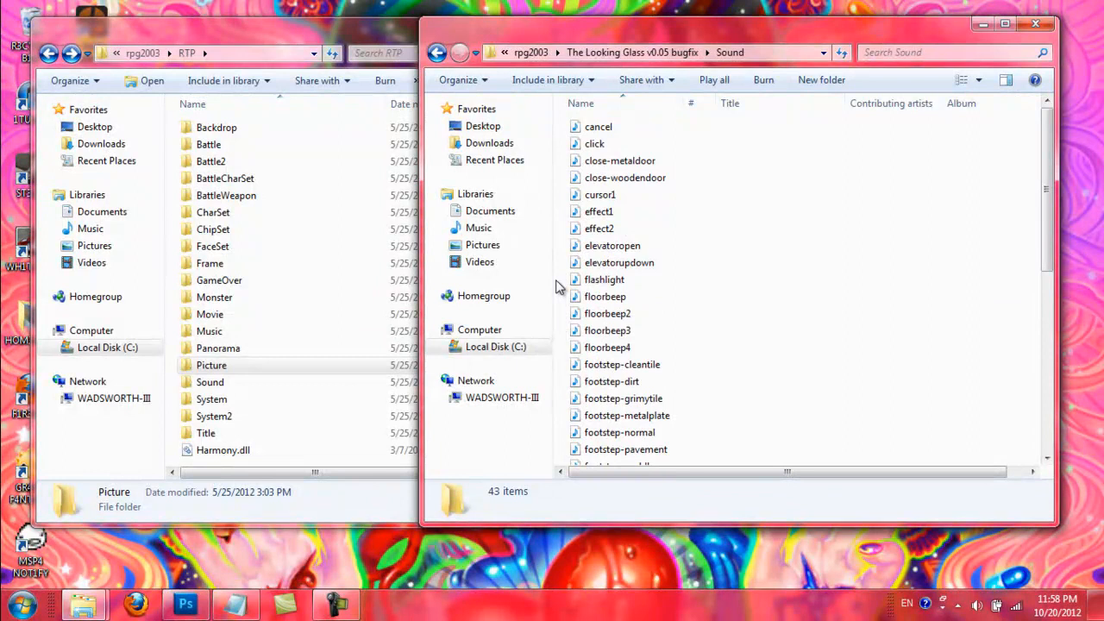
mouse_move(918, 263)
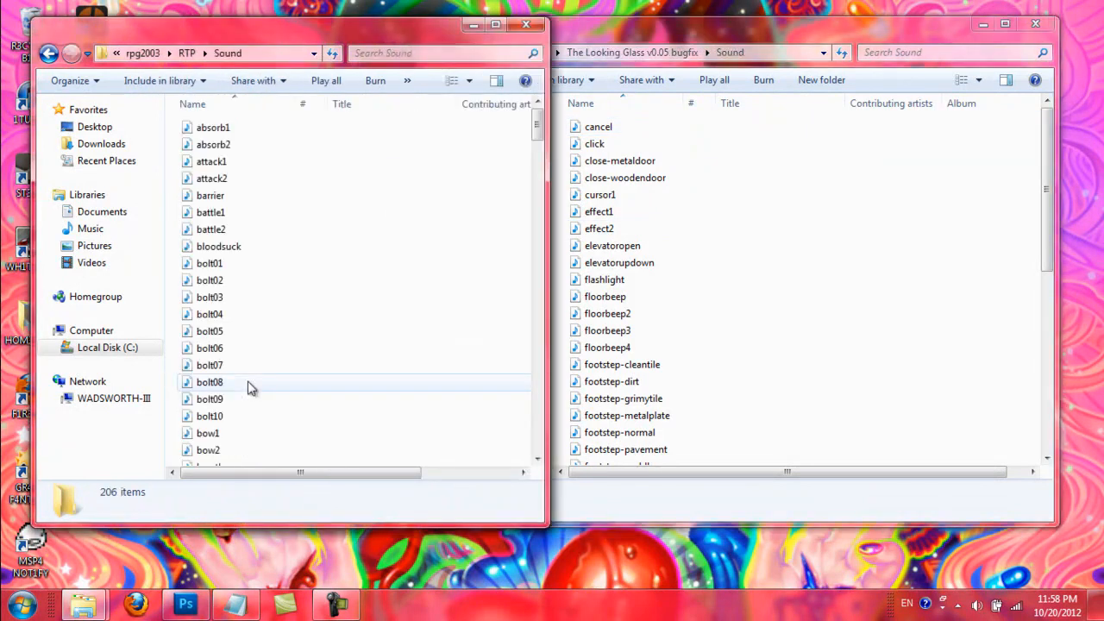
mouse_move(209, 349)
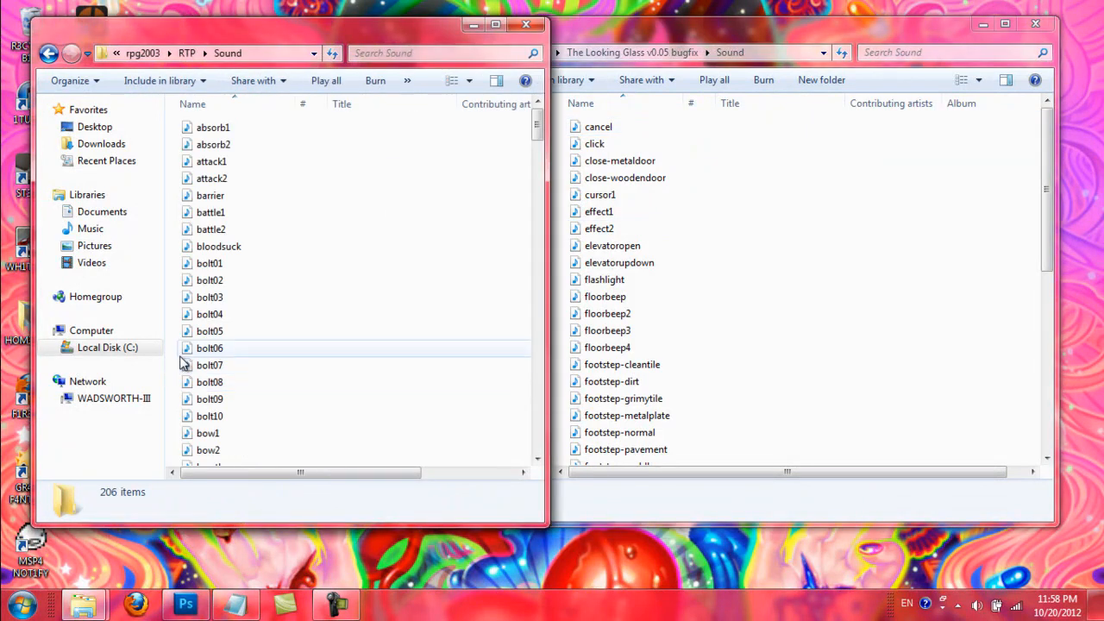
mouse_move(208, 366)
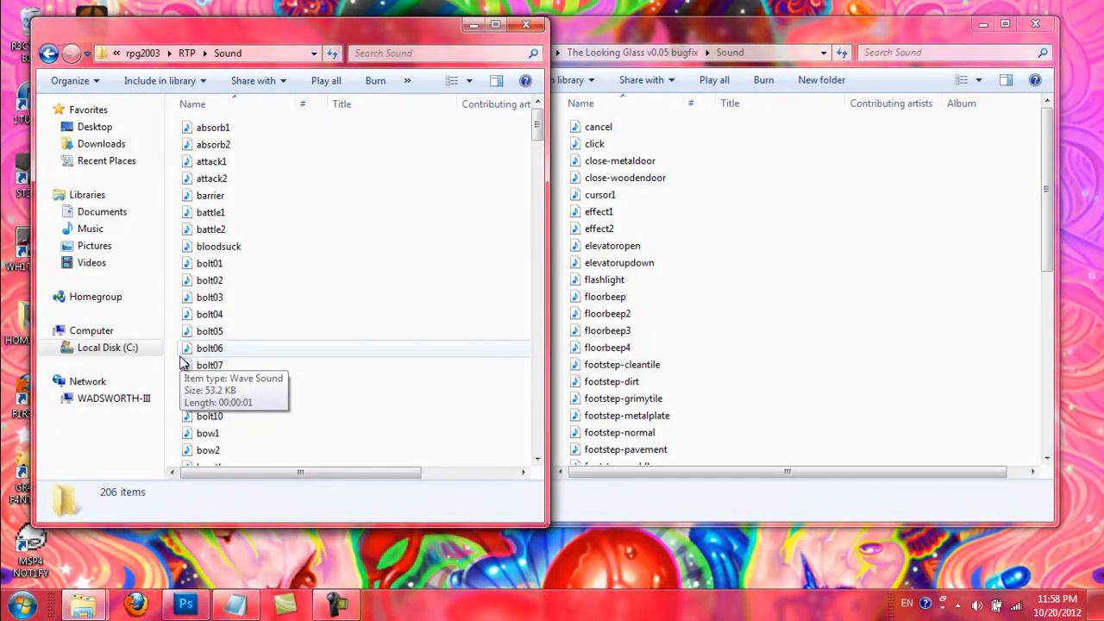
mouse_move(561, 272)
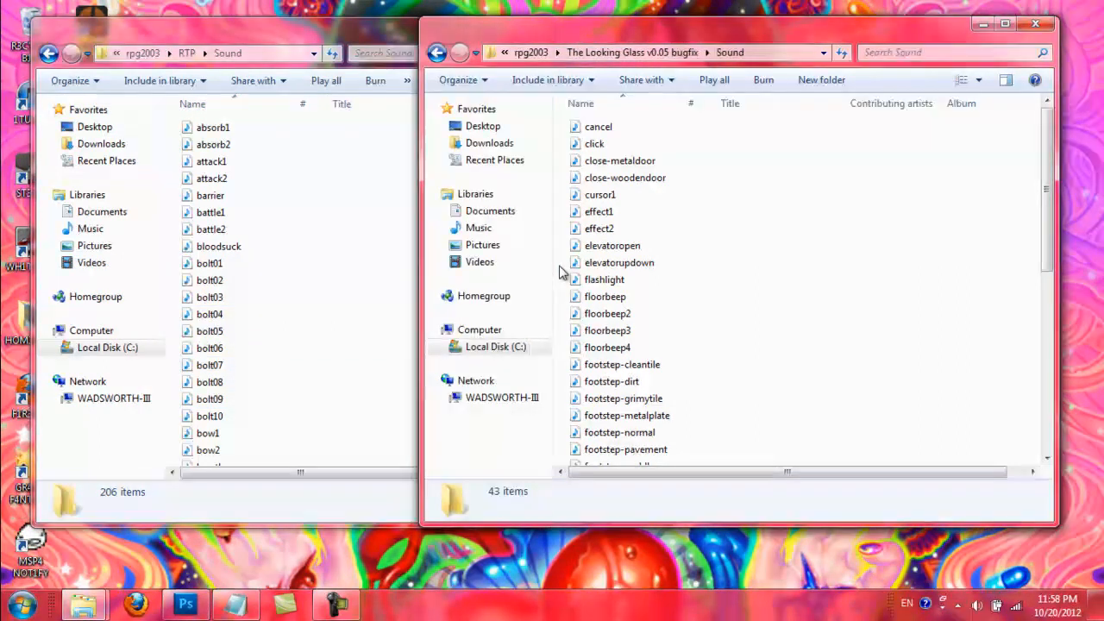
scroll(down, 3)
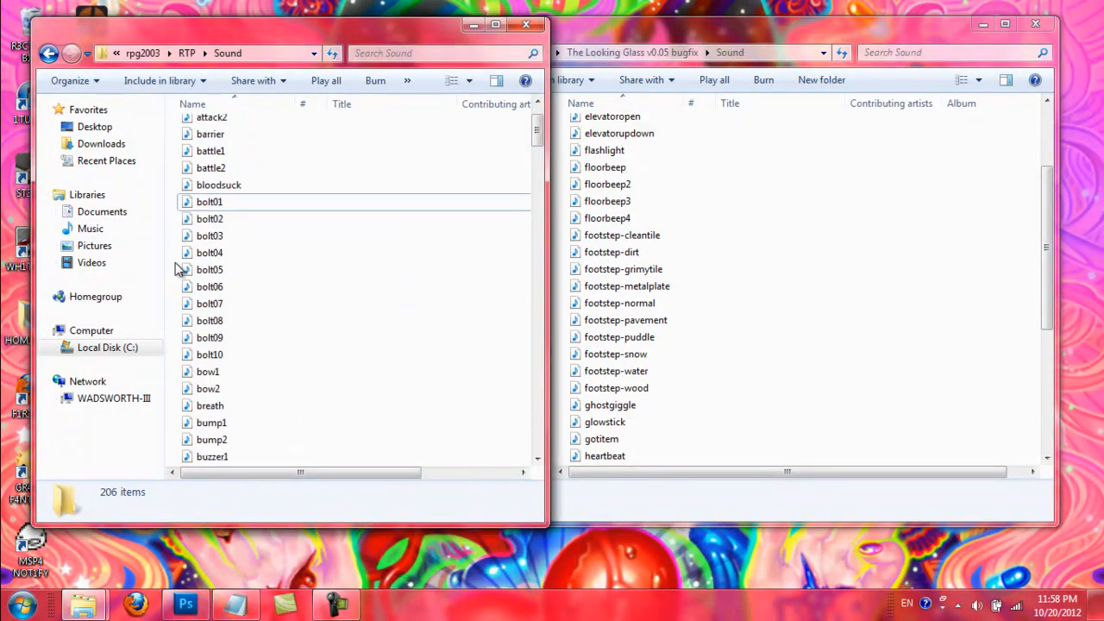
scroll(down, 3)
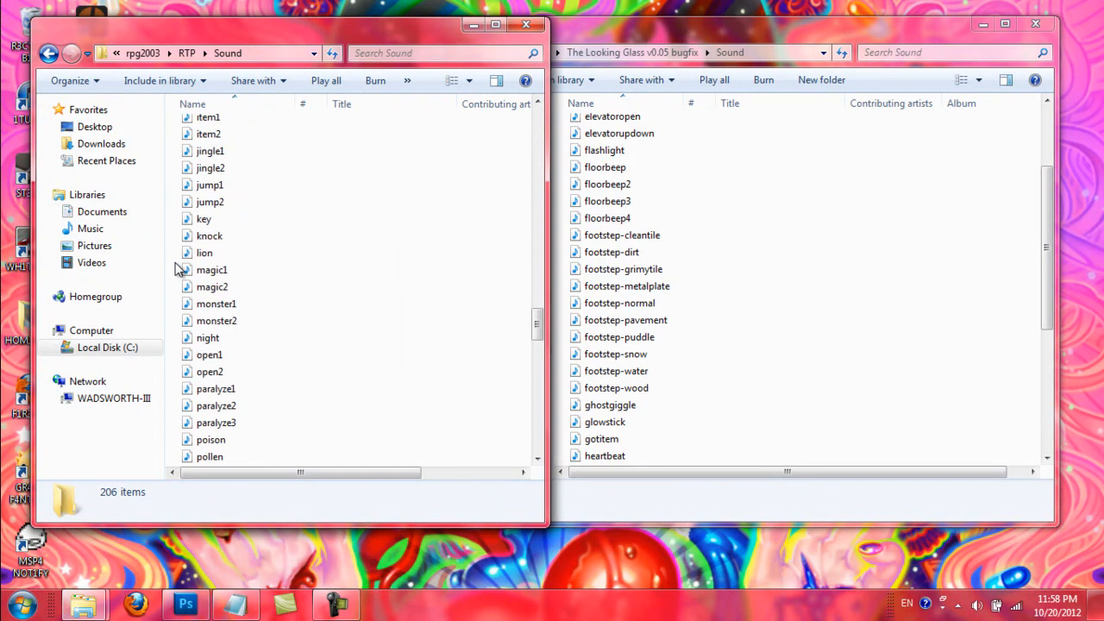
scroll(down, 3)
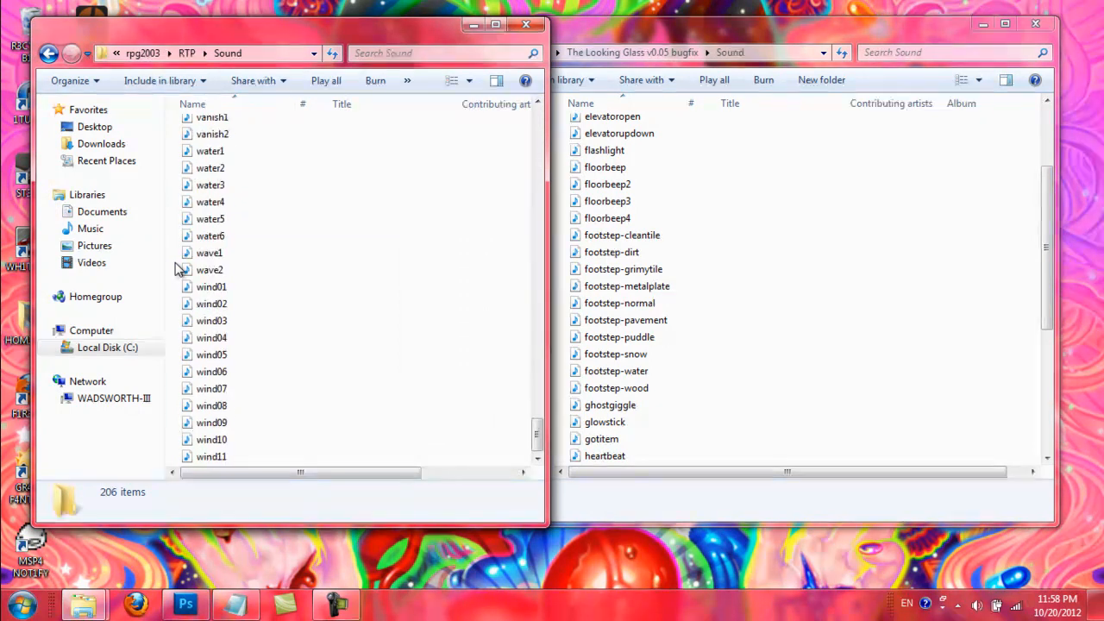
scroll(up, 3)
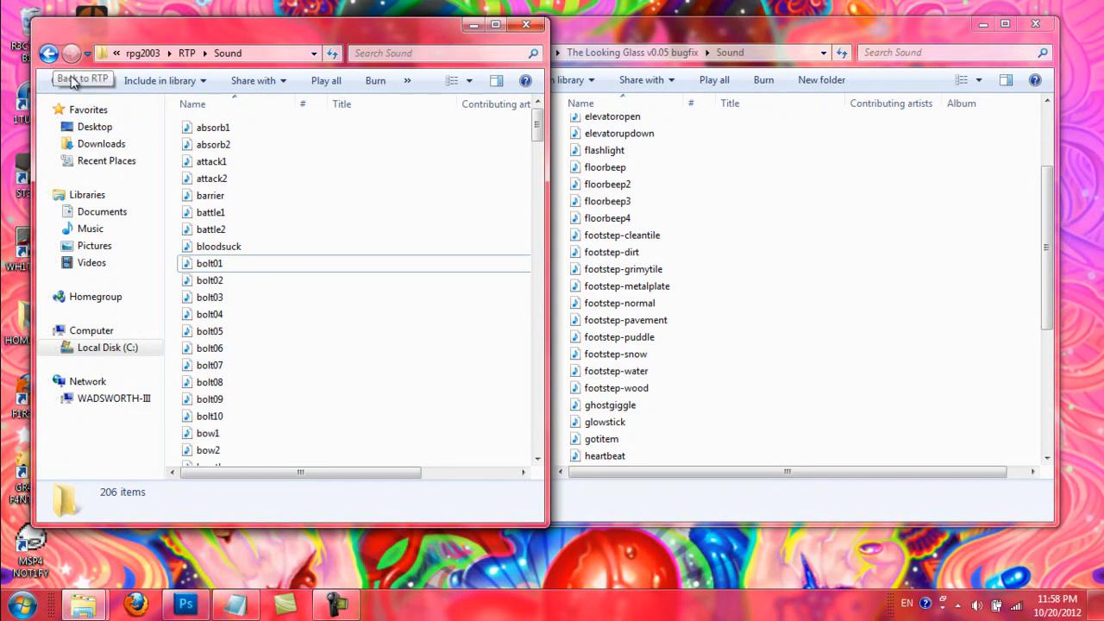
mouse_move(560, 296)
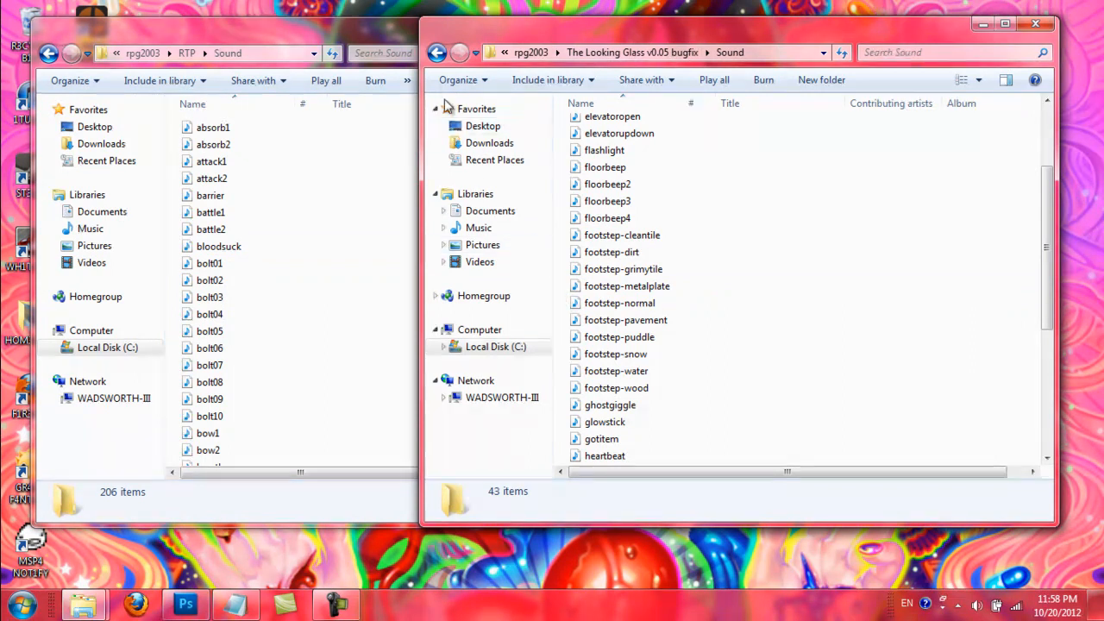
mouse_move(438, 52)
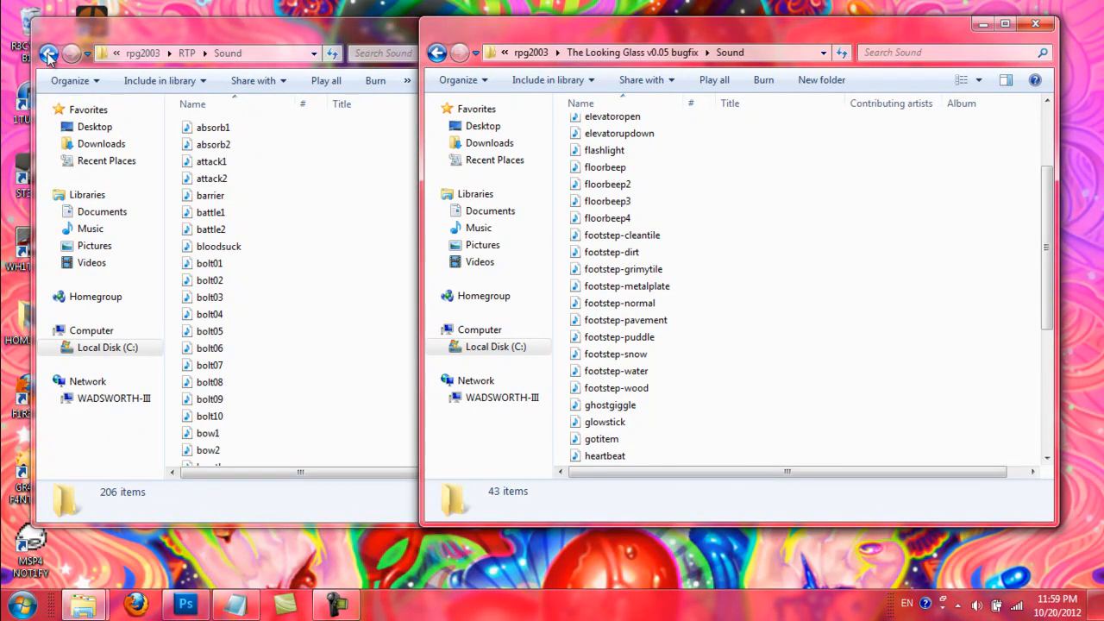
click(48, 52)
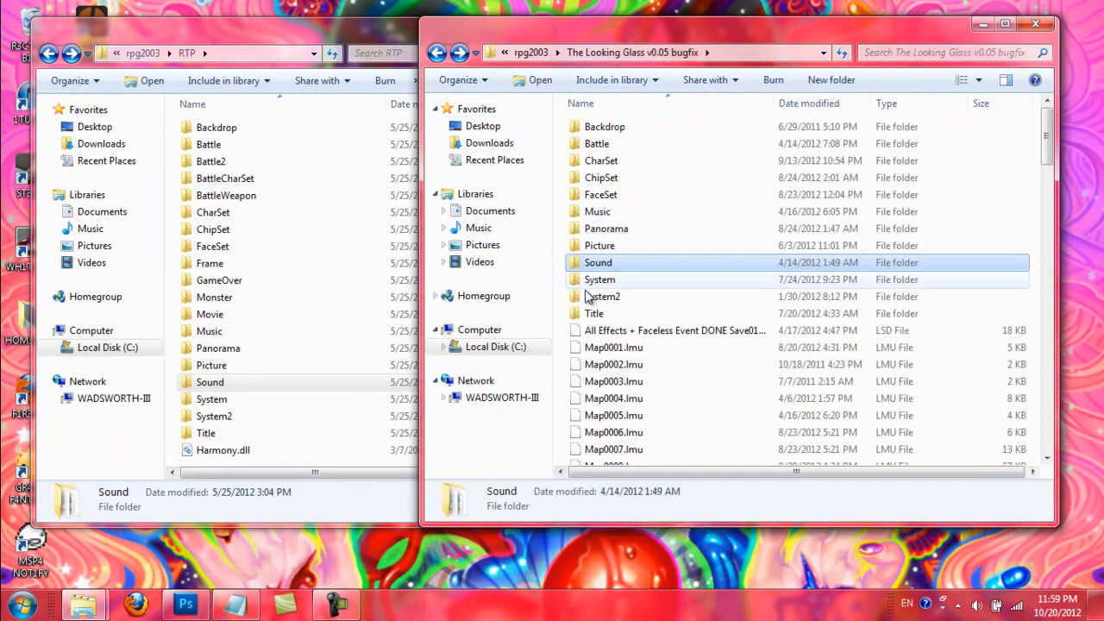
- Show both System folders and preview RTP's system4 skin in Photo Viewer
double_click(210, 399)
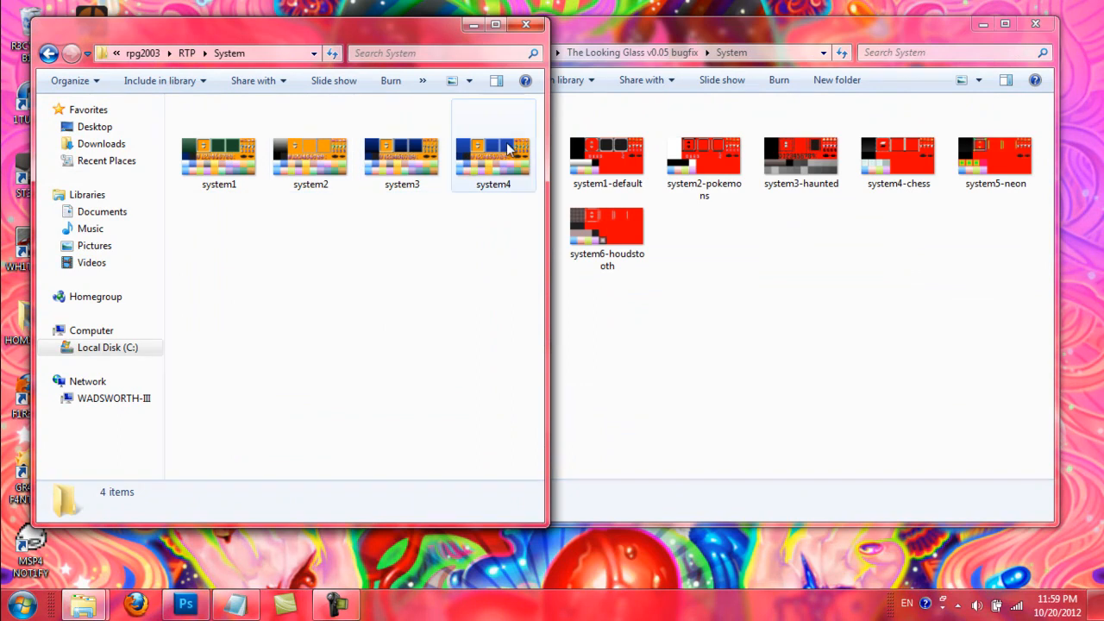
click(493, 156)
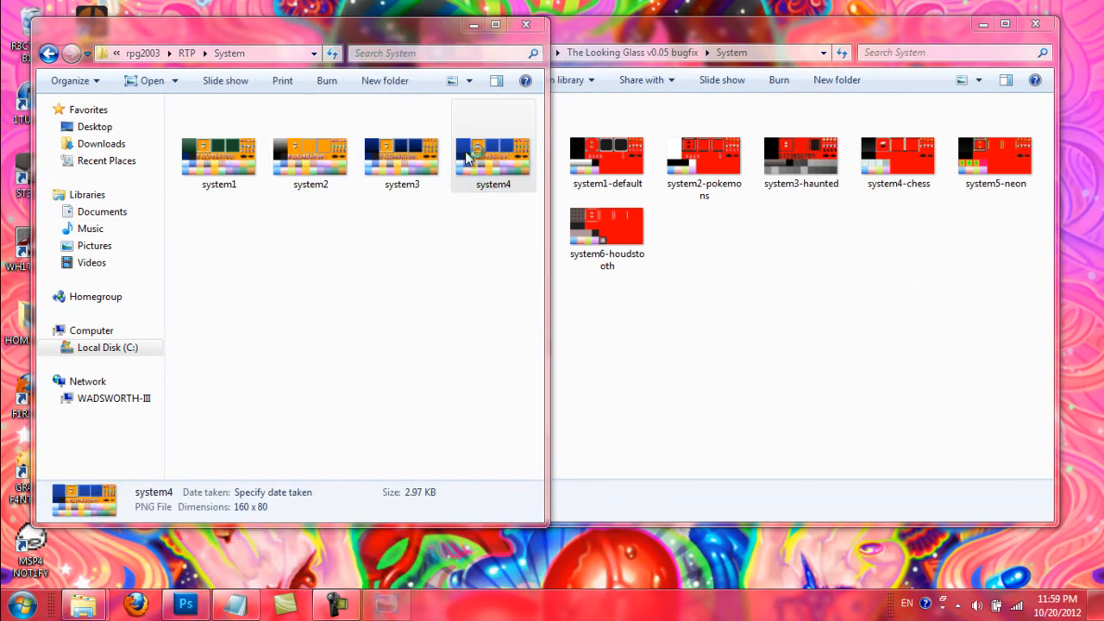
double_click(493, 155)
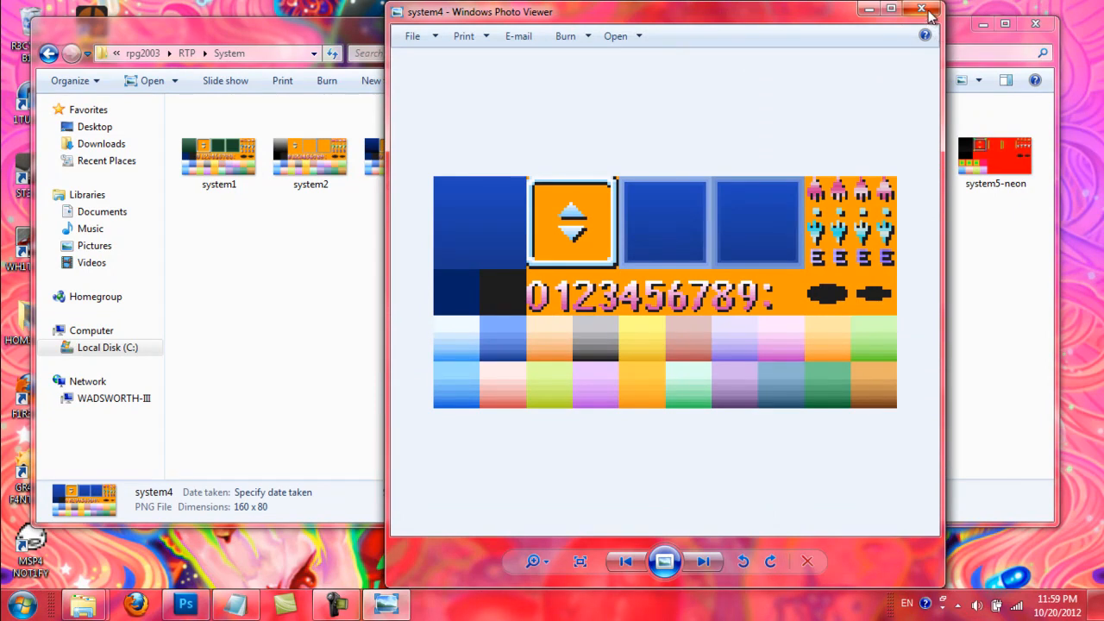
mouse_move(921, 10)
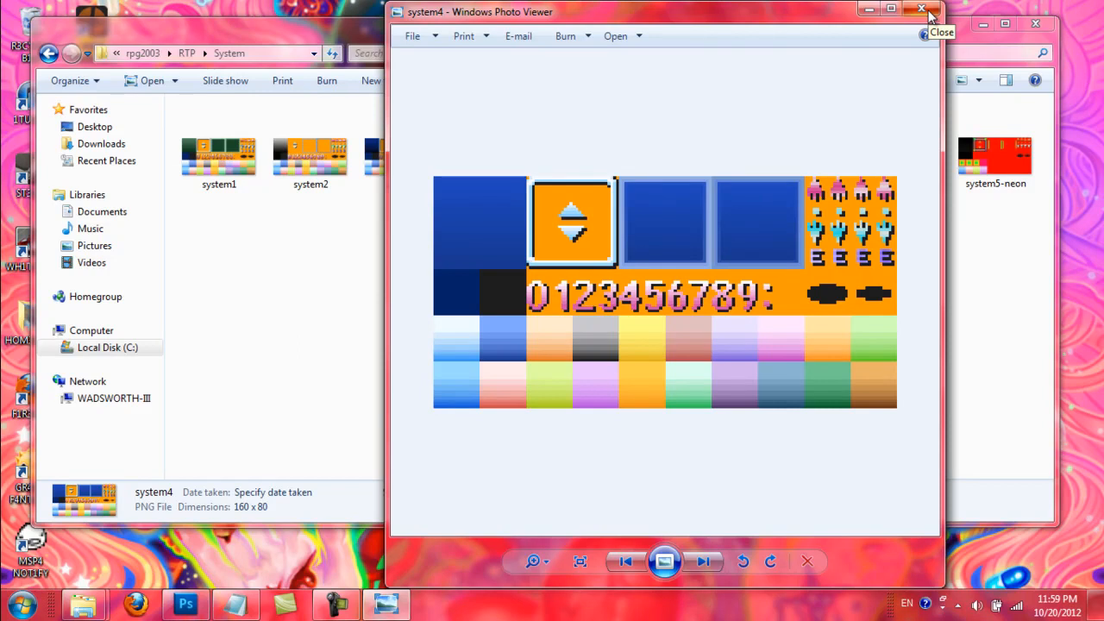
click(624, 562)
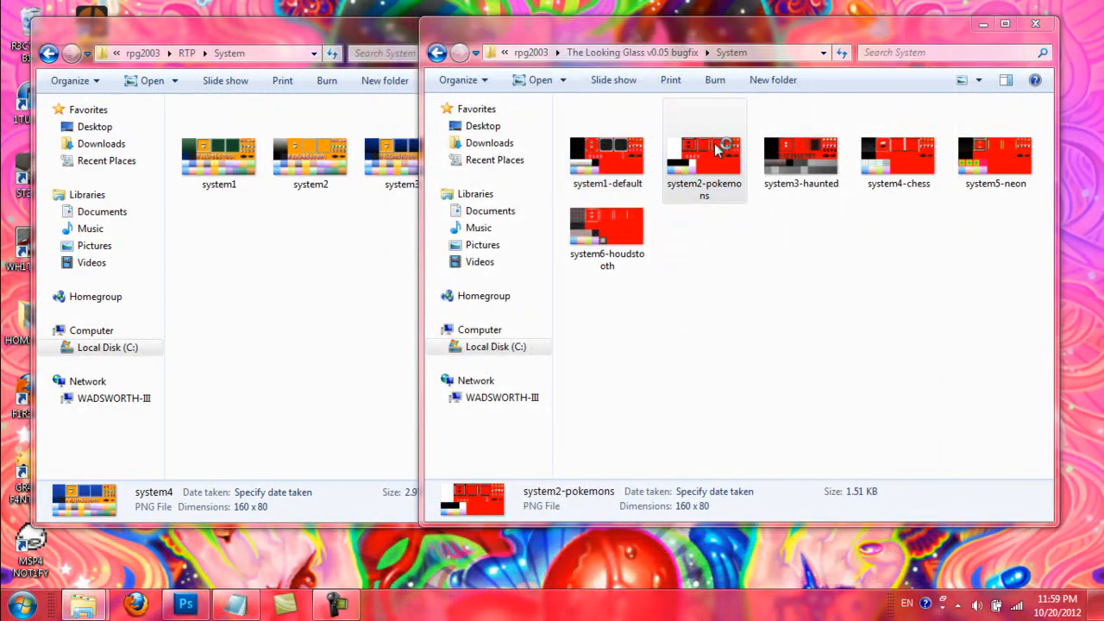
- Preview the game's system2-pokemons, system6 and another custom System graphic
double_click(704, 155)
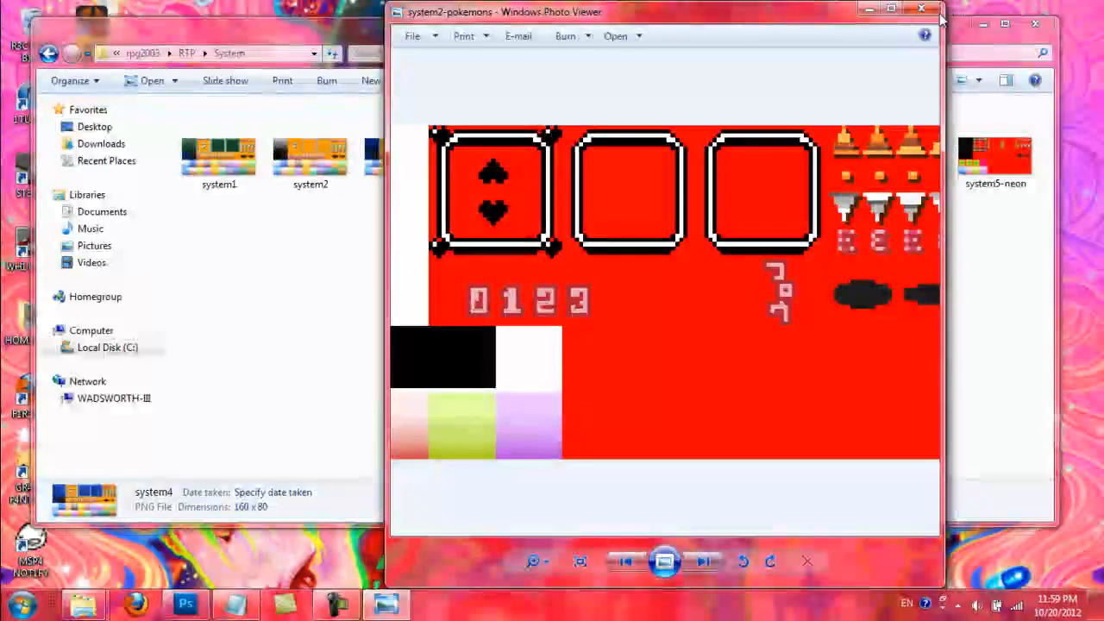
click(921, 8)
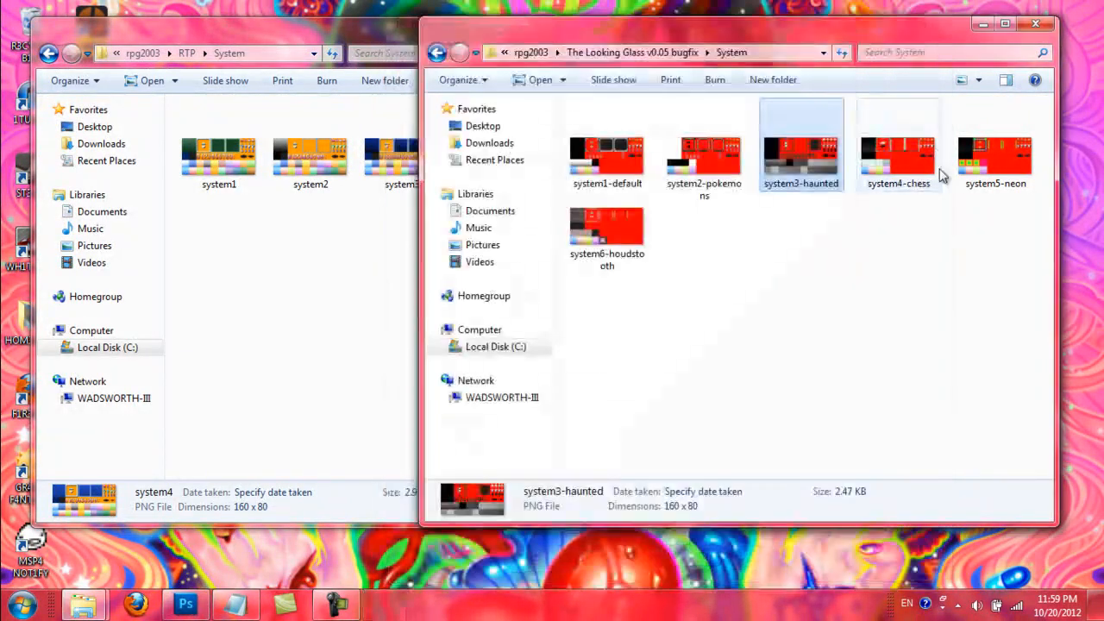
double_click(993, 147)
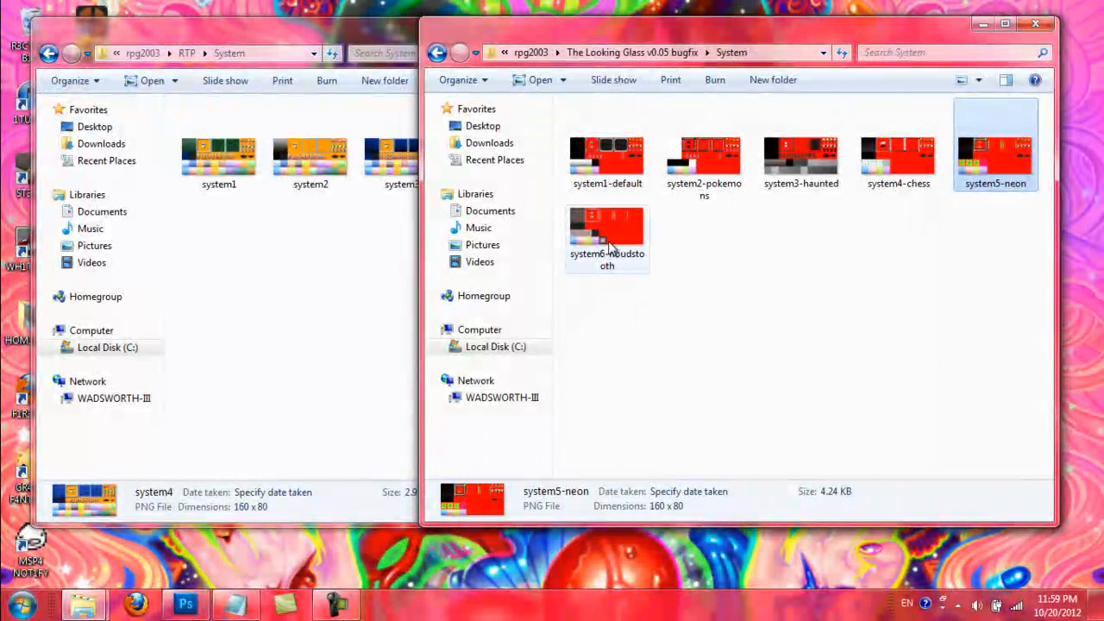
double_click(607, 228)
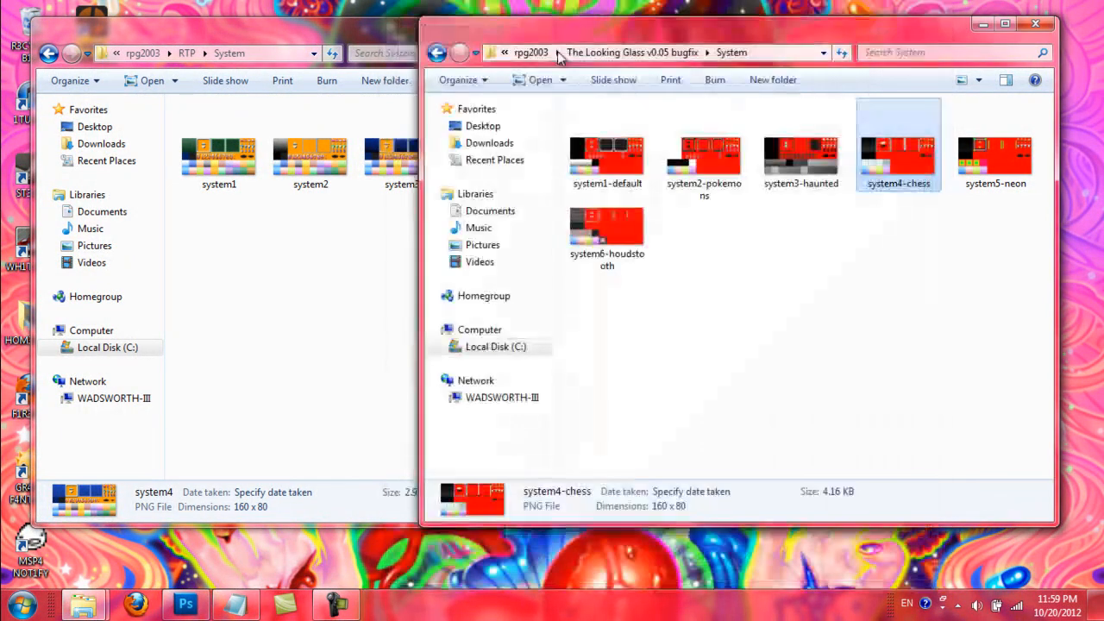
mouse_move(714, 295)
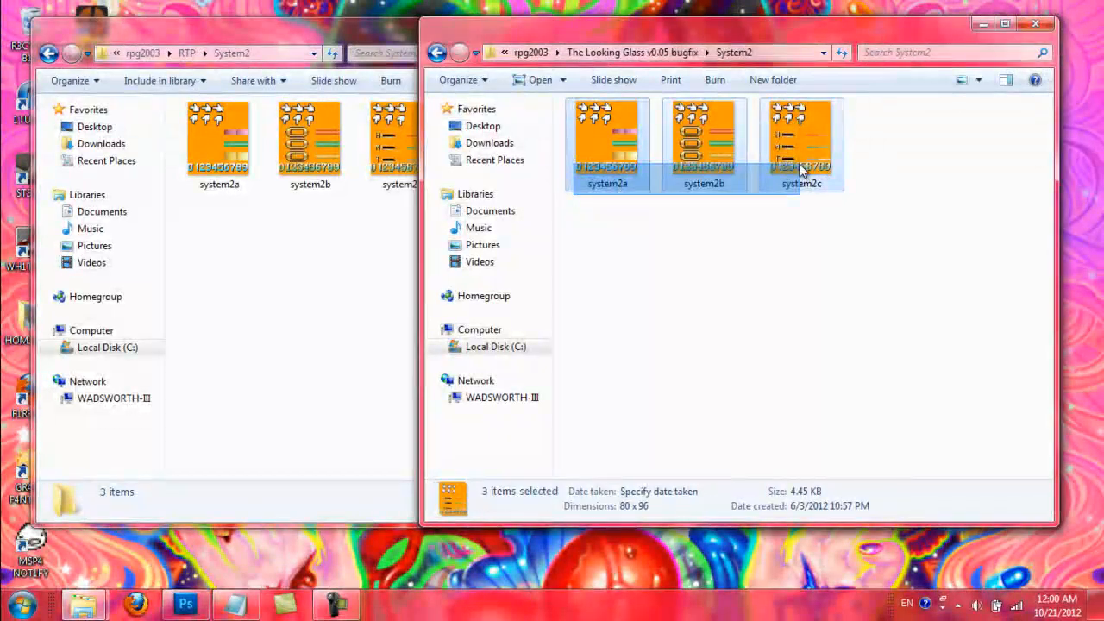
- Select all three game System2 graphics, system2a to system2c, then head back out
click(779, 302)
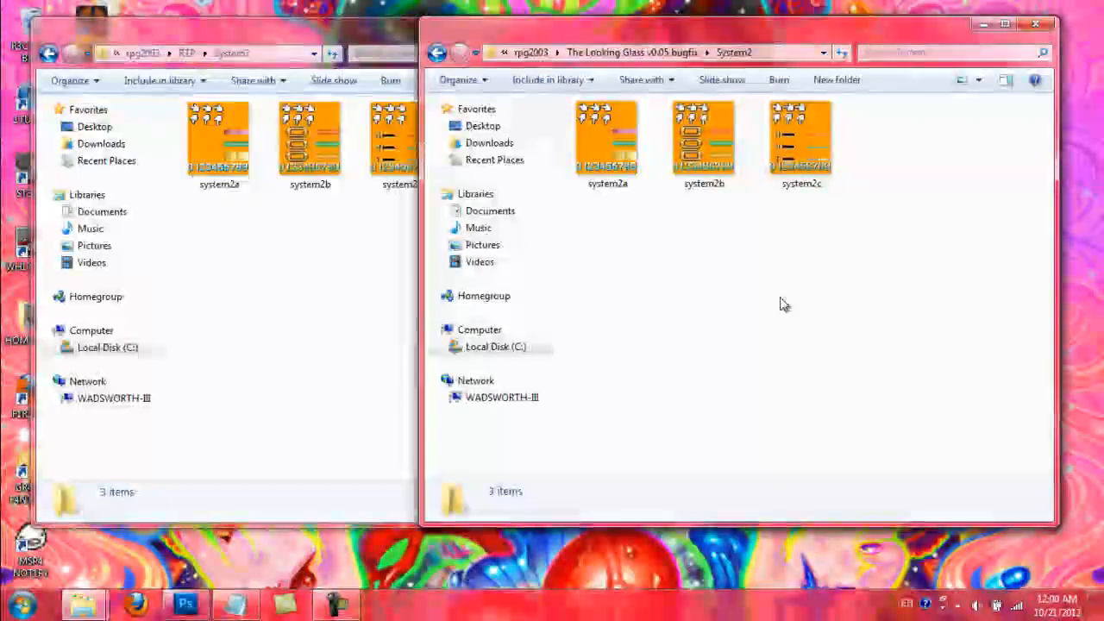
click(438, 52)
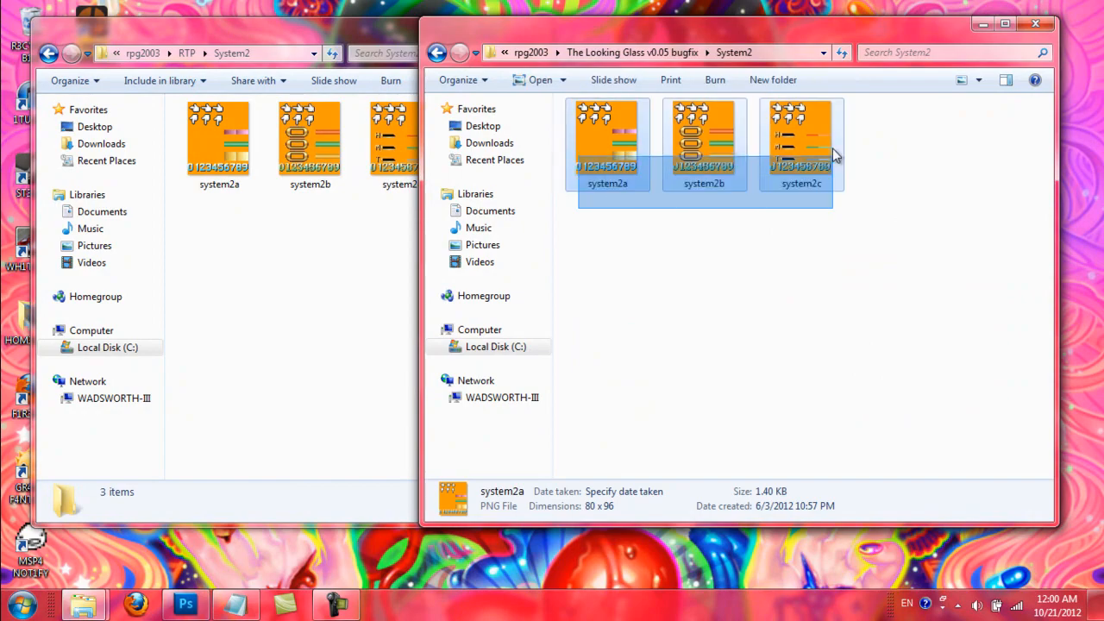
key(ctrl+a)
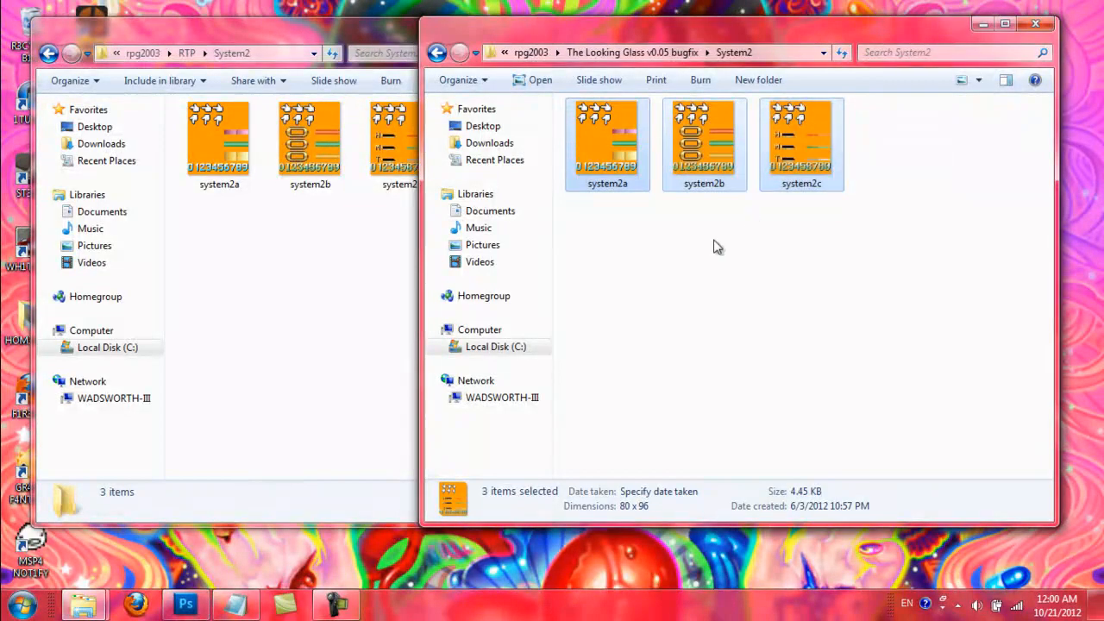
mouse_move(655, 287)
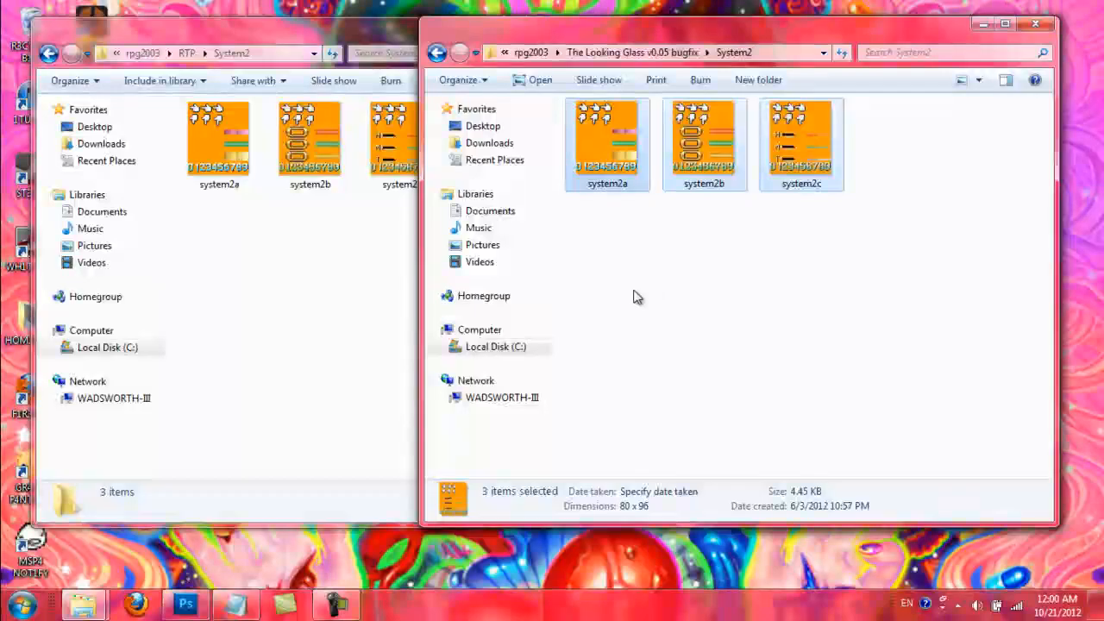
click(438, 51)
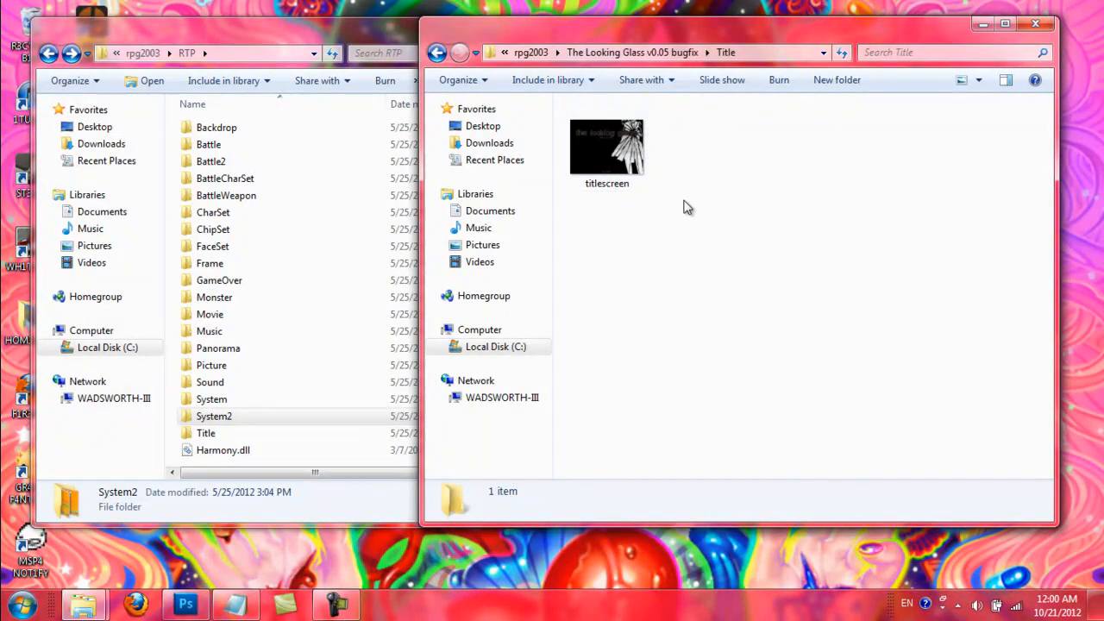
mouse_move(680, 203)
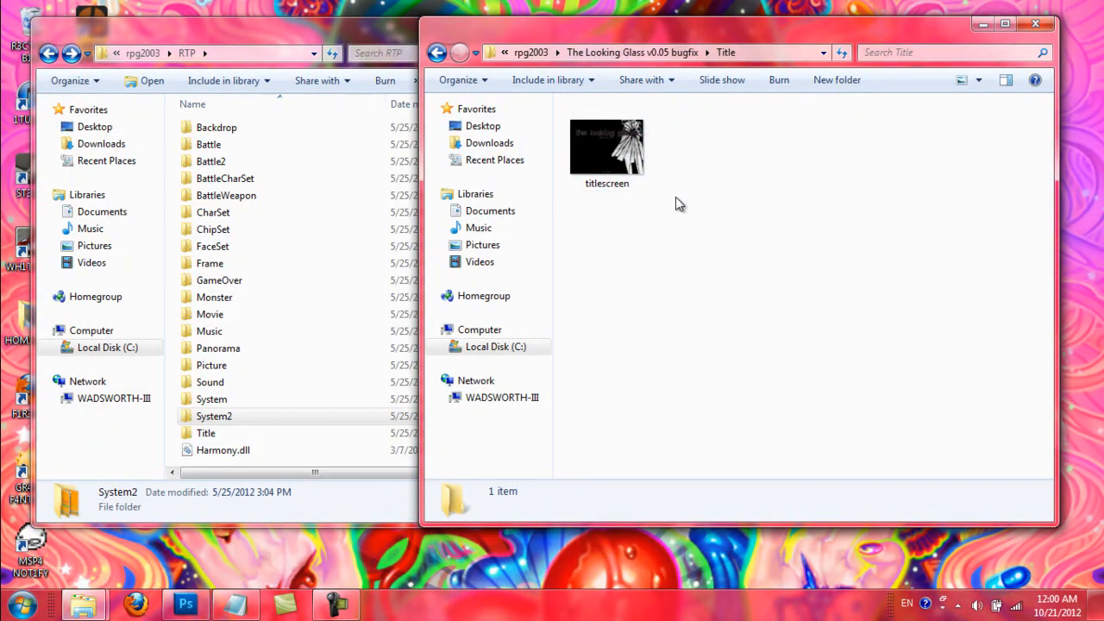
mouse_move(176, 440)
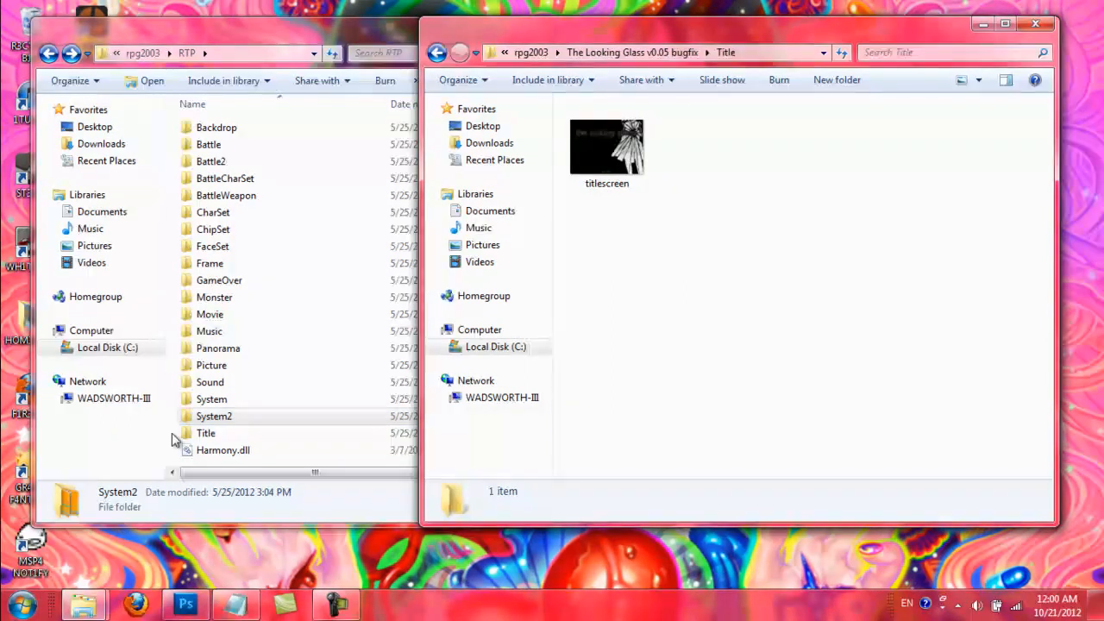
- View the game's titlescreen image beside the RTP Title folder, then return to root
double_click(205, 431)
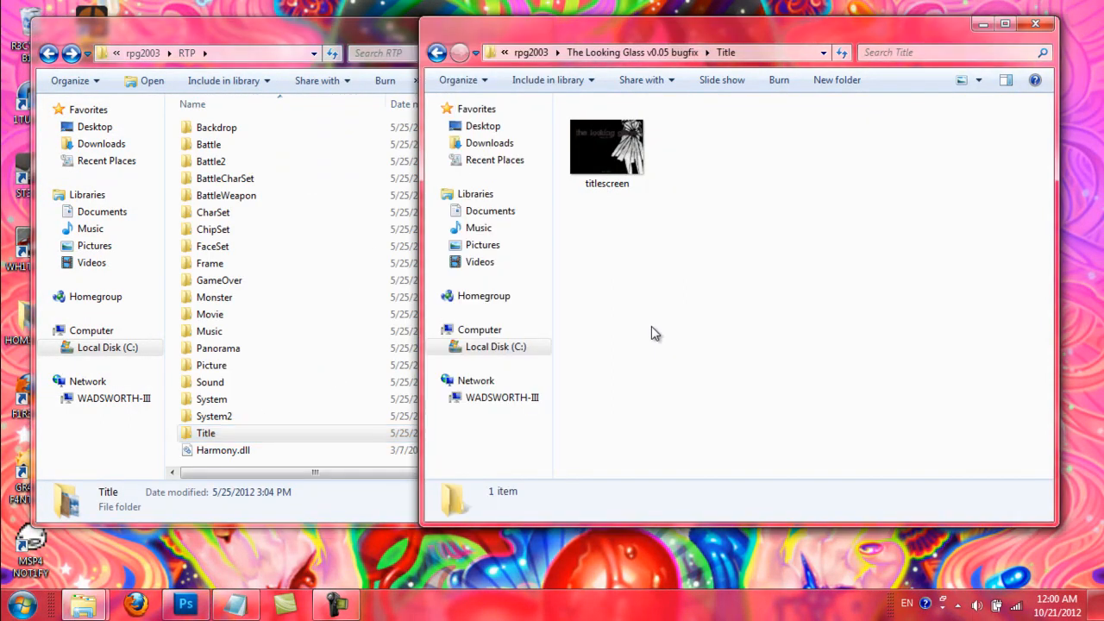
double_click(607, 146)
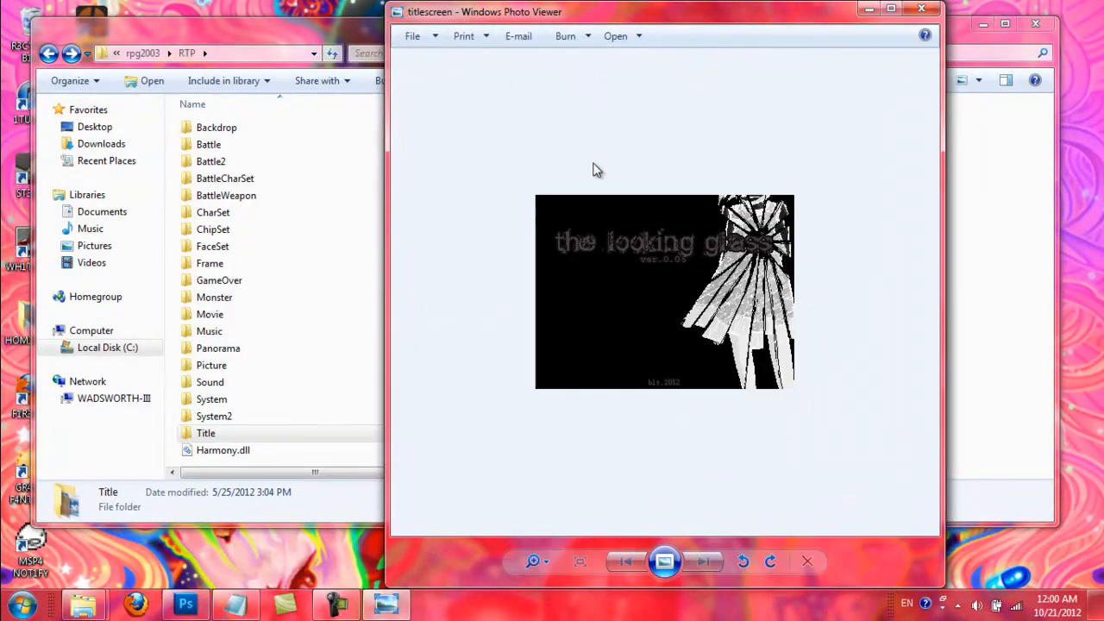
mouse_move(779, 363)
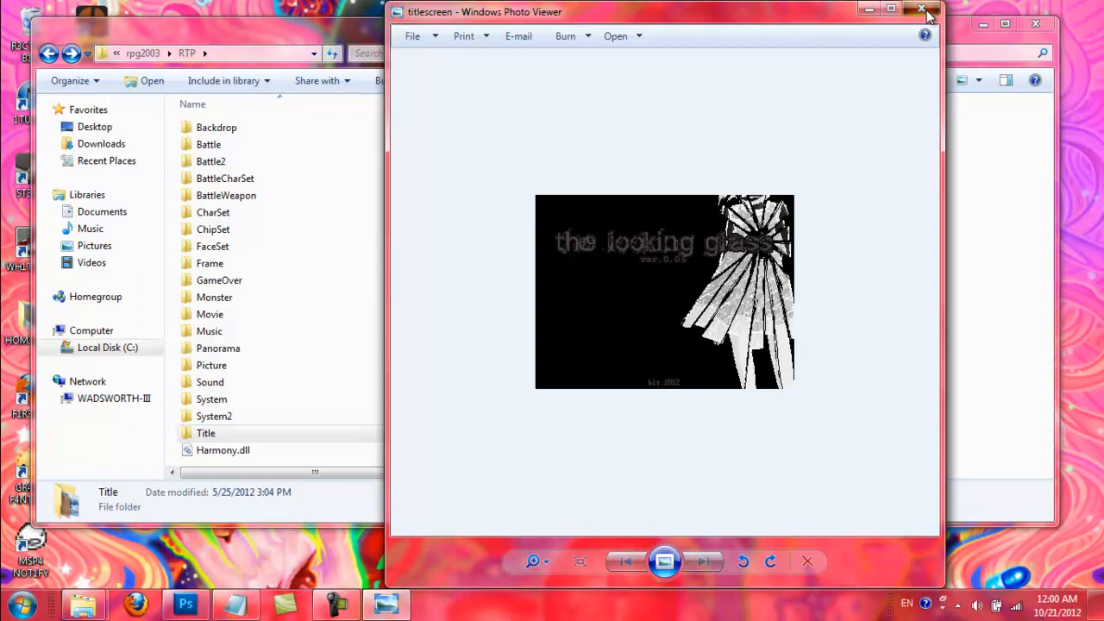
click(920, 9)
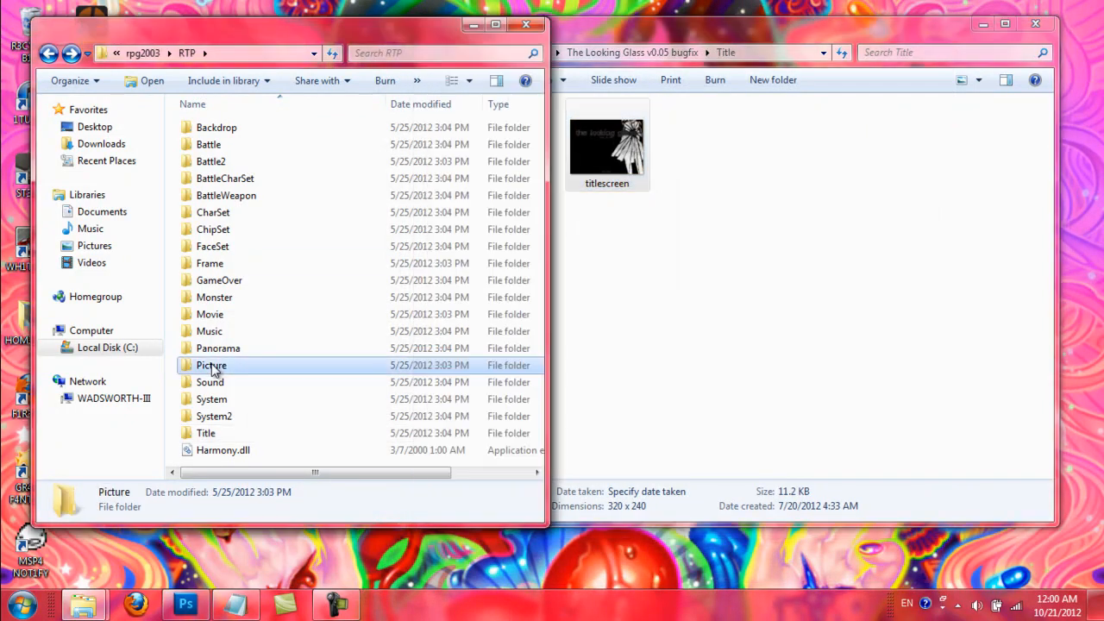
click(217, 348)
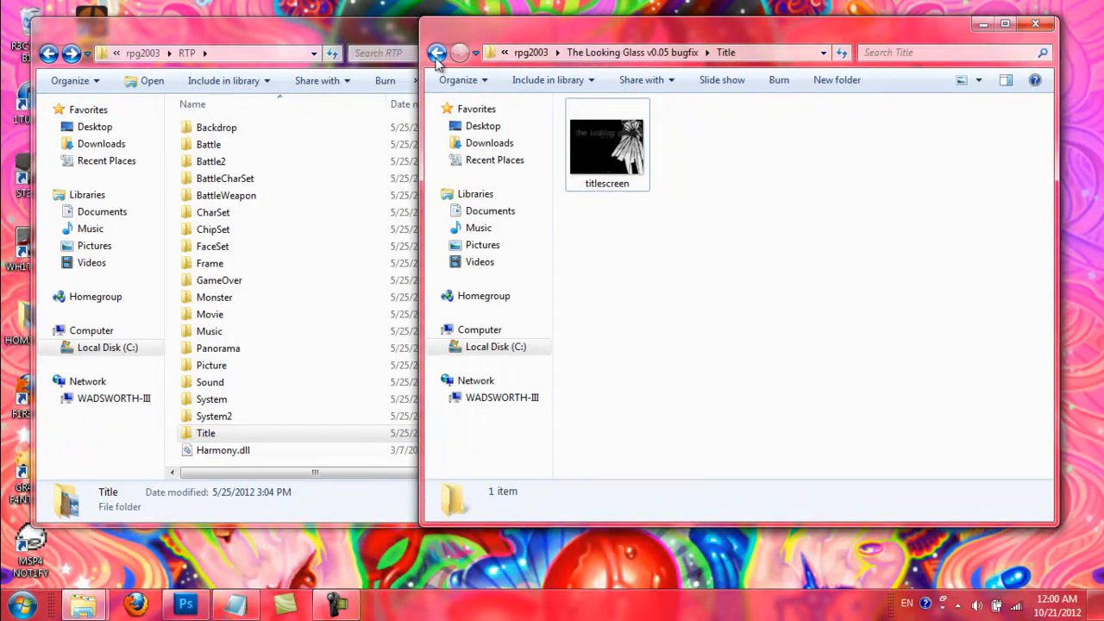
click(438, 52)
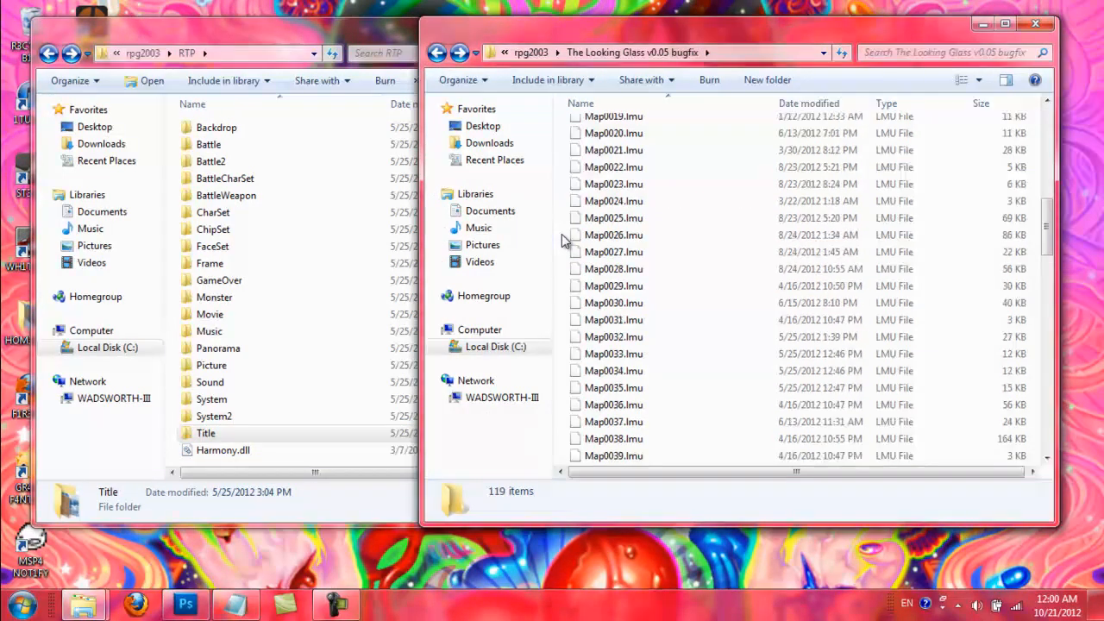
- Locate the PLANNING document among the game's root files and view its notes in Notepad
scroll(down, 3)
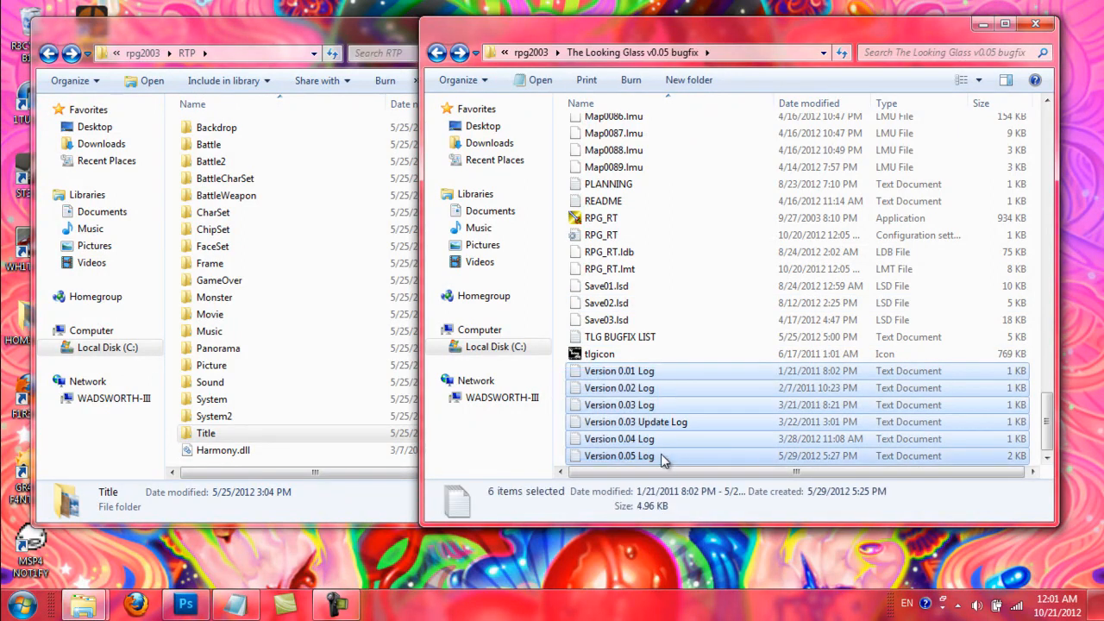
click(607, 183)
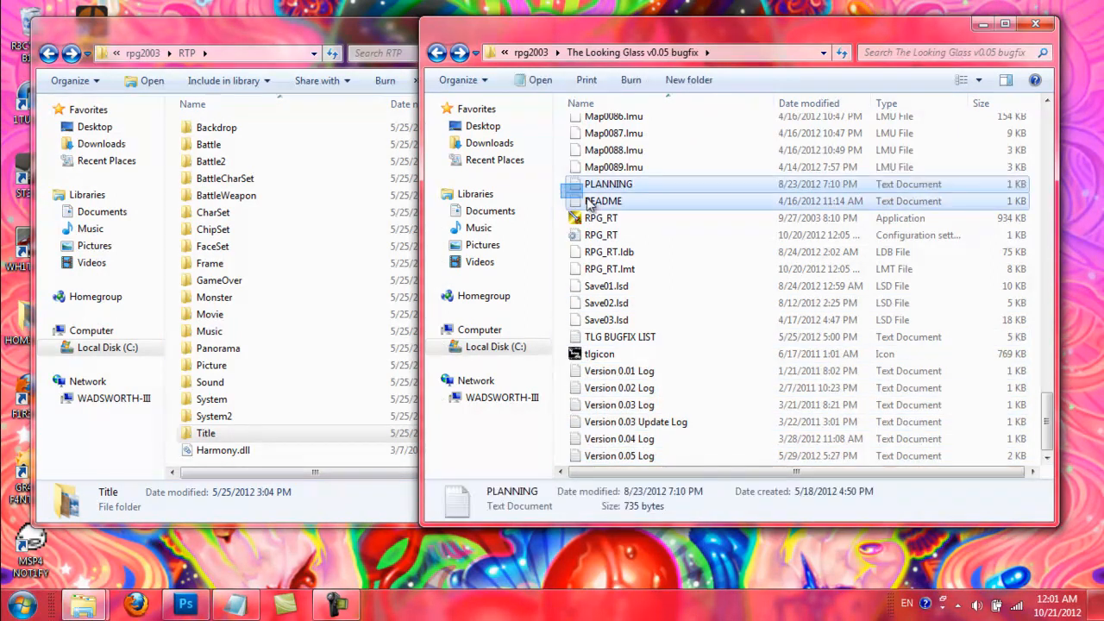
click(603, 200)
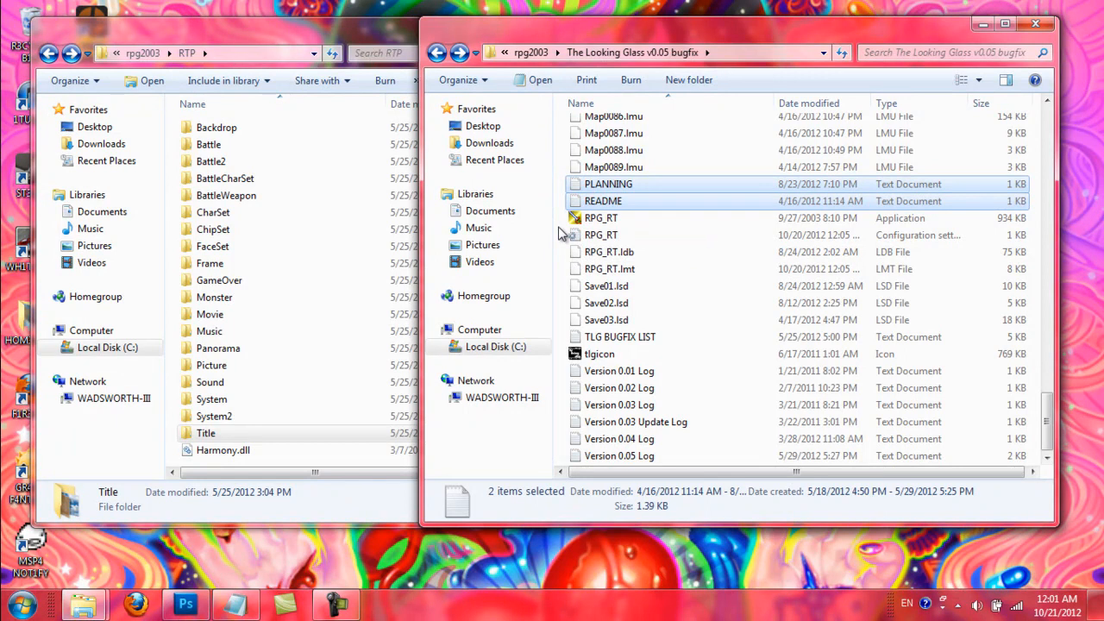
double_click(607, 183)
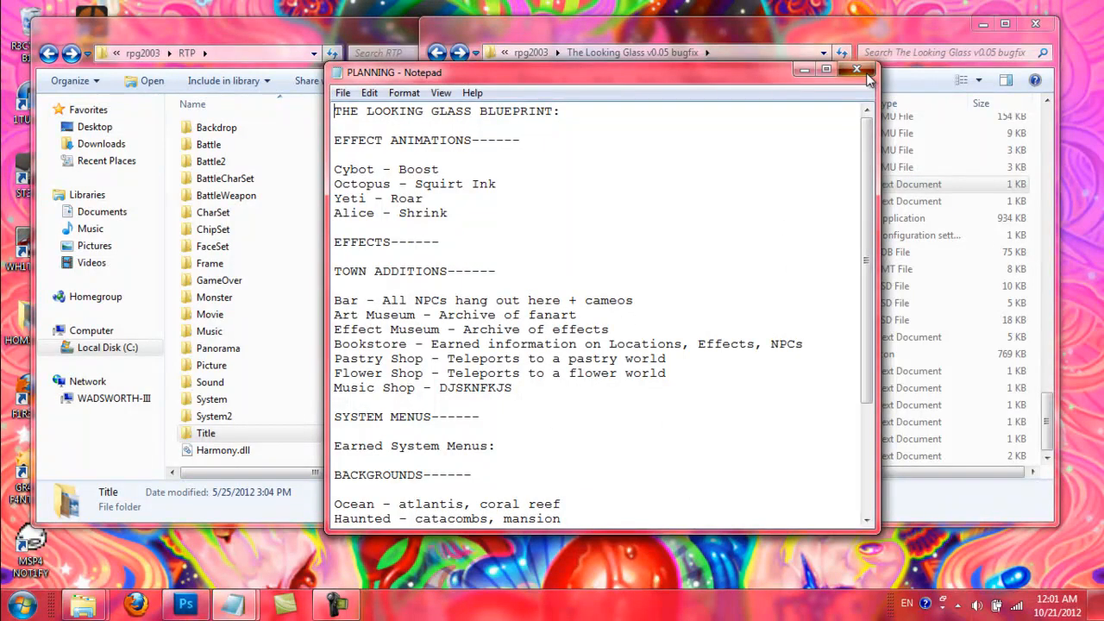
- Close the PLANNING notes and select the TLG BUGFIX LIST document
click(855, 69)
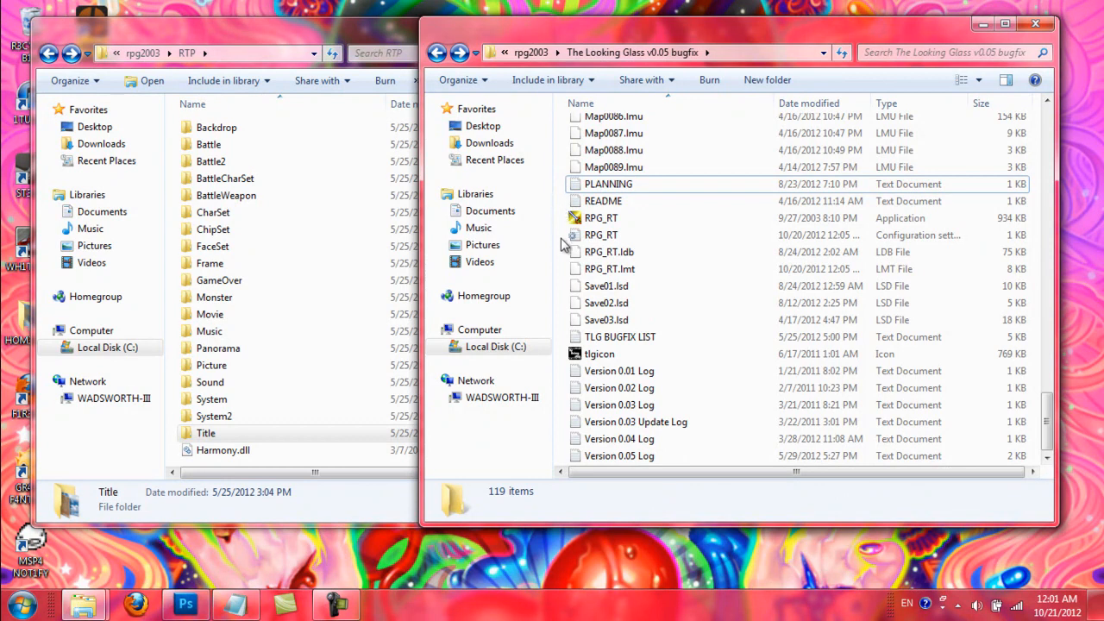
click(621, 336)
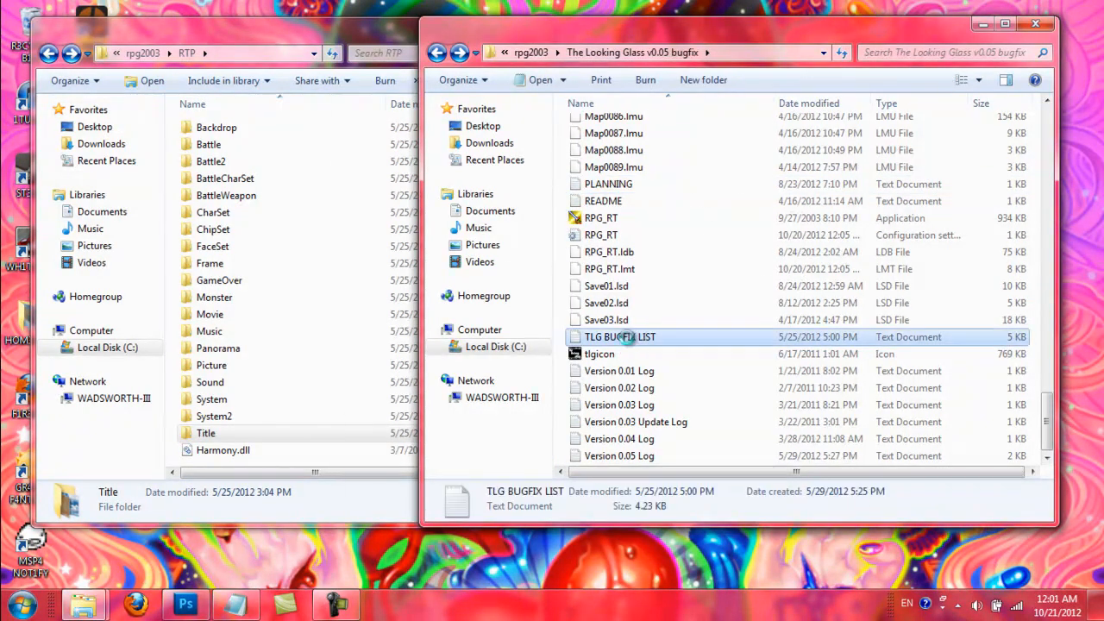
double_click(621, 336)
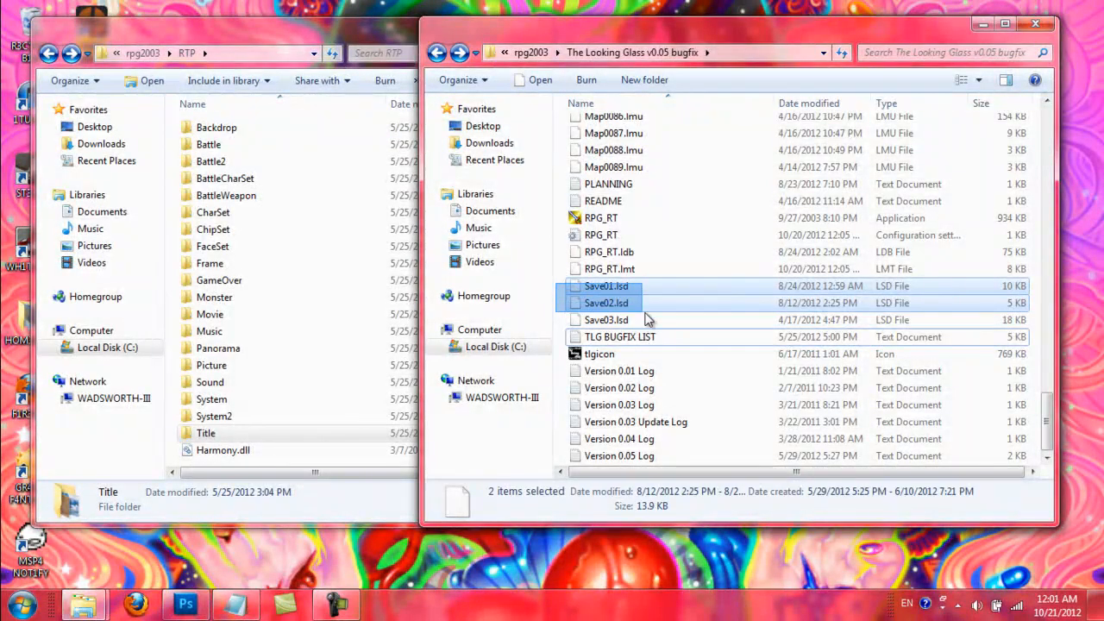
click(607, 319)
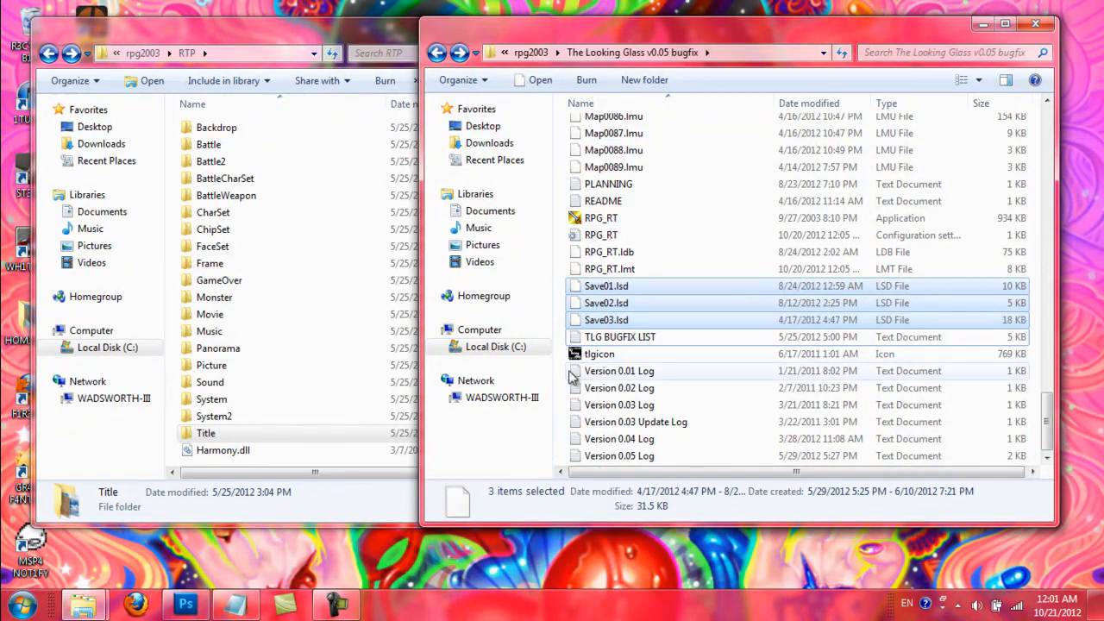
mouse_move(559, 381)
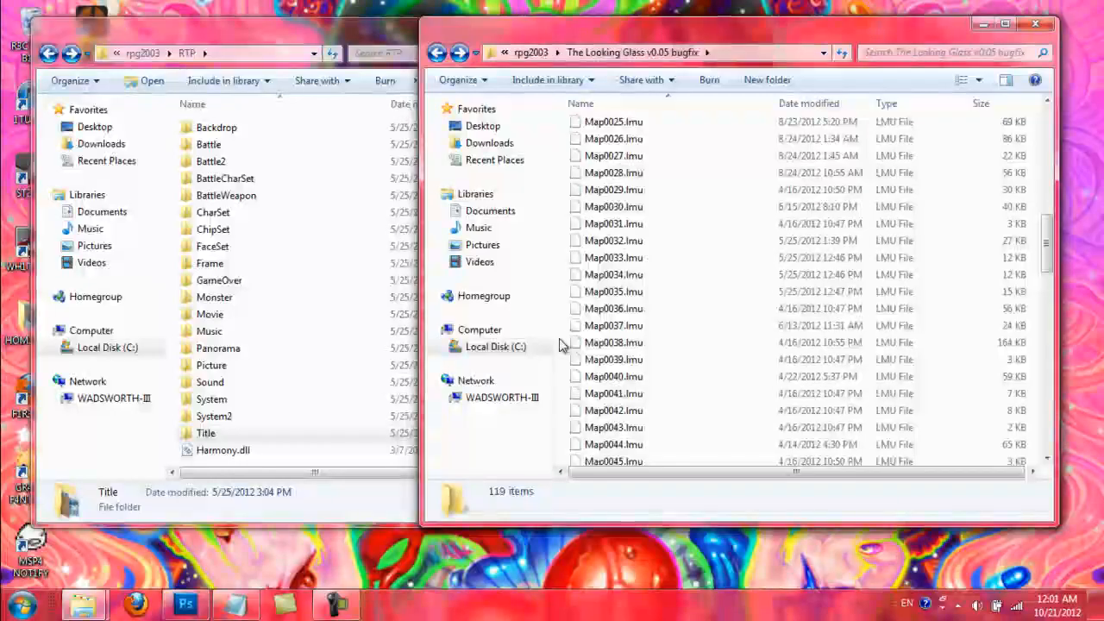
scroll(up, 3)
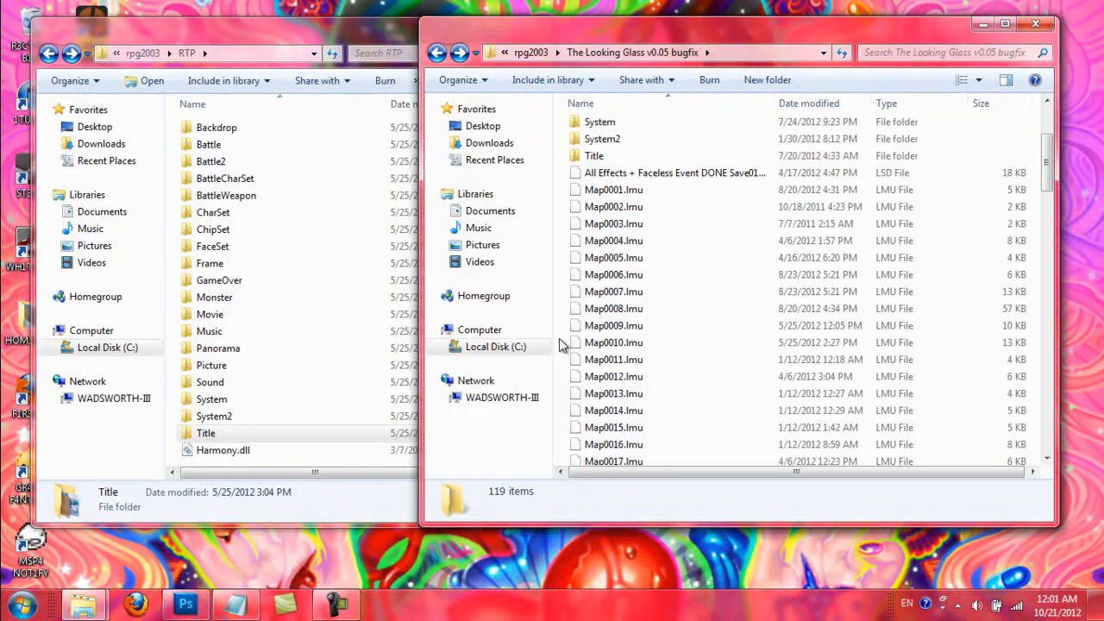